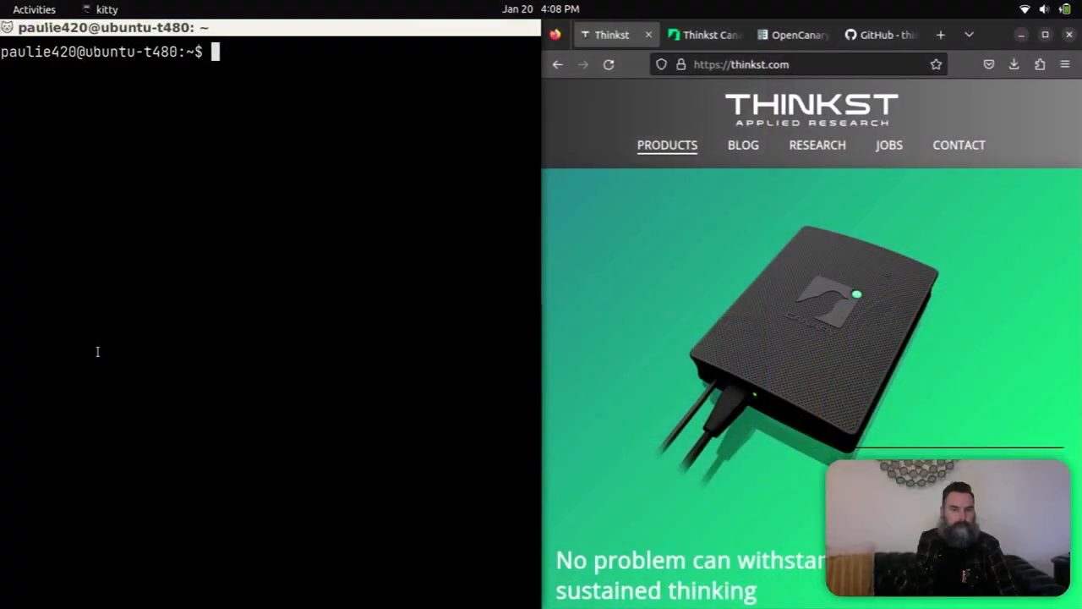
{"action": "mouse_move", "coordinate": [472, 240]}
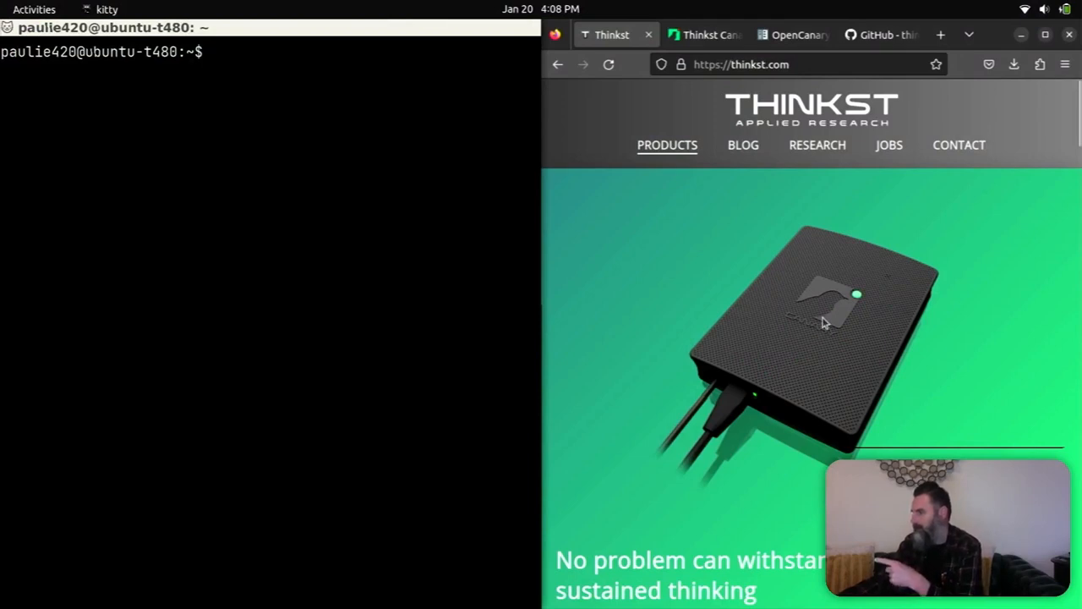
- Scroll the thinkst.com homepage past Canary and Canarytokens down to the OpenCanary section
{"action": "scroll", "scroll_direction": "down", "scroll_amount": 3}
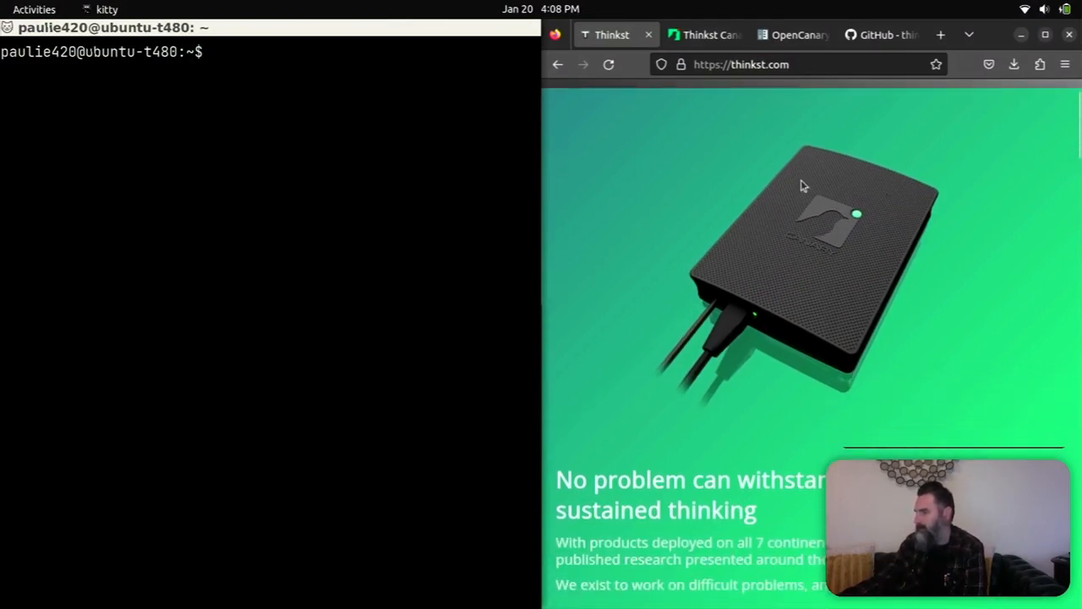
{"action": "mouse_move", "coordinate": [793, 335]}
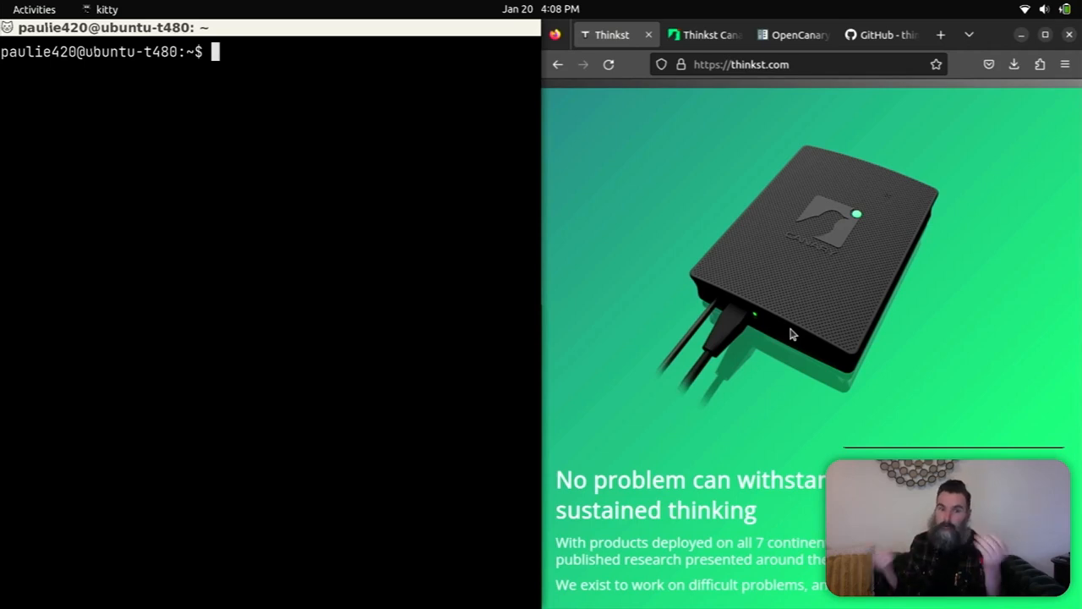
{"action": "mouse_move", "coordinate": [894, 367]}
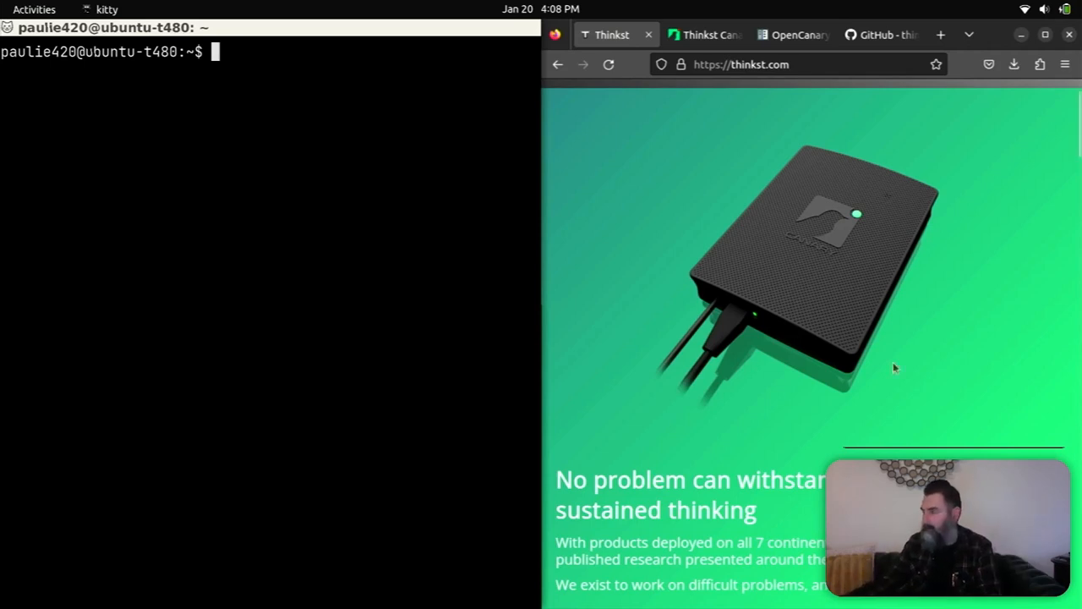
{"action": "scroll", "scroll_direction": "down", "scroll_amount": 3}
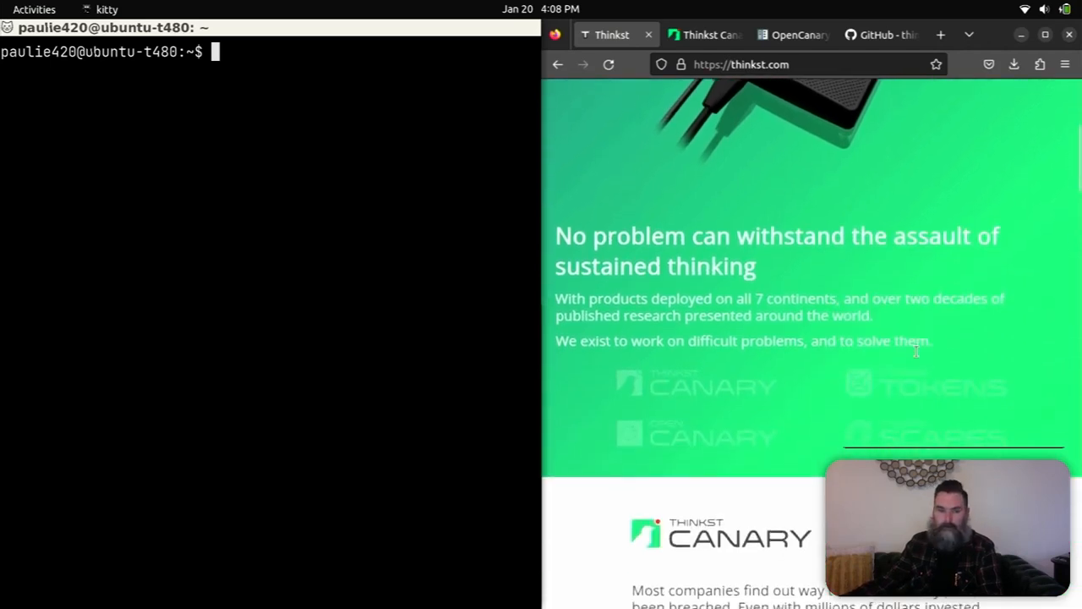
{"action": "scroll", "scroll_direction": "down", "scroll_amount": 3}
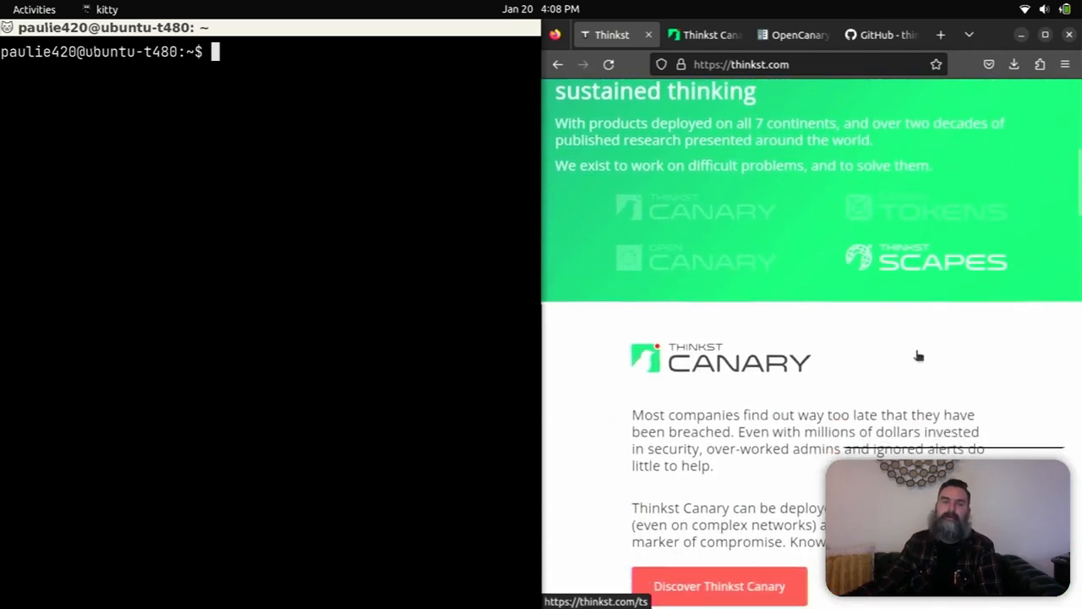
{"action": "scroll", "scroll_direction": "down", "scroll_amount": 3}
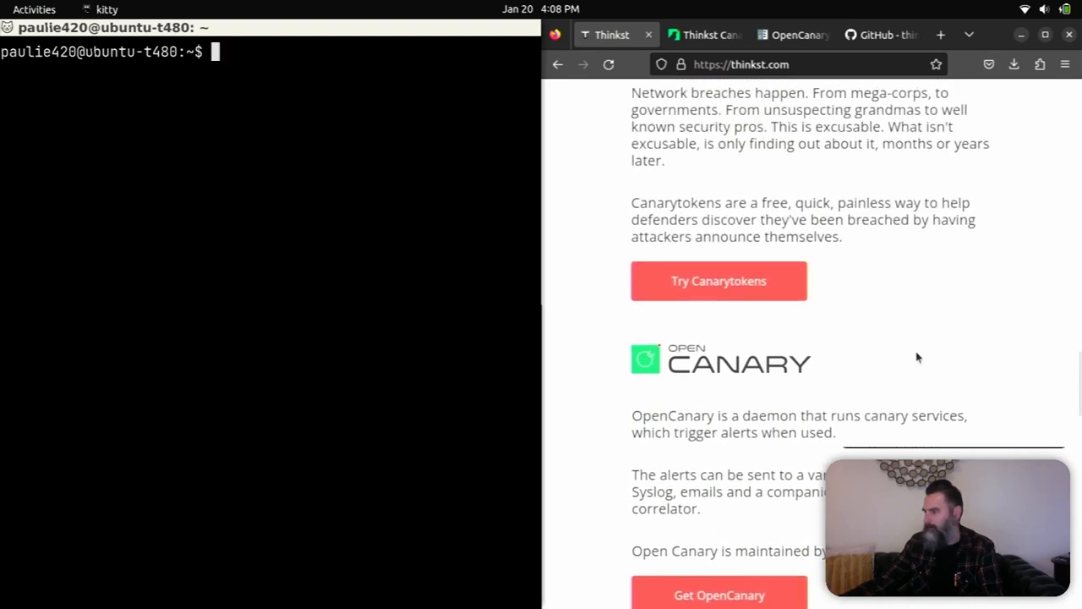
{"action": "scroll", "scroll_direction": "down", "scroll_amount": 3}
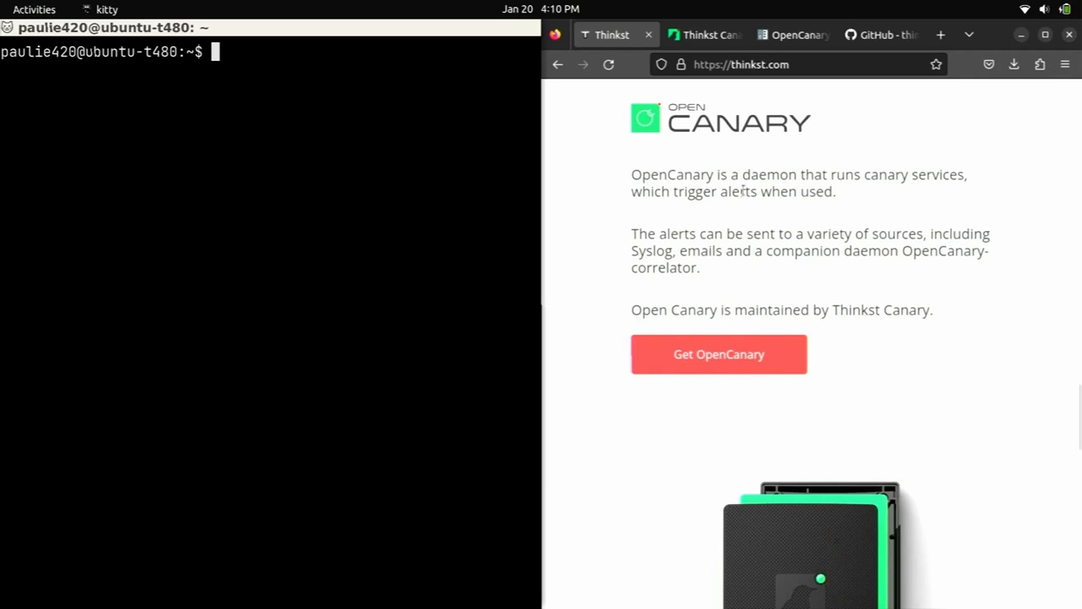
- Show the Activities overview of the terminal, Kali VM viewer and GitHub windows
{"action": "left_click", "coordinate": [33, 10]}
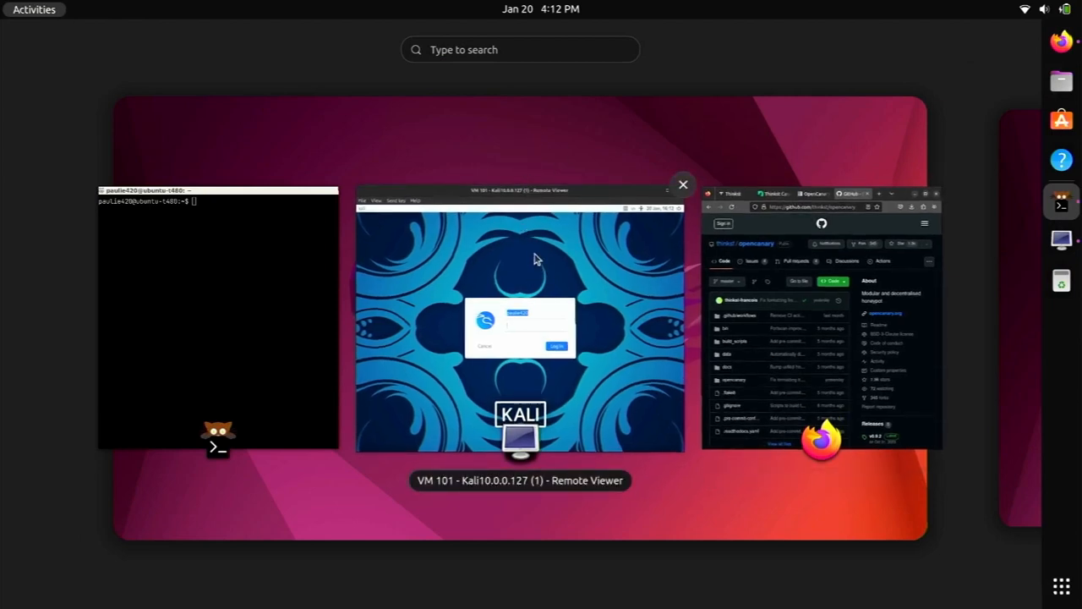
{"action": "mouse_move", "coordinate": [399, 173]}
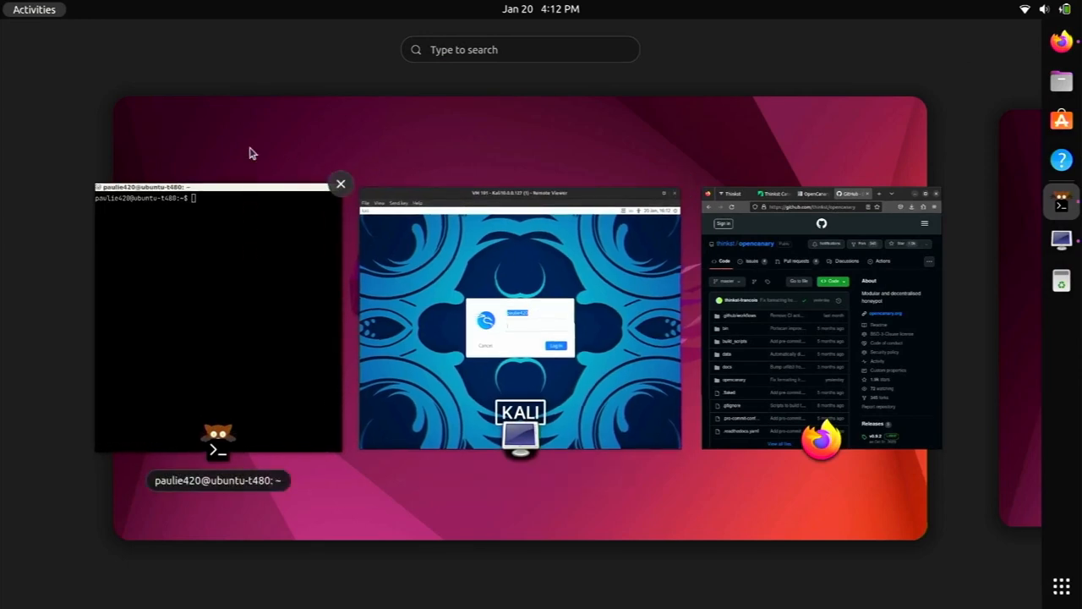
{"action": "mouse_move", "coordinate": [169, 284]}
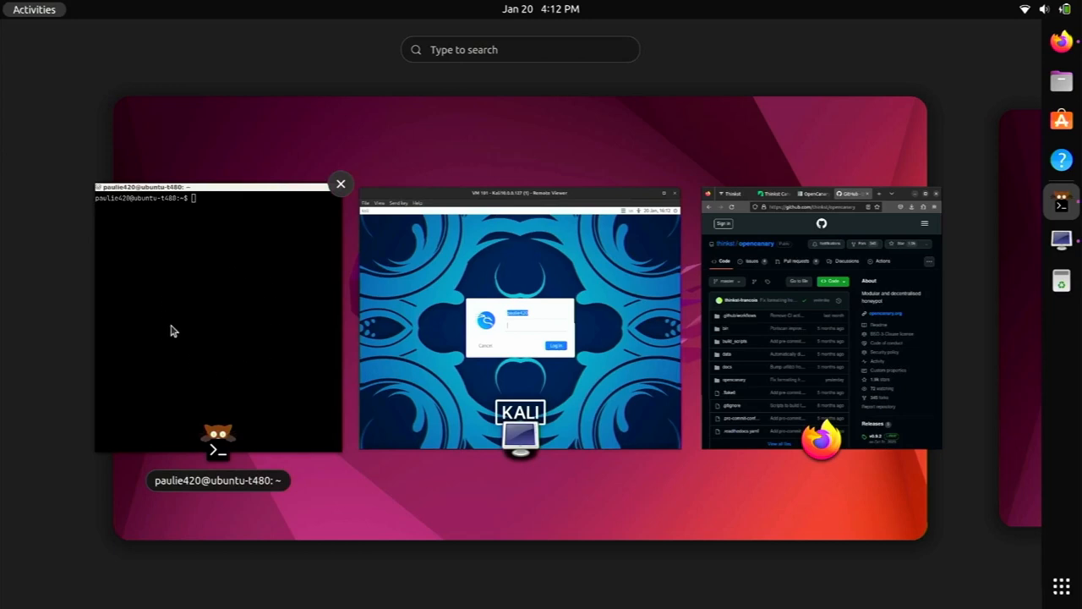
{"action": "mouse_move", "coordinate": [204, 358]}
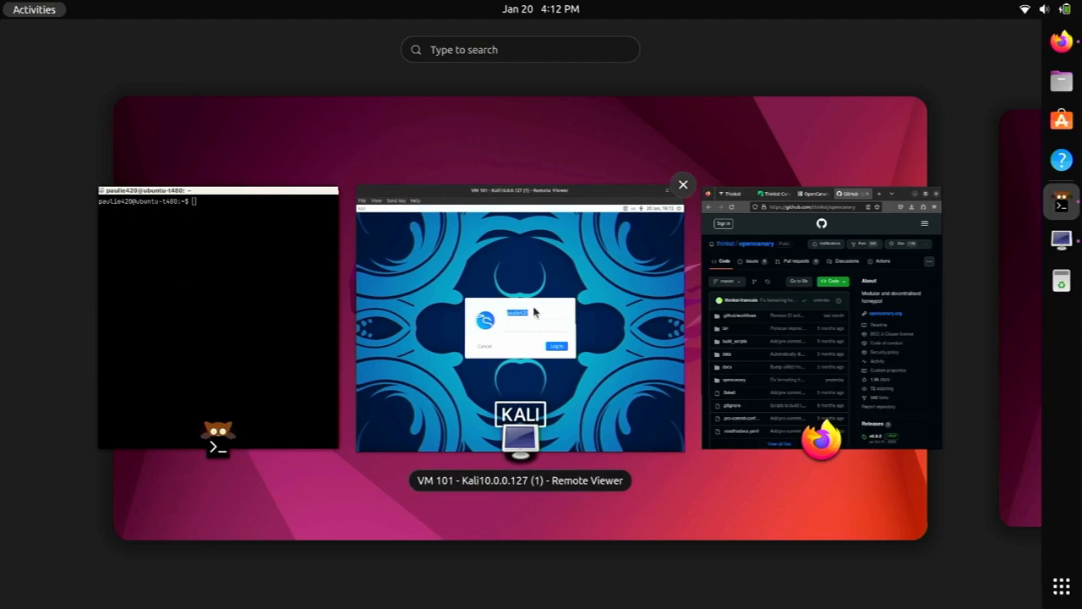
{"action": "mouse_move", "coordinate": [477, 273]}
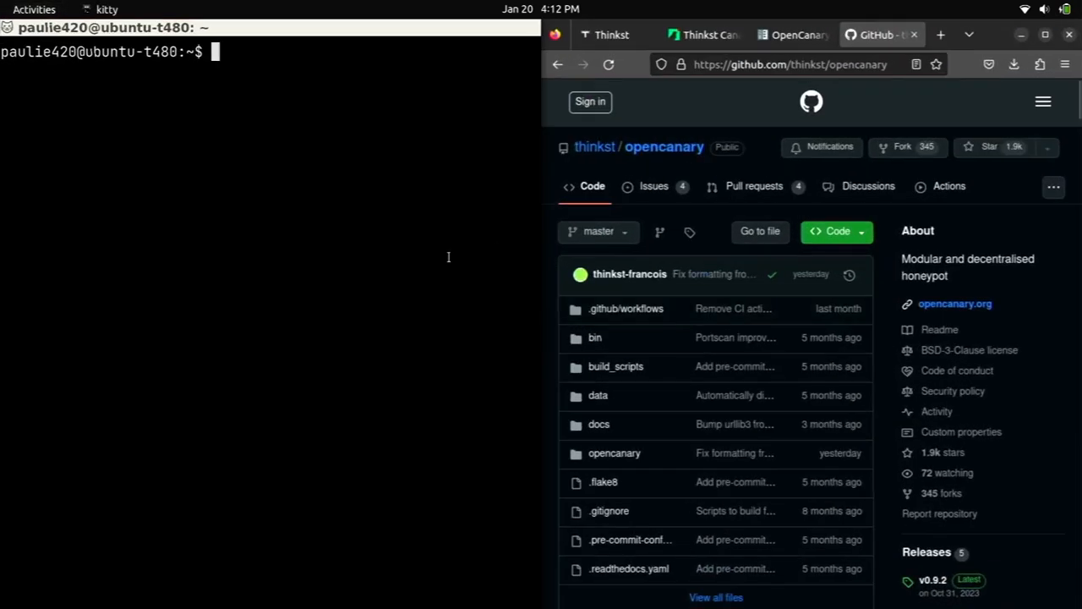
- SSH into the opencanary server and clear the welcome output
{"action": "type", "text": "ssh"}
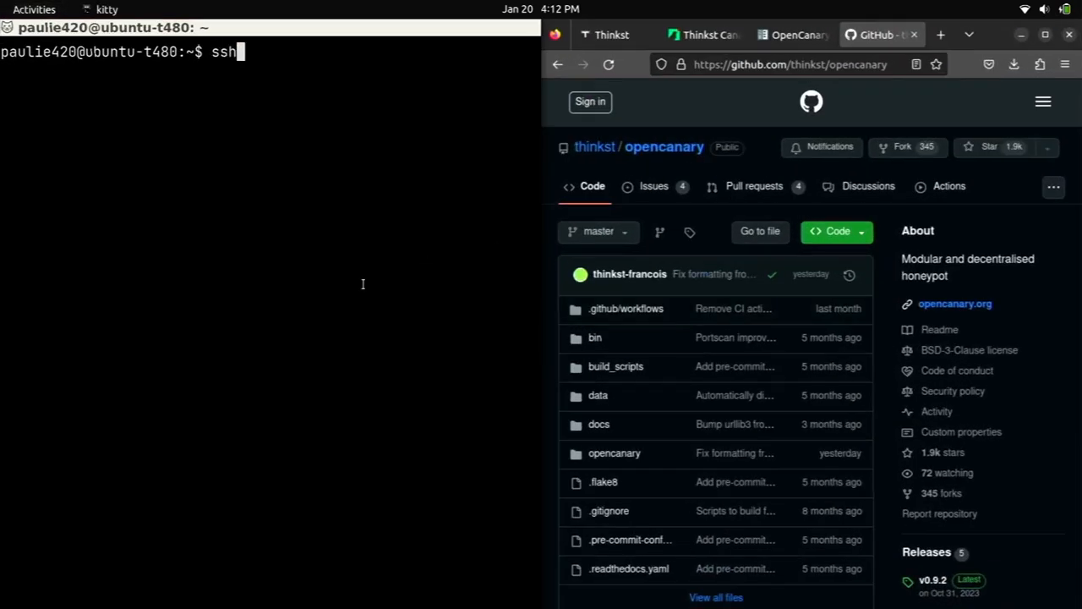
{"action": "type", "text": "open"}
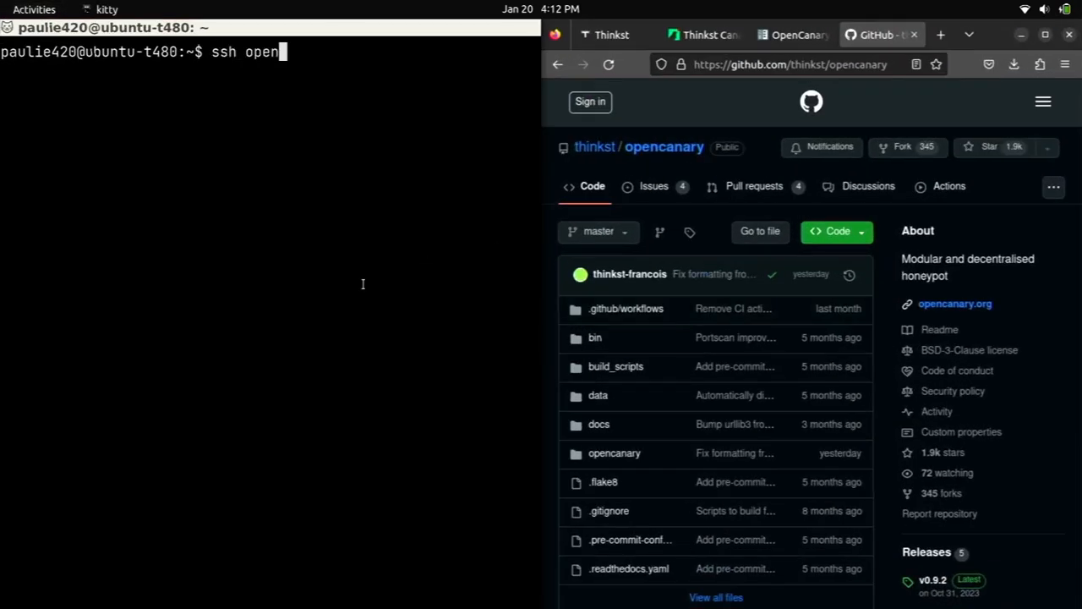
{"action": "type", "text": "canary"}
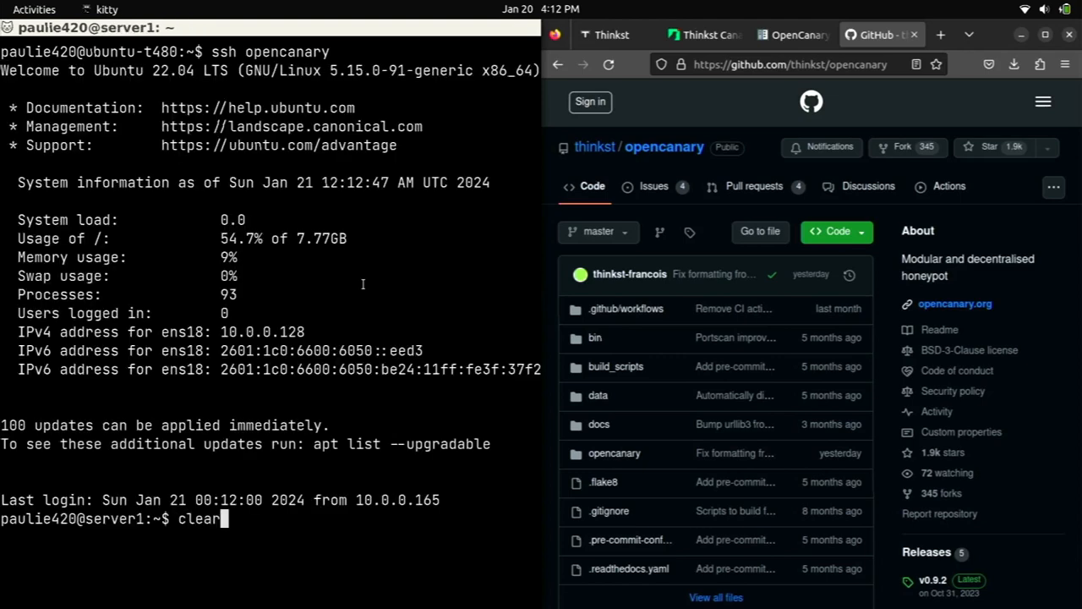
{"action": "key", "text": "Return"}
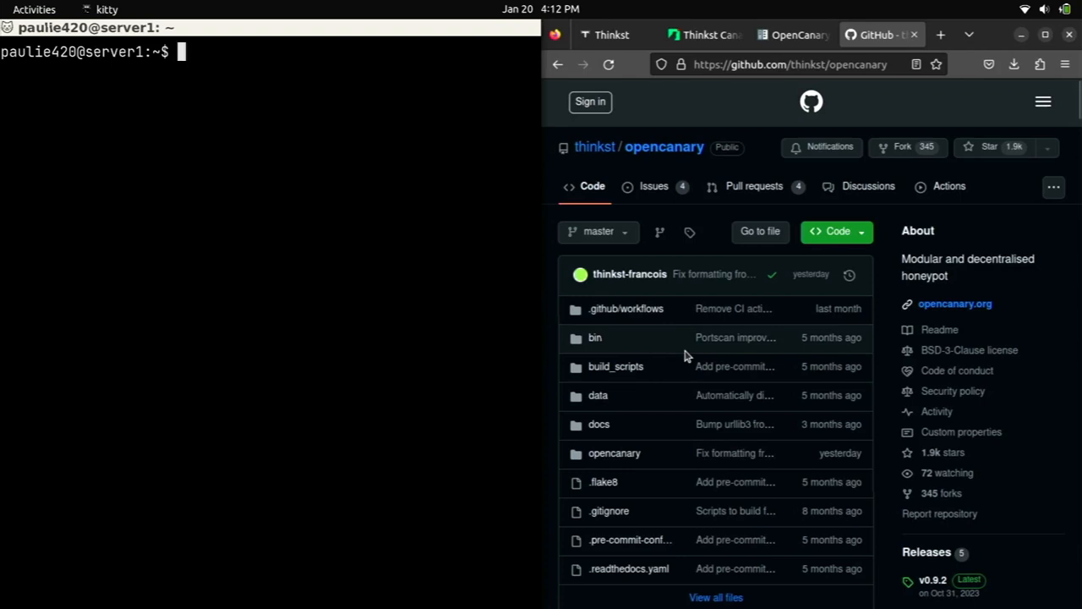
- Scroll the OpenCanary README down to the Prerequisites and Ubuntu installation commands
{"action": "scroll", "scroll_direction": "down", "scroll_amount": 3}
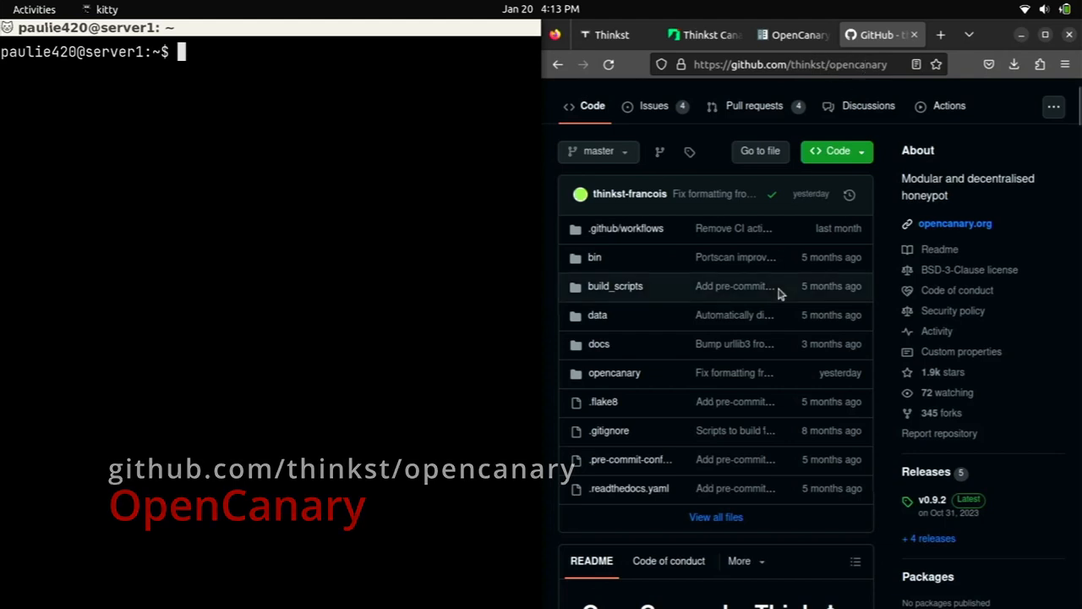
{"action": "scroll", "scroll_direction": "down", "scroll_amount": 3}
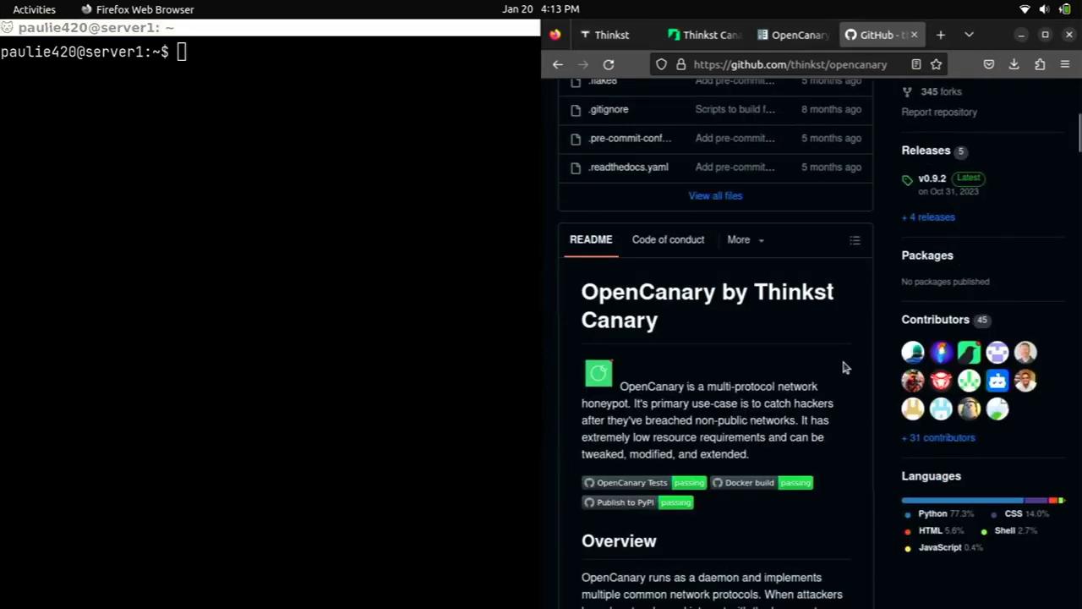
{"action": "scroll", "scroll_direction": "down", "scroll_amount": 3}
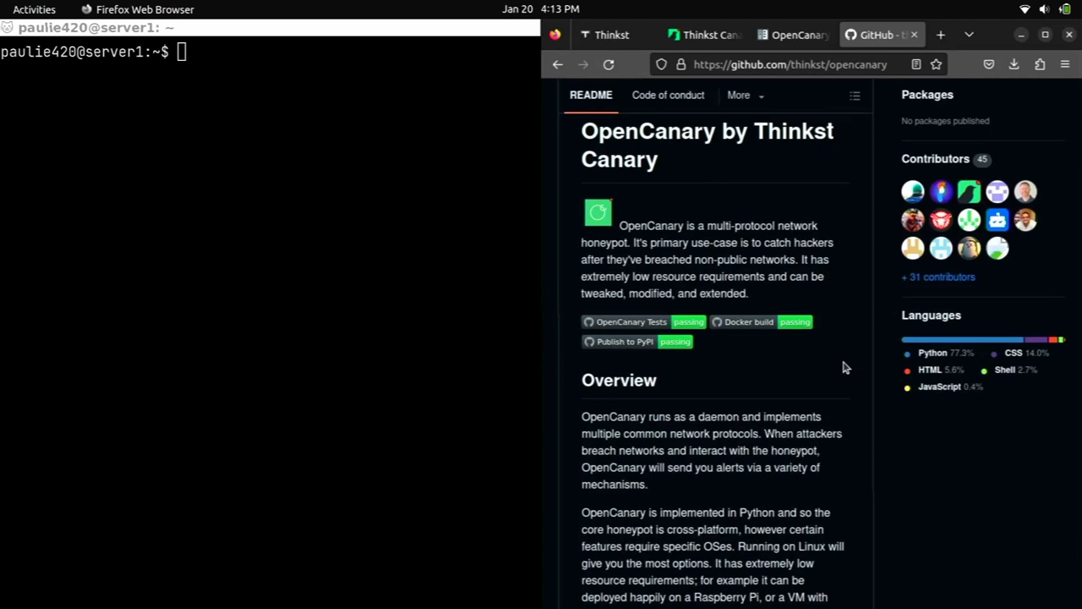
{"action": "scroll", "scroll_direction": "down", "scroll_amount": 3}
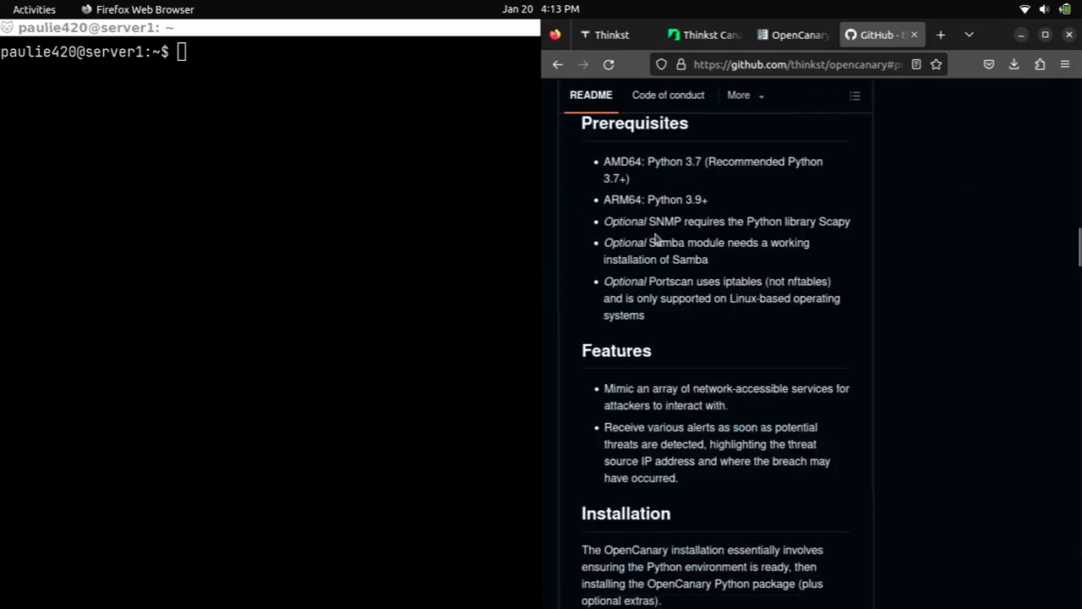
- Check in the terminal that the server has python3 and python3.10 available
{"action": "left_click", "coordinate": [362, 228]}
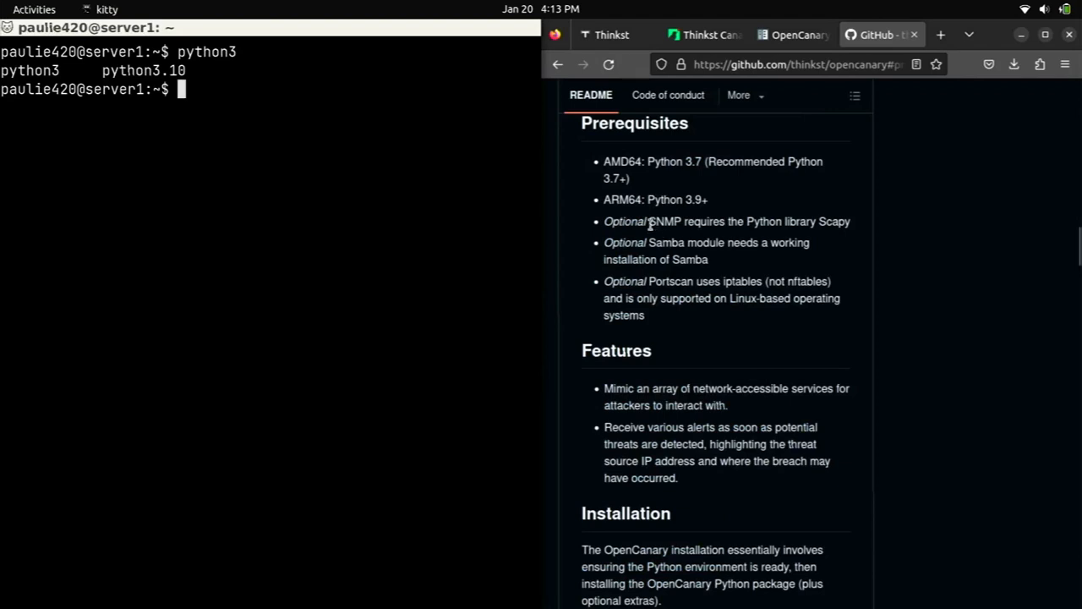
{"action": "left_click_drag", "start_coordinate": [649, 219], "coordinate": [758, 220]}
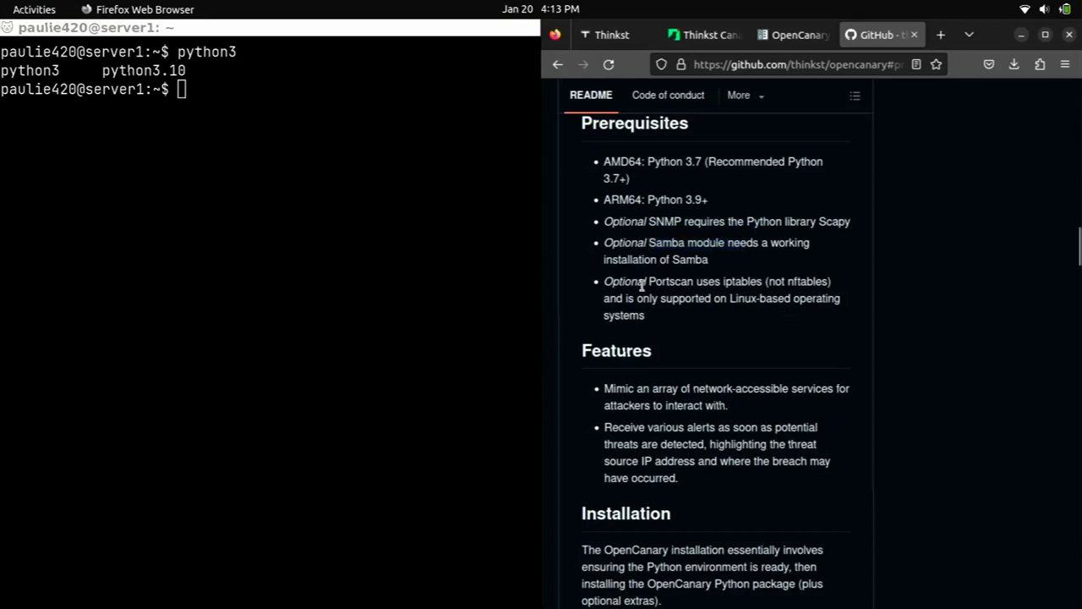
{"action": "mouse_move", "coordinate": [264, 296]}
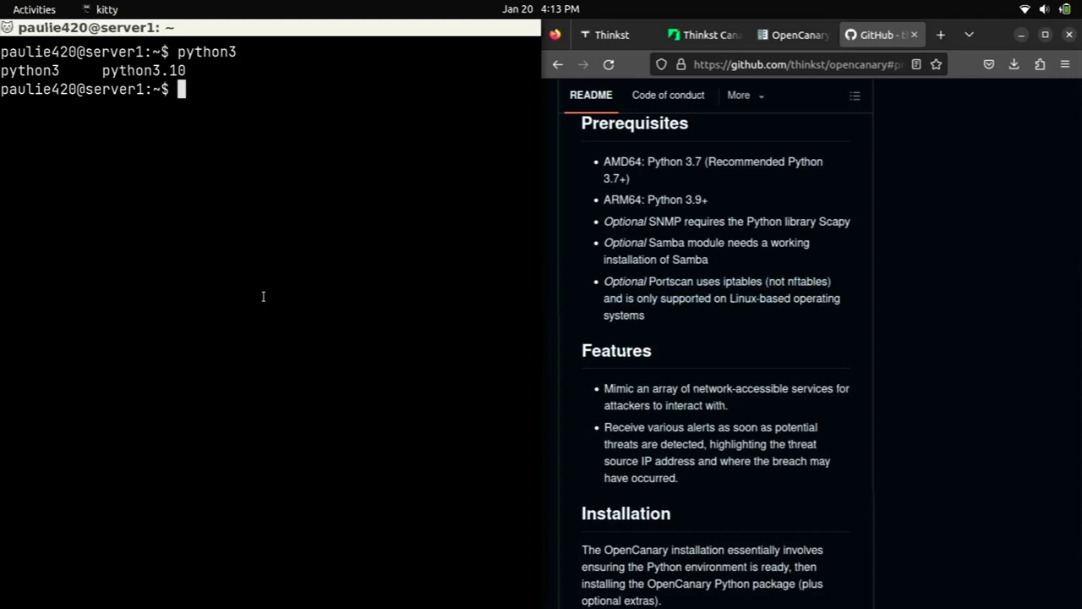
{"action": "scroll", "scroll_direction": "down", "scroll_amount": 3}
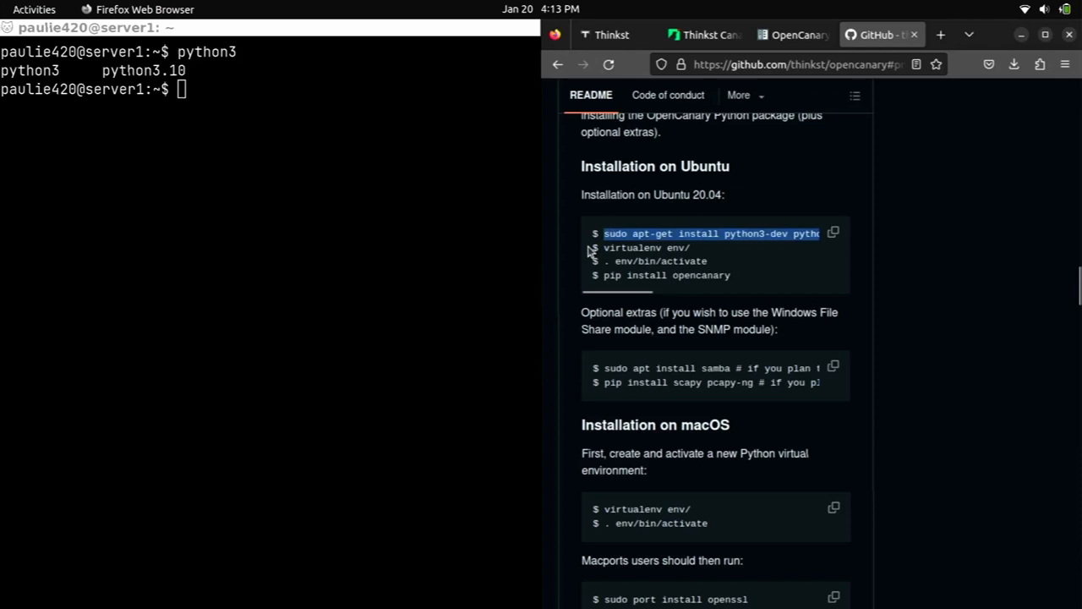
{"action": "mouse_move", "coordinate": [527, 227]}
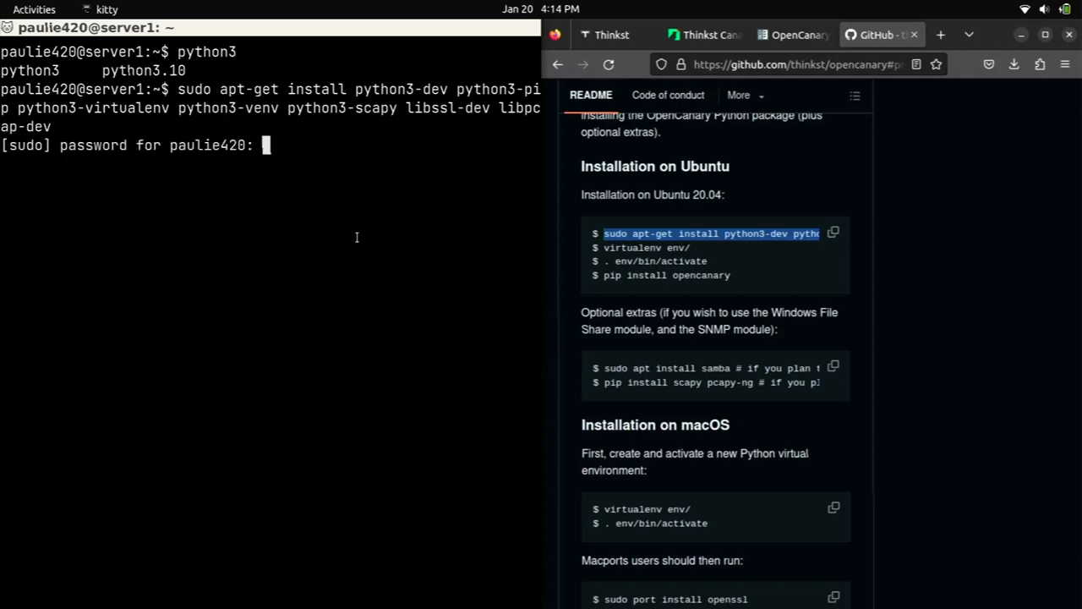
- Run the README's sudo apt-get install of the Python dev, pip, virtualenv, scapy, libssl and libpcap packages
{"action": "key", "text": "Return"}
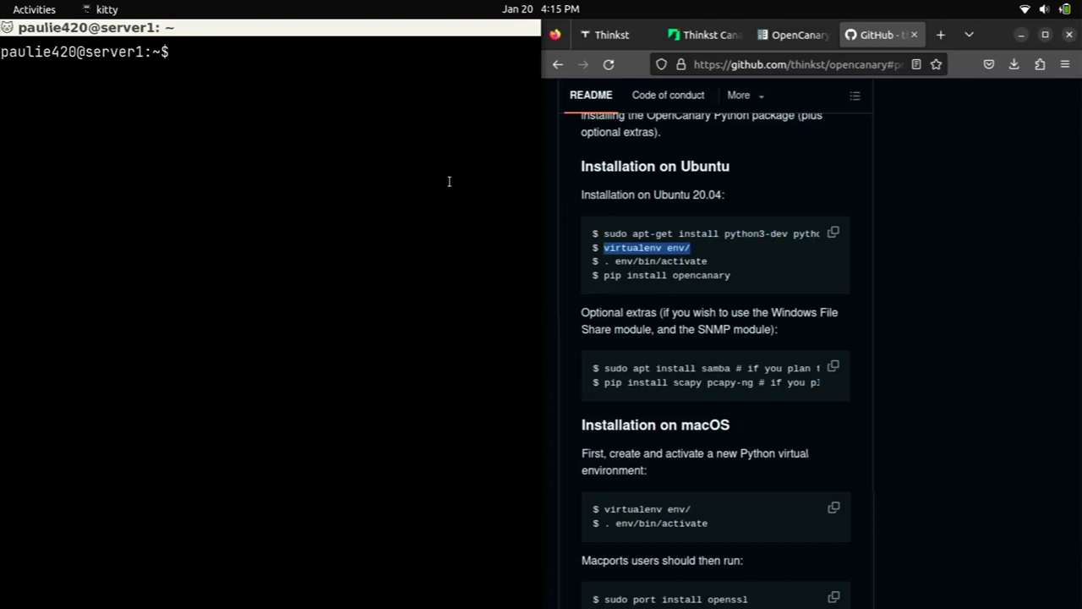
- Create a virtualenv named env and activate it with . env/bin/activate
{"action": "type", "text": "virt"}
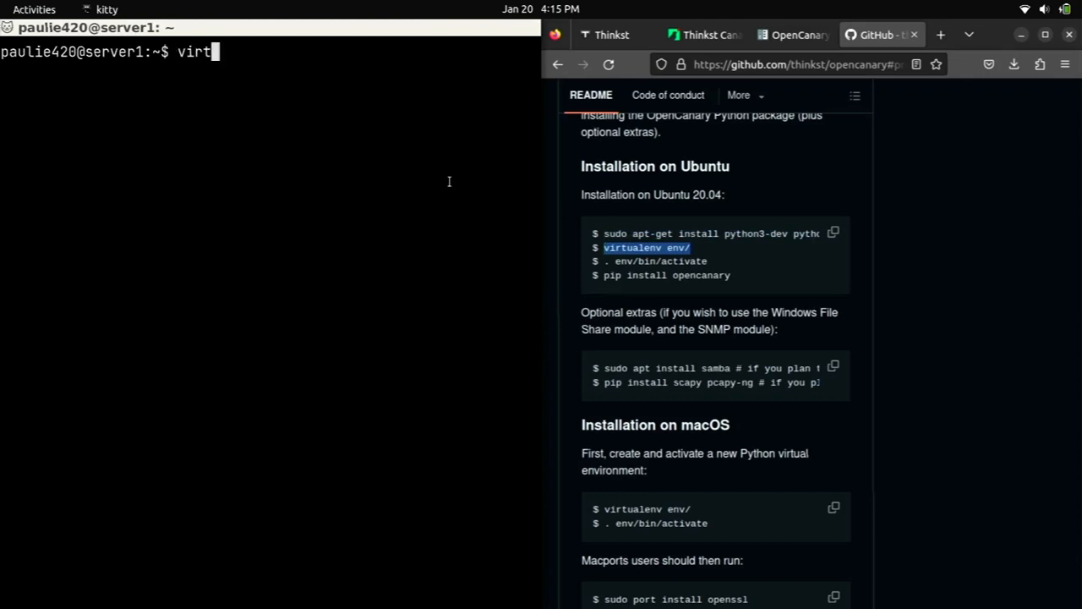
{"action": "type", "text": "ualenv env/"}
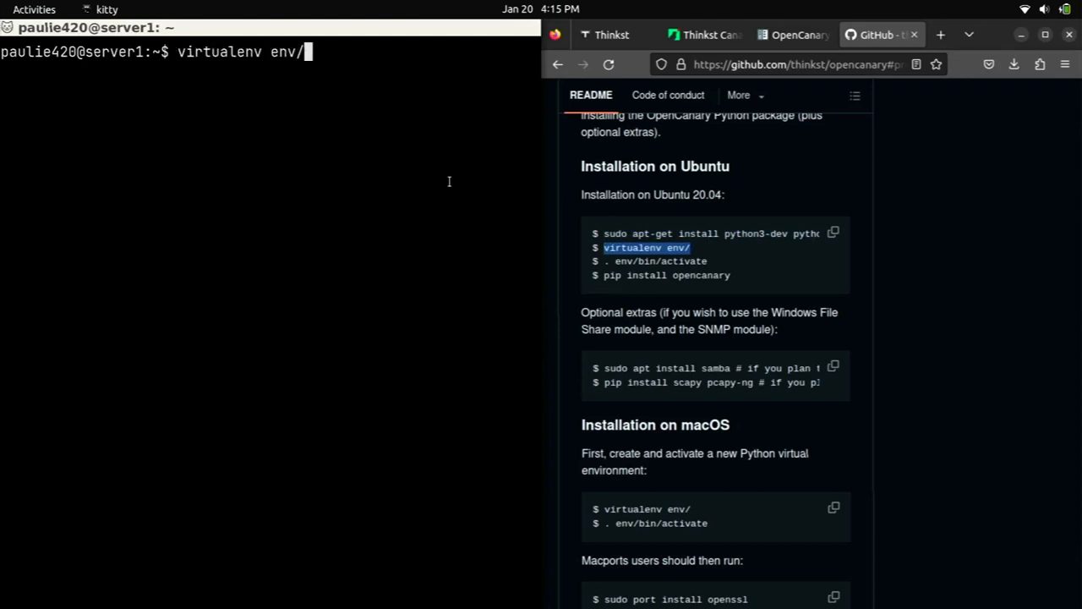
{"action": "type", "text": "ls"}
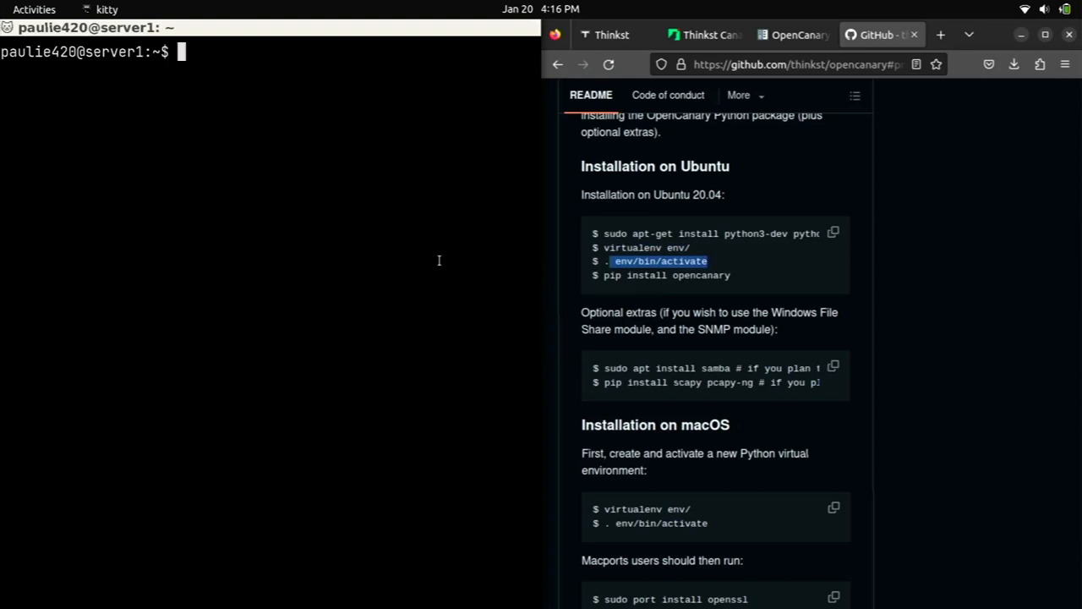
{"action": "type", "text": ". env/bi"}
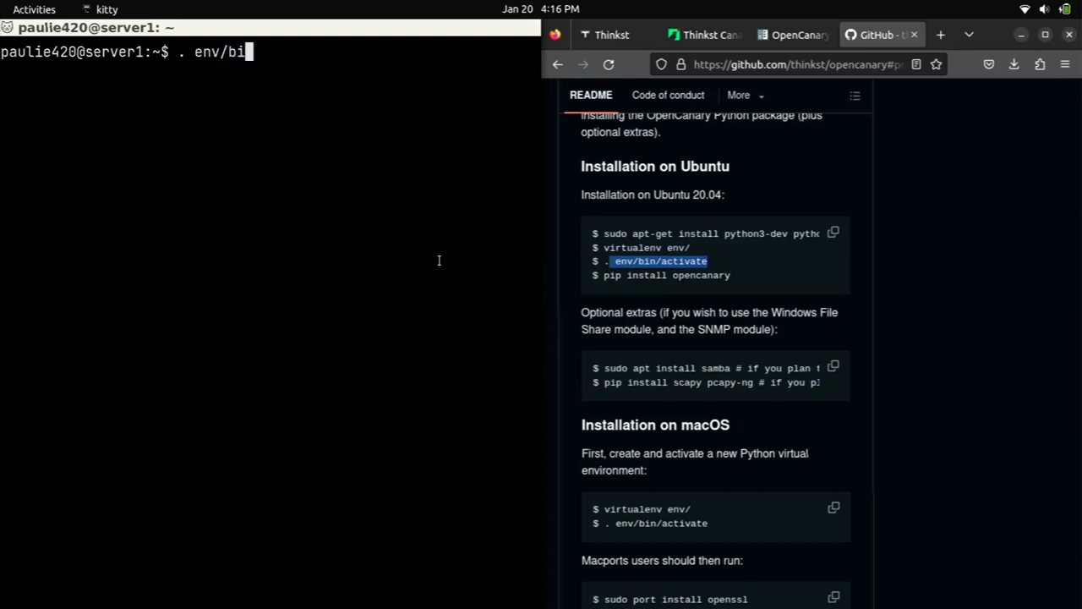
{"action": "type", "text": "n/activate"}
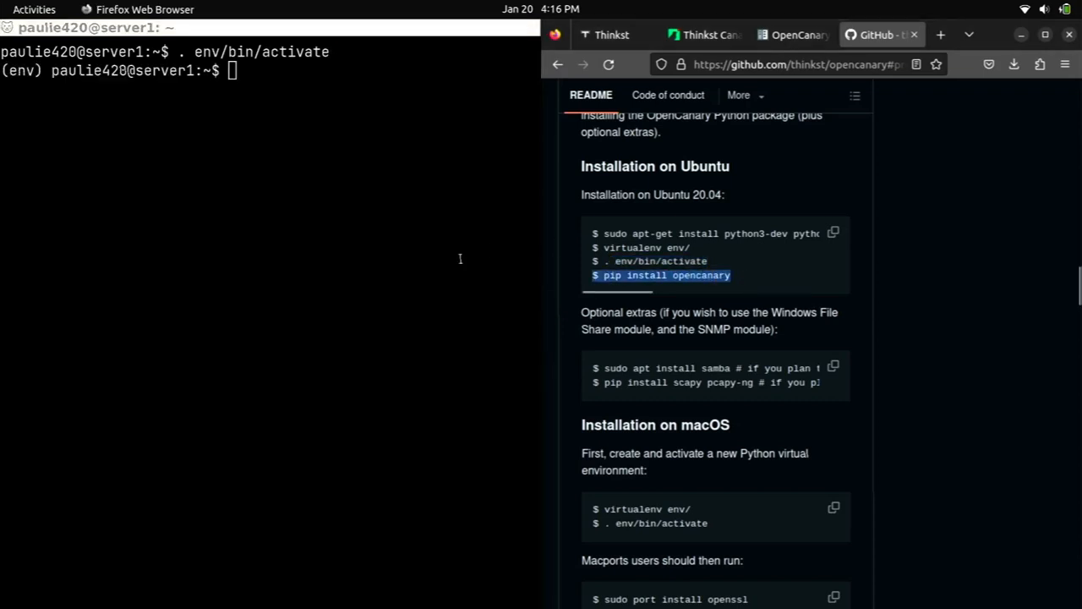
- Install the opencanary package into the virtualenv with pip
{"action": "type", "text": "pip instal"}
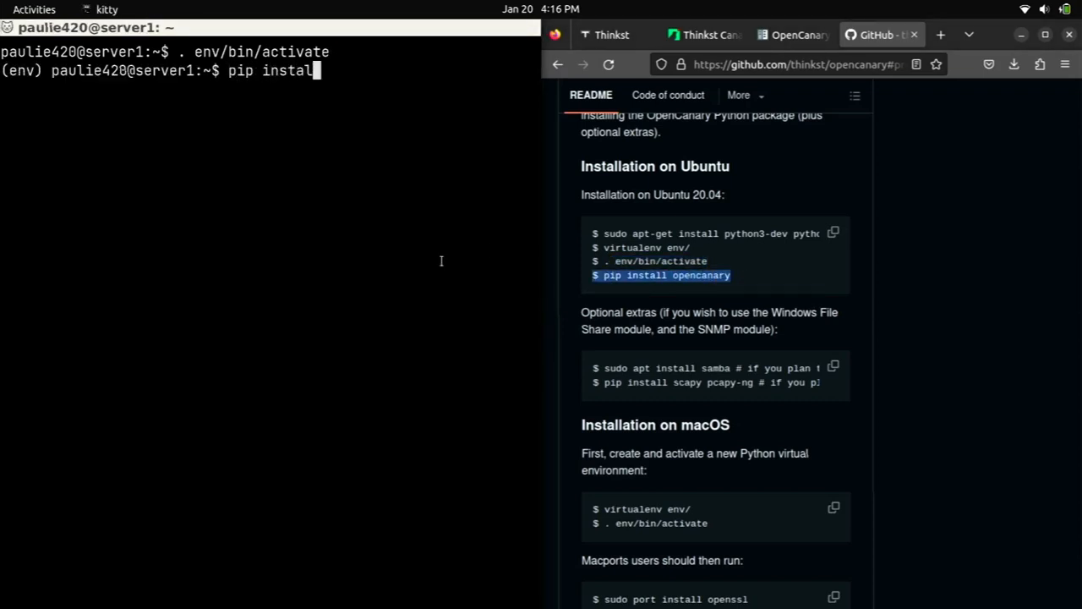
{"action": "type", "text": "opencanary"}
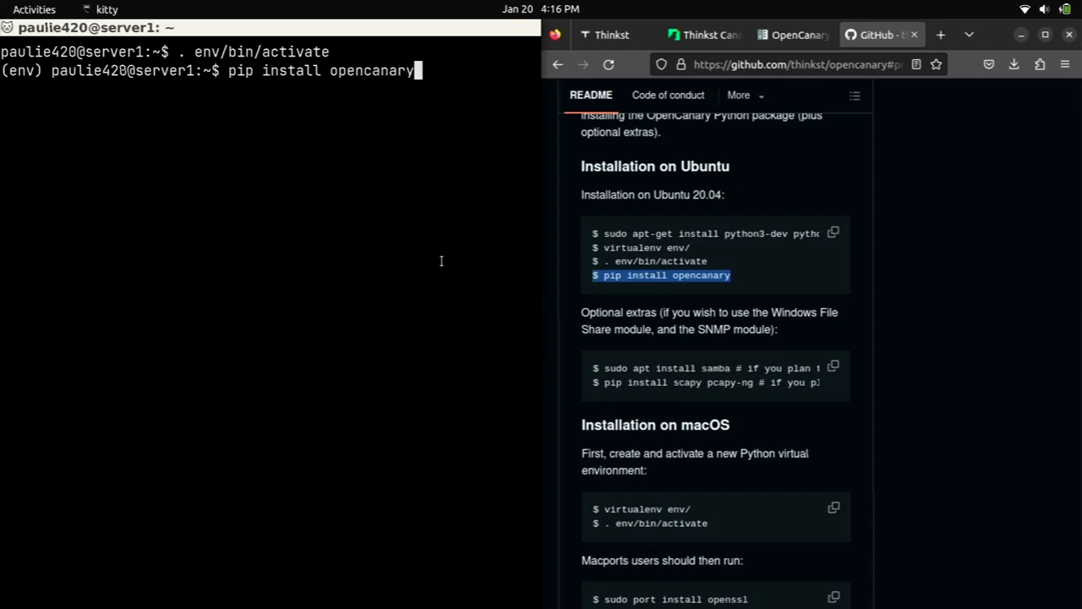
{"action": "key", "text": "Return"}
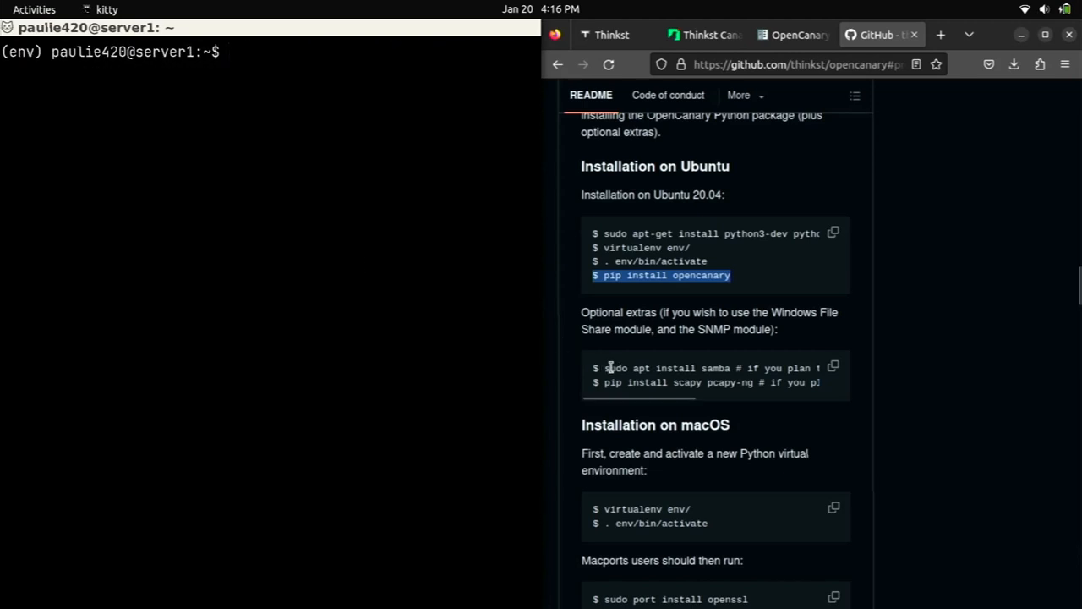
- Install samba via apt (confirming y) and the scapy and pcapy-ng modules via pip
{"action": "type", "text": "s"}
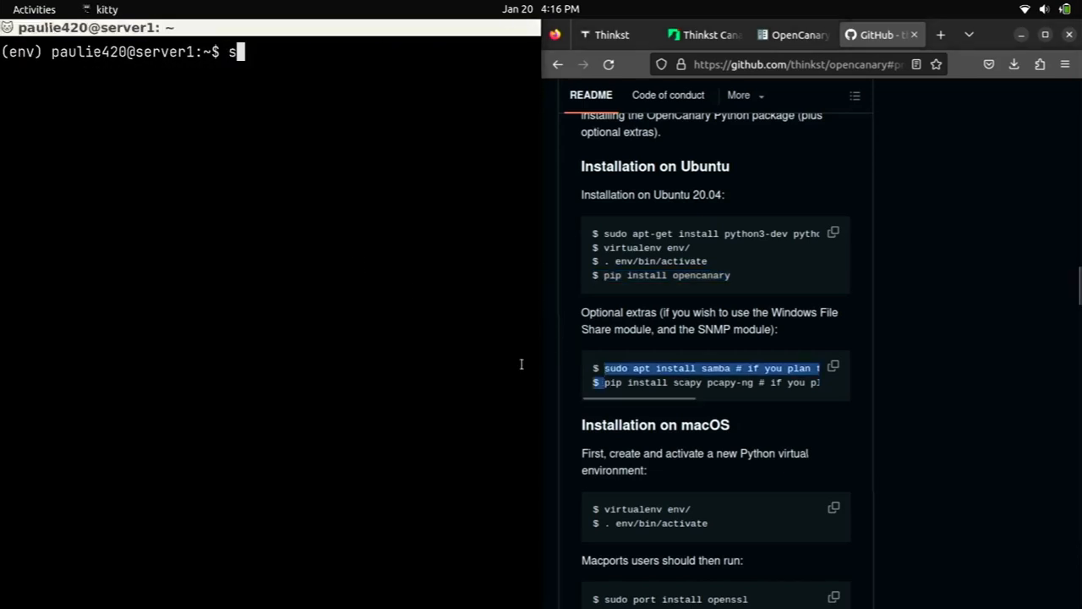
{"action": "type", "text": "udo apt install samba"}
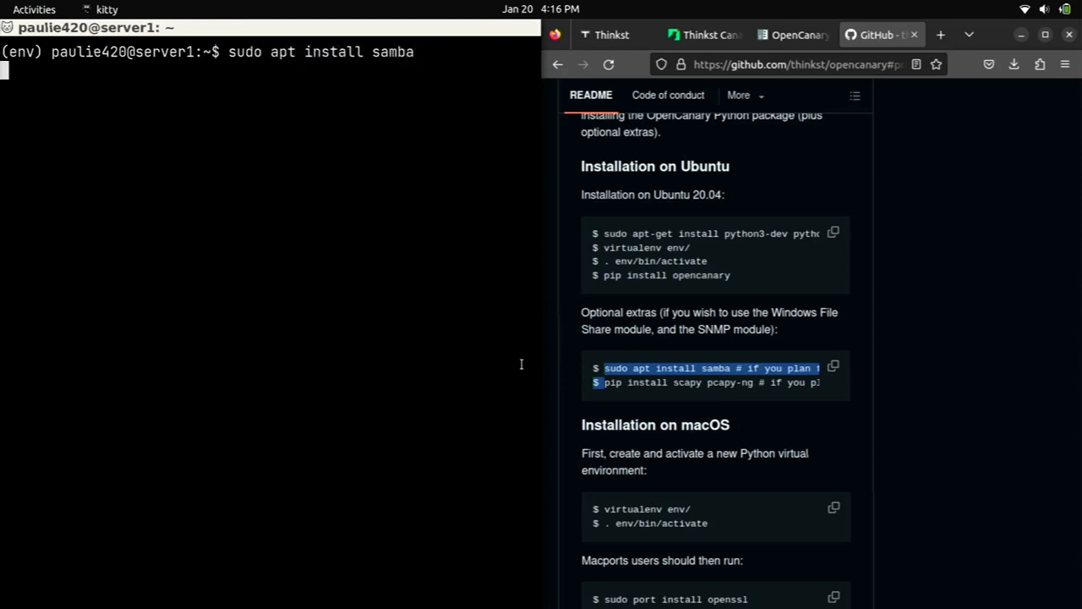
{"action": "type", "text": "y"}
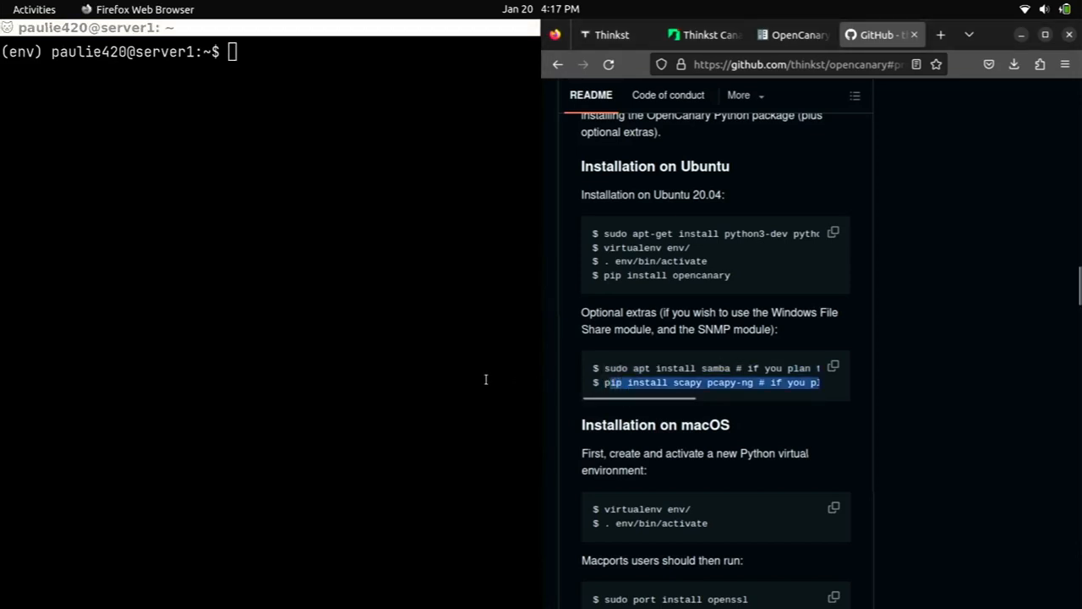
{"action": "type", "text": "pip"}
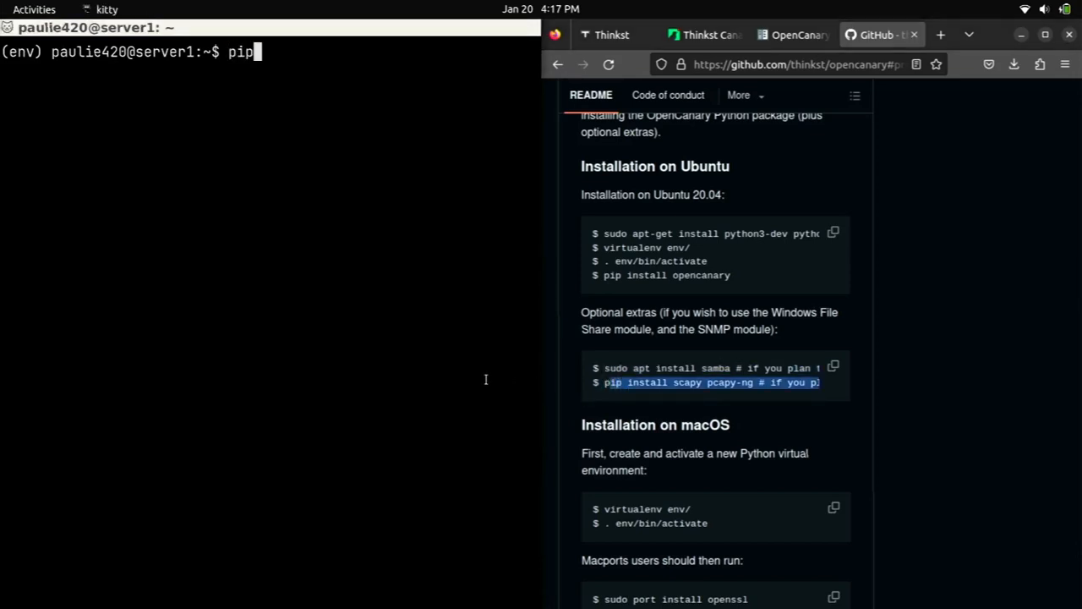
{"action": "type", "text": "install scap"}
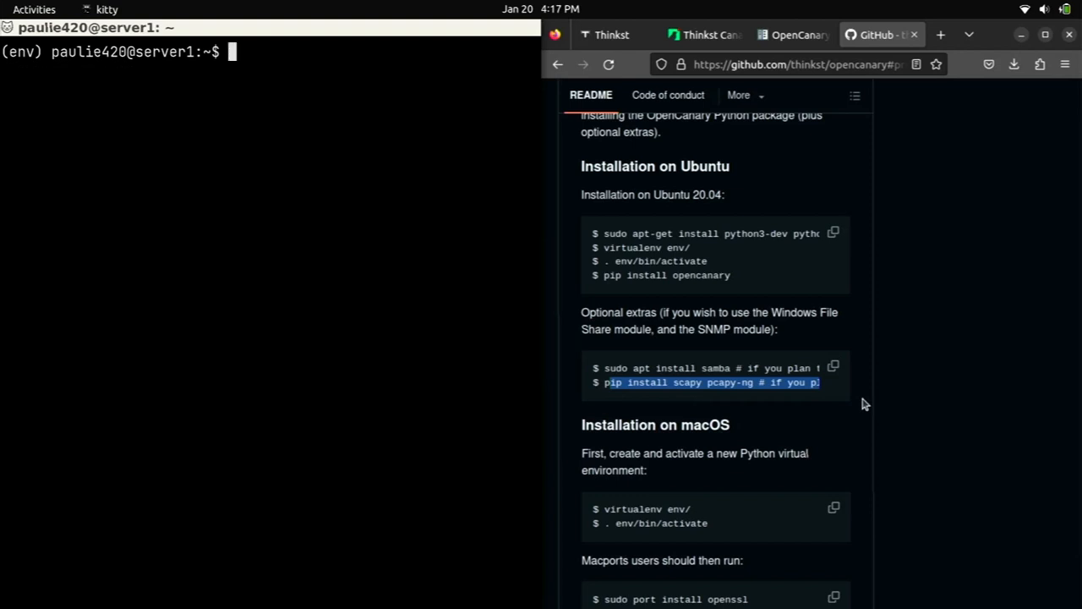
{"action": "scroll", "scroll_direction": "down", "scroll_amount": 3}
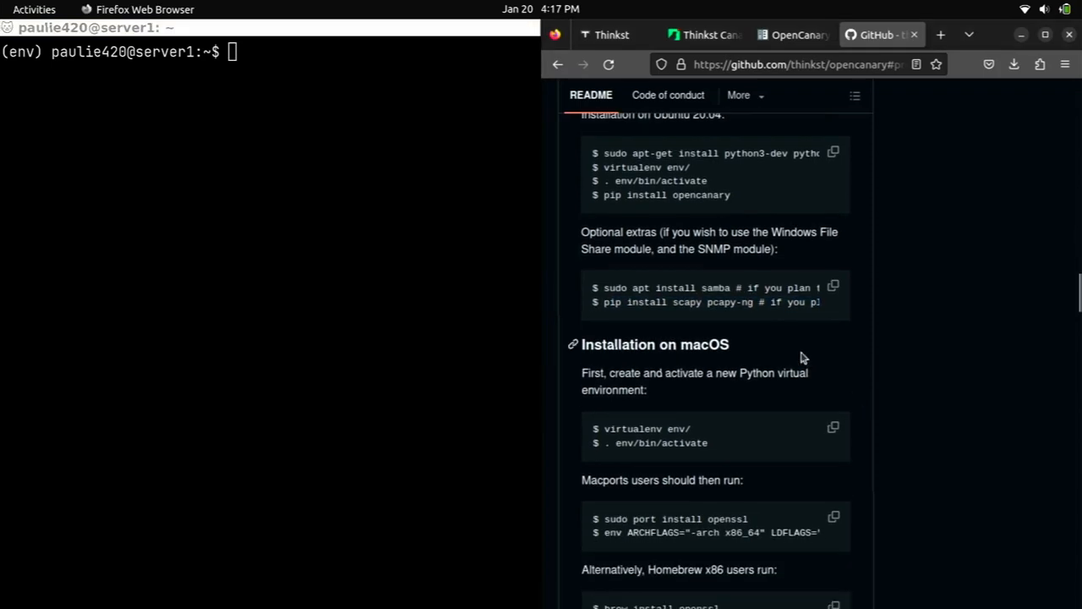
- Following the README's Configuring section, generate the sample config with opencanaryd --copyconfig
{"action": "scroll", "scroll_direction": "down", "scroll_amount": 3}
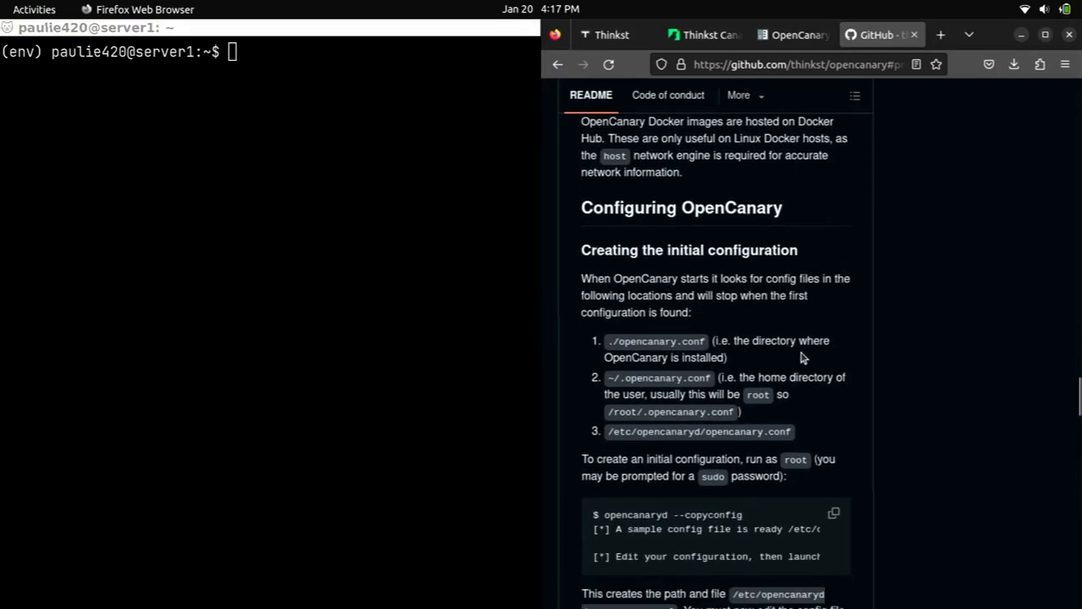
{"action": "scroll", "scroll_direction": "down", "scroll_amount": 3}
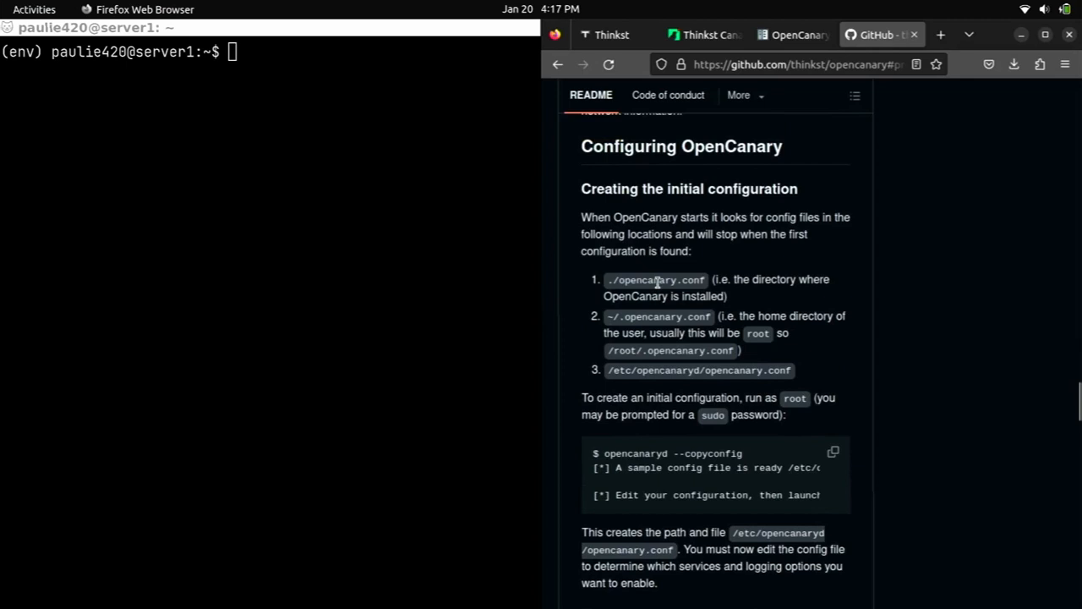
{"action": "double_click", "coordinate": [656, 281]}
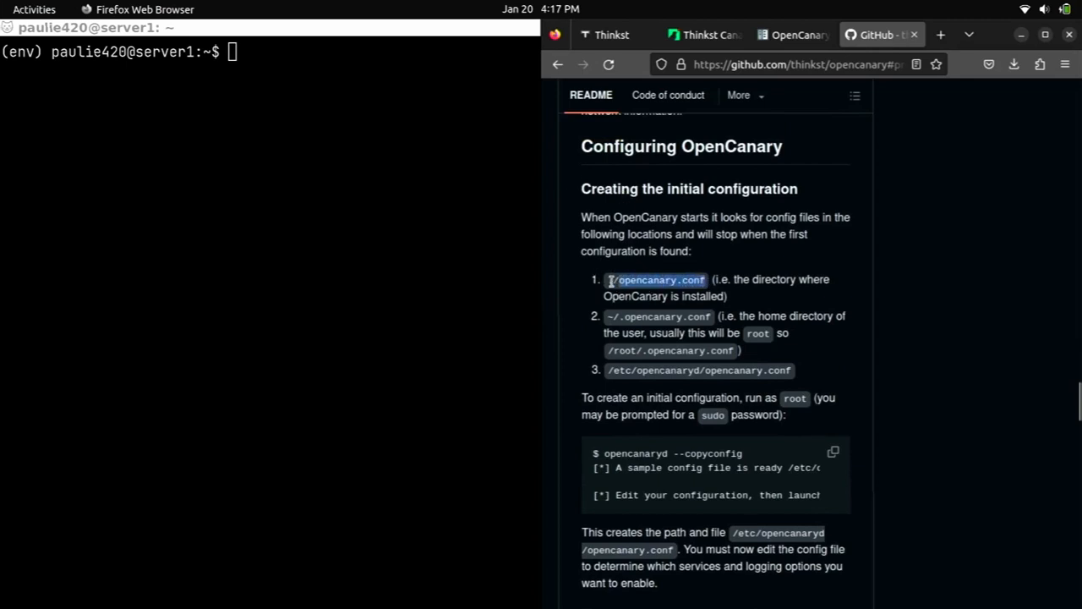
{"action": "type", "text": "ls env"}
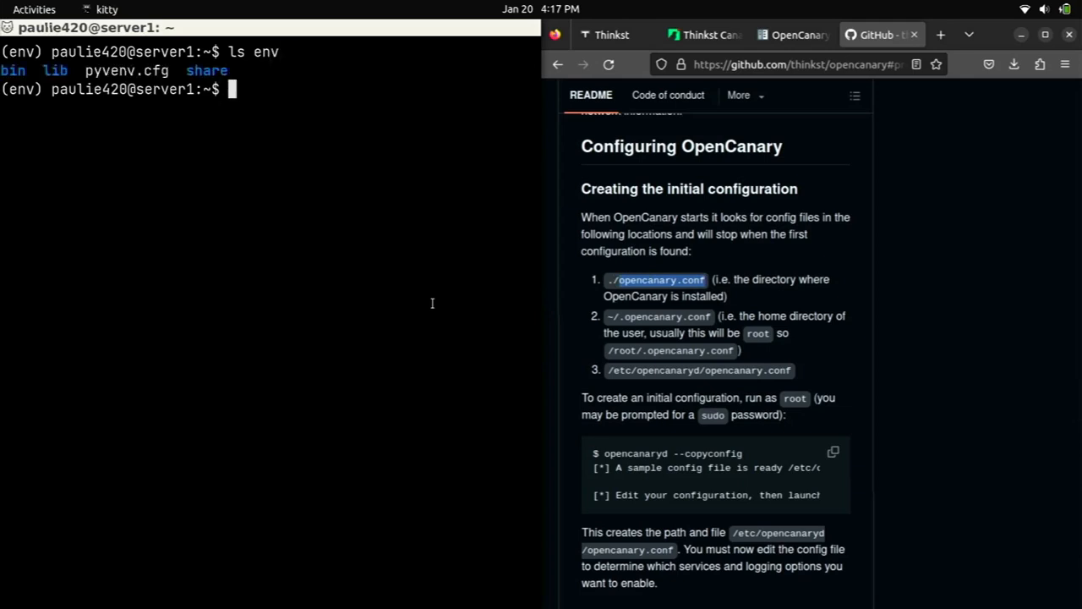
{"action": "type", "text": "pwd"}
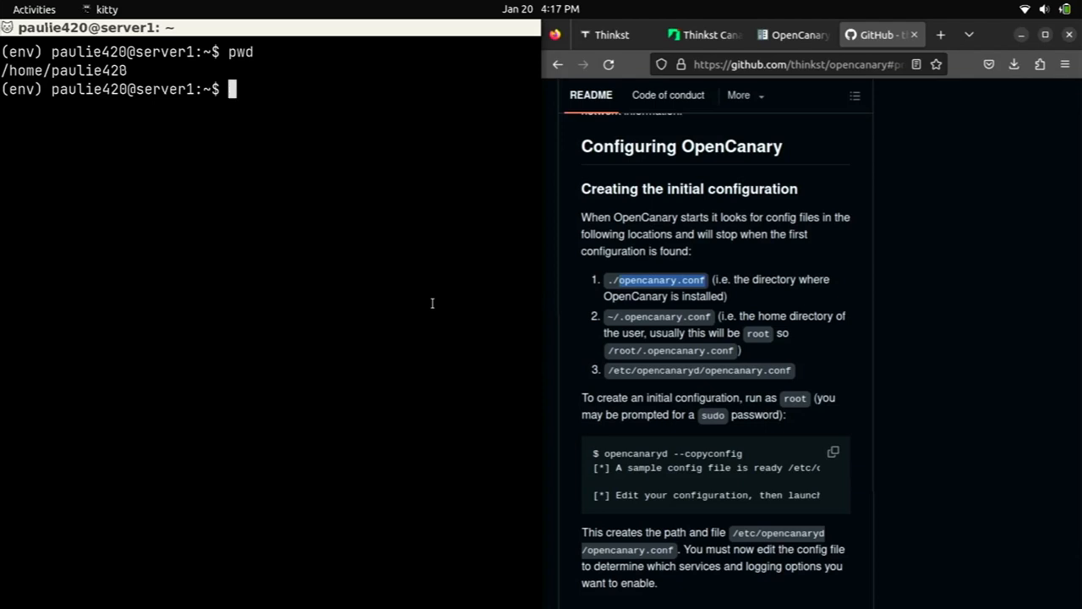
{"action": "type", "text": ".opencanar"}
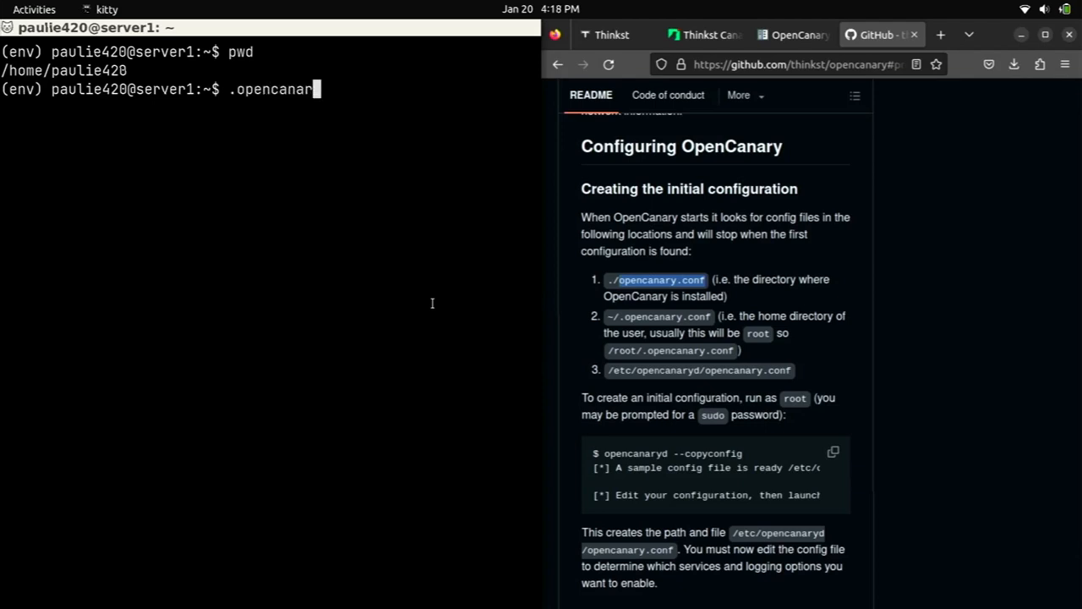
{"action": "type", "text": "y.conf"}
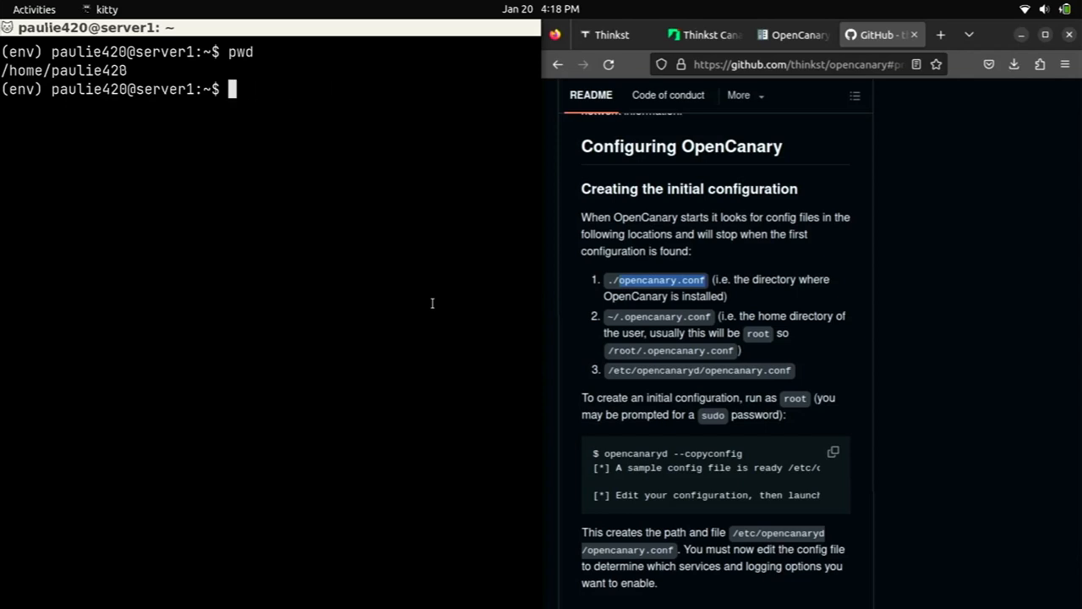
{"action": "type", "text": "opencanary"}
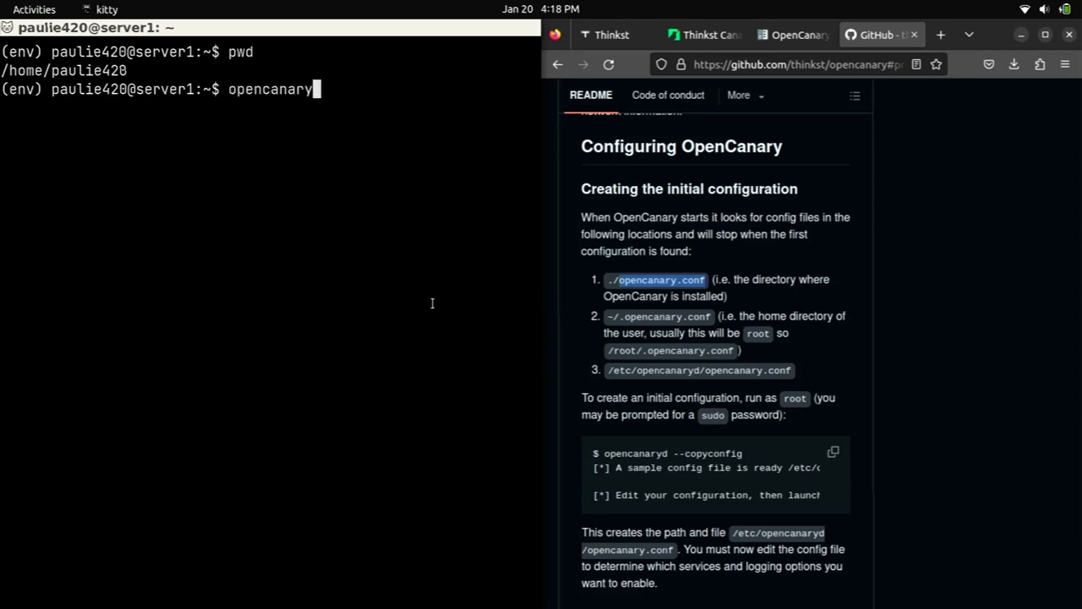
{"action": "type", "text": "d --copyconfig"}
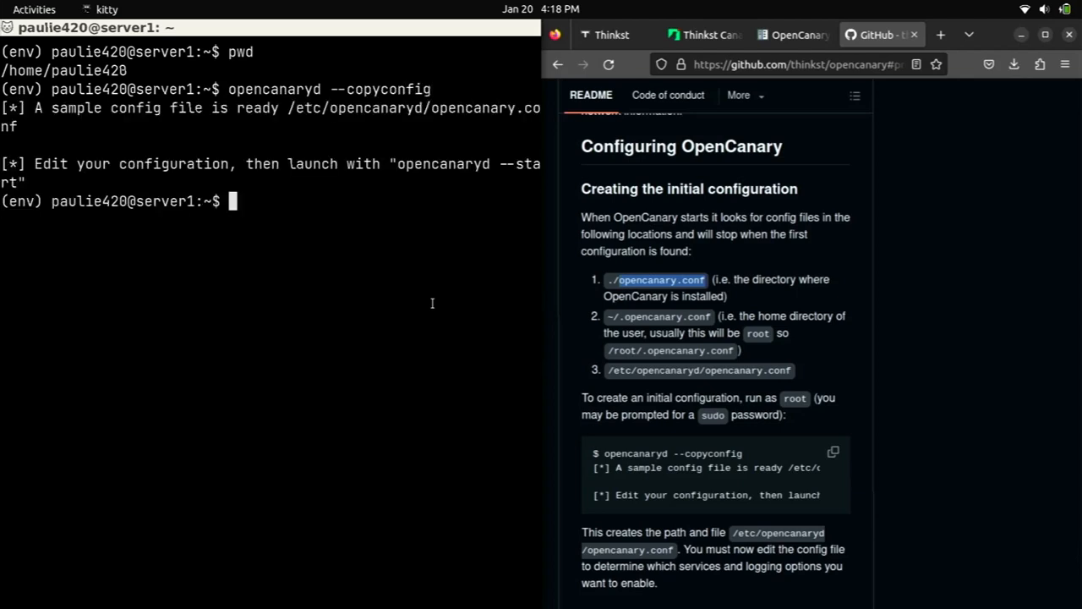
- Copy /etc/opencanaryd/opencanary.conf to ~/.opencanary.conf and back it up as .opencanary.bak
{"action": "type", "text": "cp /etc/"}
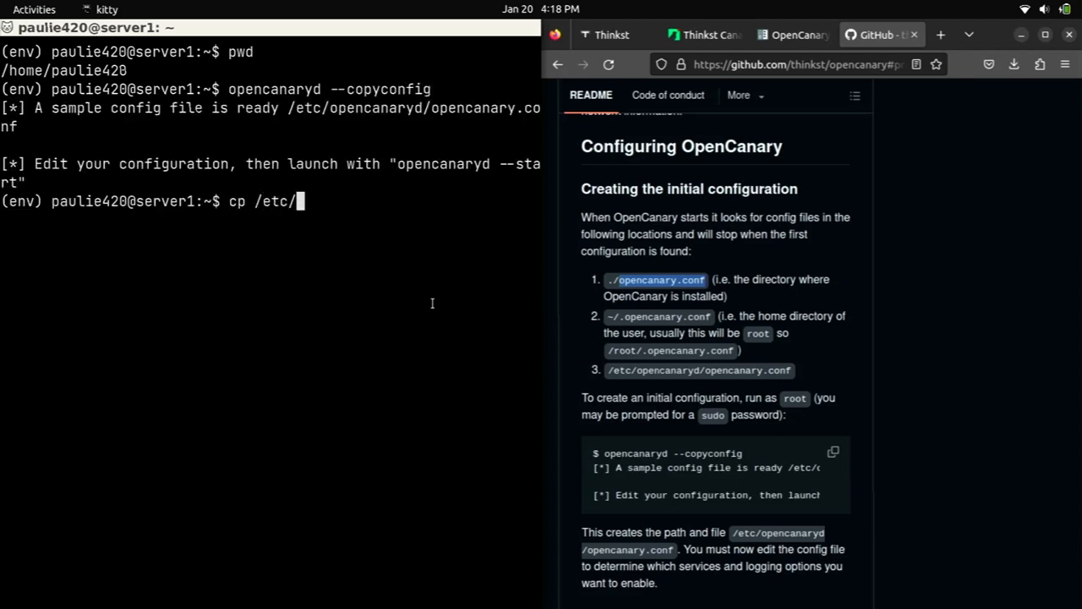
{"action": "type", "text": "opencanaryd/"}
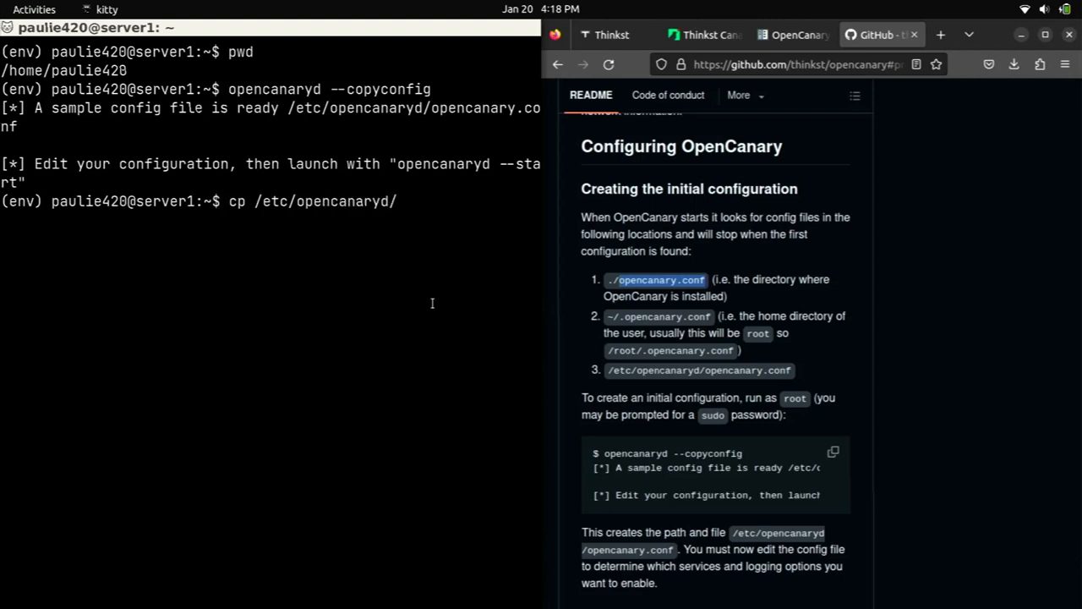
{"action": "type", "text": "opencanary.conf"}
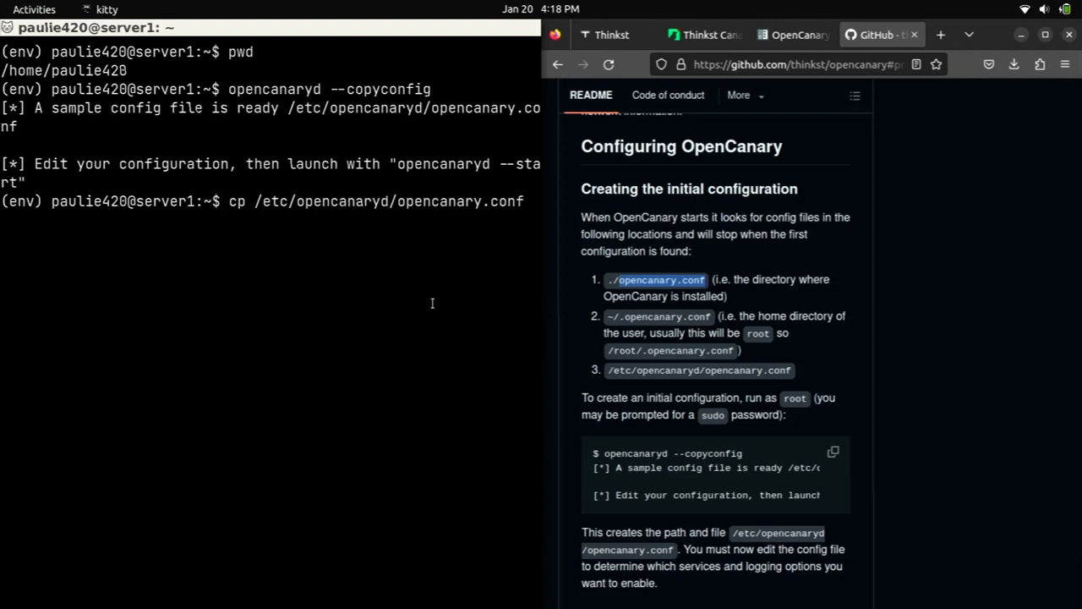
{"action": "type", "text": "~/.open"}
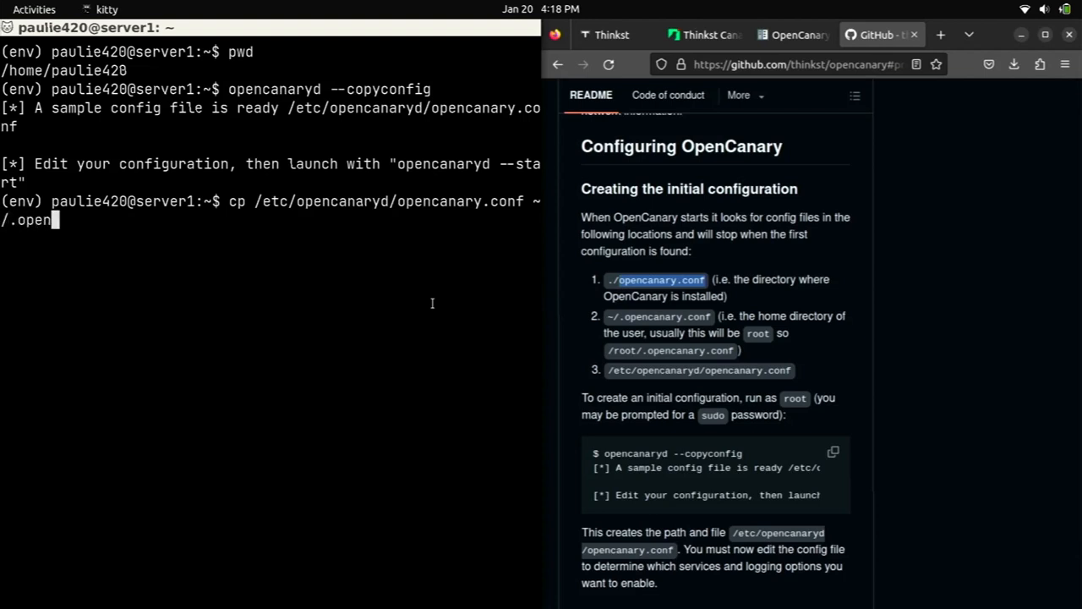
{"action": "type", "text": "canary"}
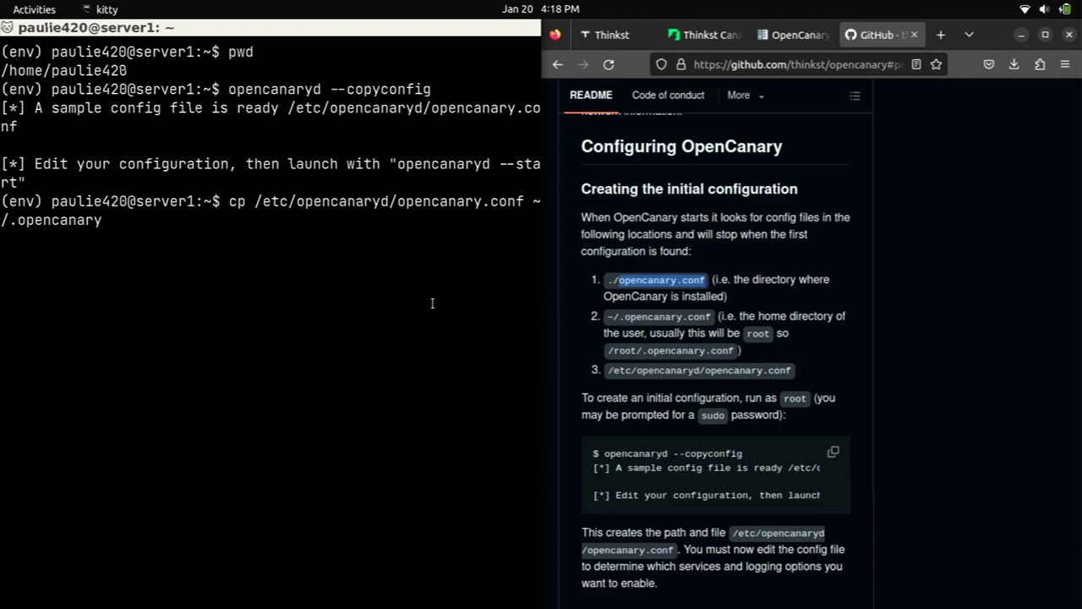
{"action": "type", "text": ".conf"}
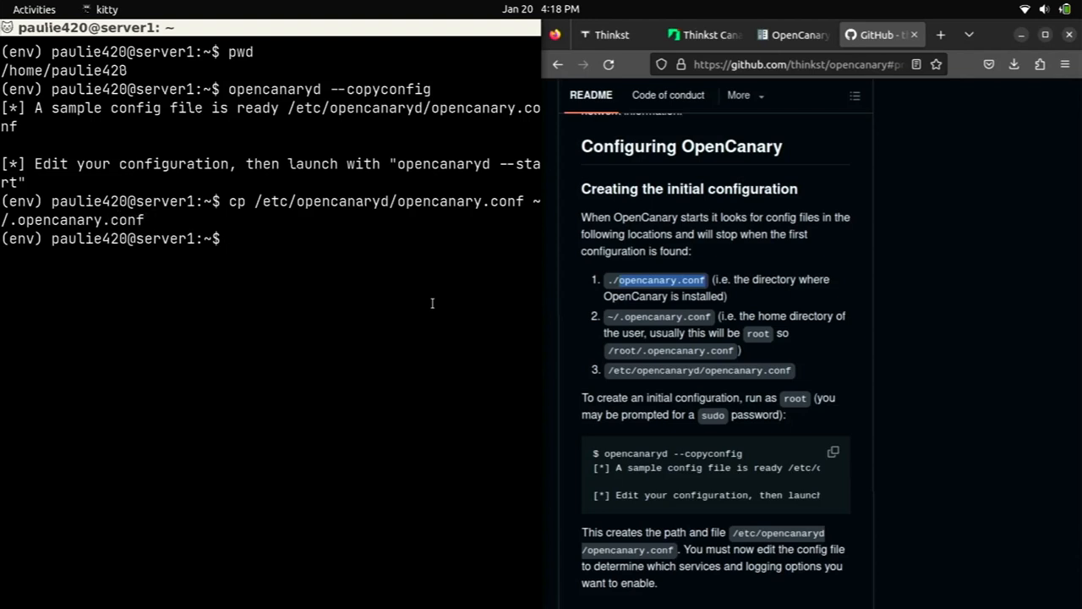
{"action": "type", "text": "ls -all .opencanary.conf"}
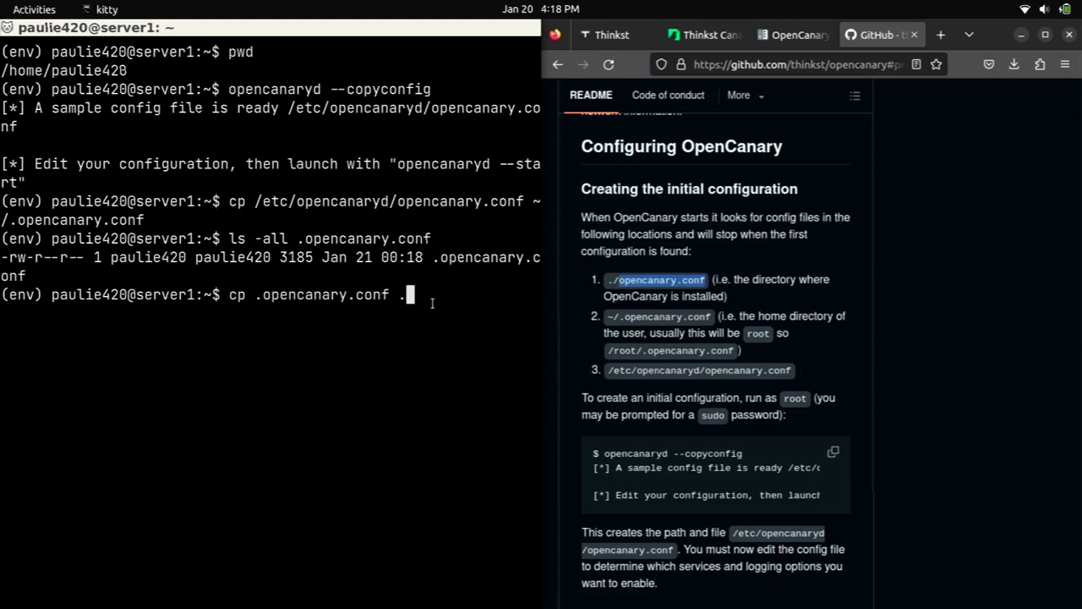
{"action": "type", "text": "opencanary.bak"}
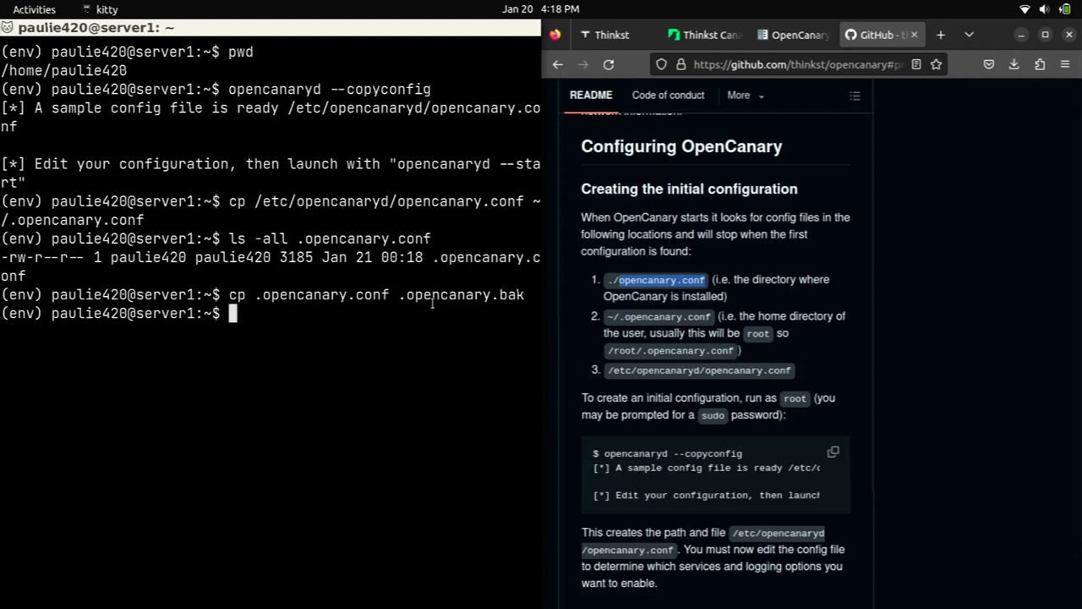
- Edit .opencanary.conf in vim, appending server-1 to the FTP and HTTP banners and enabling HTTP and HTTPS
{"action": "type", "text": "vim .o"}
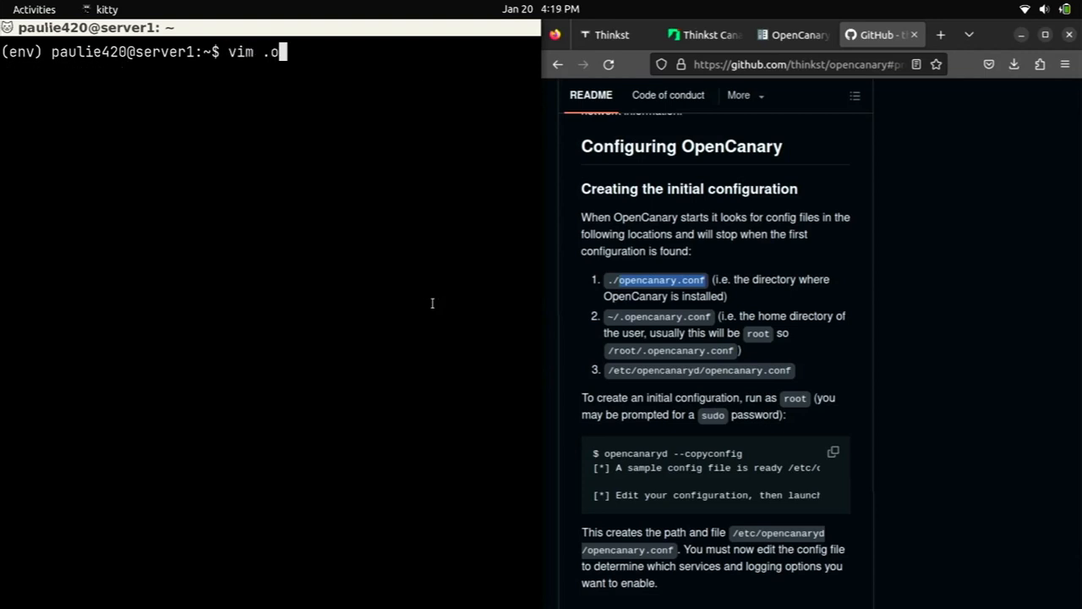
{"action": "type", "text": "pencanary.conf"}
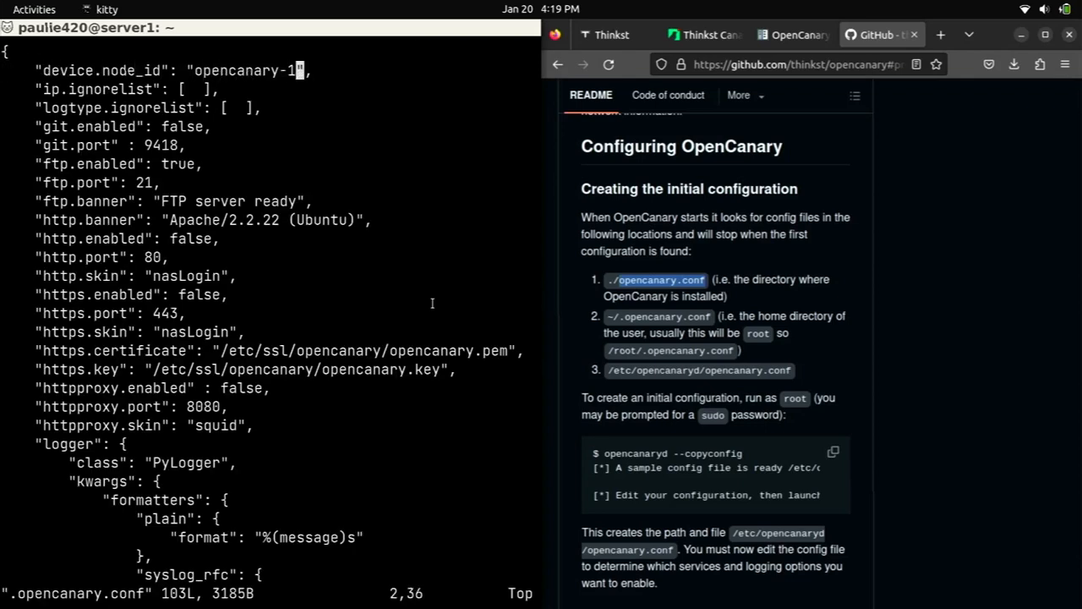
{"action": "key", "text": "i"}
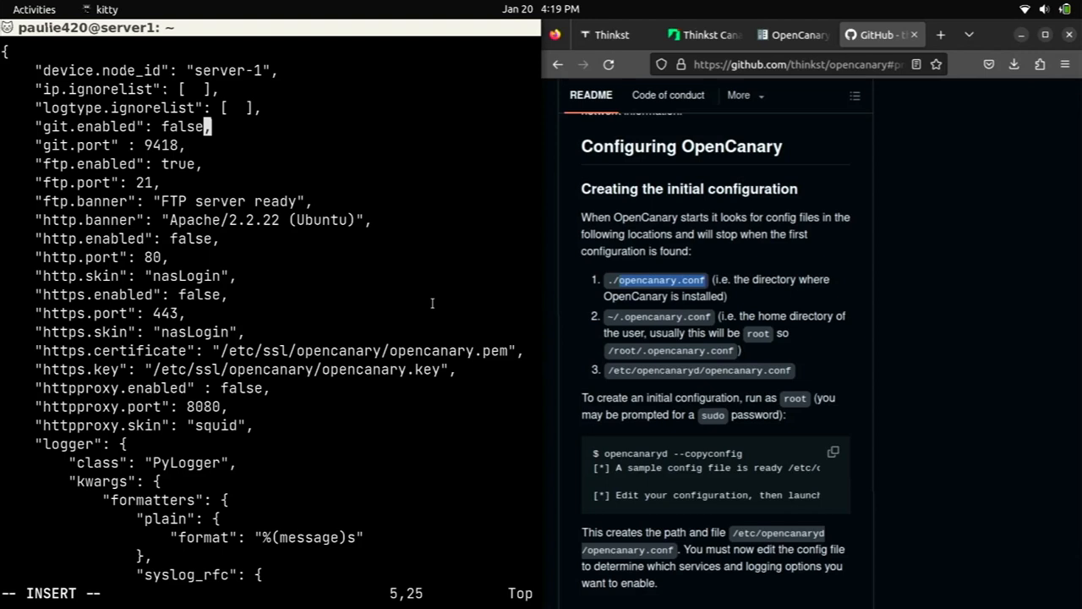
{"action": "type", "text": "tri"}
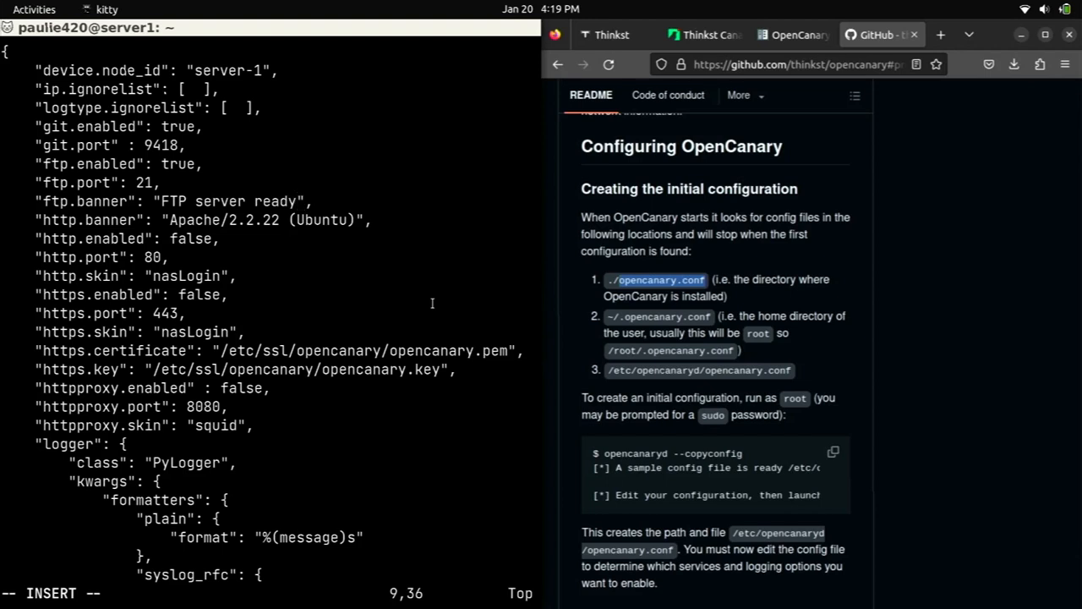
{"action": "type", "text": "; server-1"}
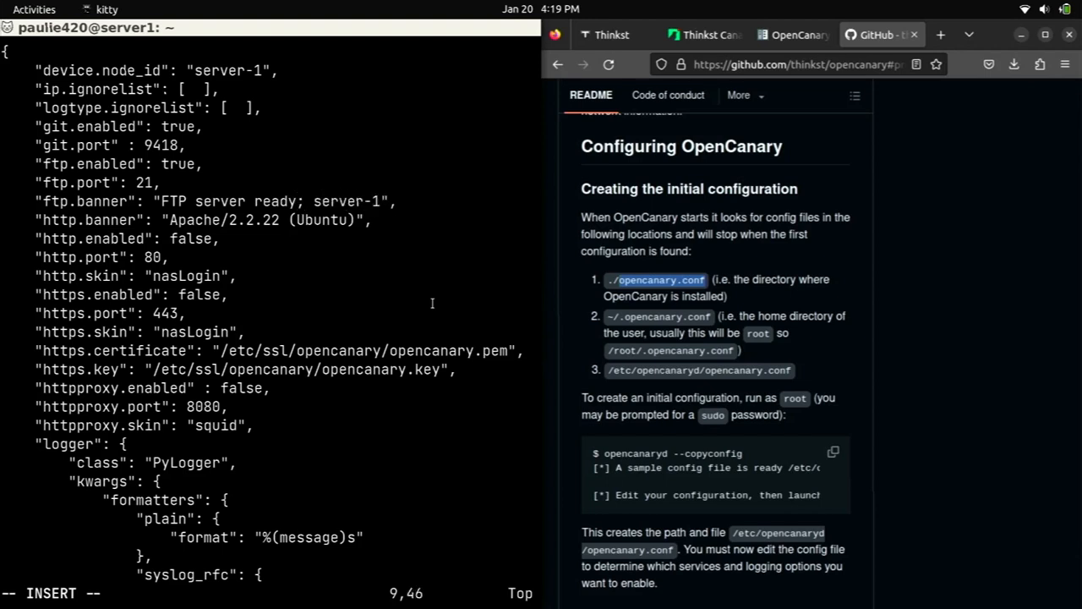
{"action": "type", "text": "server-1"}
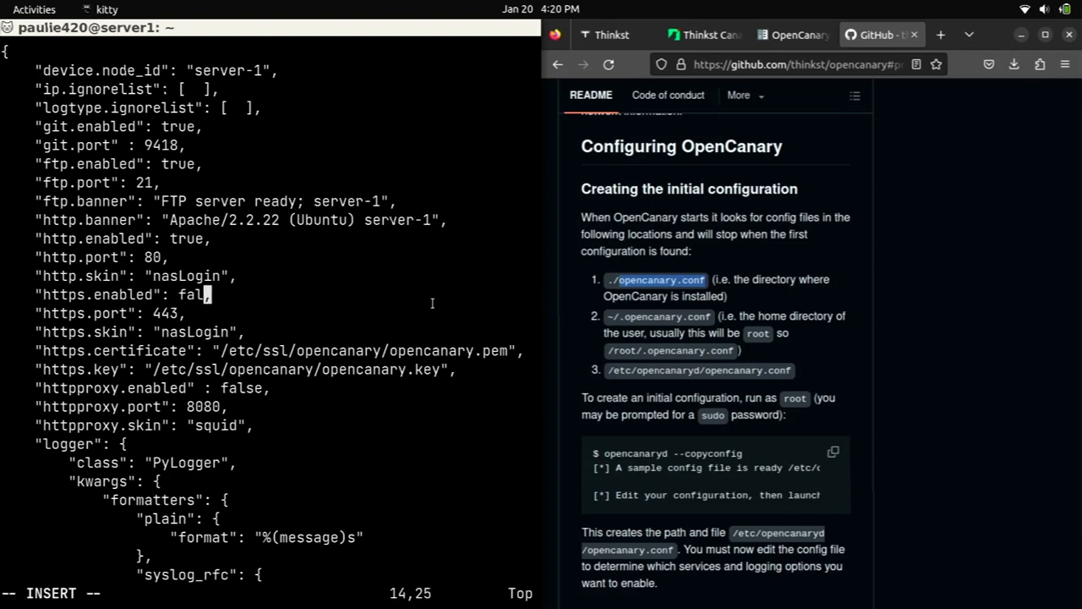
{"action": "type", "text": "true"}
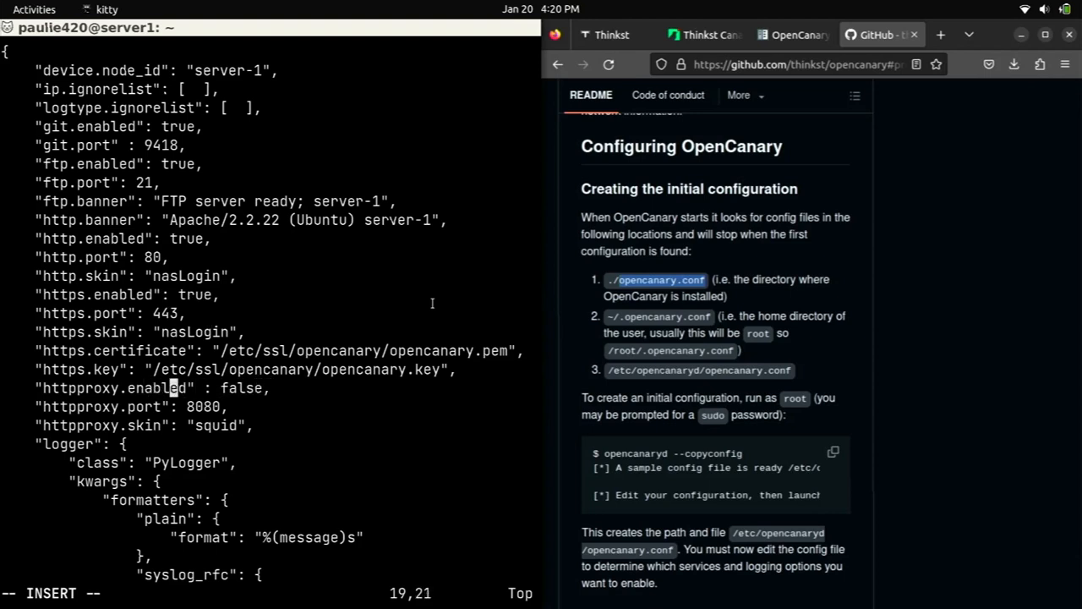
{"action": "scroll", "scroll_direction": "down", "scroll_amount": 3}
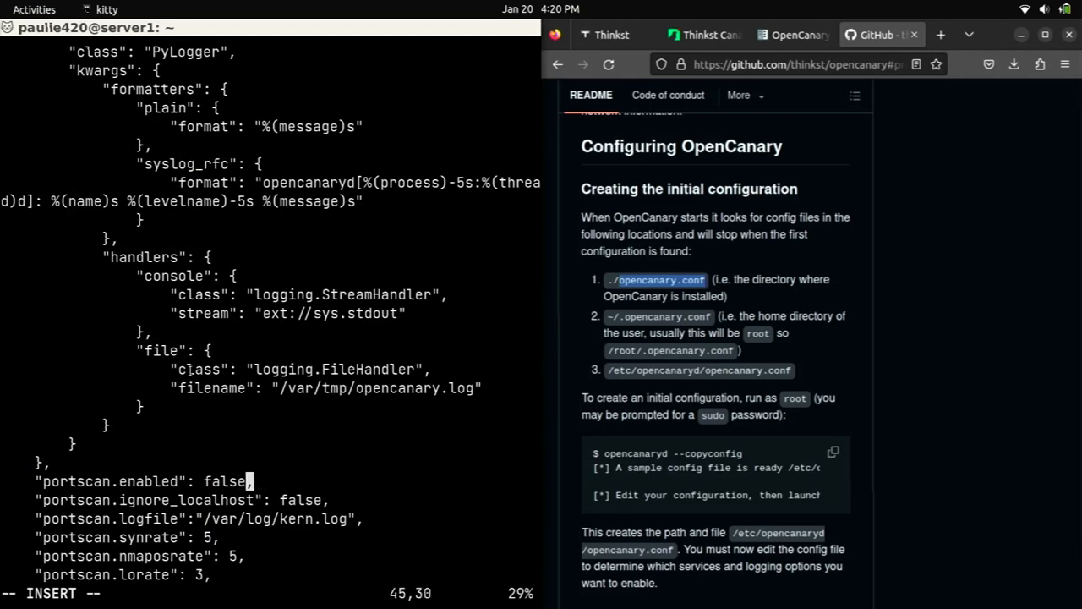
- Enable portscan, SMB, MySQL, Redis, RDP, SIP and SNMP, tag banners server-1 and set SSH port 2222
{"action": "type", "text": "true"}
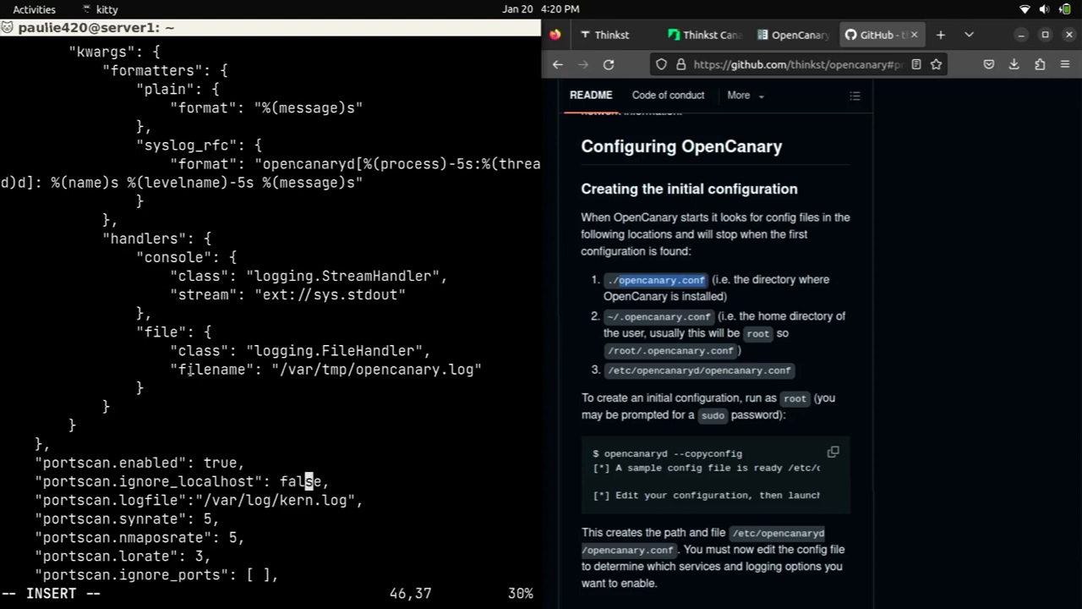
{"action": "type", "text": ","}
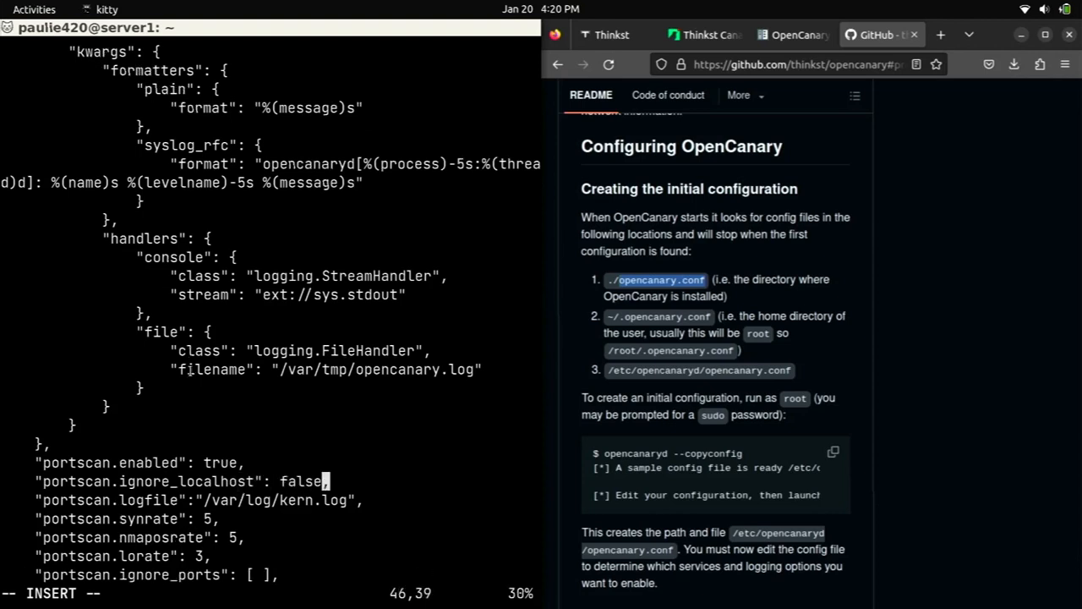
{"action": "type", "text": "true"}
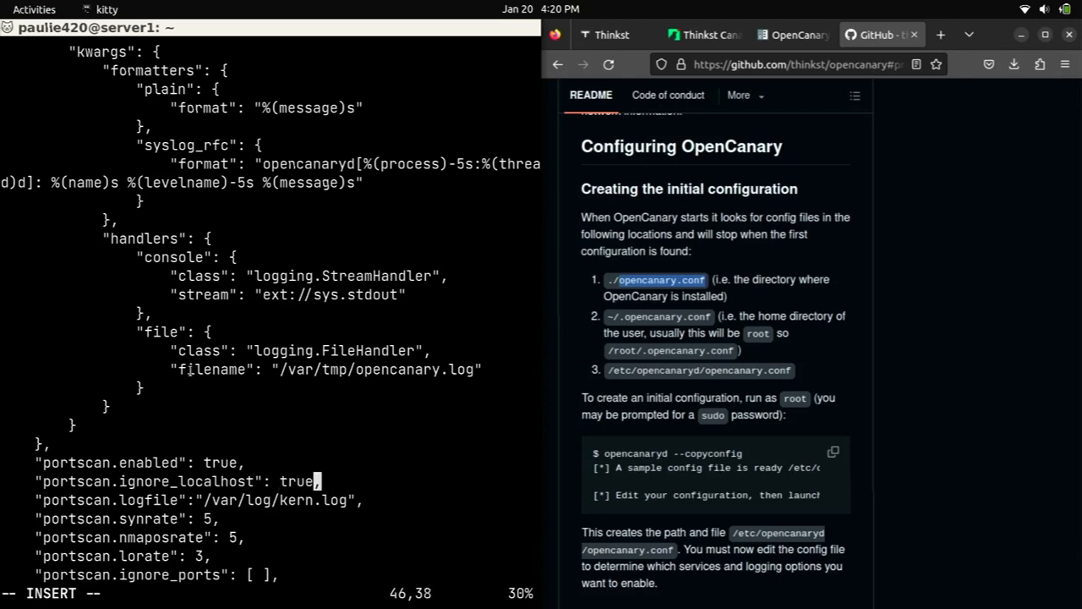
{"action": "scroll", "scroll_direction": "down", "scroll_amount": 3}
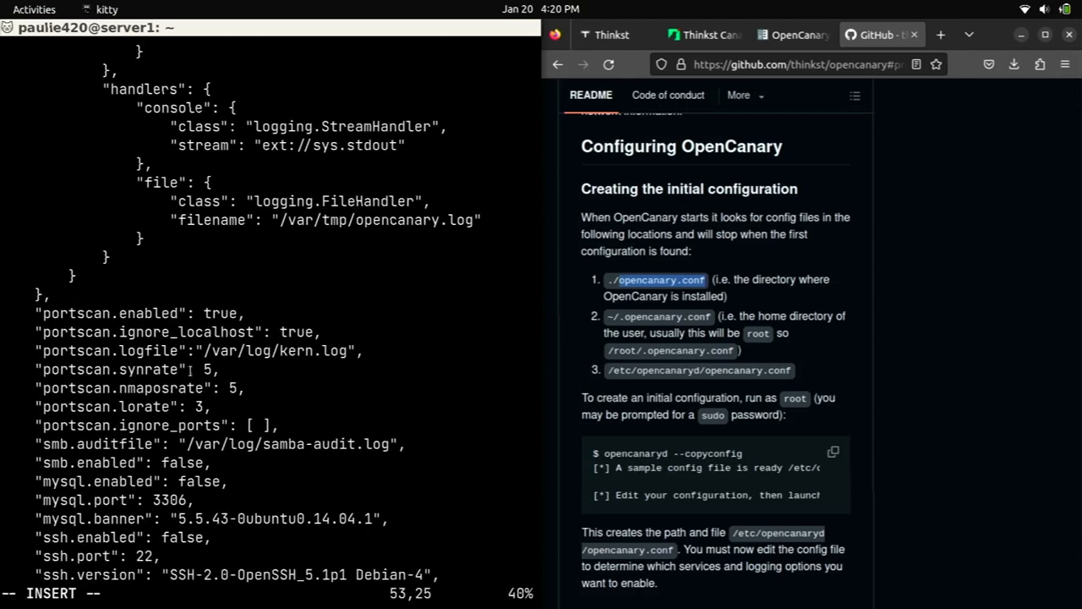
{"action": "type", "text": "true"}
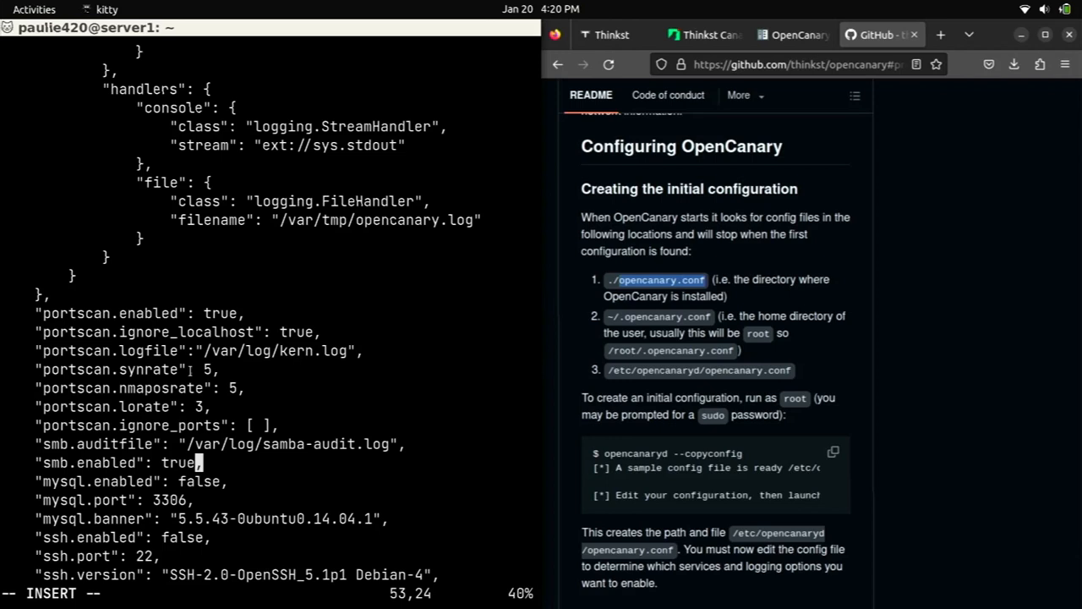
{"action": "type", "text": "tru"}
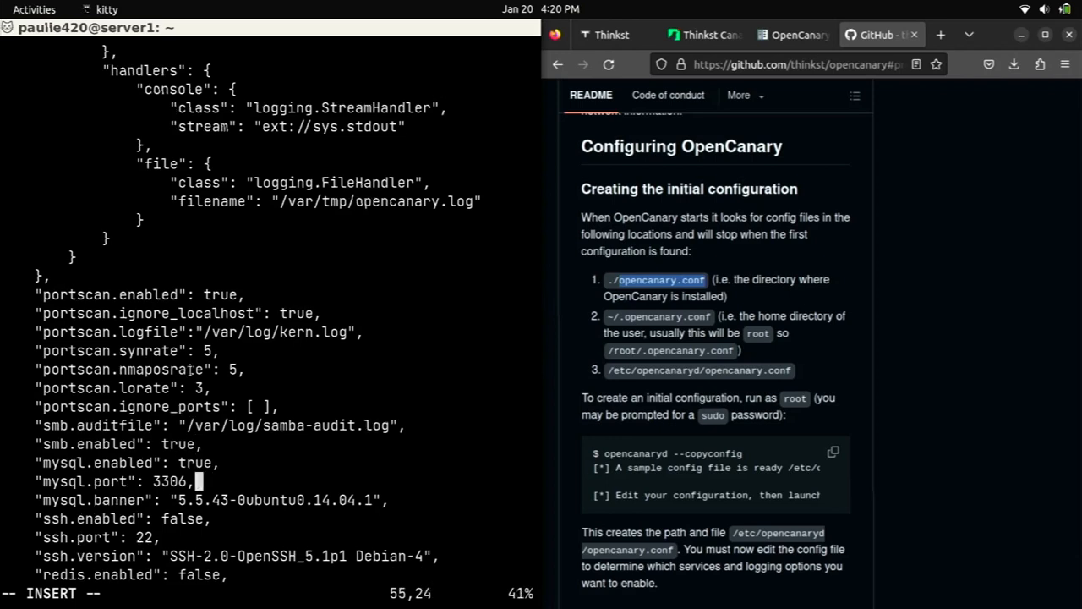
{"action": "type", "text": "server-1"}
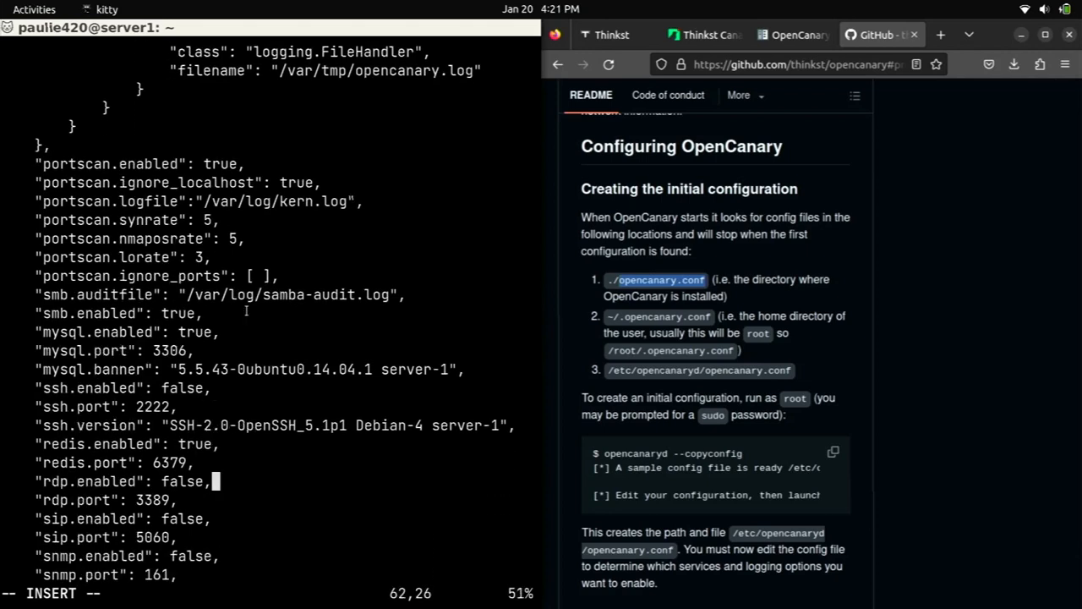
{"action": "type", "text": "true"}
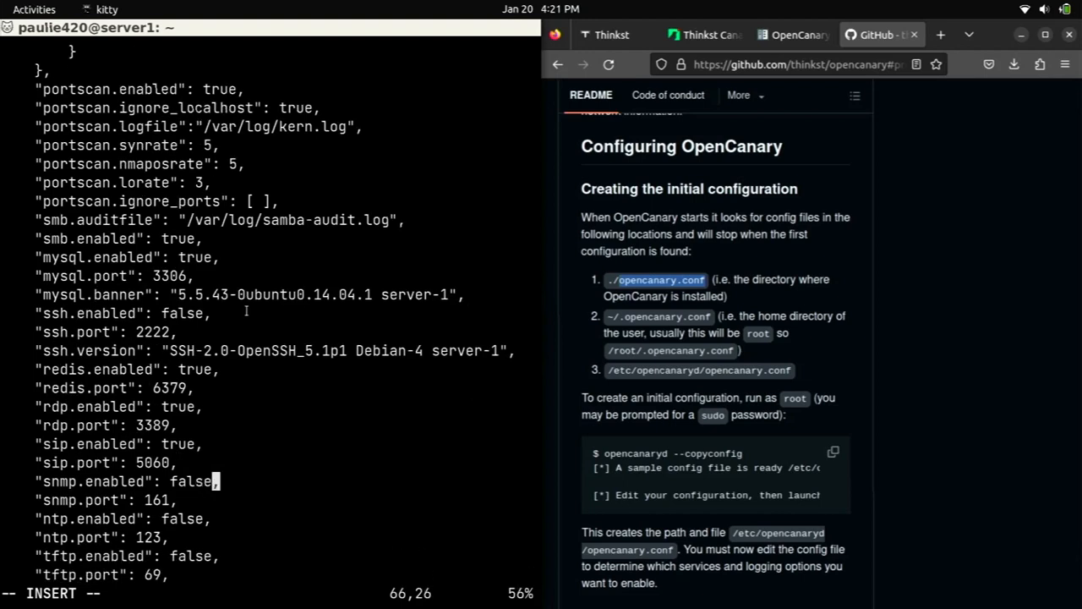
{"action": "type", "text": "true"}
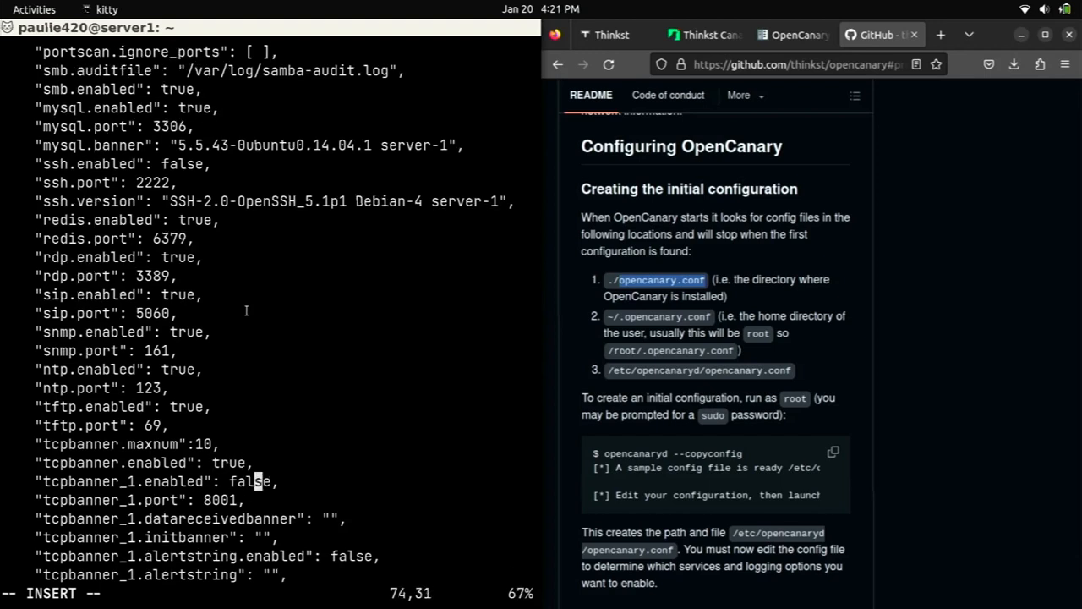
- Enable tcpbanner_1 with server-1 data-received and initialization banner messages
{"action": "type", "text": "true"}
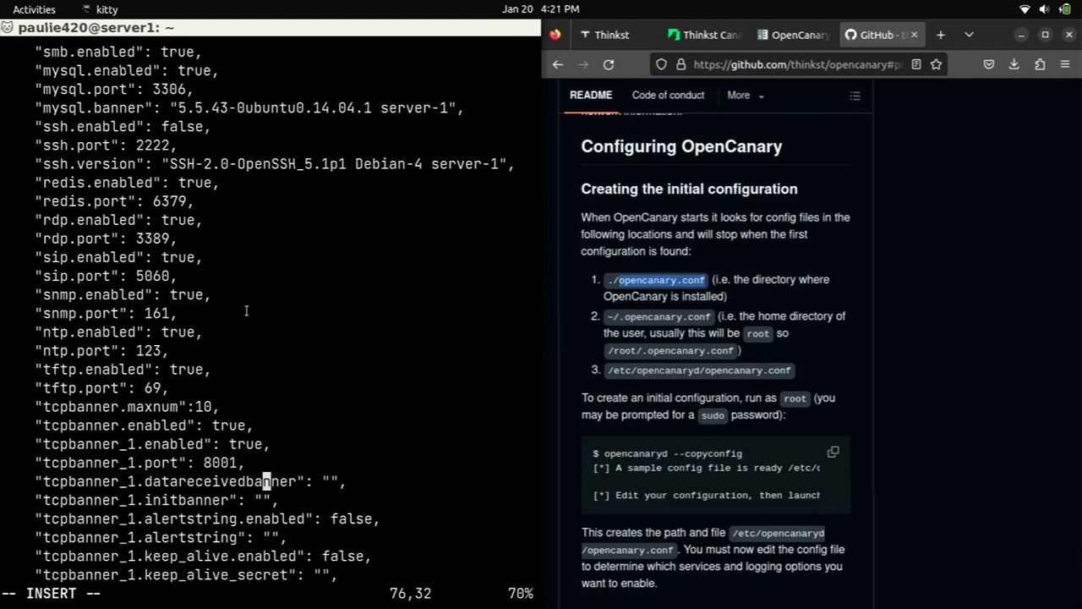
{"action": "type", "text": "Data Recieved @ server-1"}
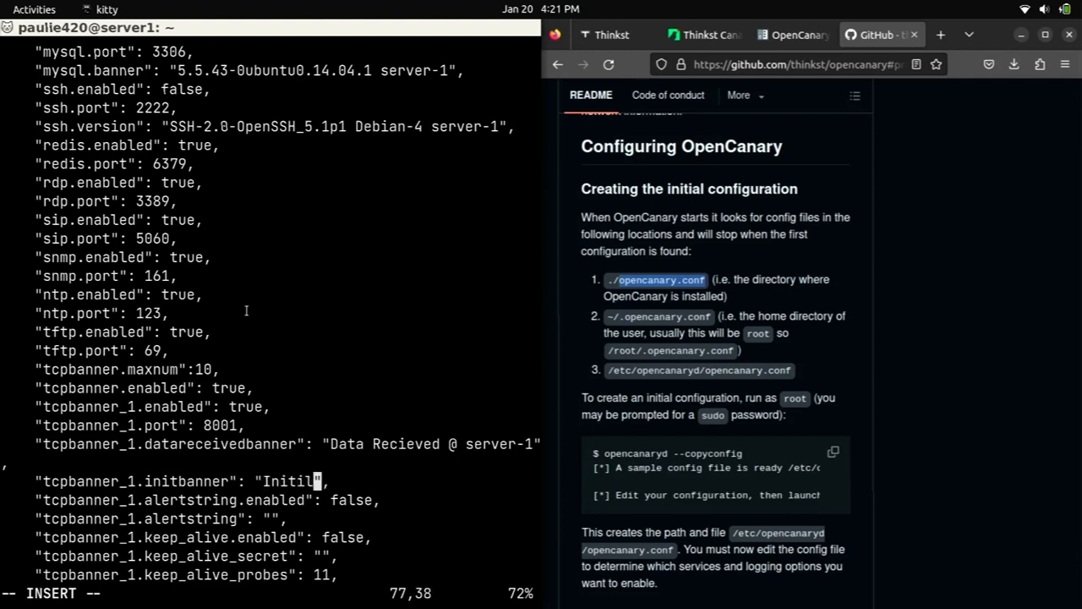
{"action": "type", "text": "ization"}
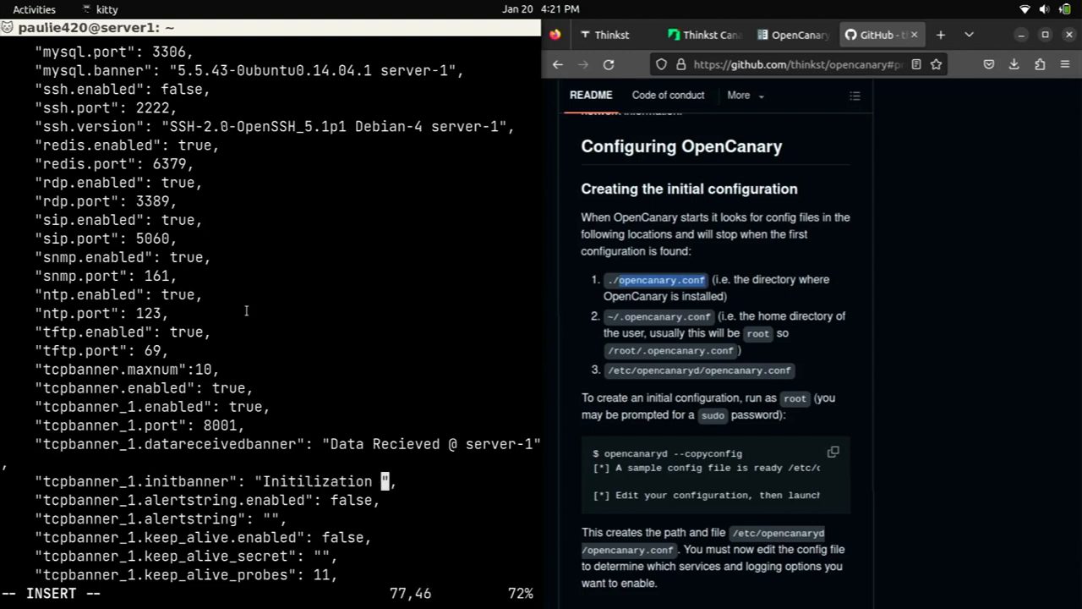
{"action": "type", "text": "@ server1"}
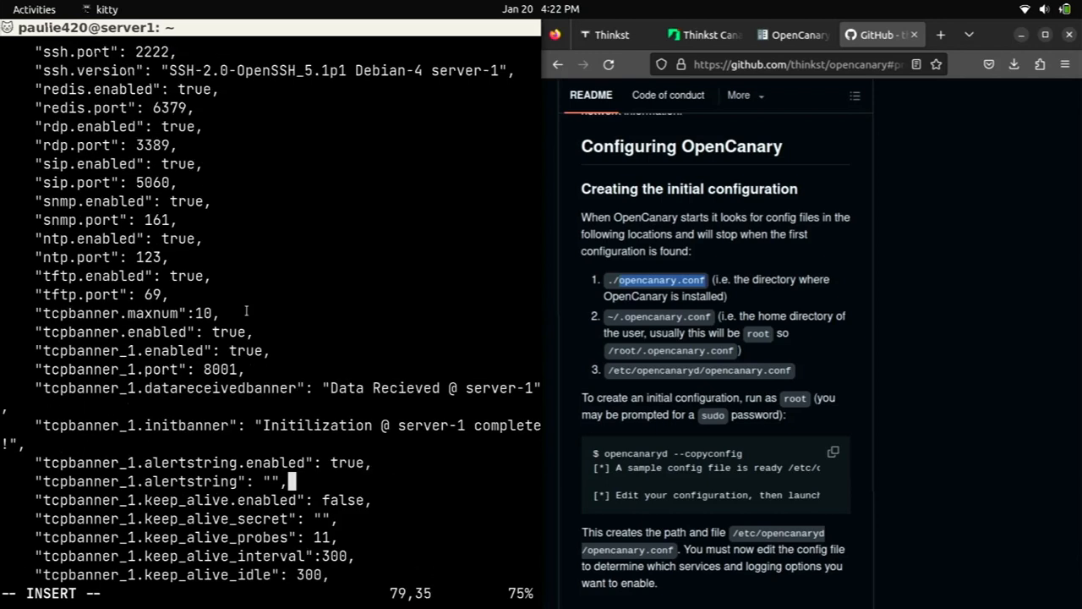
- Set the alert string to ALERT!! ALERT!!, enable it and keep-alive, and add a keep_alive_secret
{"action": "type", "text": "ALERT!"}
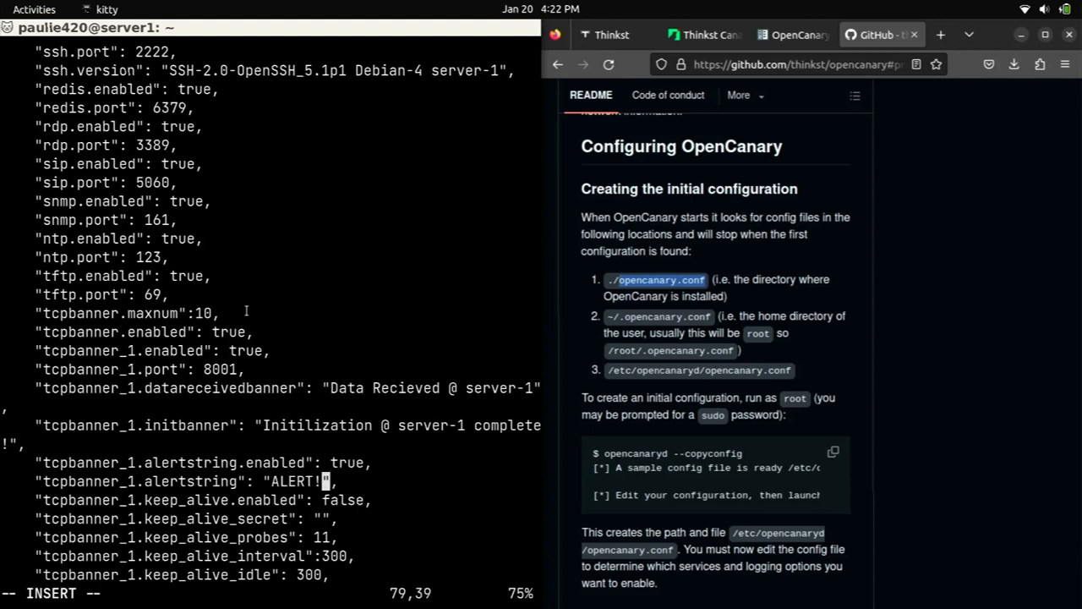
{"action": "type", "text": "ALERT!!"}
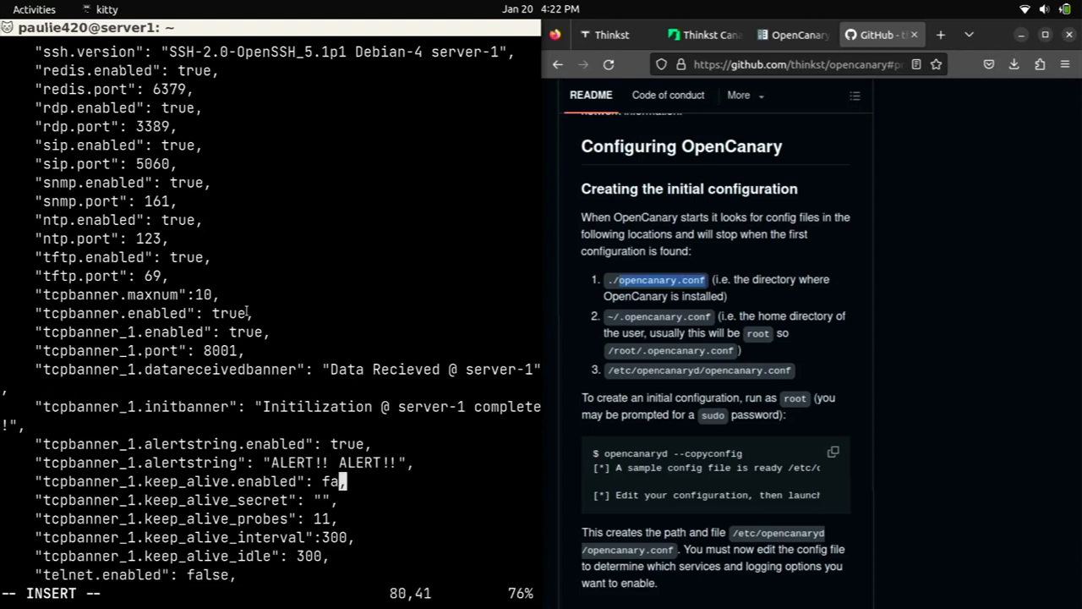
{"action": "type", "text": "lse"}
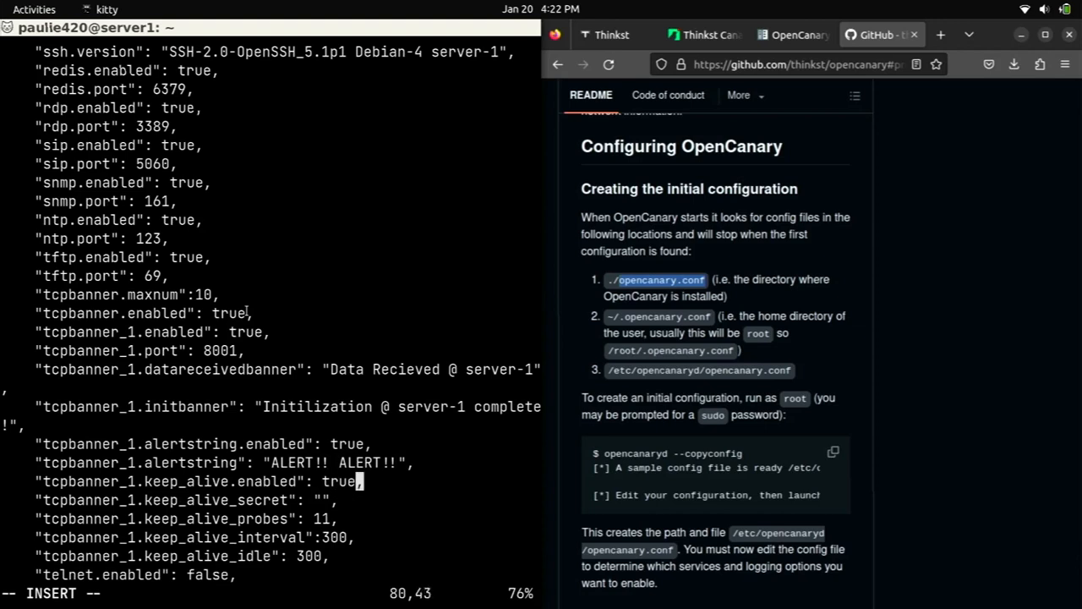
{"action": "scroll", "scroll_direction": "down", "scroll_amount": 3}
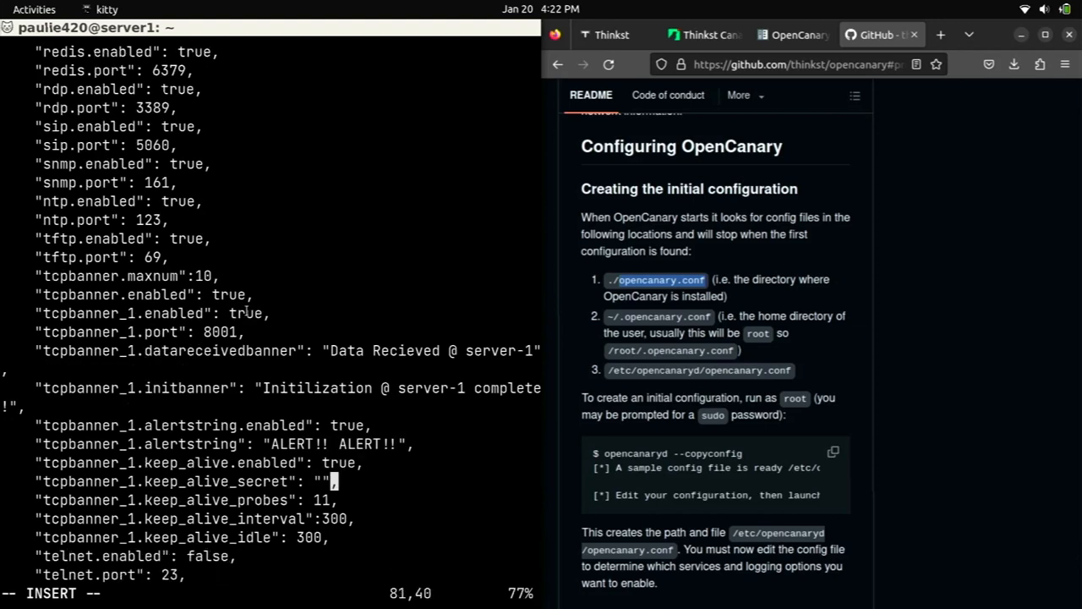
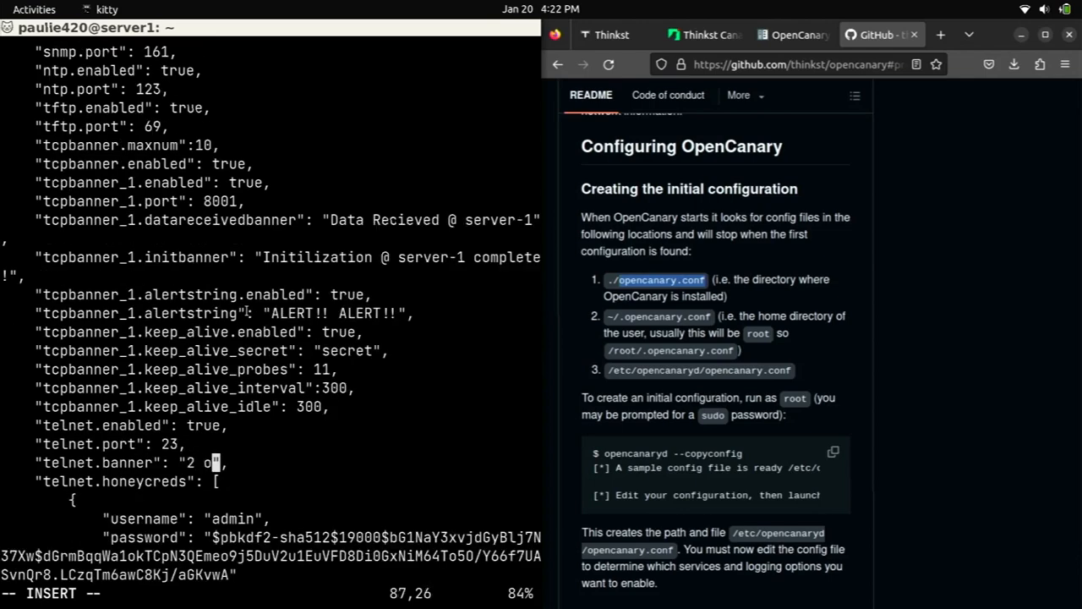
- Edit the telnet banner to a 'TELNET Administration Socket' message
{"action": "type", "text": "f0r"}
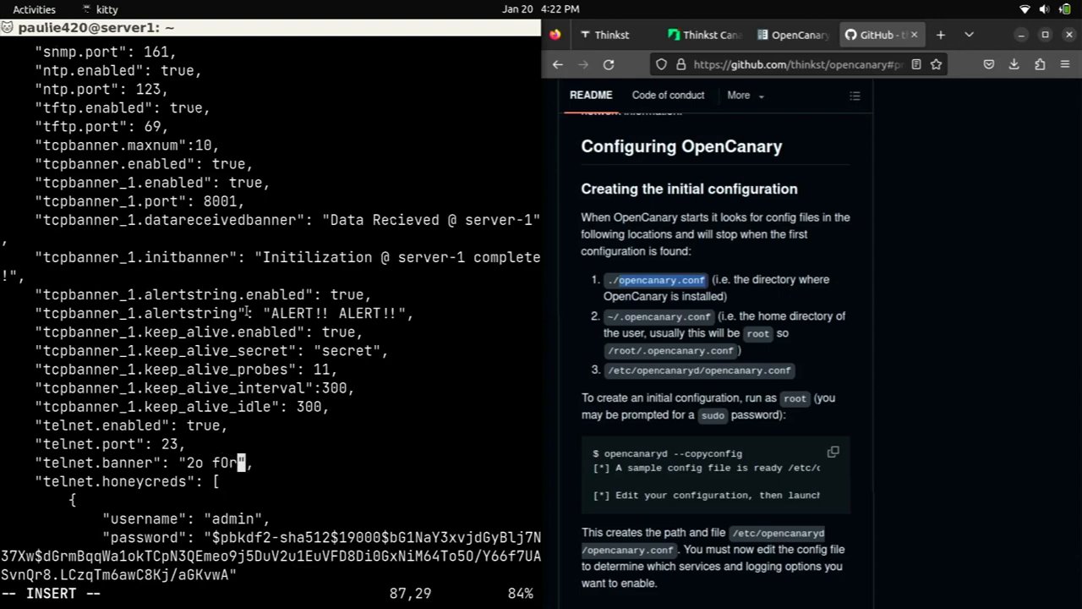
{"action": "type", "text": "beeRS TELNET"}
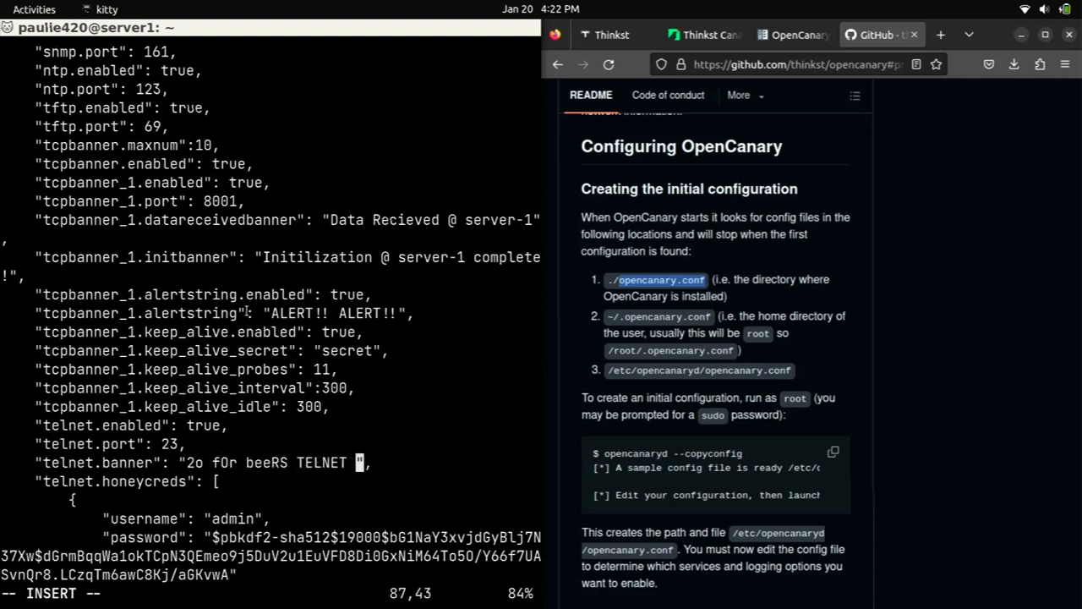
{"action": "type", "text": "Admist"}
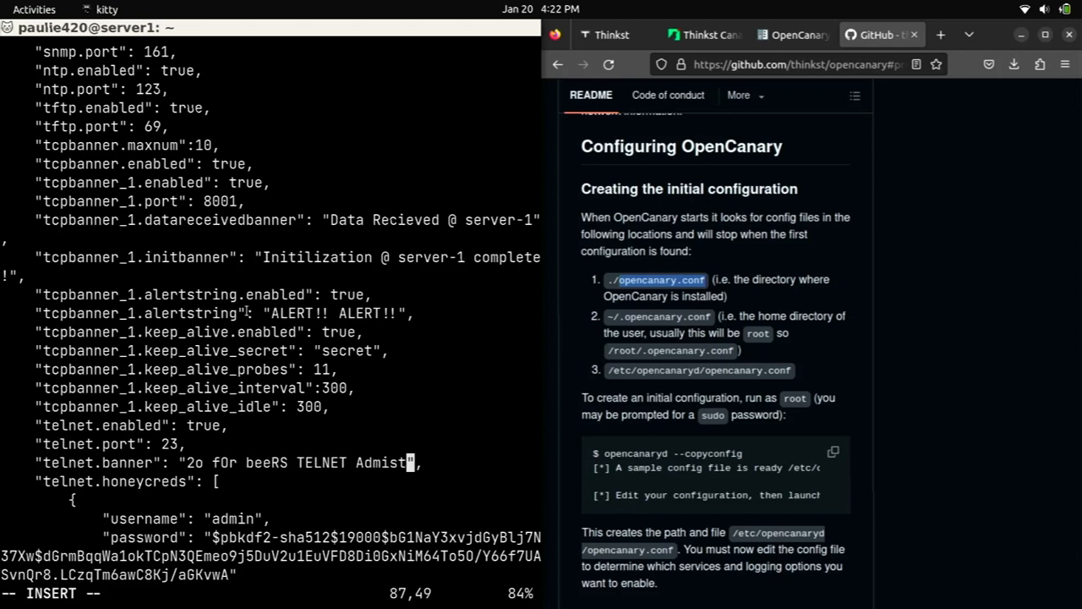
{"action": "type", "text": "ration Socket @ server-1"}
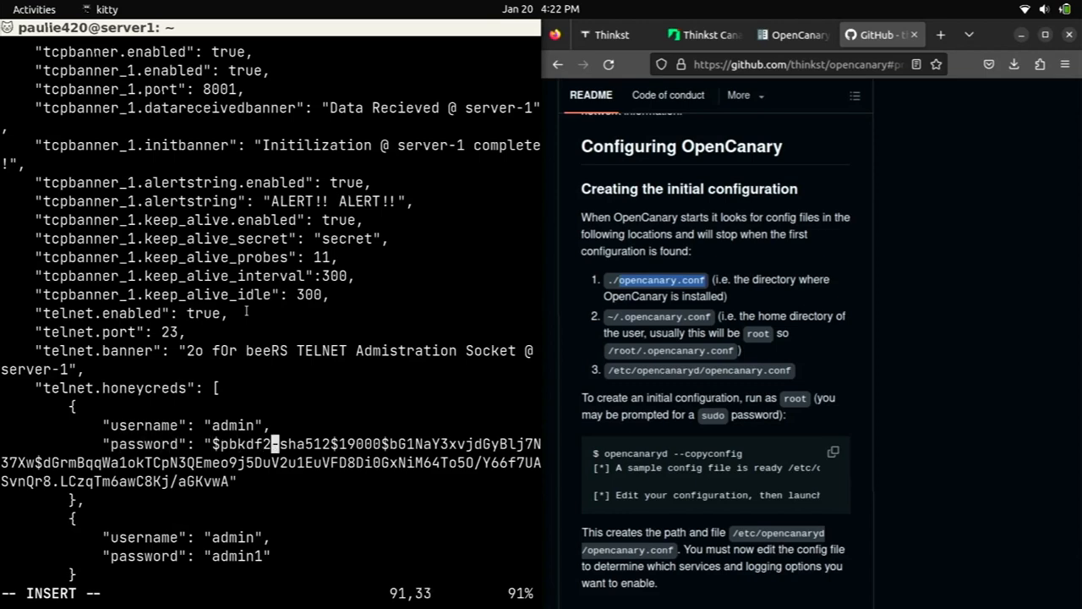
{"action": "scroll", "scroll_direction": "down", "scroll_amount": 3}
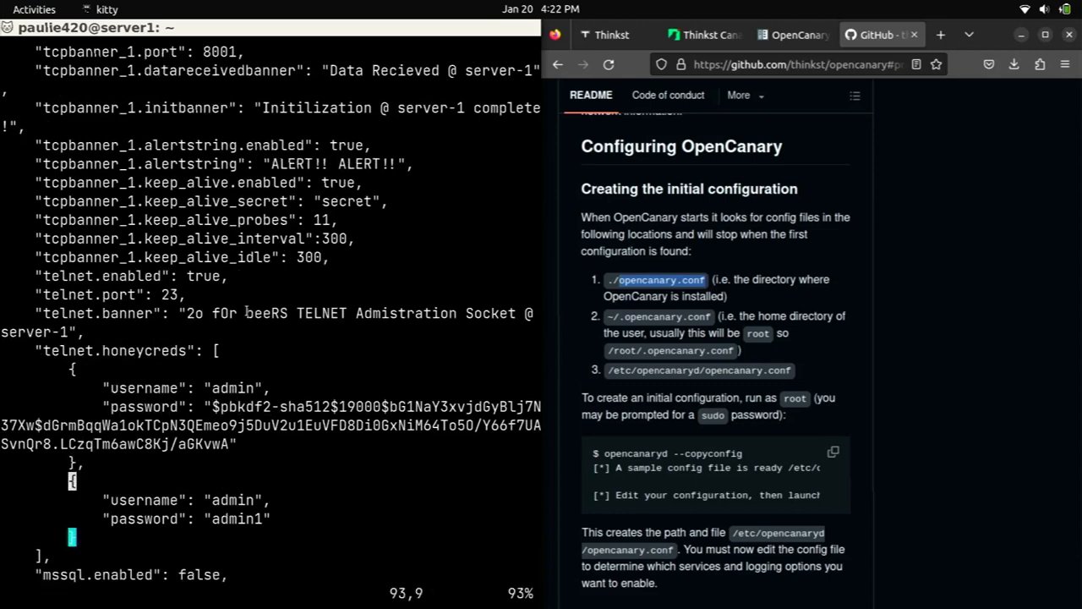
{"action": "scroll", "scroll_direction": "down", "scroll_amount": 3}
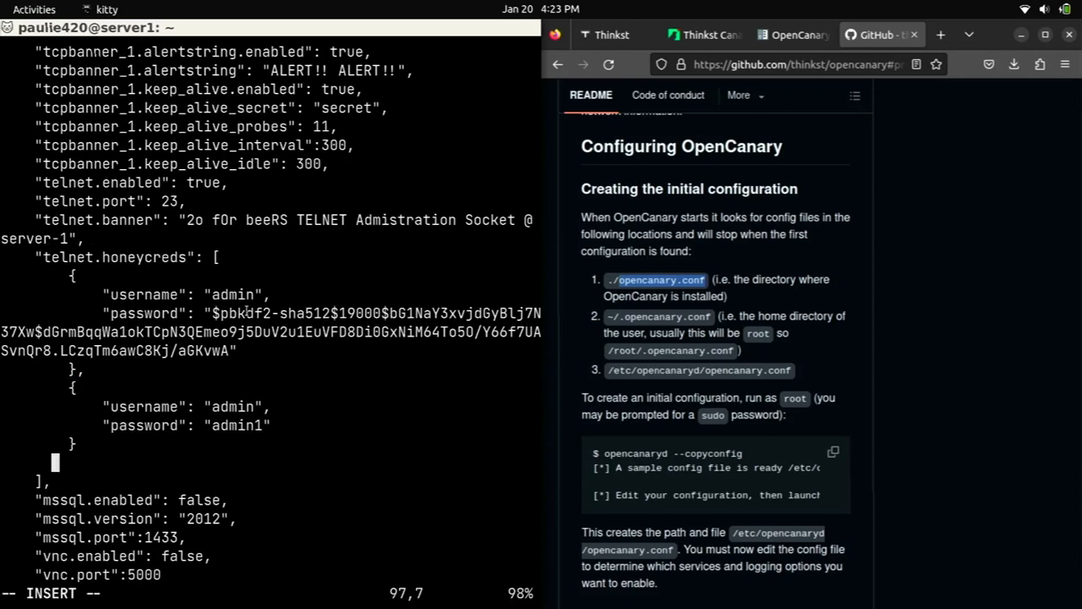
- Add a third telnet honeycreds entry for root with password 'password'
{"action": "type", "text": "{"}
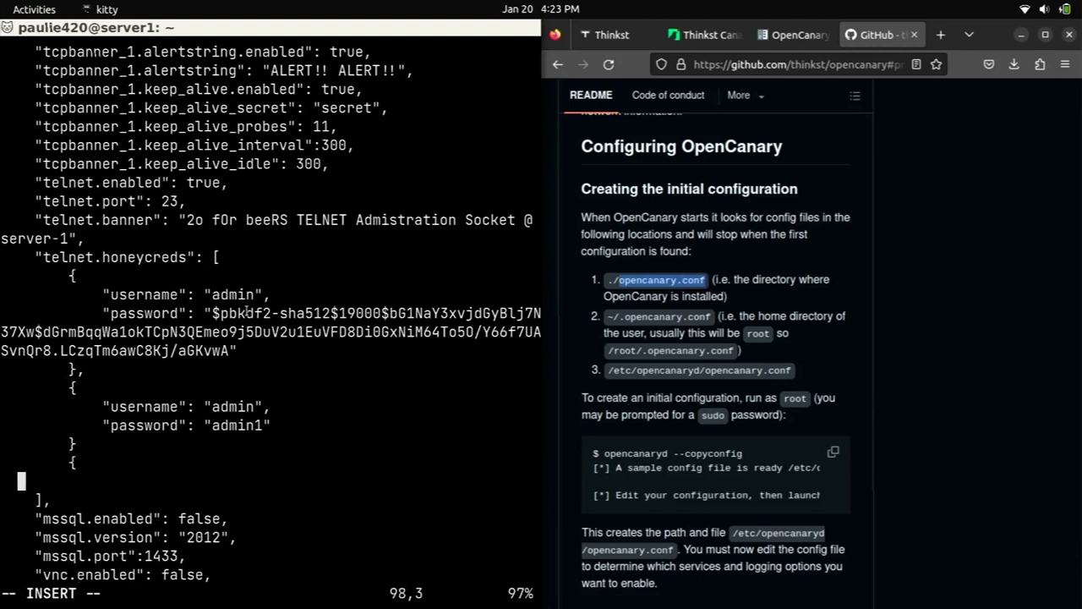
{"action": "type", "text": "?"}
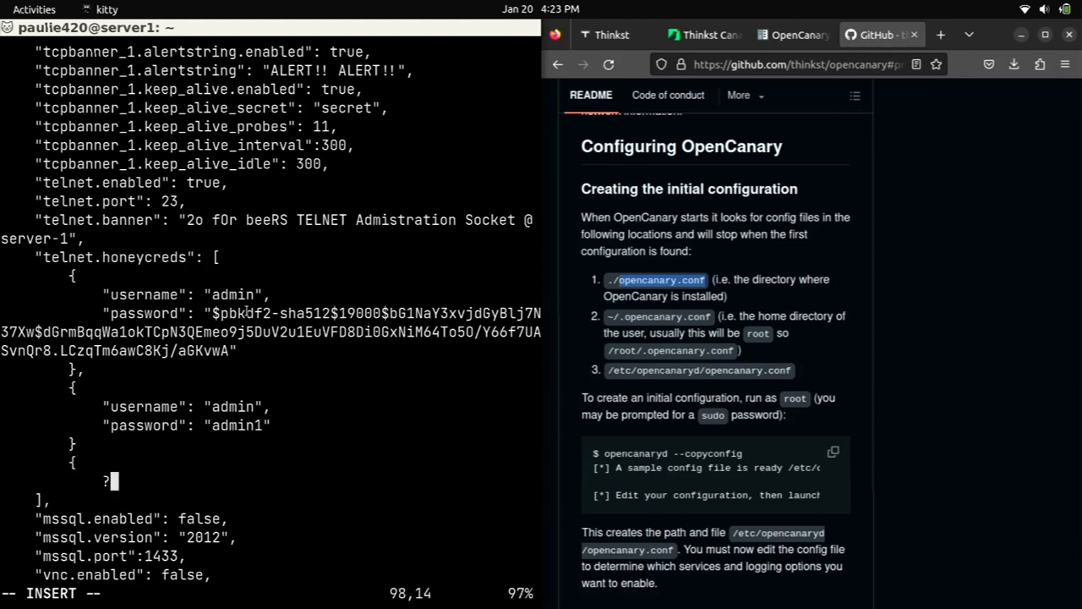
{"action": "type", "text": "\"username\": \"root"}
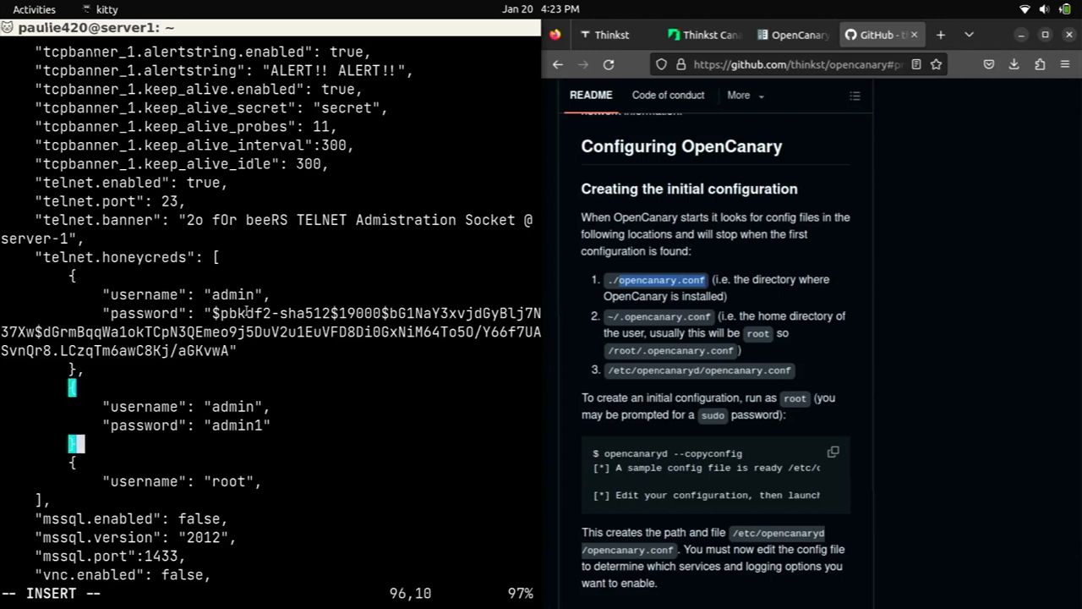
{"action": "type", "text": ","}
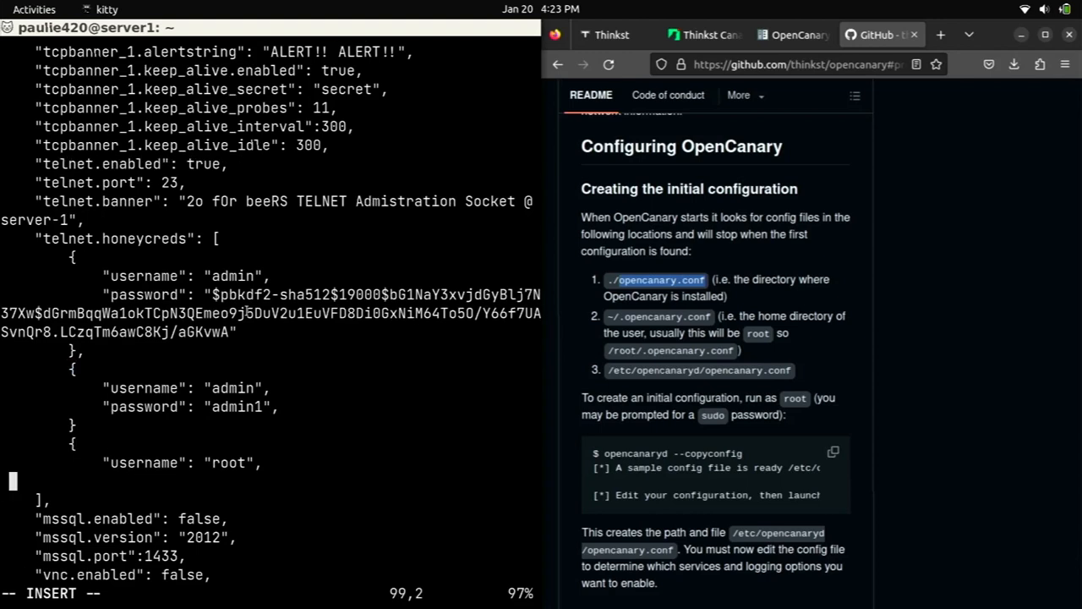
{"action": "type", "text": "\"password\":"}
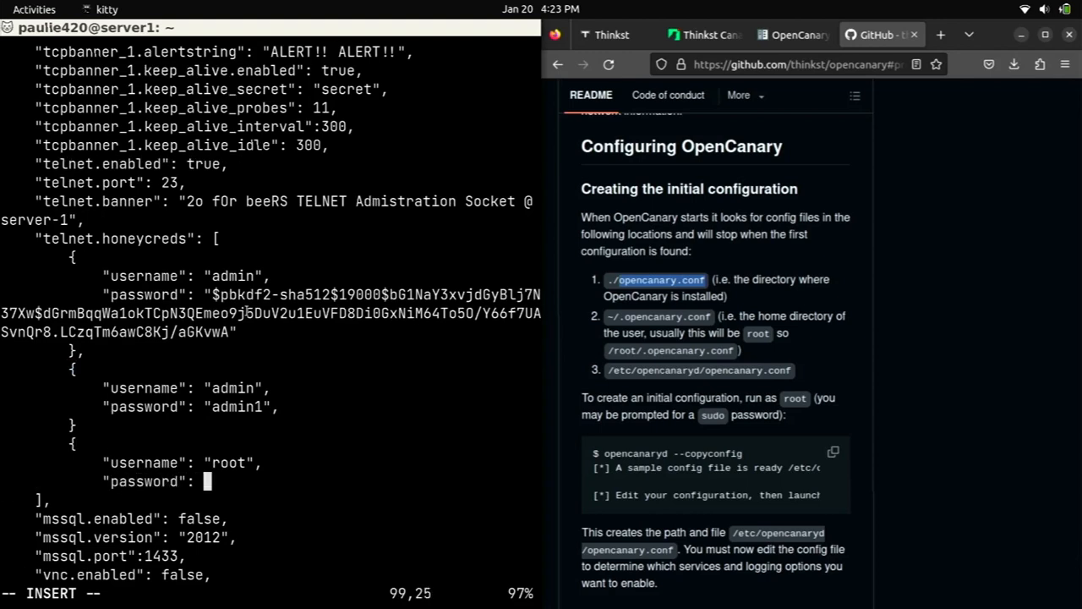
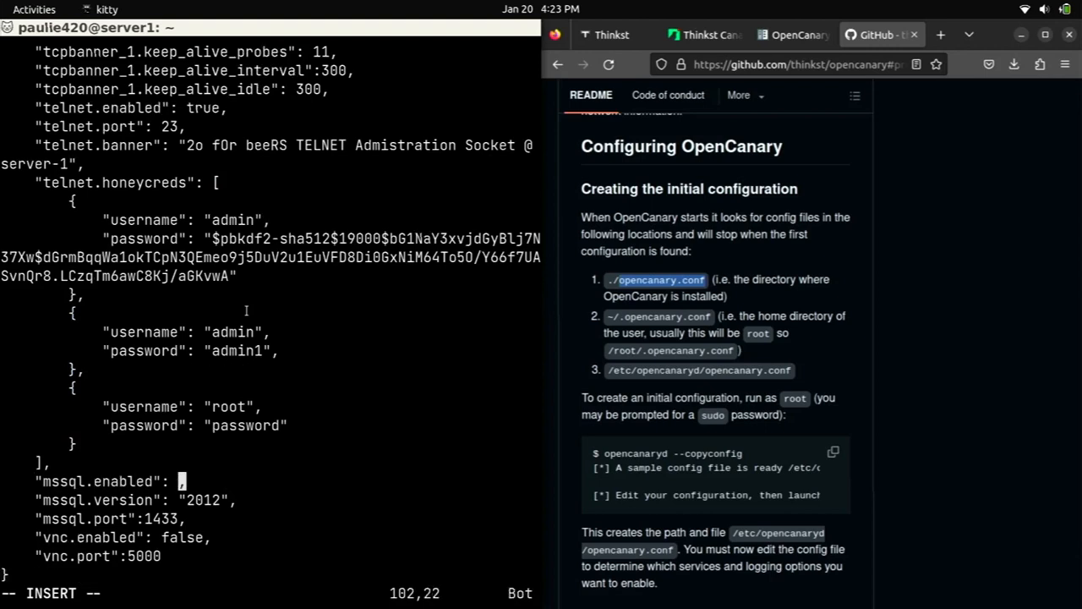
- Set mssql.enabled and vnc.enabled to true and save with :wq
{"action": "type", "text": "true"}
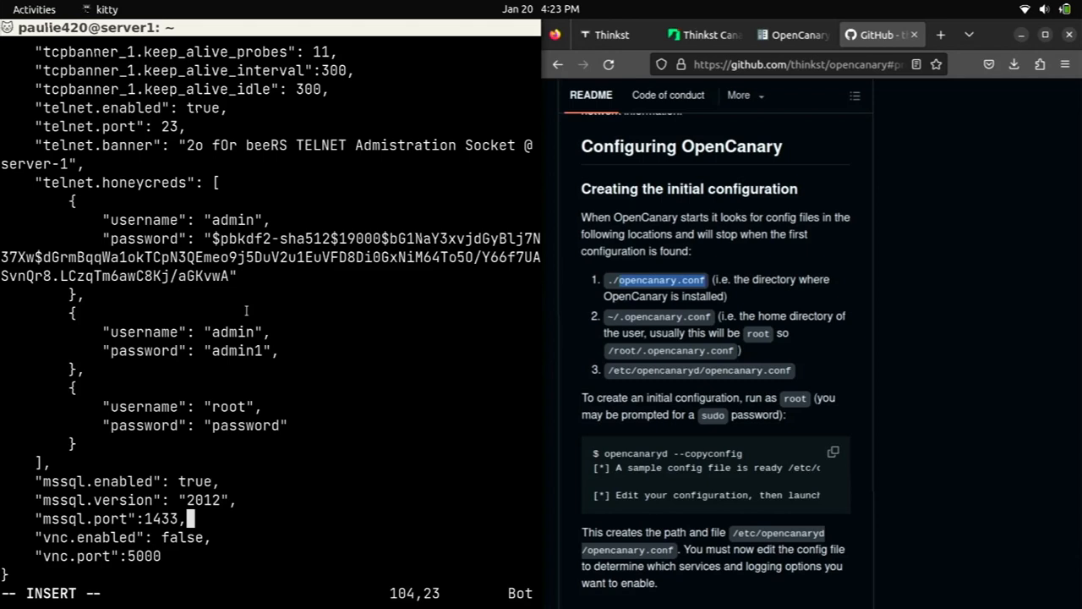
{"action": "type", "text": "tru"}
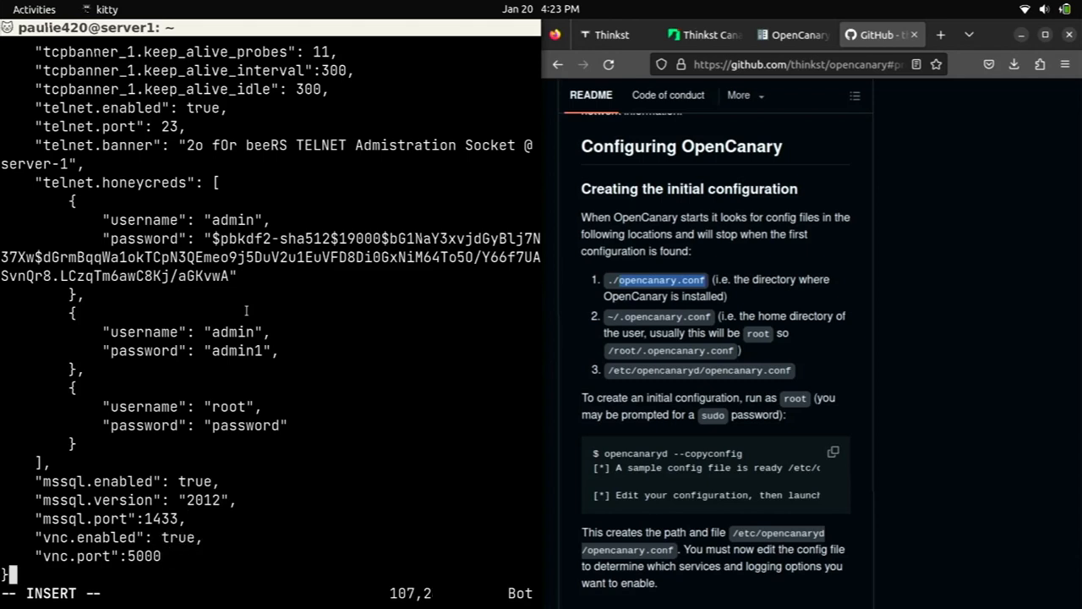
{"action": "type", "text": ":wq"}
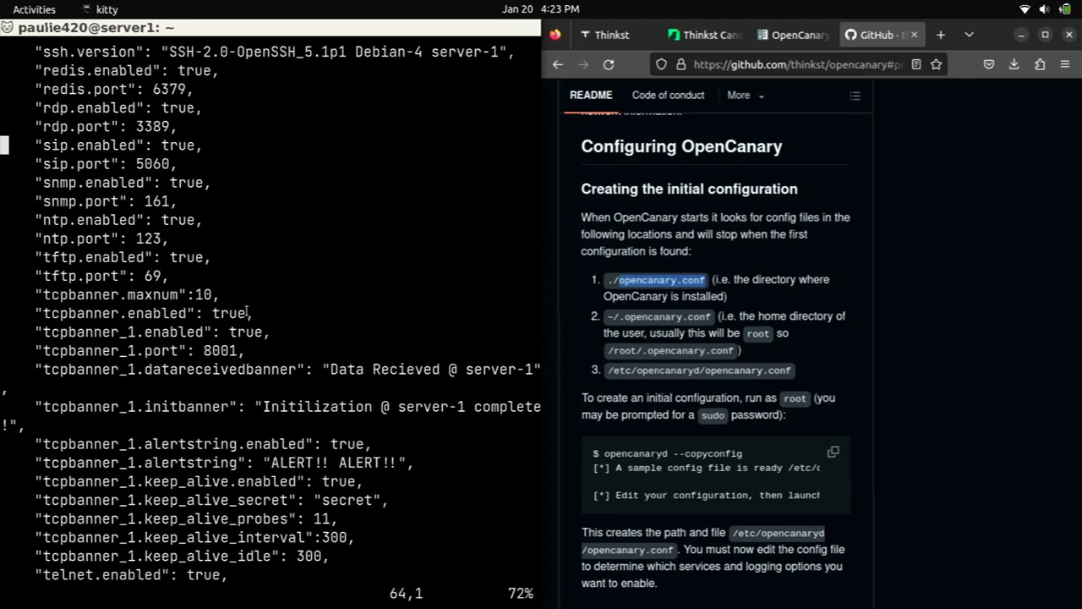
- Review the logging handlers section of .opencanary.conf, then save and quit vim with :wq
{"action": "scroll", "scroll_direction": "down", "scroll_amount": 3}
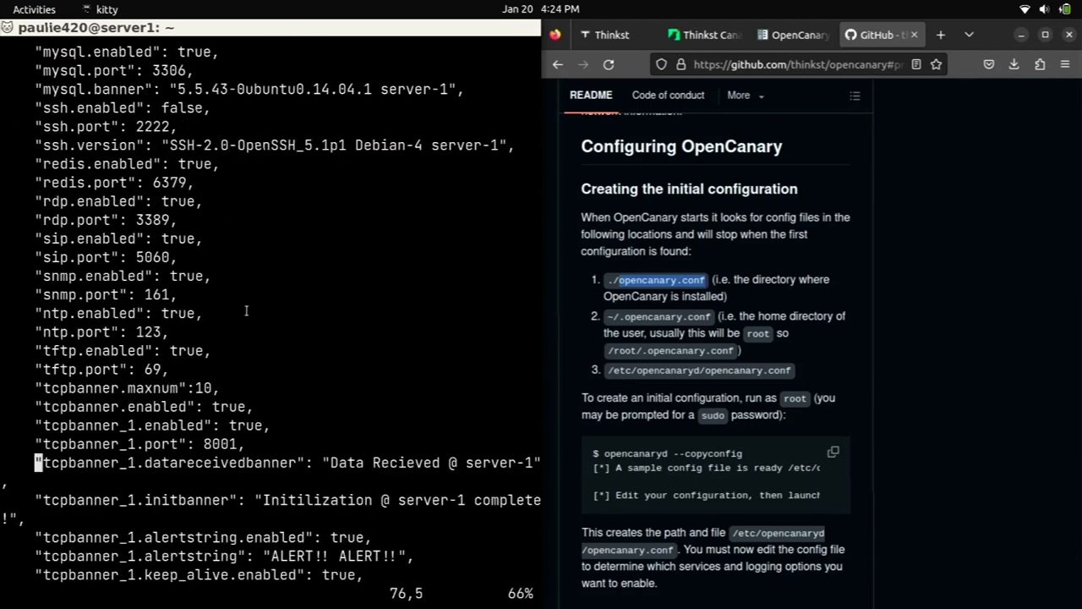
{"action": "scroll", "scroll_direction": "down", "scroll_amount": 3}
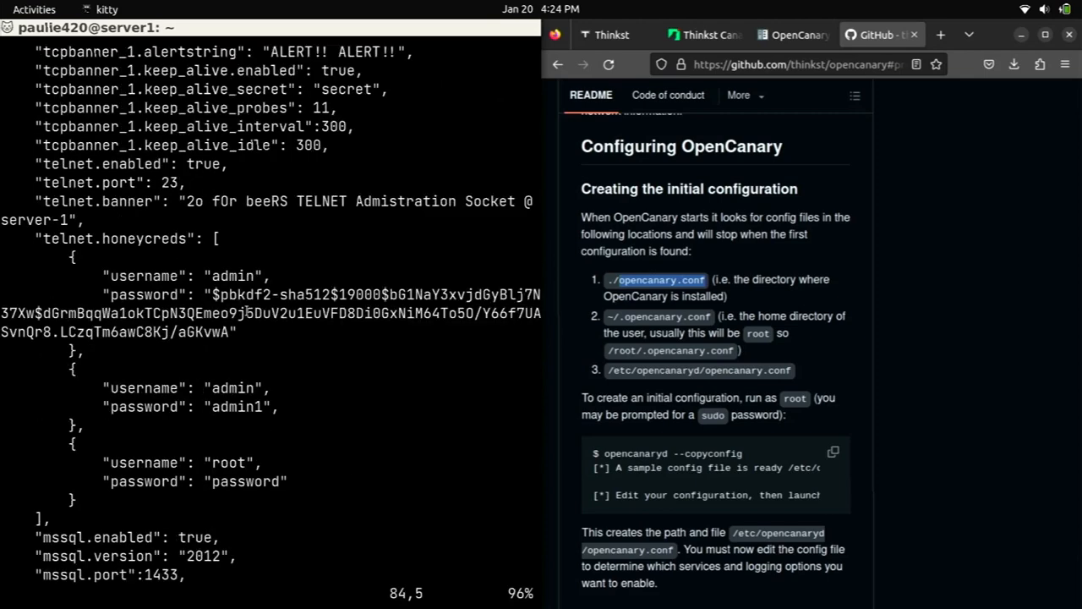
{"action": "scroll", "scroll_direction": "down", "scroll_amount": 3}
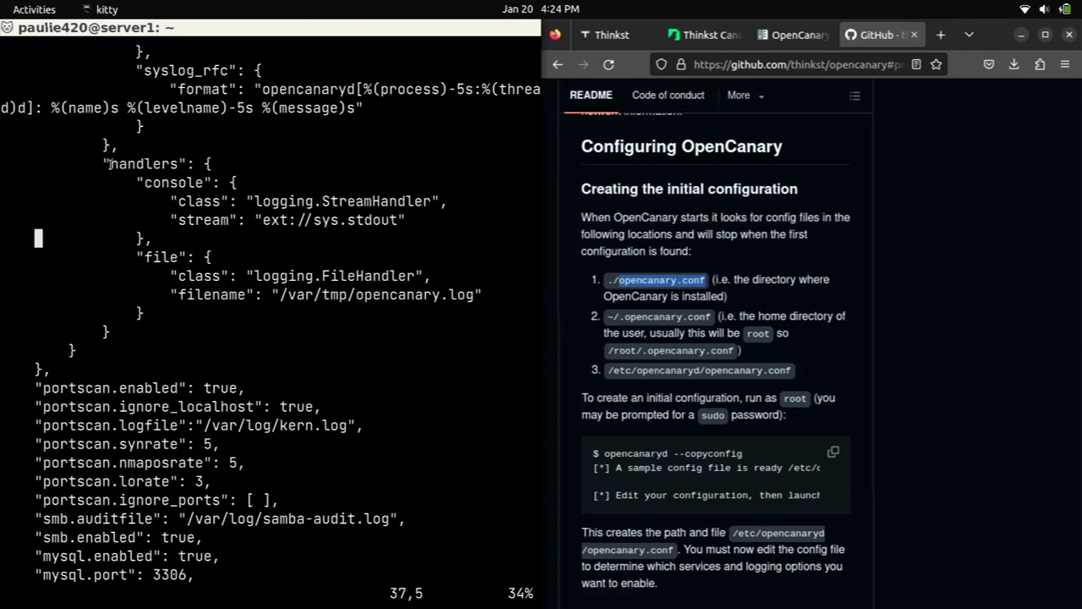
{"action": "double_click", "coordinate": [143, 163]}
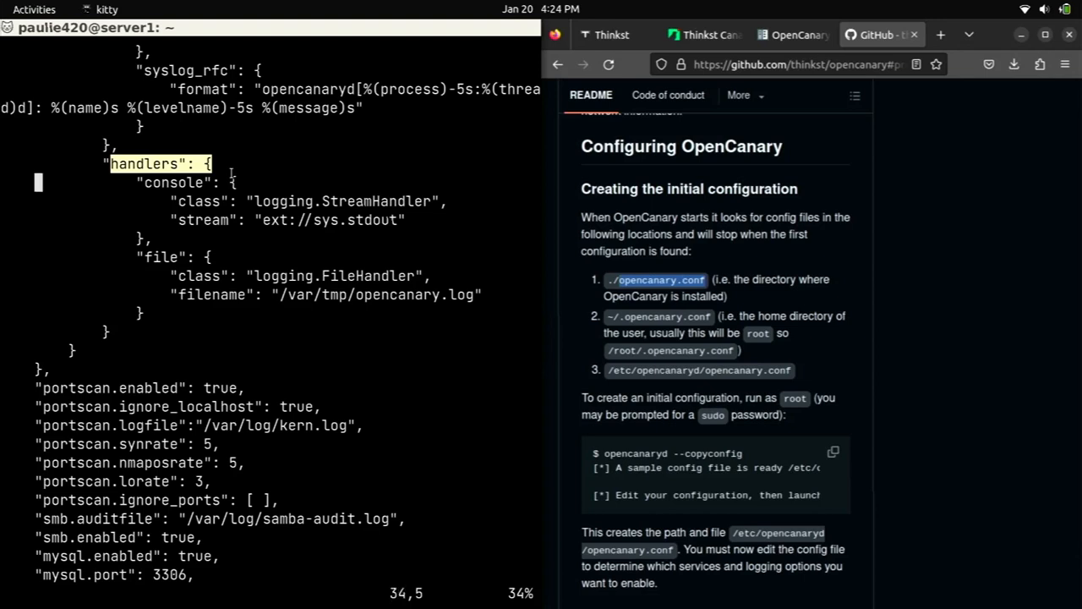
{"action": "type", "text": ":wq"}
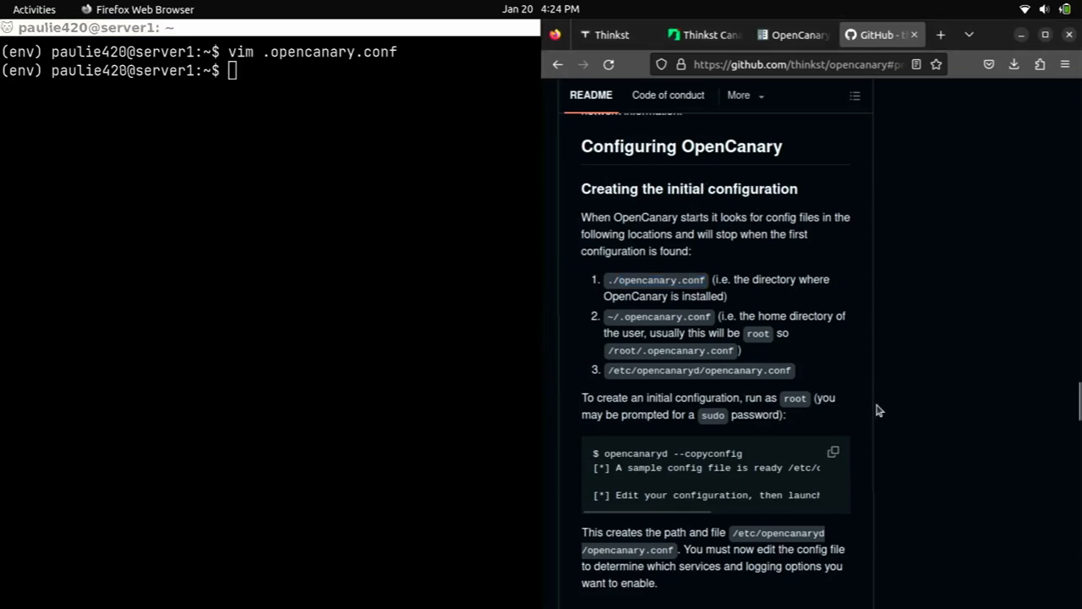
- Reach the README's Samba Setup section and follow its Wiki link to the Samba guide
{"action": "scroll", "scroll_direction": "down", "scroll_amount": 3}
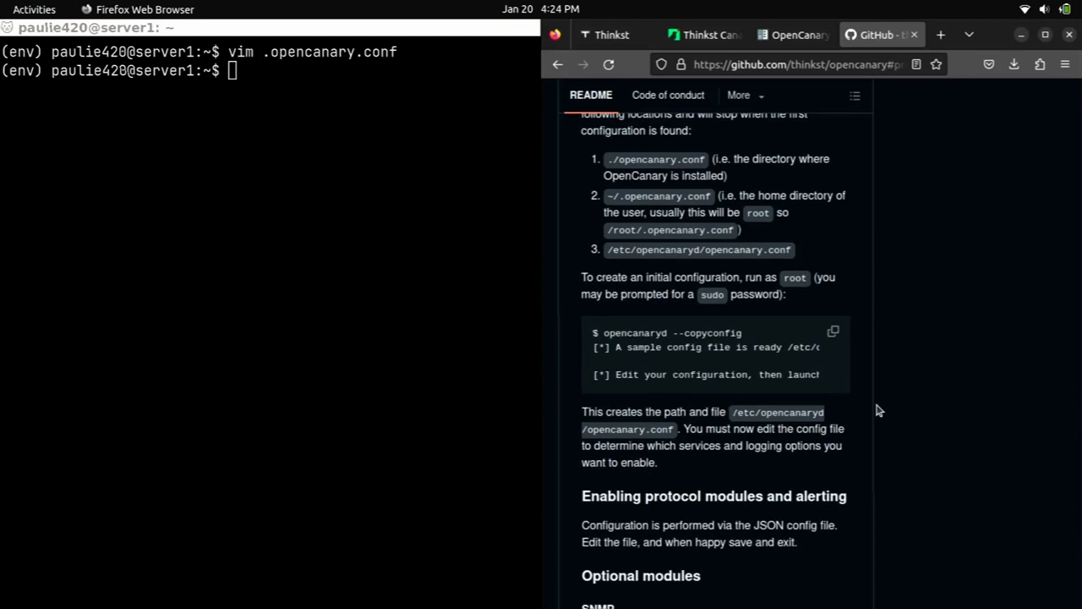
{"action": "scroll", "scroll_direction": "down", "scroll_amount": 3}
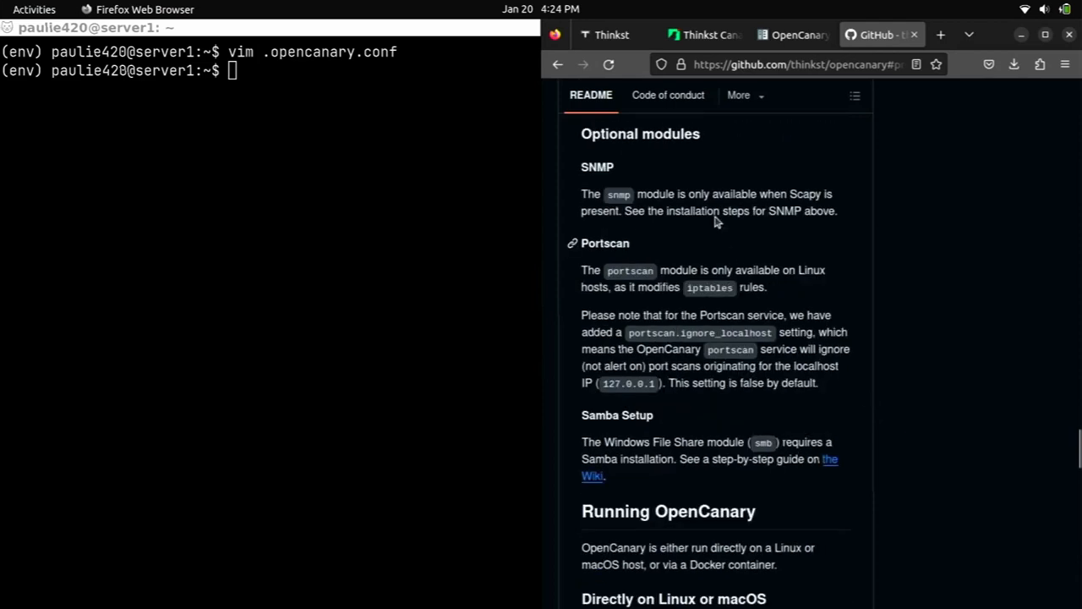
{"action": "mouse_move", "coordinate": [673, 238]}
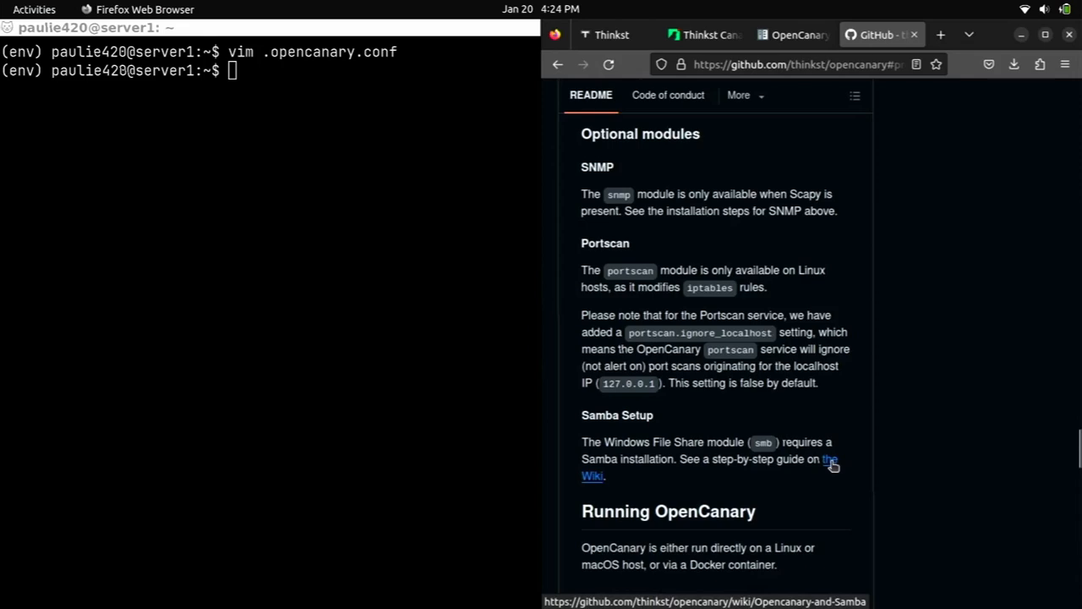
{"action": "left_click", "coordinate": [829, 460]}
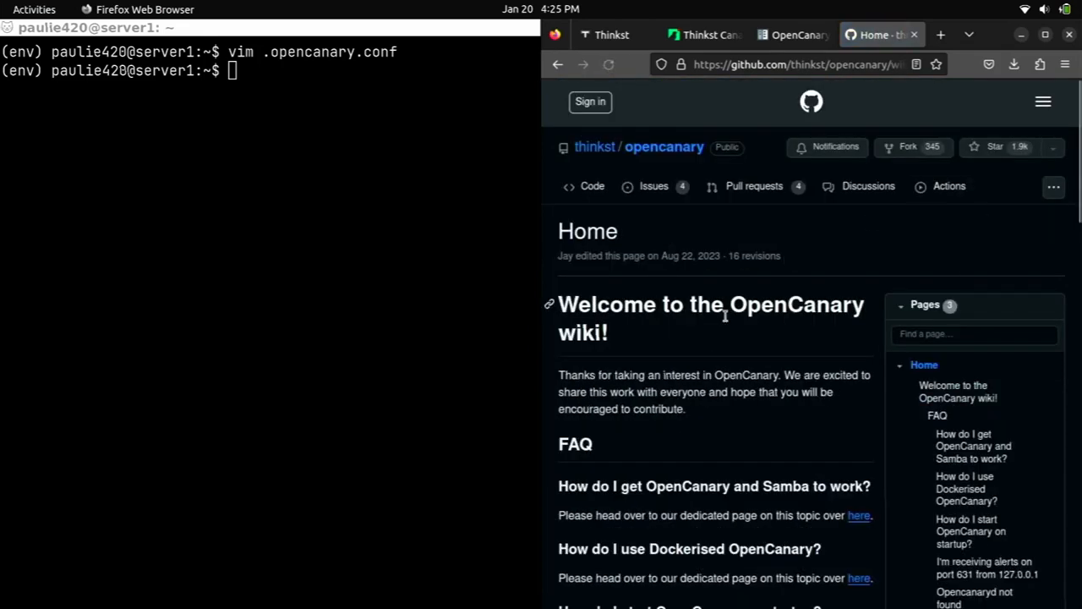
- Scroll the Opencanary and Samba page down to the Get Samba ready steps and restart commands
{"action": "scroll", "scroll_direction": "down", "scroll_amount": 3}
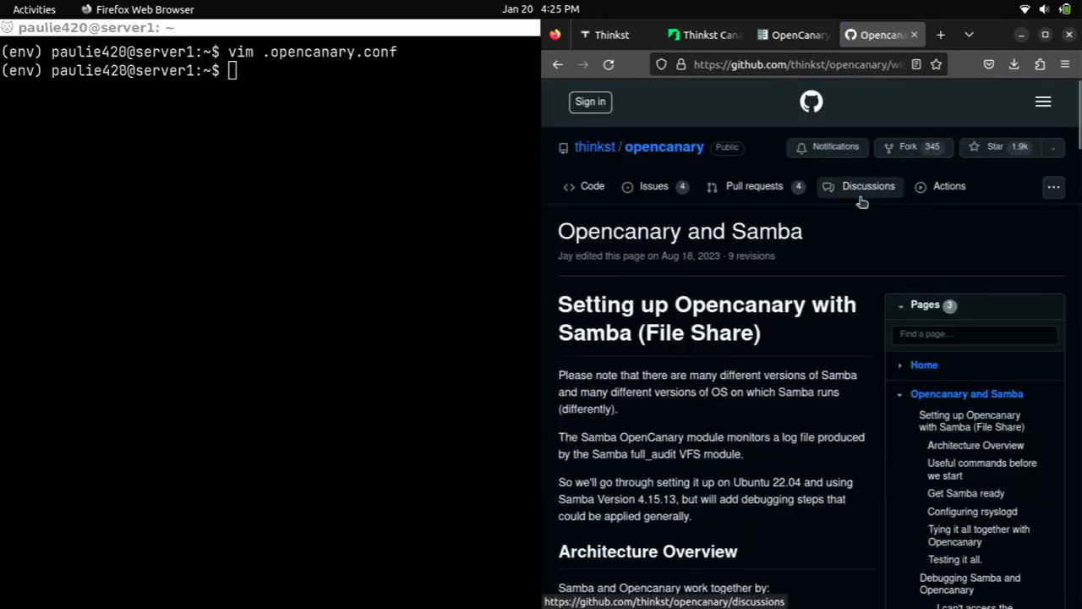
{"action": "scroll", "scroll_direction": "down", "scroll_amount": 3}
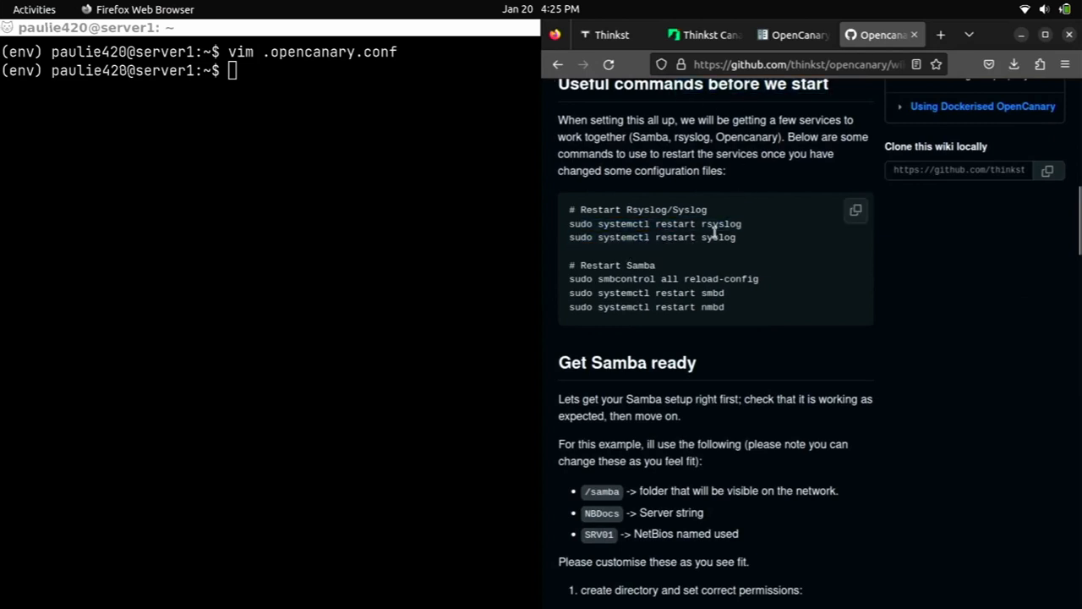
{"action": "double_click", "coordinate": [717, 236]}
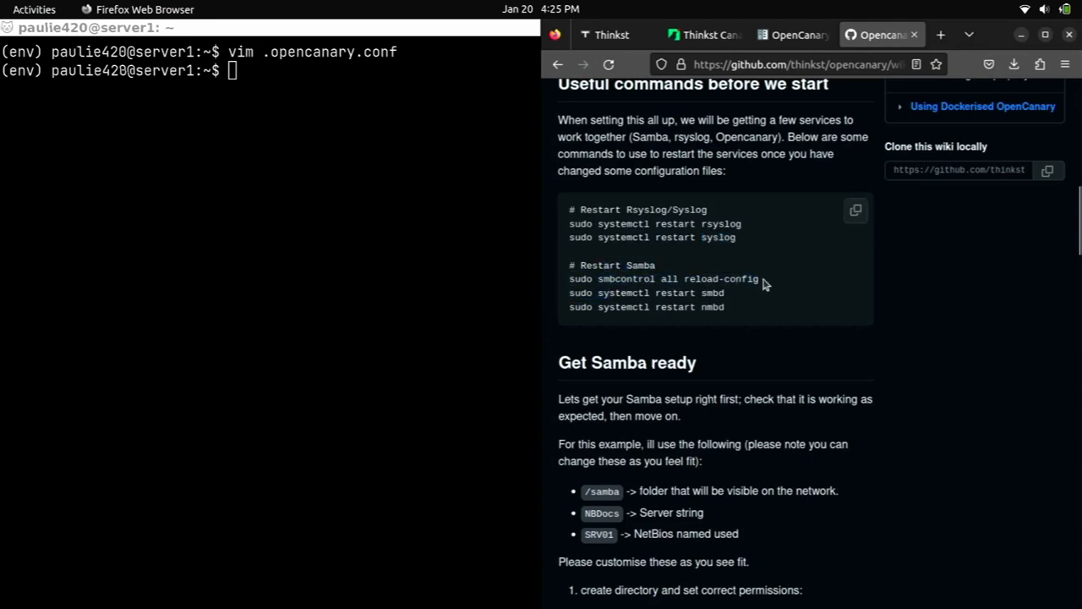
{"action": "mouse_move", "coordinate": [683, 301]}
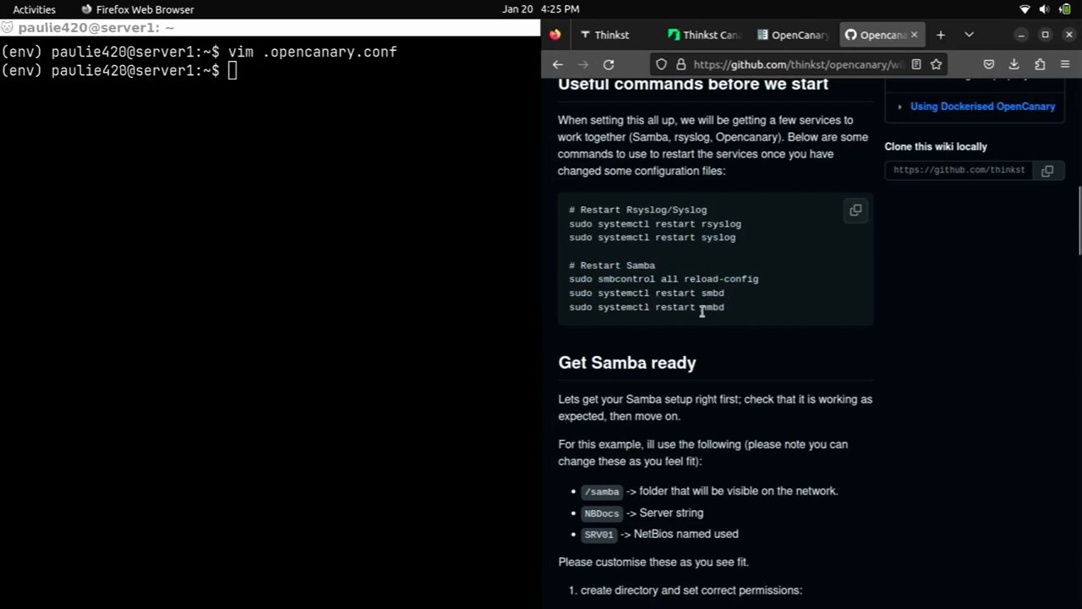
{"action": "scroll", "scroll_direction": "down", "scroll_amount": 3}
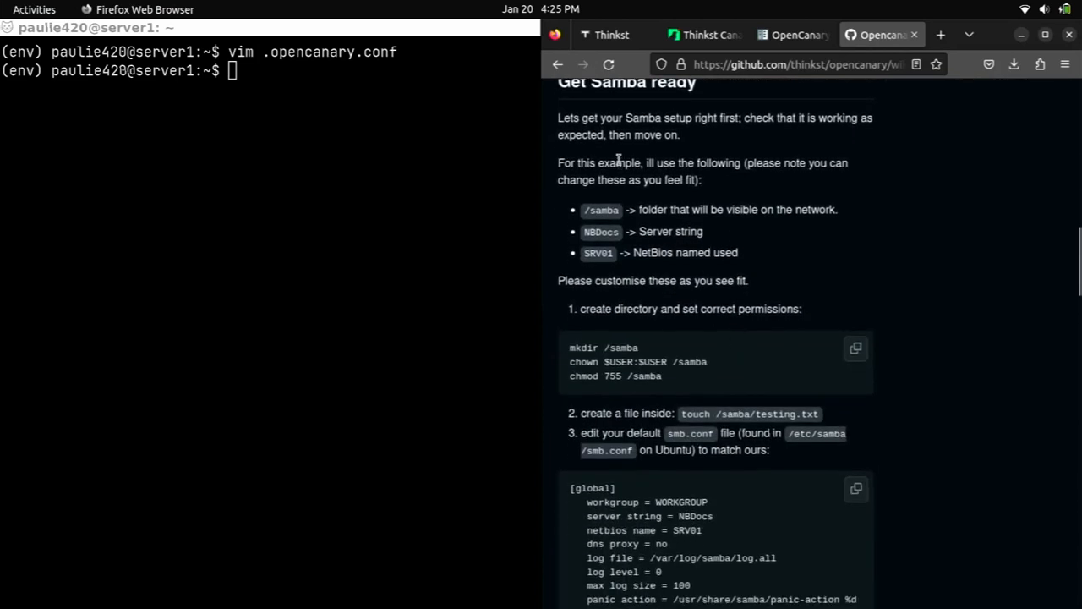
- Create /samba, chown it to $USER:$USER and chmod it to 755
{"action": "type", "text": "sudo"}
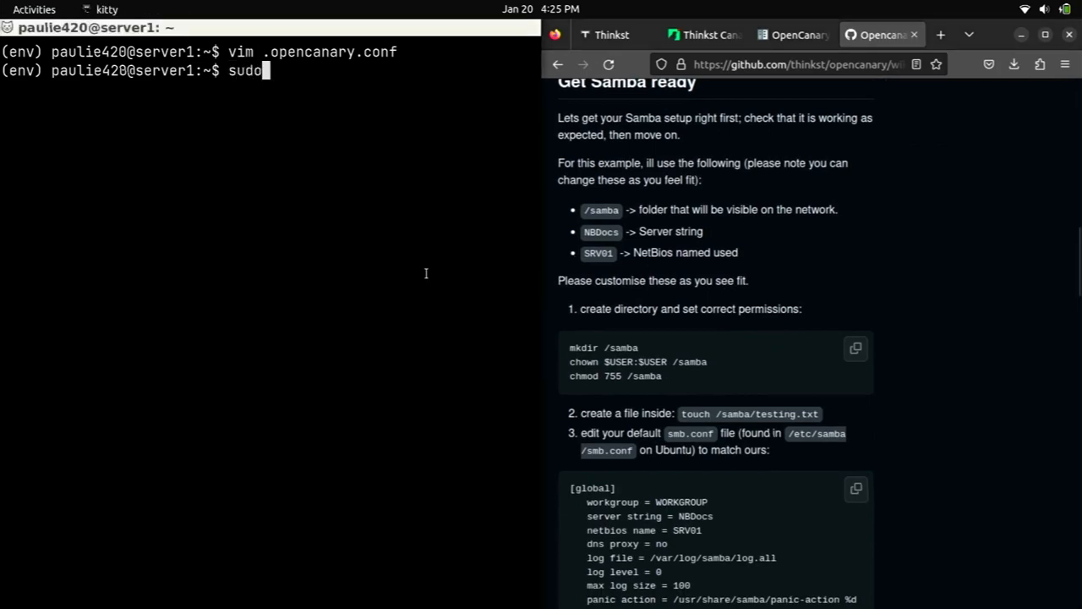
{"action": "type", "text": "/samba"}
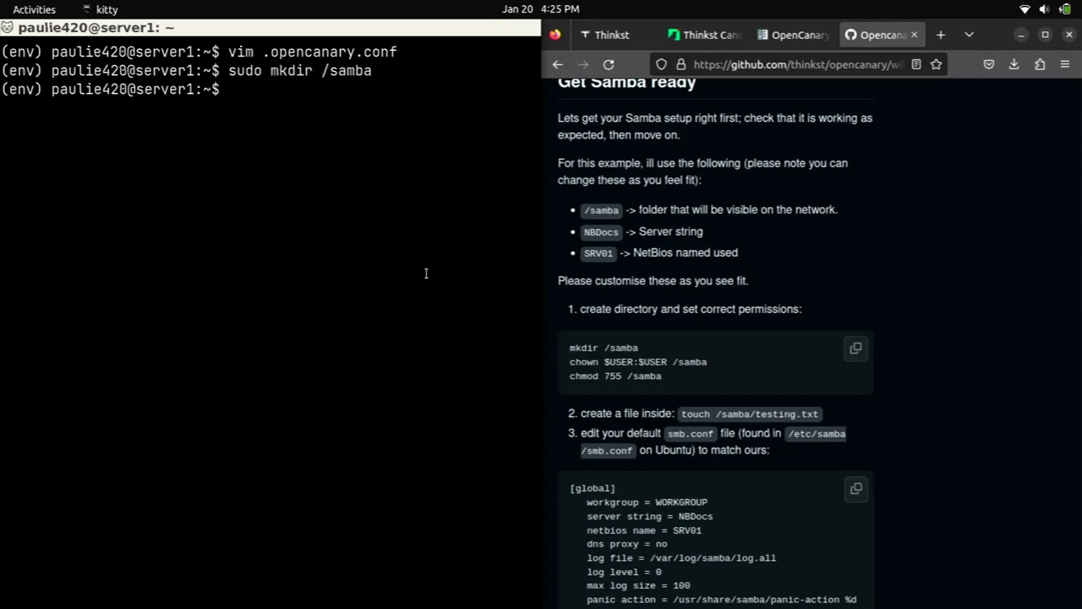
{"action": "type", "text": "sudo chown $"}
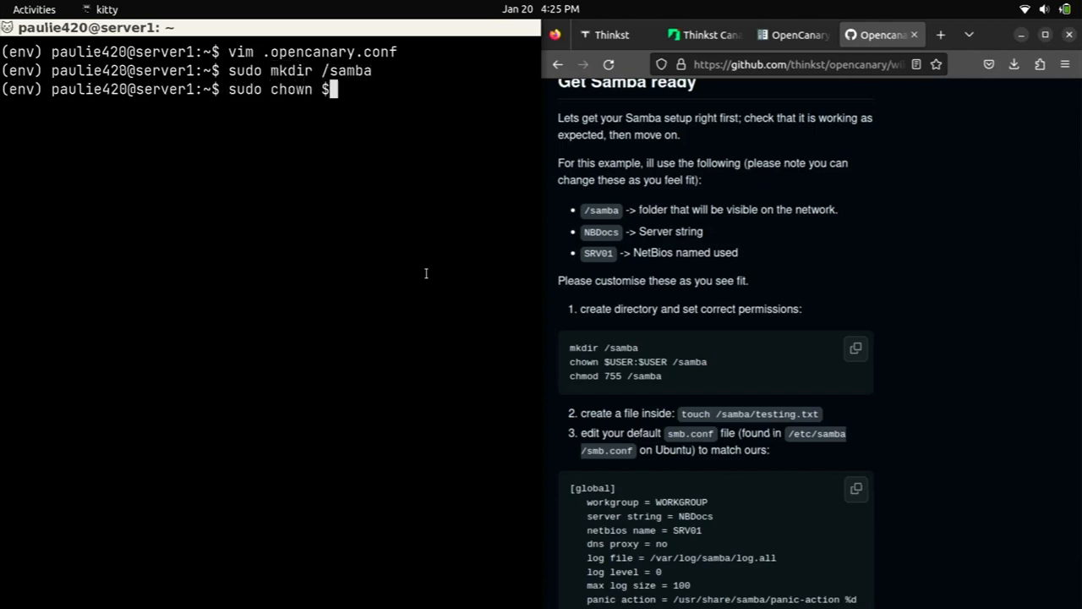
{"action": "type", "text": "$USER:$USER /samba/"}
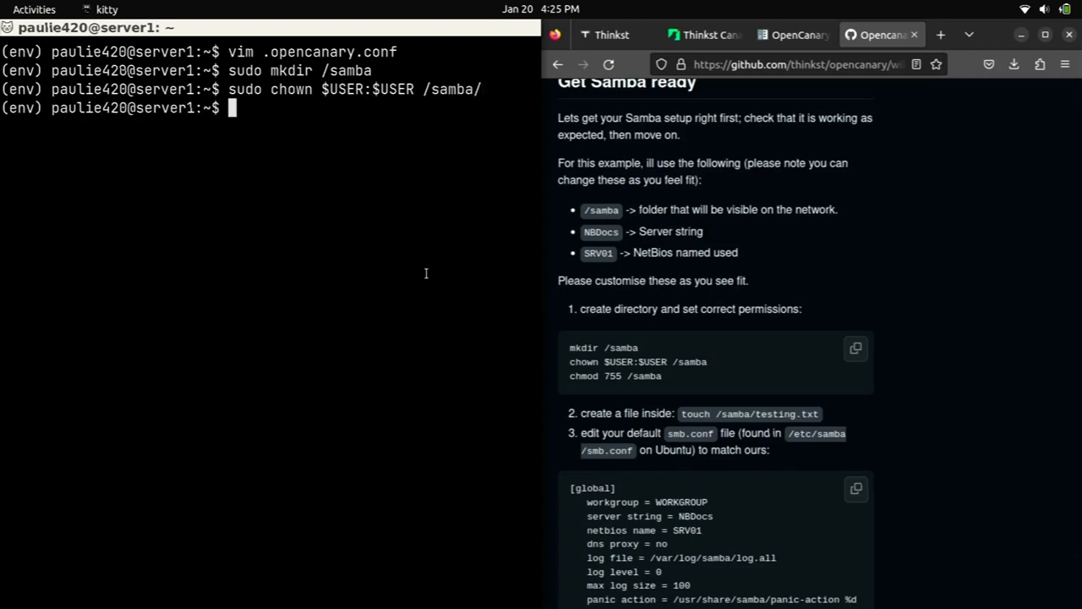
{"action": "type", "text": "sudo"}
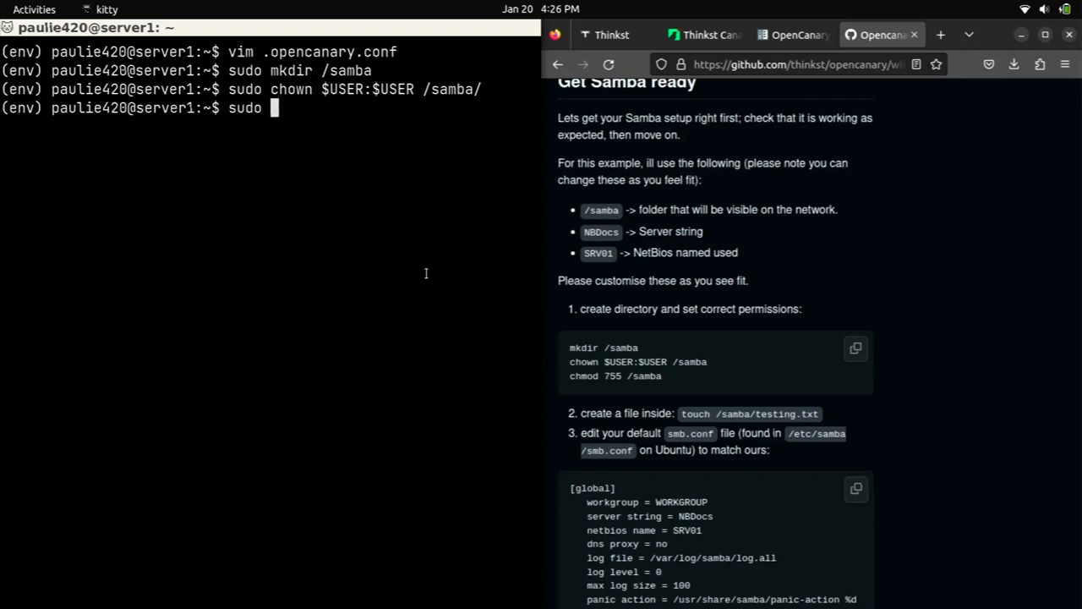
{"action": "type", "text": "chmod 755"}
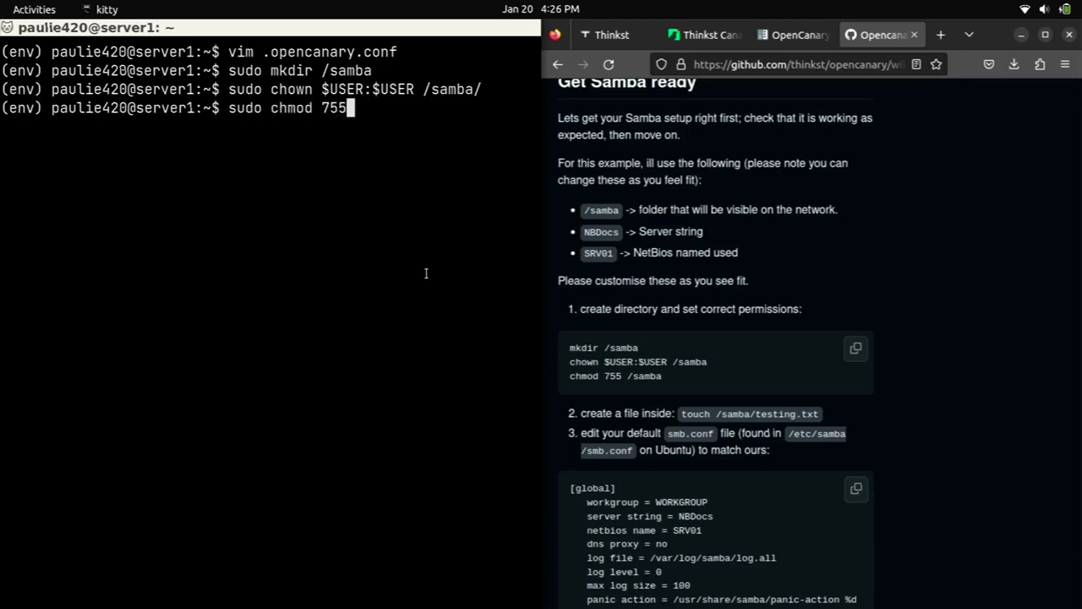
{"action": "type", "text": "/samba/"}
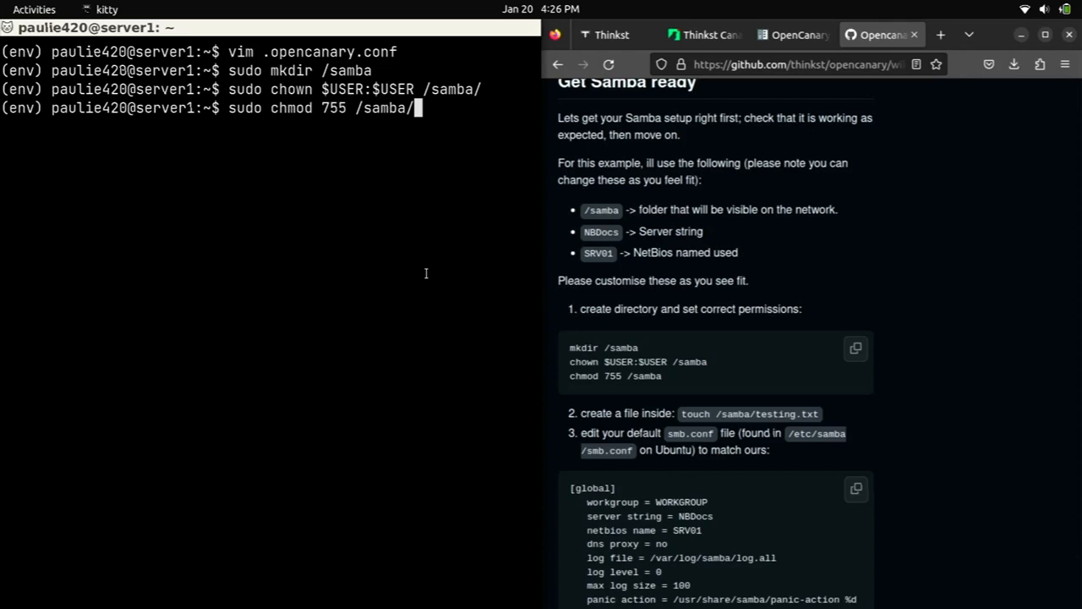
- Touch an empty /samba/testing.txt and open it in vim
{"action": "type", "text": "touch /samba/"}
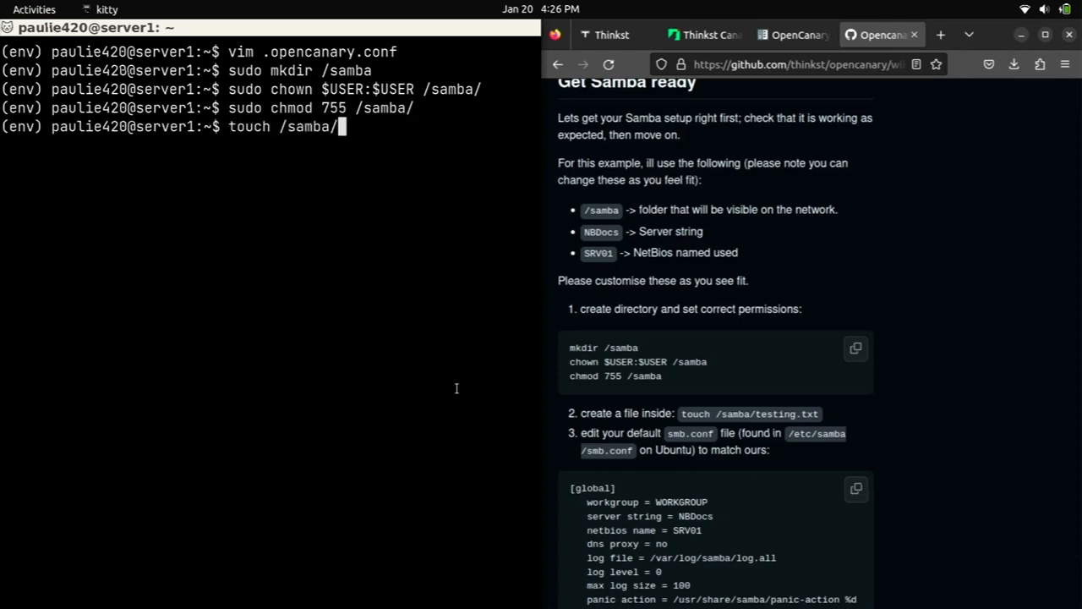
{"action": "type", "text": "testing.txt"}
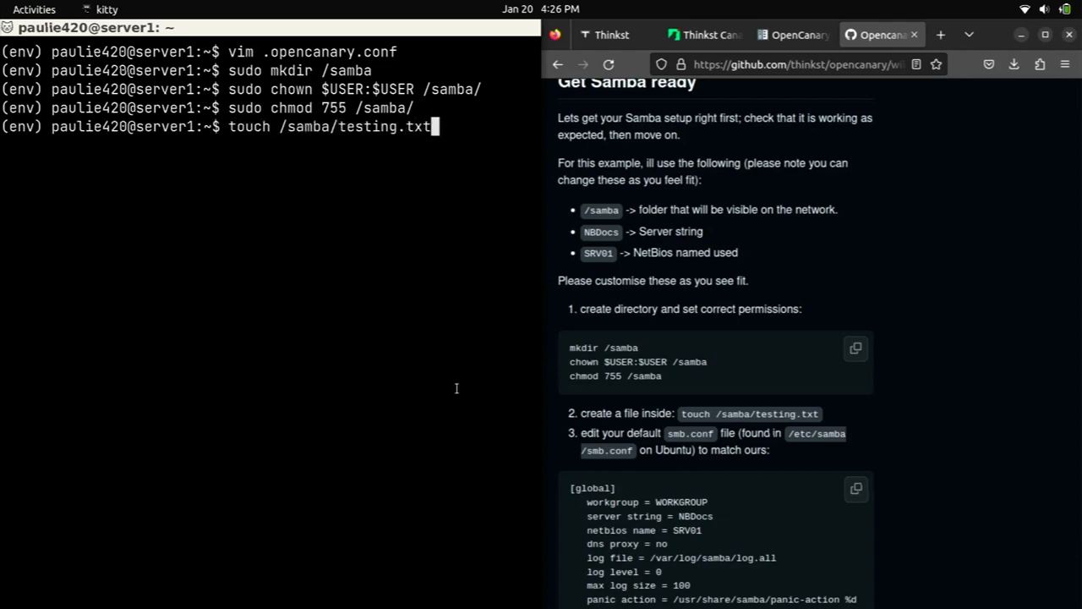
{"action": "type", "text": "vim /sa"}
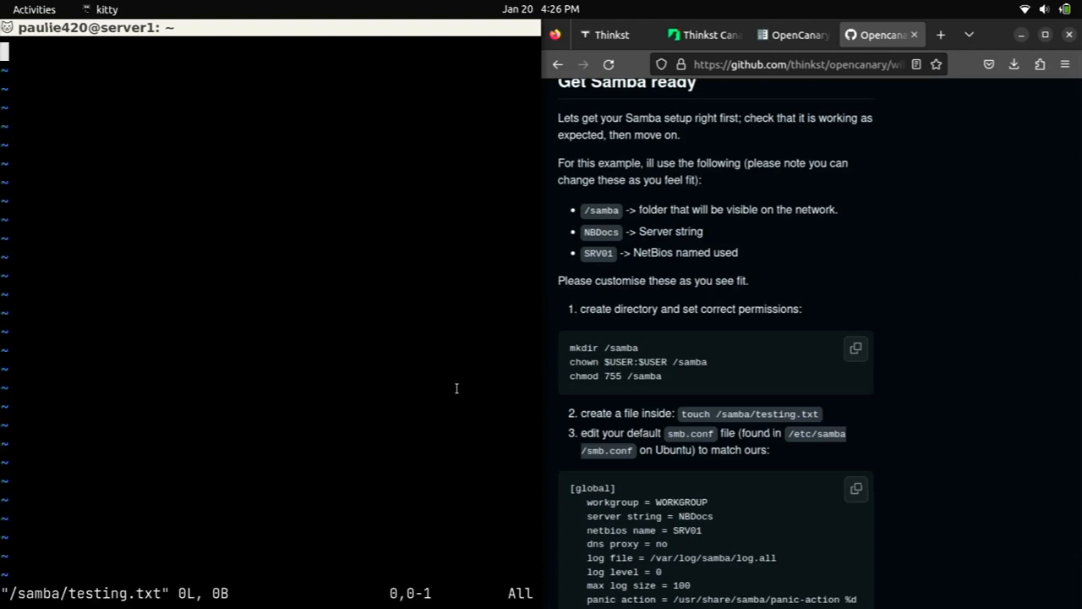
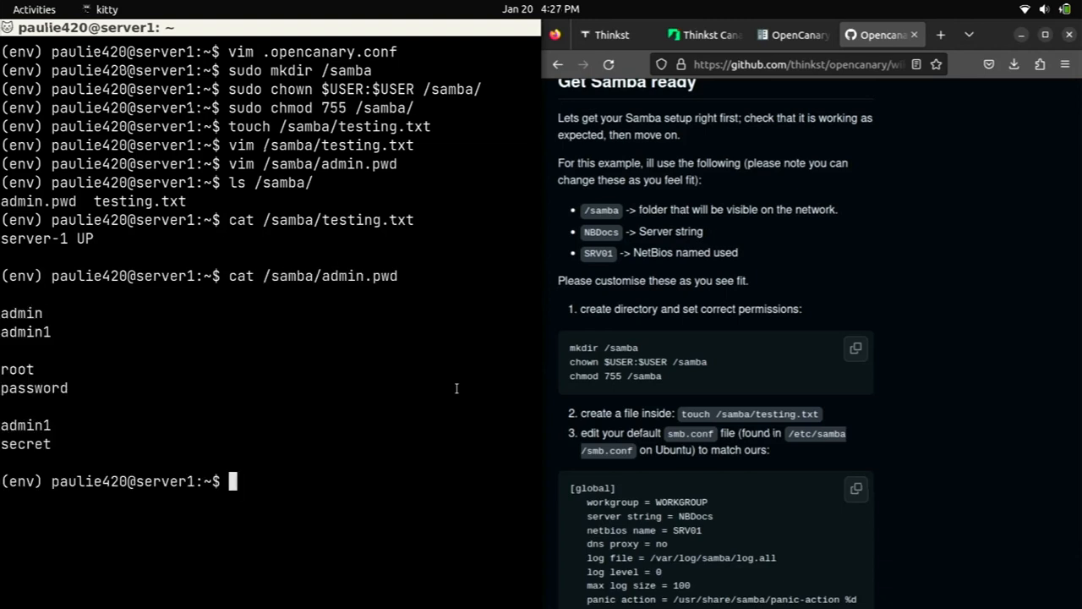
- Go to /etc/samba, back up smb.conf and open it in vim
{"action": "scroll", "scroll_direction": "down", "scroll_amount": 3}
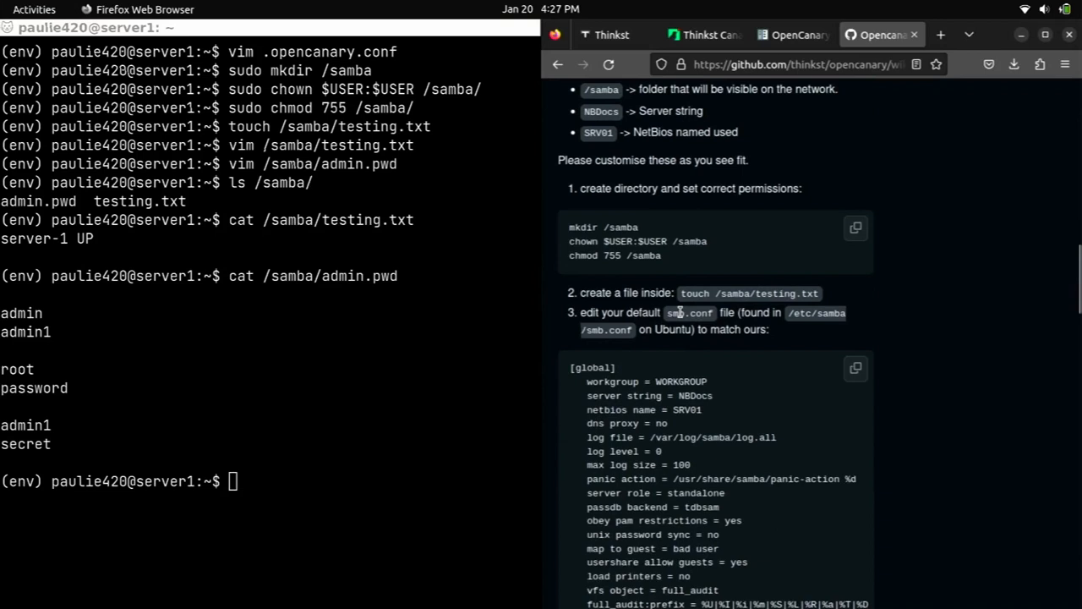
{"action": "type", "text": "cd /etc/samba/"}
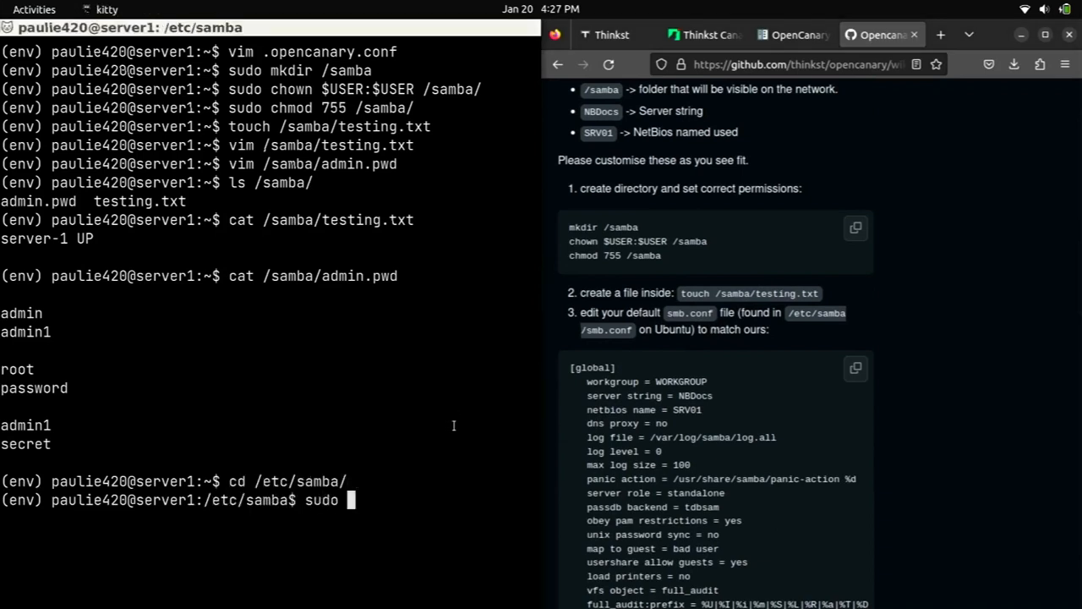
{"action": "type", "text": "cp smb.conf"}
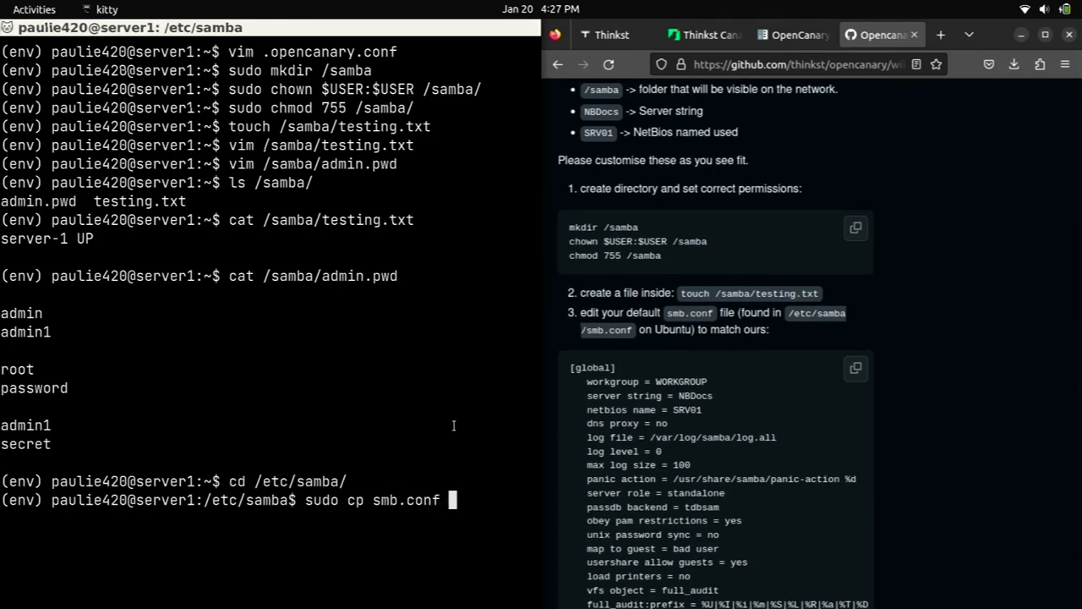
{"action": "type", "text": "smb."}
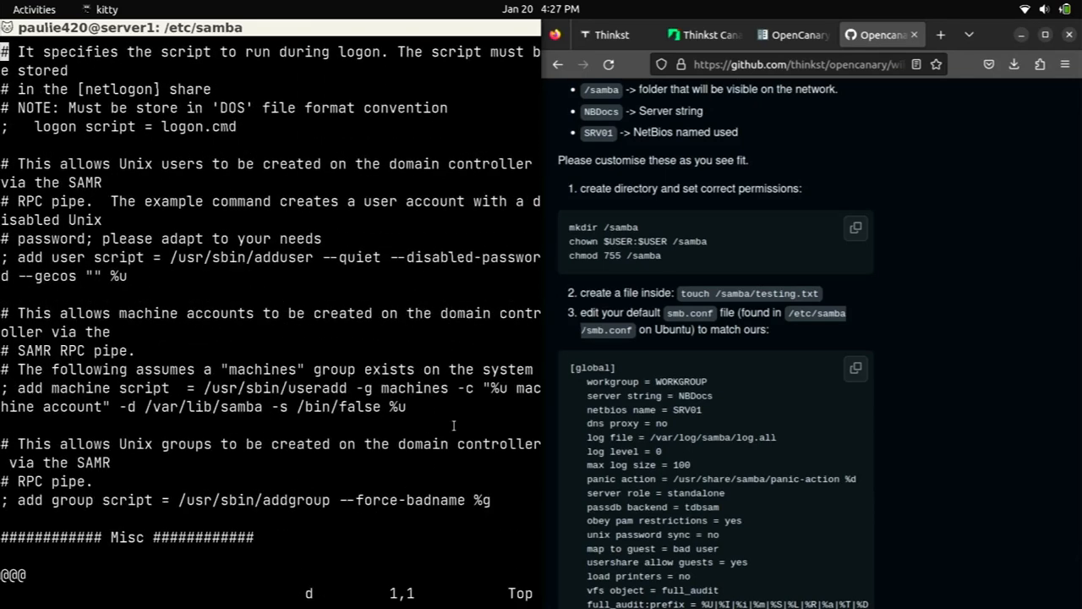
- Paste the wiki's [global]/[myshare] config with server string server-1Docs and comment 'server-1 text share!', then save
{"action": "scroll", "scroll_direction": "down", "scroll_amount": 3}
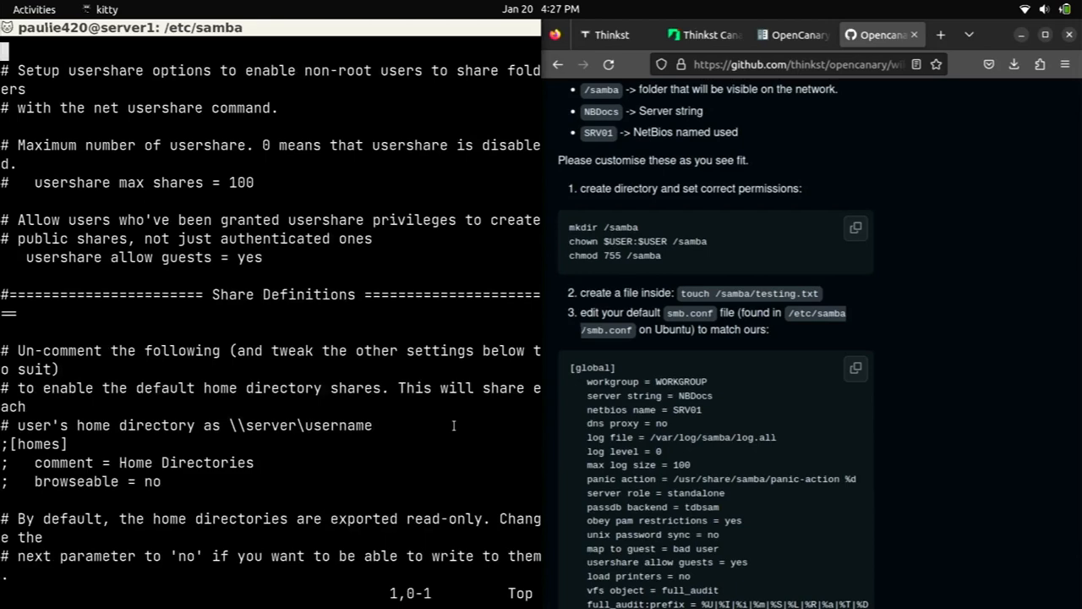
{"action": "scroll", "scroll_direction": "down", "scroll_amount": 3}
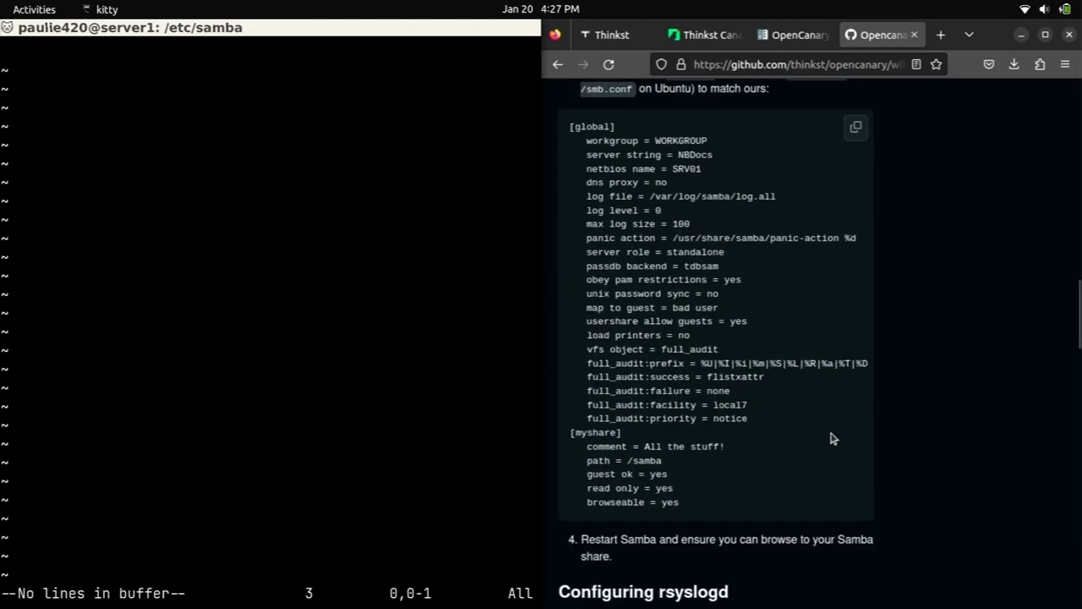
{"action": "left_click", "coordinate": [856, 127]}
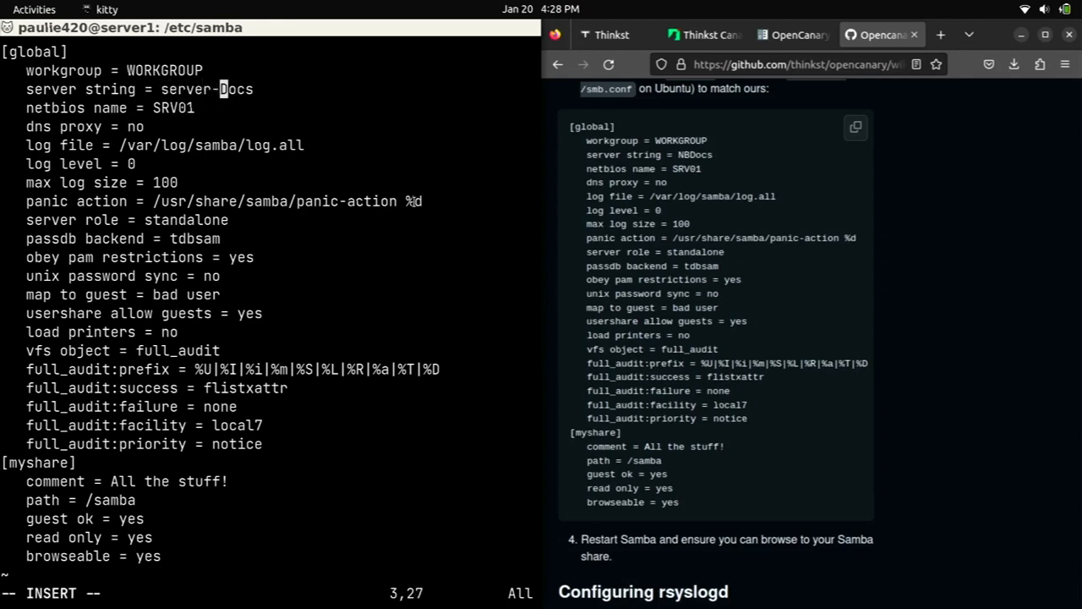
{"action": "type", "text": "1"}
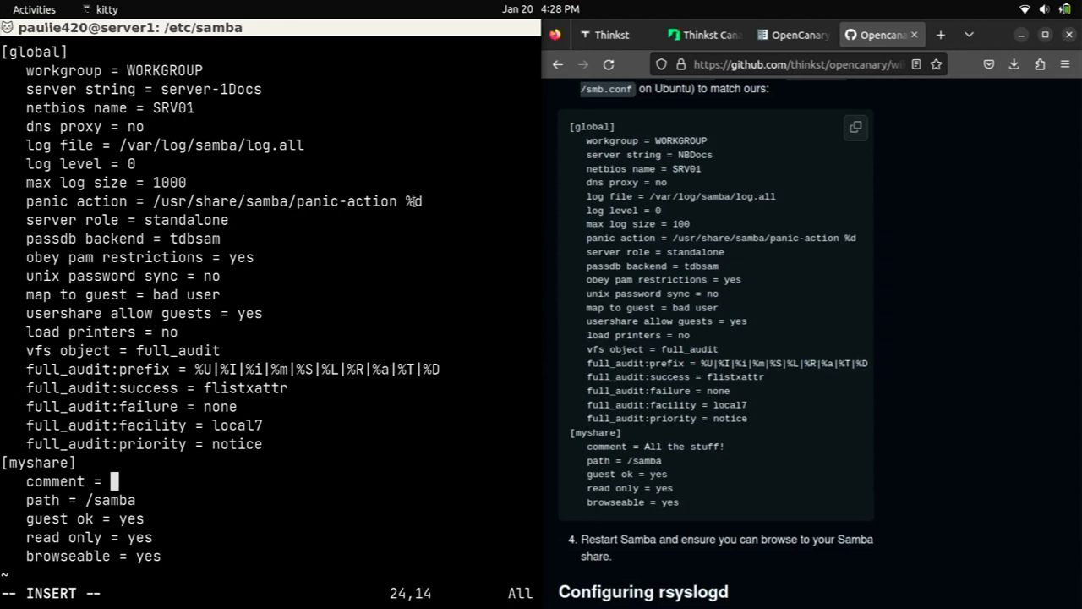
{"action": "type", "text": "server-1 text"}
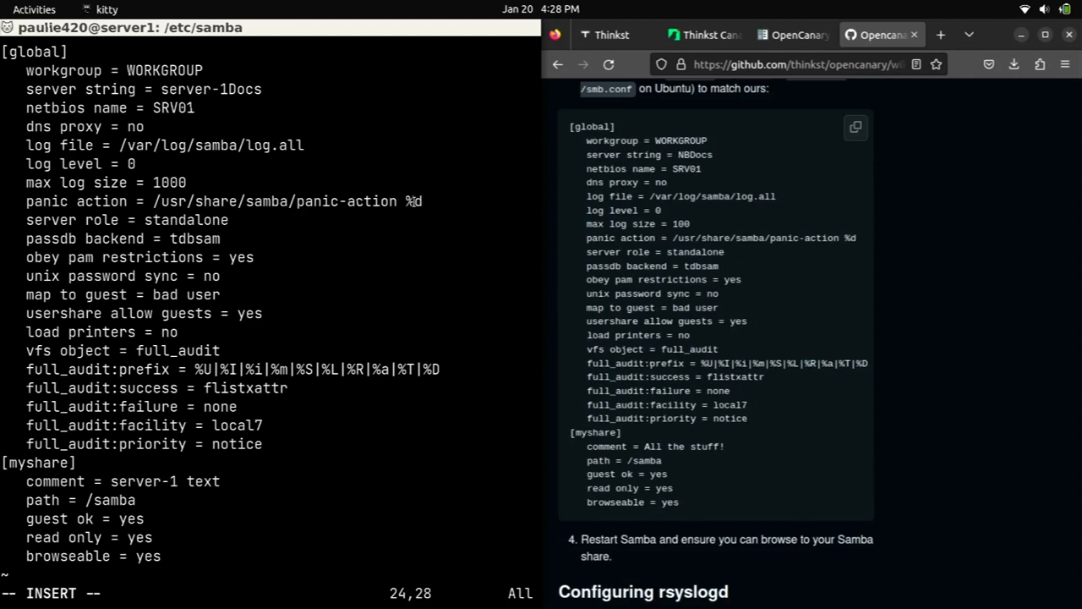
{"action": "type", "text": "share!"}
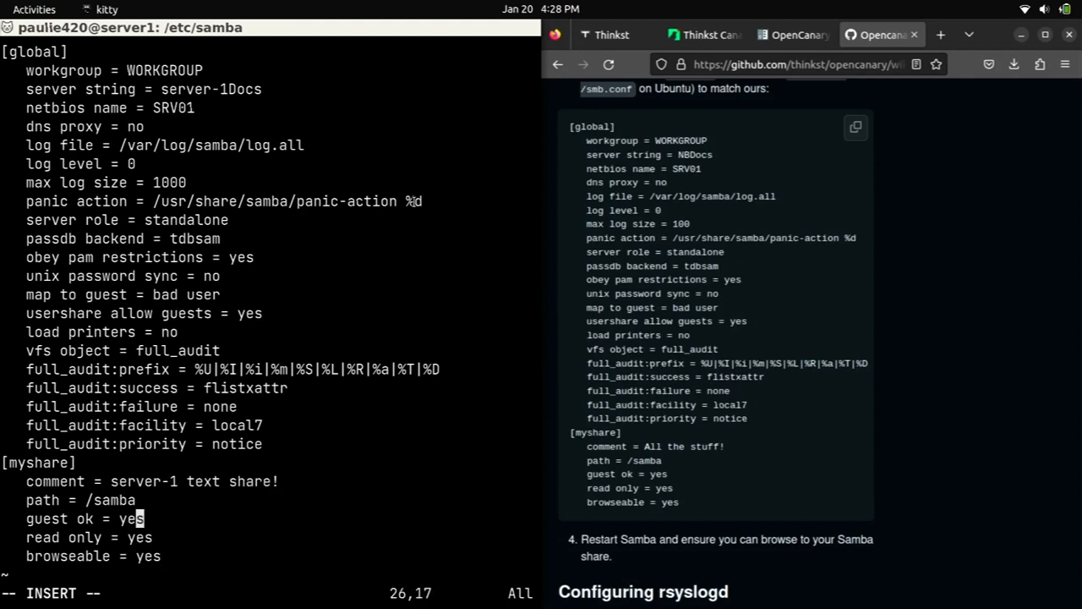
{"action": "key", "text": "Down"}
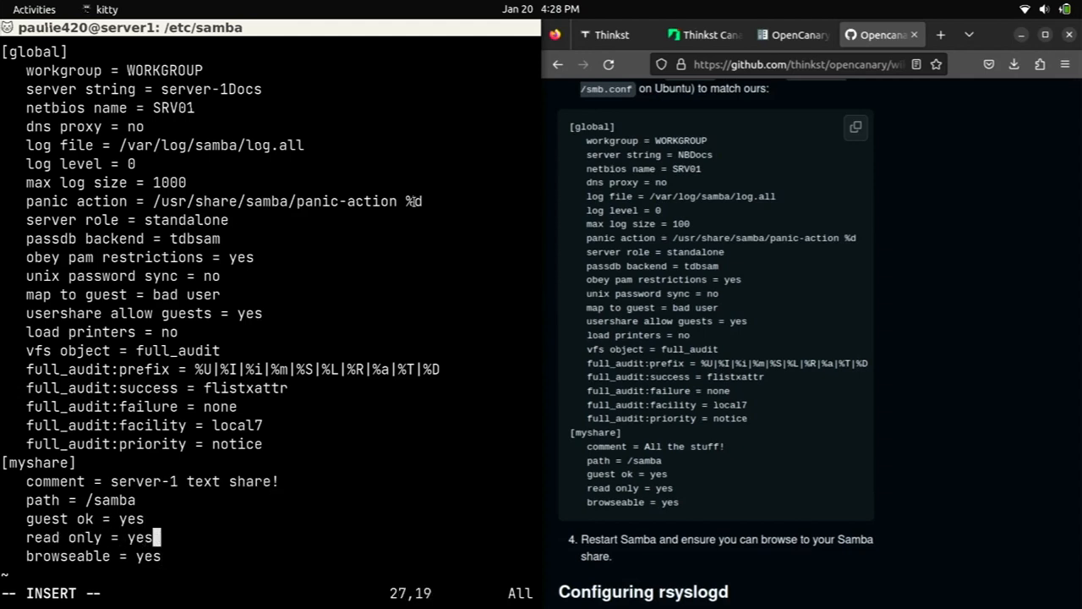
{"action": "type", "text": ":wq"}
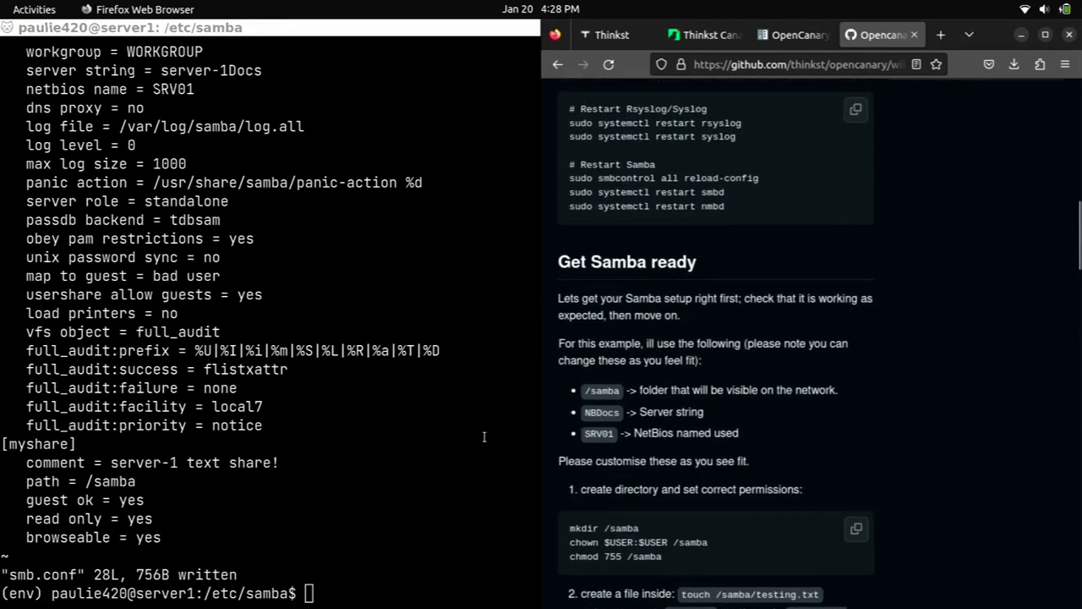
- Run sudo smbcontrol all reload-config and restart the smbd and nmbd services
{"action": "type", "text": "sudo"}
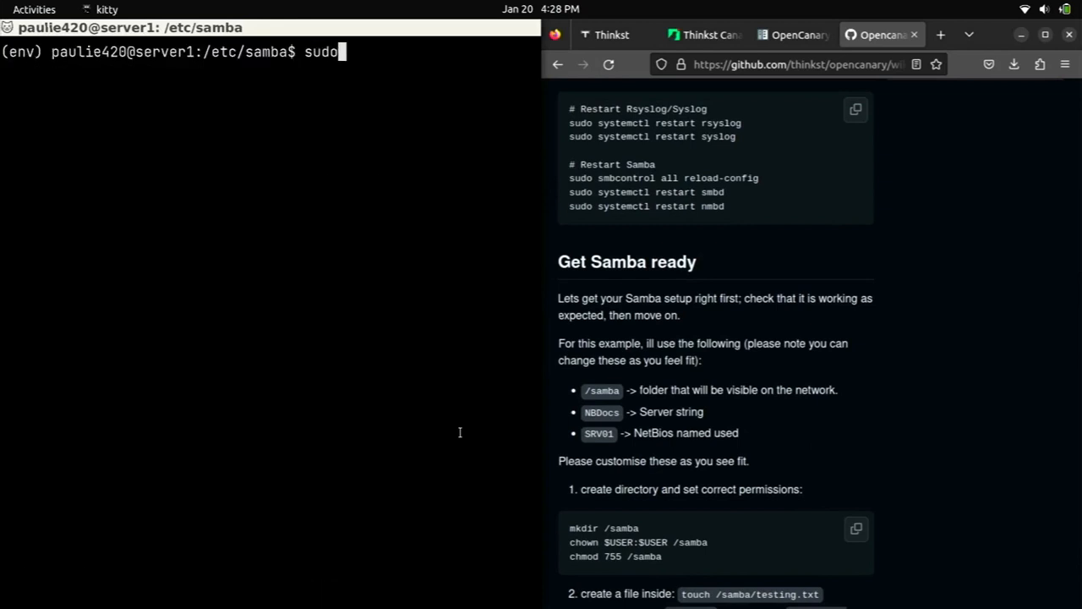
{"action": "type", "text": "smbcontrol"}
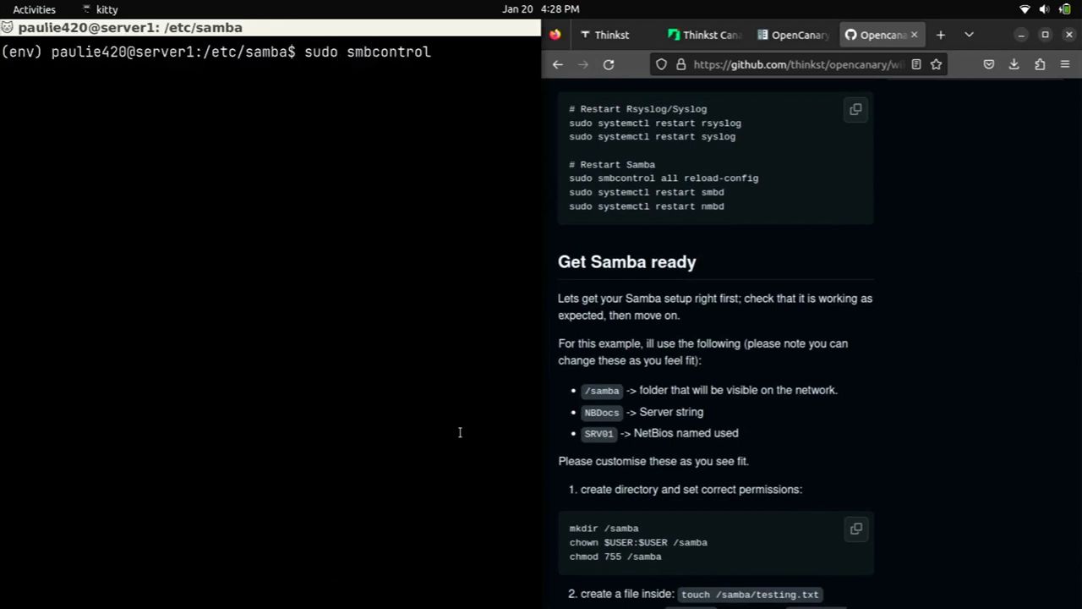
{"action": "type", "text": "all reload-config"}
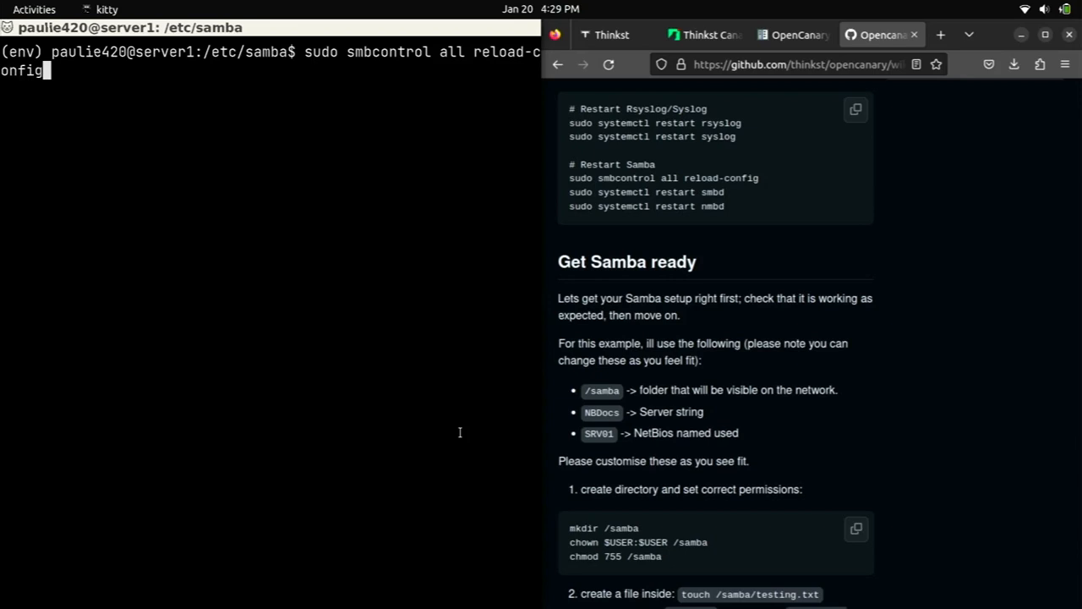
{"action": "type", "text": "sudo systemctl"}
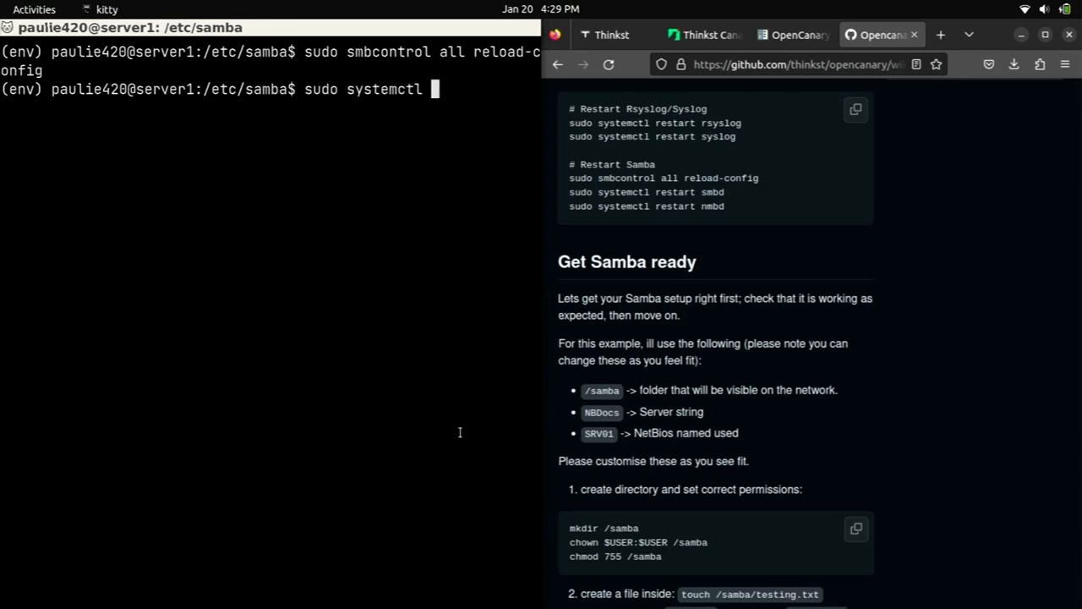
{"action": "type", "text": "restart sm"}
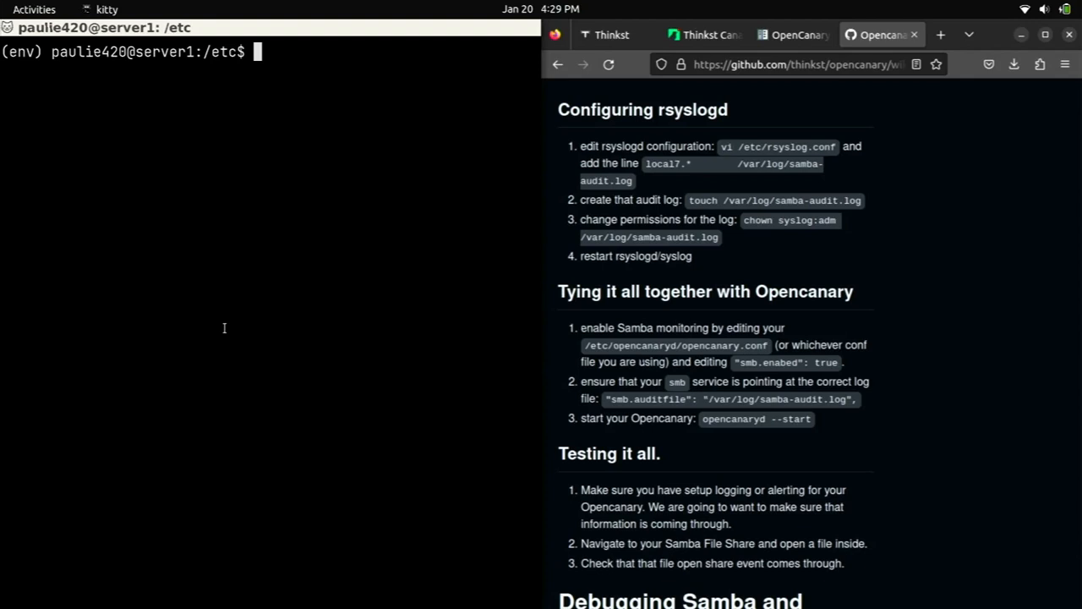
- Back up rsyslog.conf to rsyslog.bak and add the rule 'local7.* /var/log/samba-audit.log'
{"action": "type", "text": "sudo cp"}
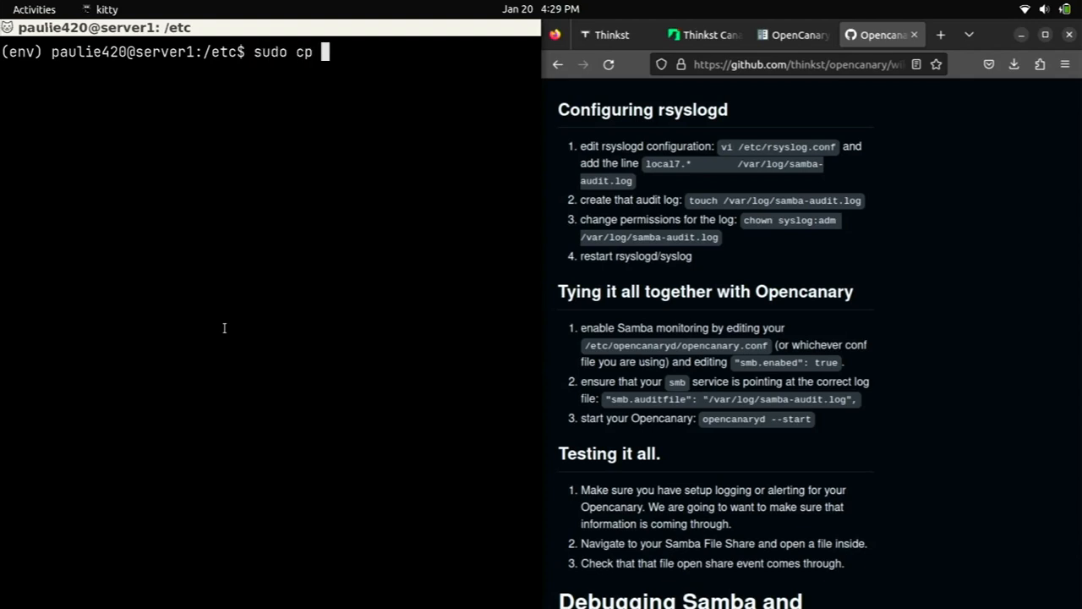
{"action": "type", "text": "rsyslog.conf rsyslog.bak"}
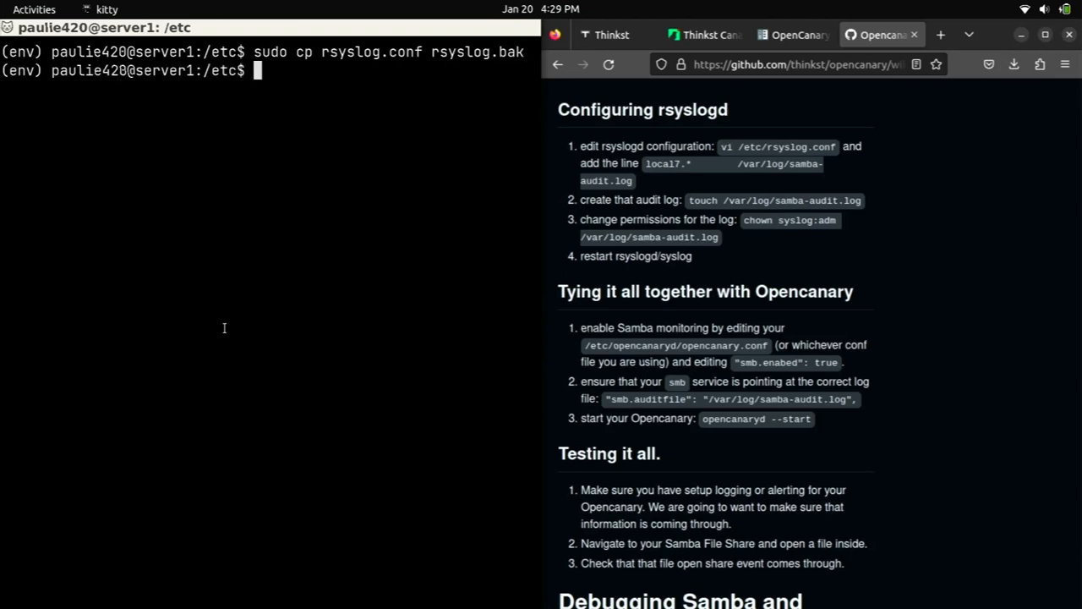
{"action": "type", "text": "sudo vim rsyslog."}
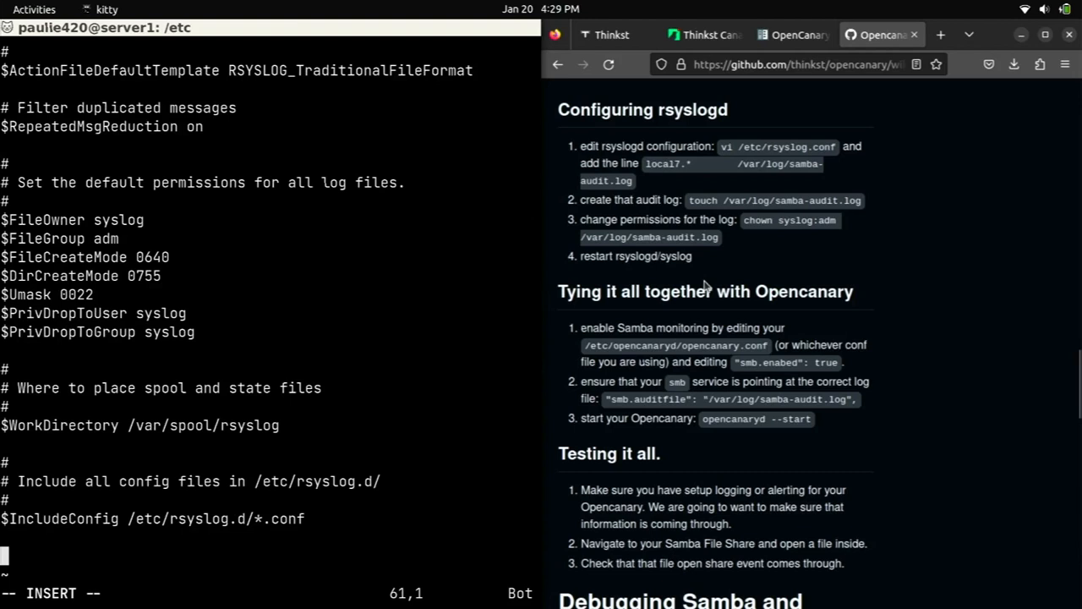
{"action": "mouse_move", "coordinate": [775, 223]}
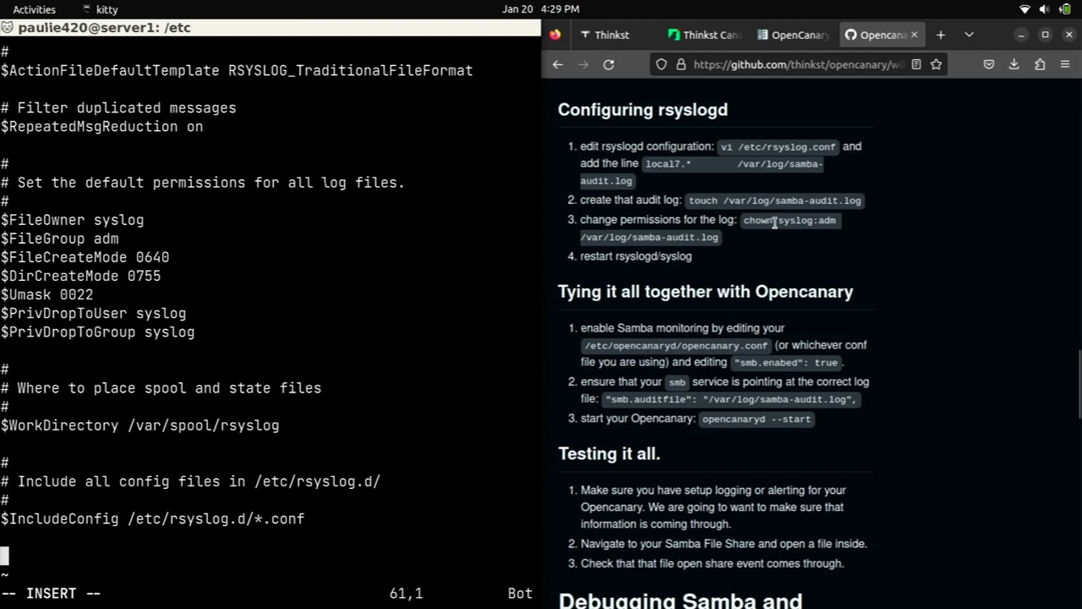
{"action": "left_click_drag", "start_coordinate": [642, 162], "coordinate": [632, 179]}
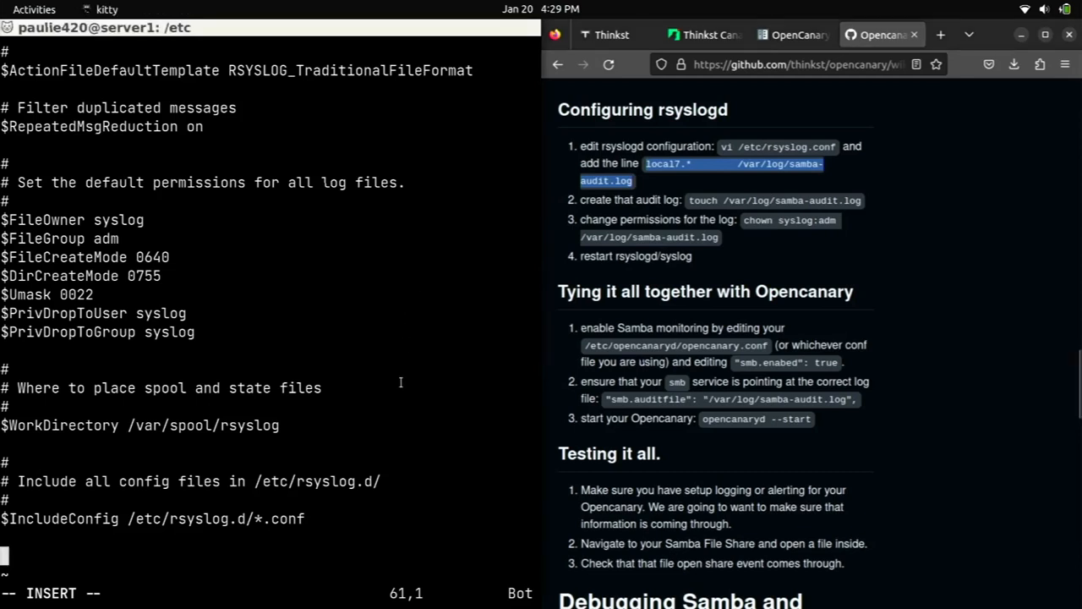
{"action": "type", "text": "local7.*\t/var/log/samba-audit.log"}
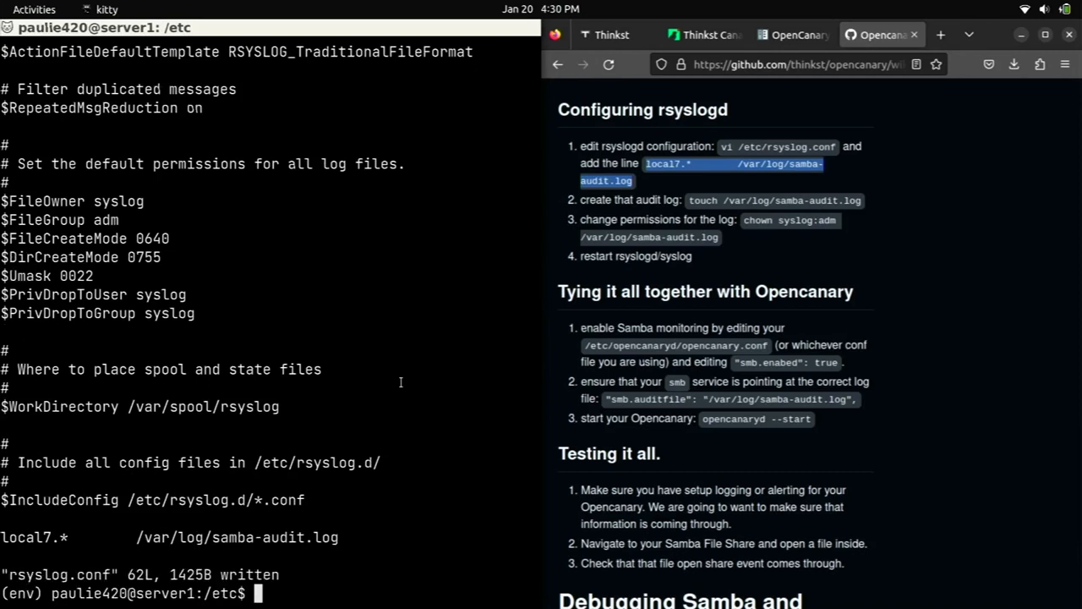
- Create /var/log/samba-audit.log and chown it to syslog:adm
{"action": "type", "text": "sudo touch"}
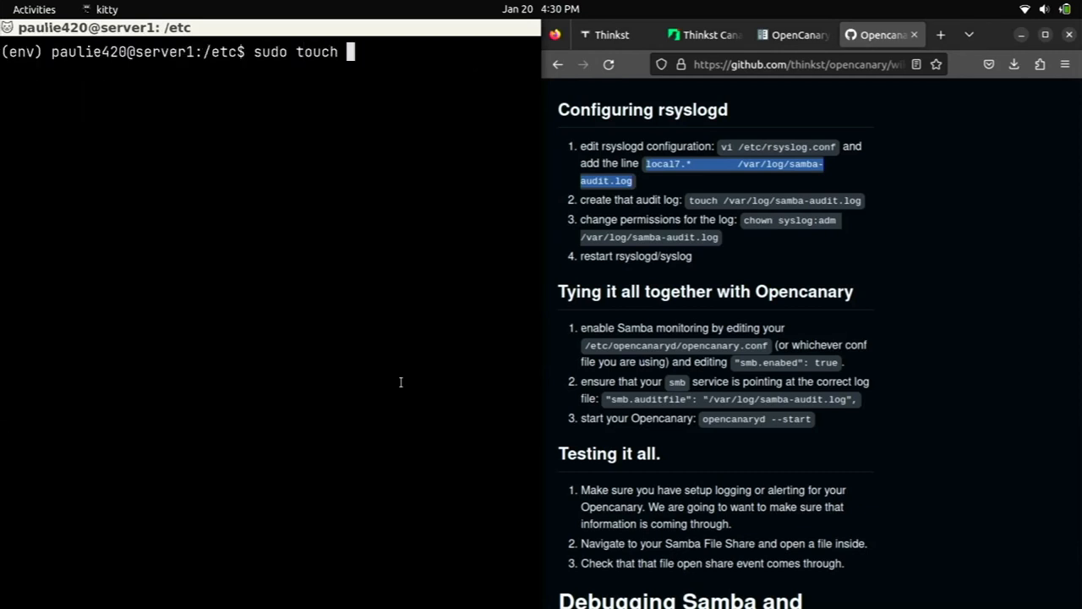
{"action": "type", "text": "/var/log/"}
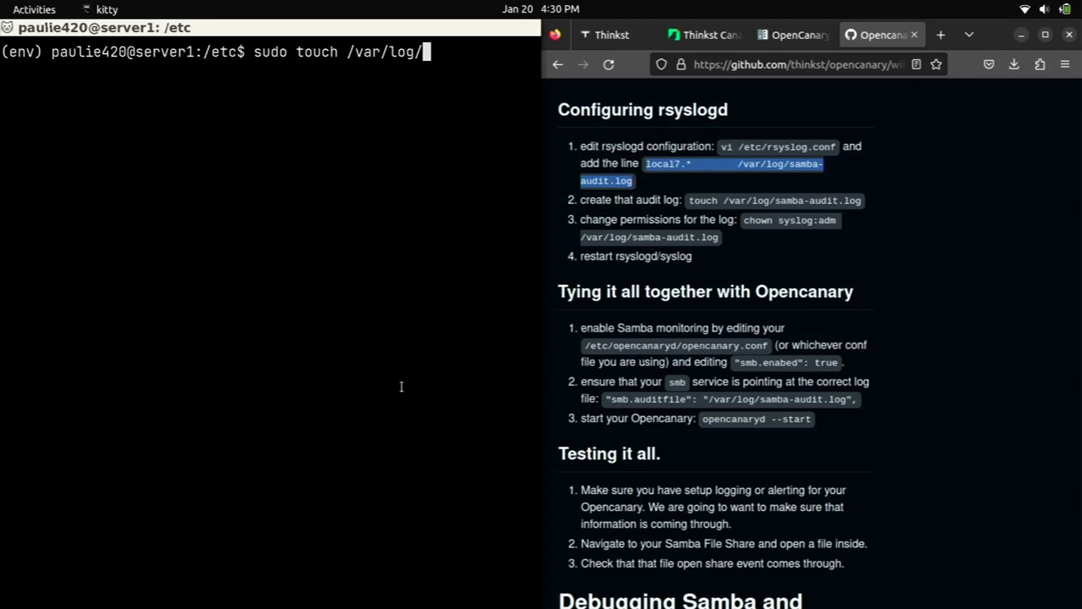
{"action": "type", "text": "samba-au"}
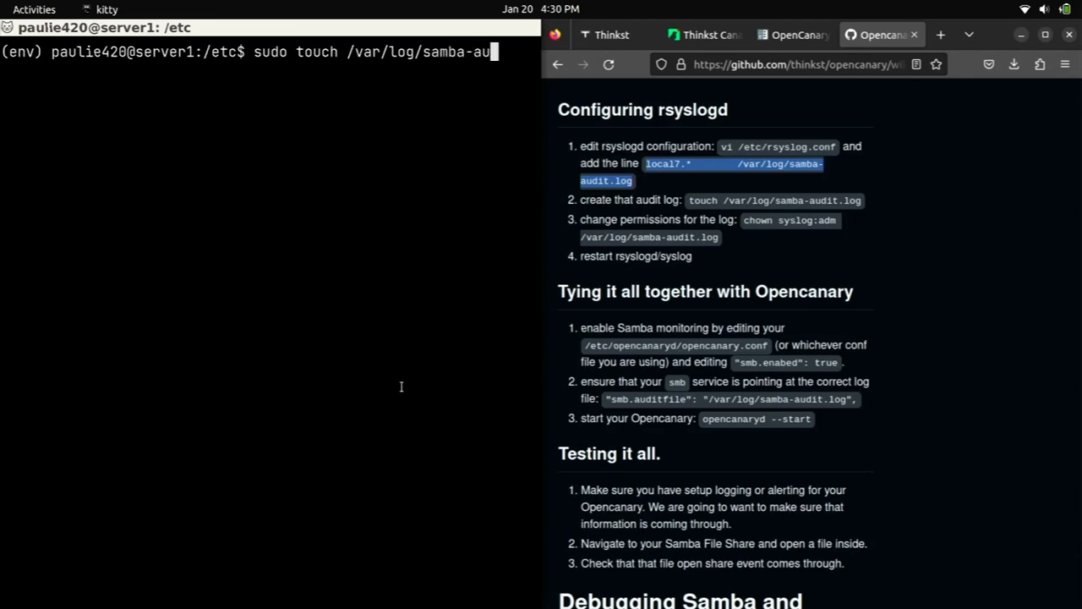
{"action": "type", "text": "chown sy"}
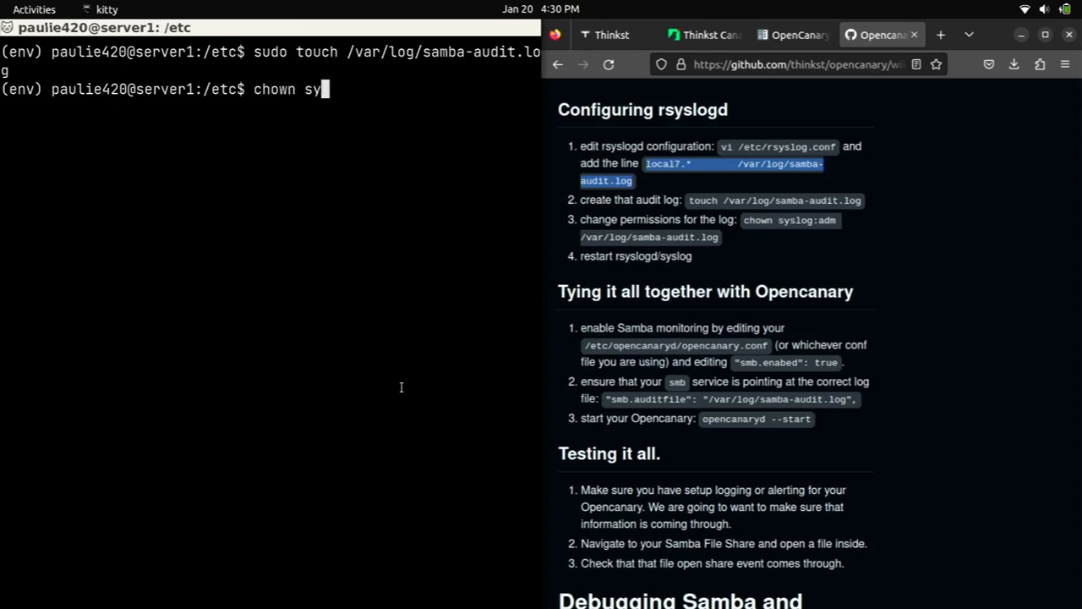
{"action": "type", "text": "slog:adm"}
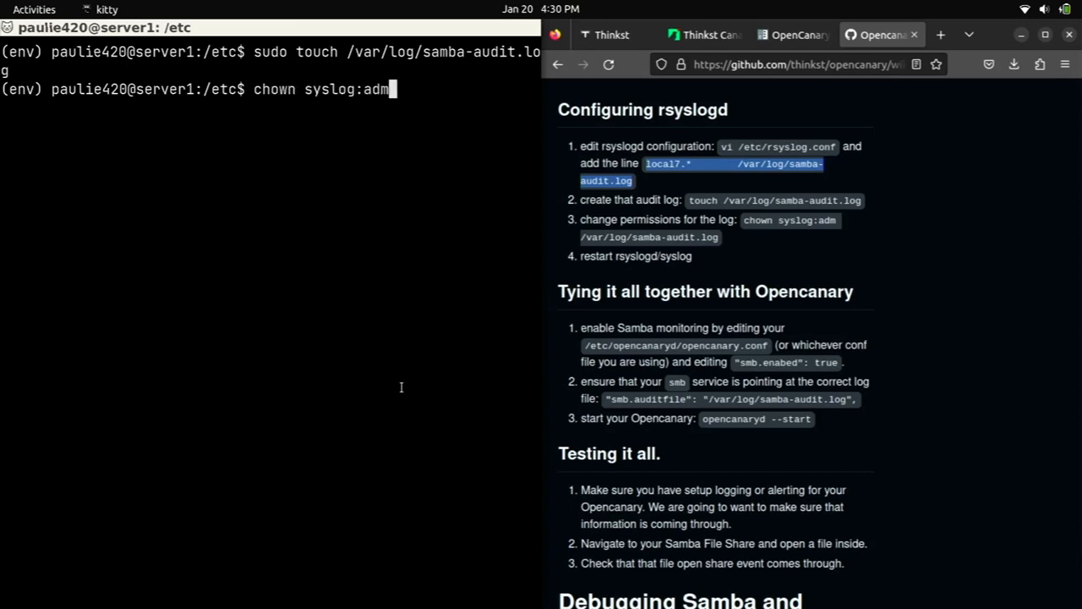
{"action": "type", "text": "/var/log/samba-audit.log"}
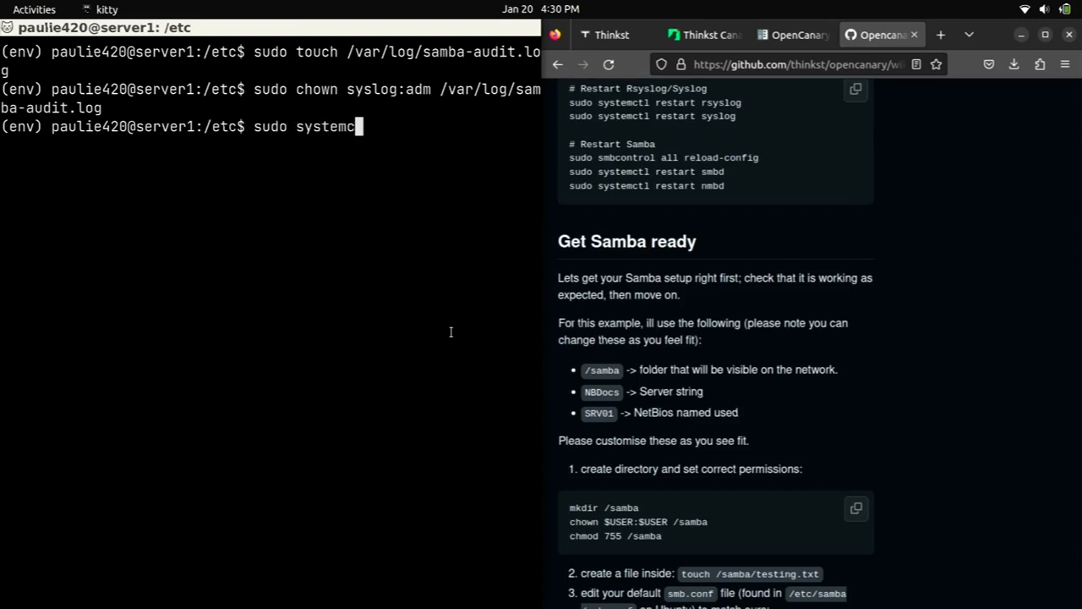
- Restart the rsyslog and syslog services, then open .opencanary.conf in vim
{"action": "type", "text": "tl restart"}
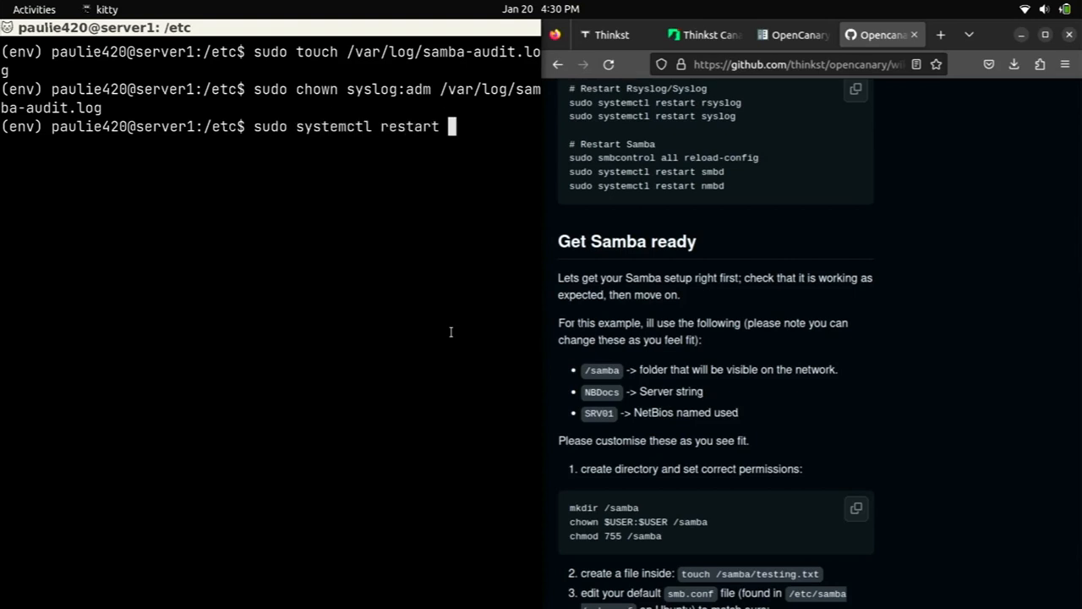
{"action": "type", "text": "rsyslog"}
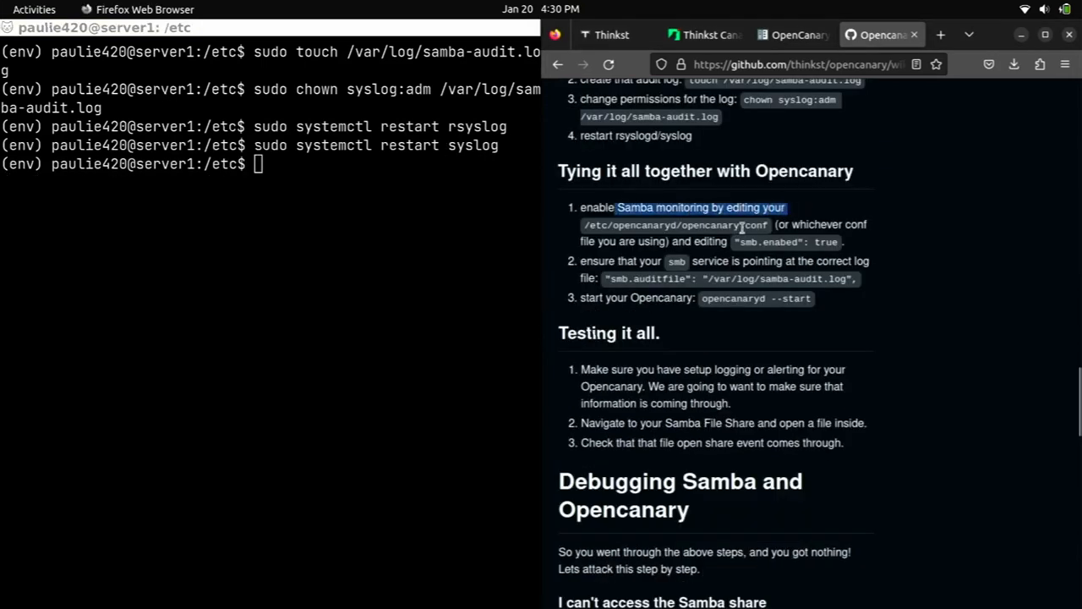
{"action": "mouse_move", "coordinate": [746, 241]}
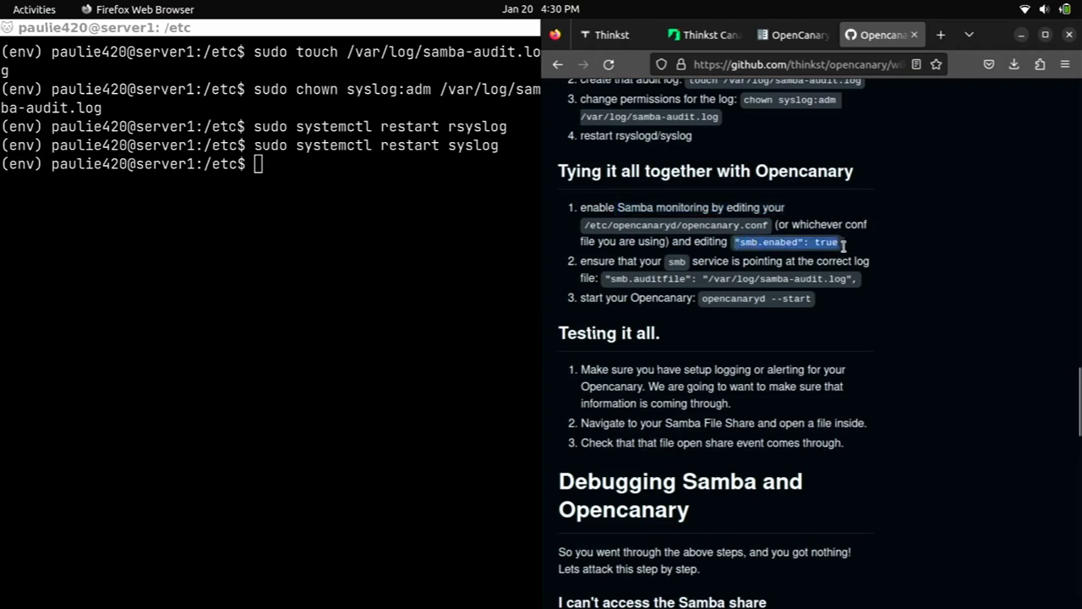
{"action": "type", "text": "vim ."}
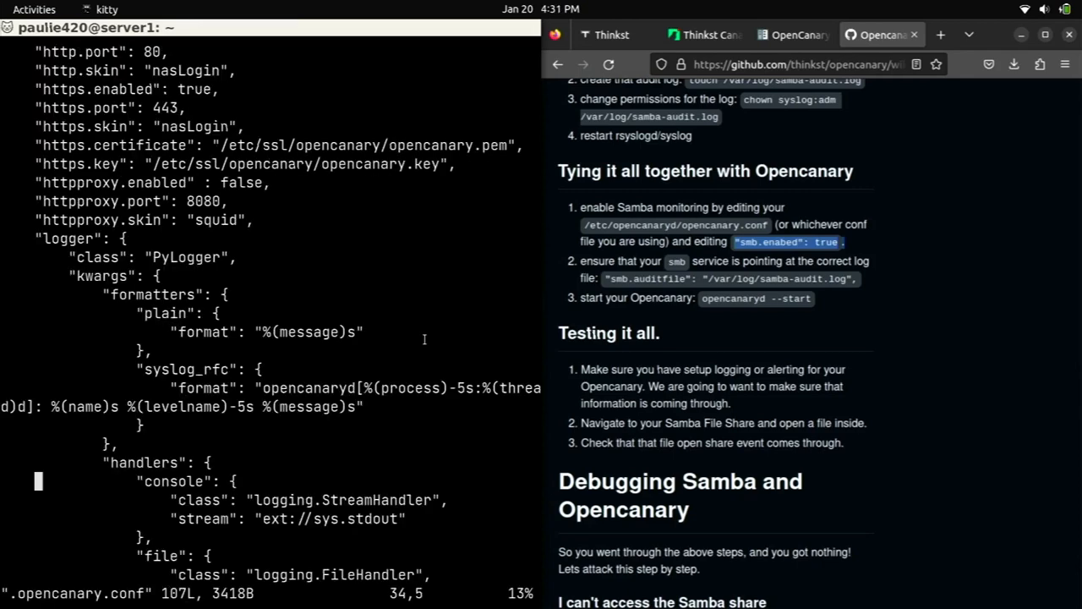
- Search smb.enabled in opencanary.conf, then run opencanaryd --start until 'Canary running!!!' appears
{"action": "type", "text": "/smb.ena"}
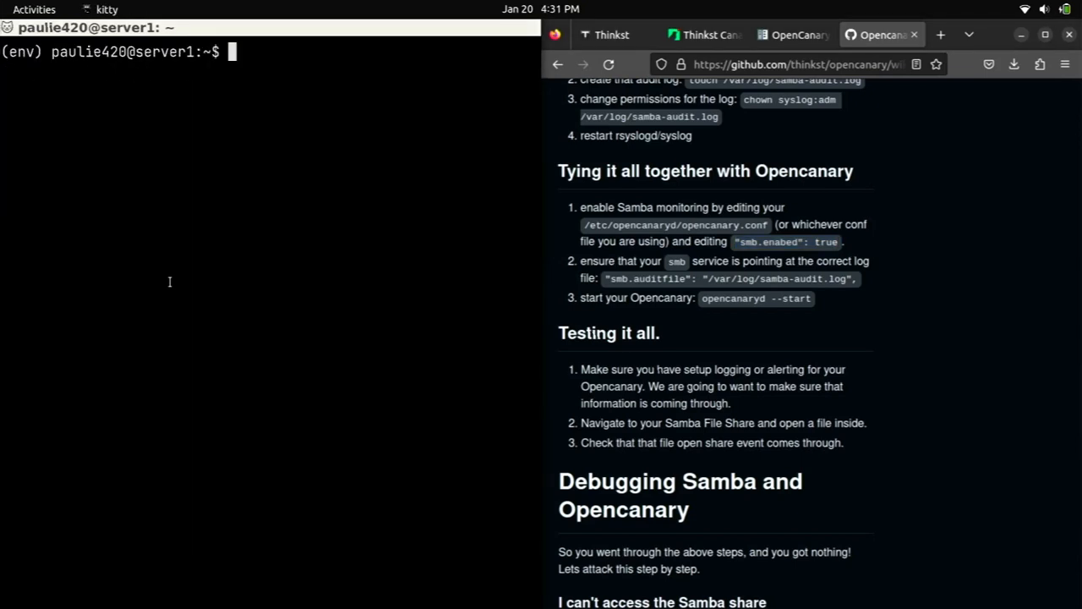
{"action": "type", "text": "opencanaryd"}
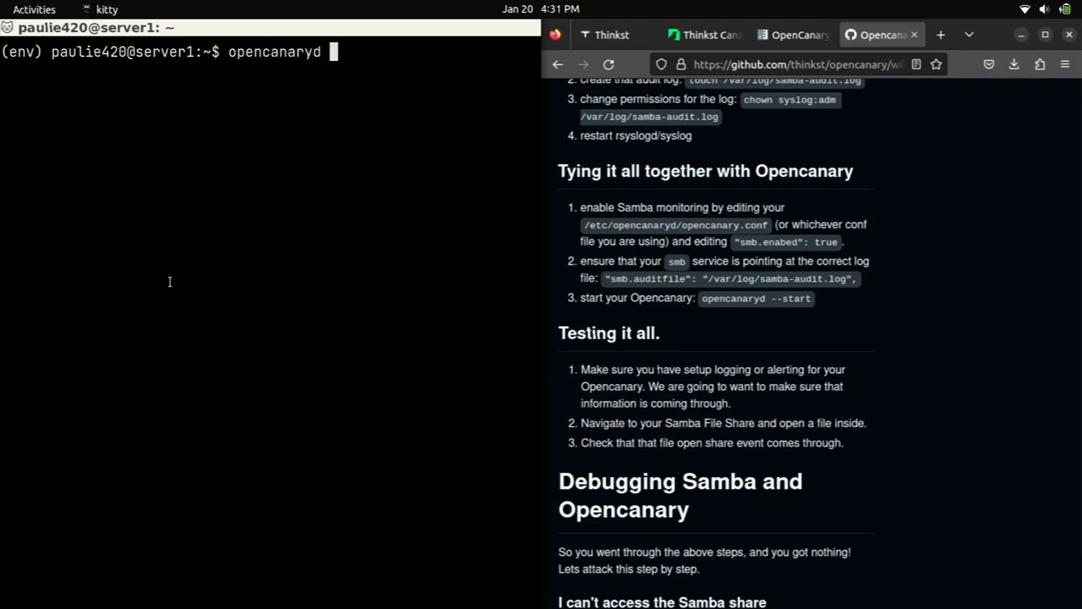
{"action": "type", "text": "--start"}
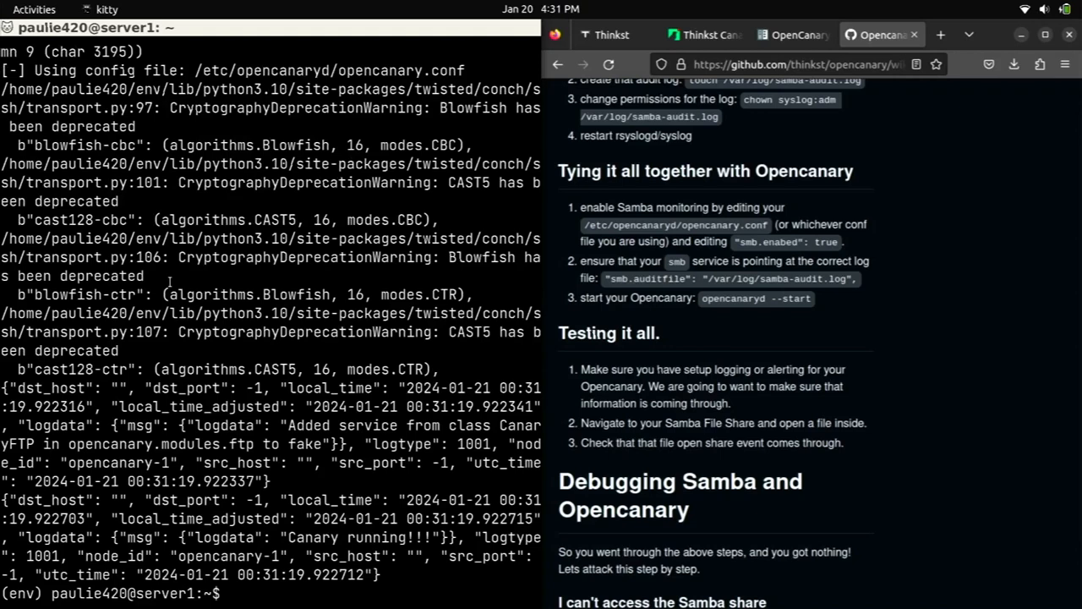
- Show opencanaryd's usage options and begin a ps aux check for the daemon
{"action": "type", "text": "opencanaryd --stop"}
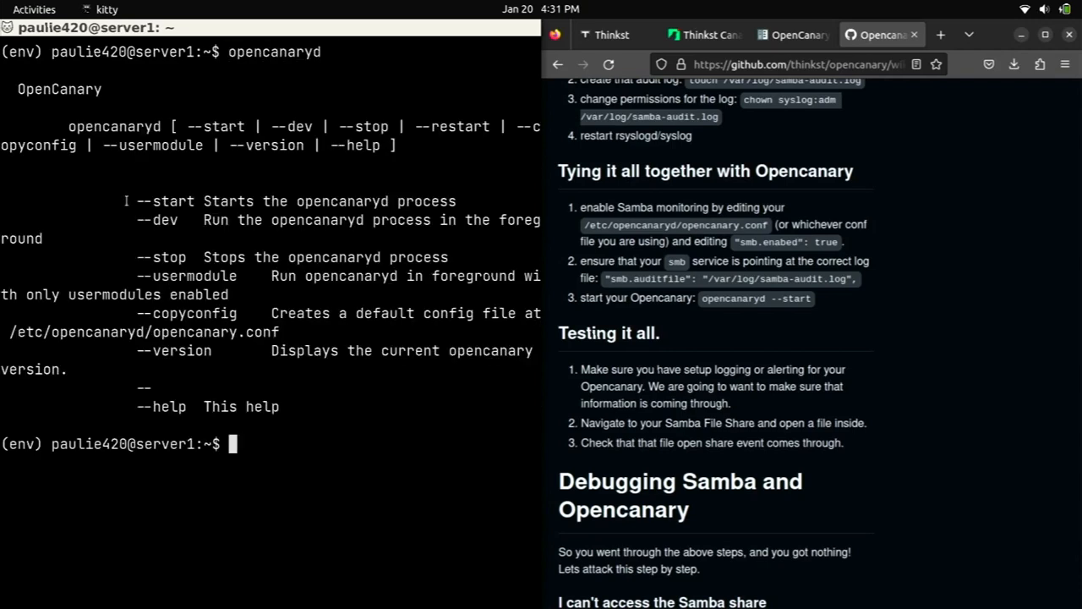
{"action": "left_click_drag", "start_coordinate": [135, 201], "coordinate": [329, 201]}
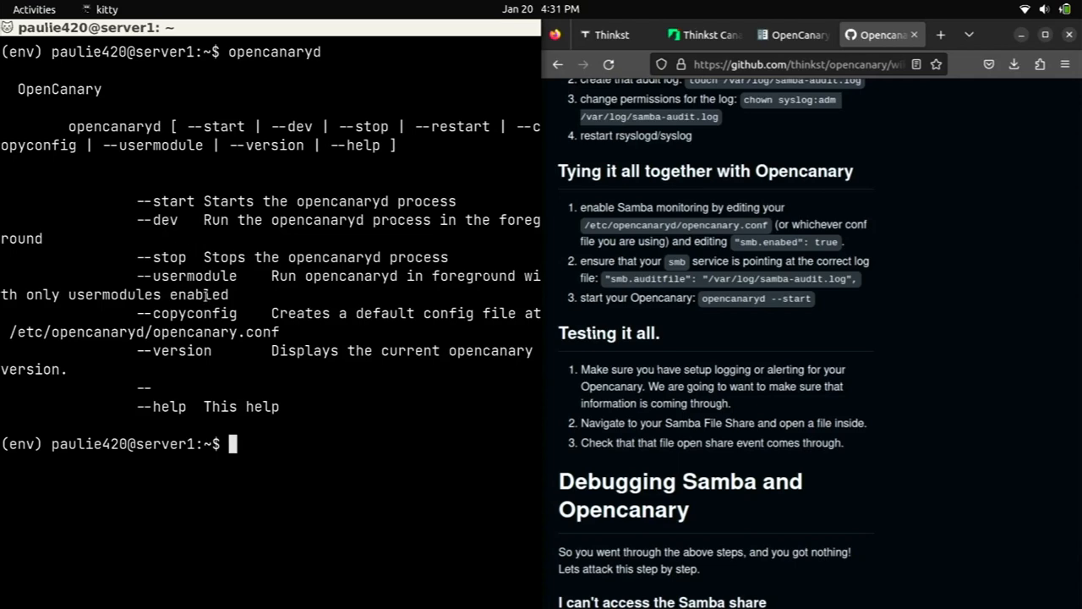
{"action": "type", "text": "ps aux |"}
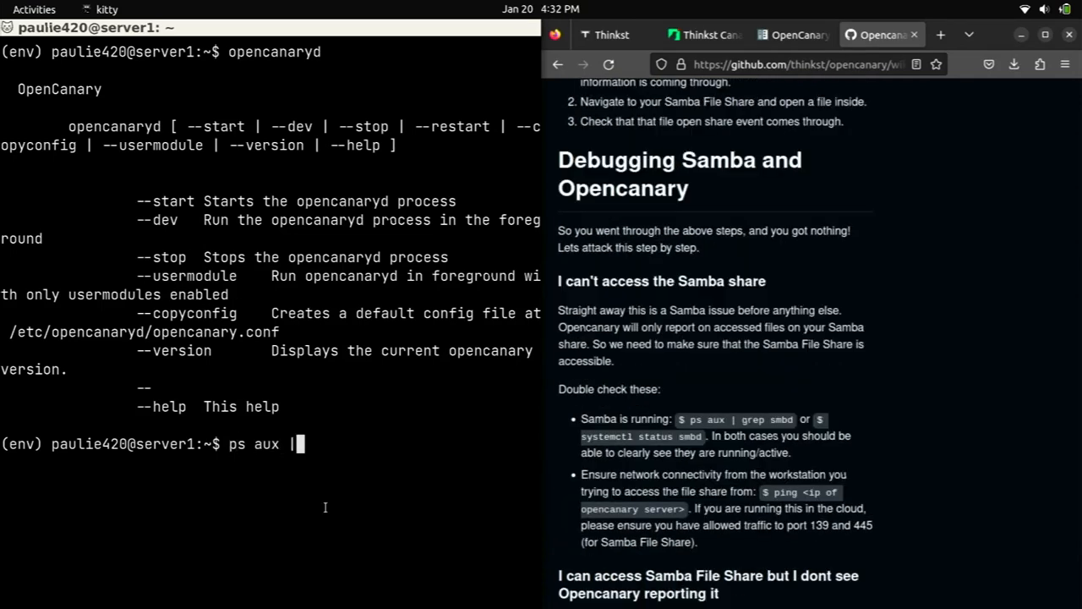
- Scroll the OpenCanary FAQ to the startup question leading to the systemd issue #73
{"action": "type", "text": "grep"}
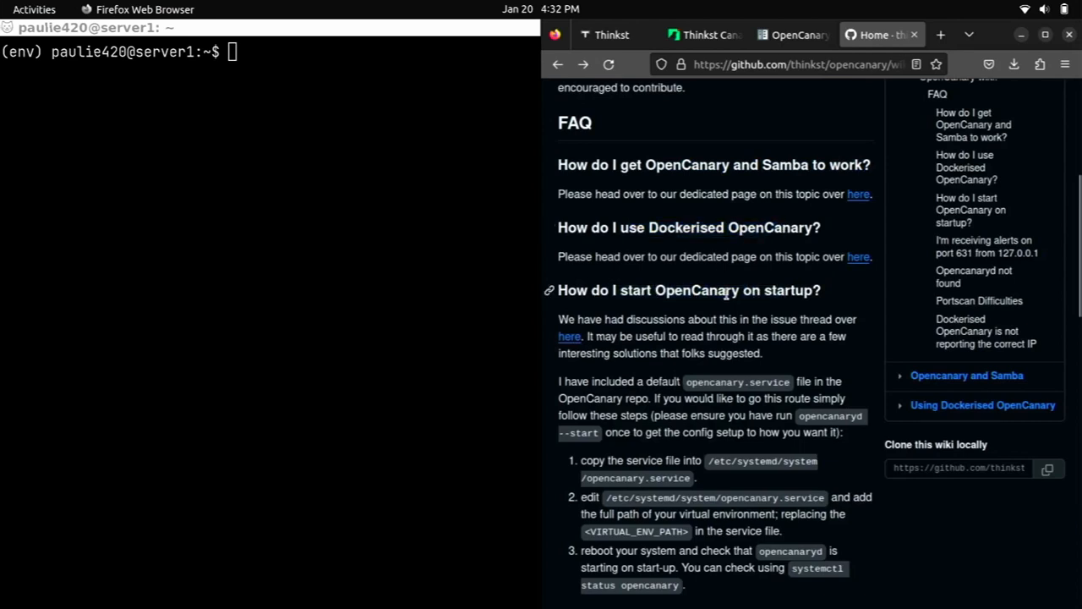
{"action": "scroll", "scroll_direction": "down", "scroll_amount": 3}
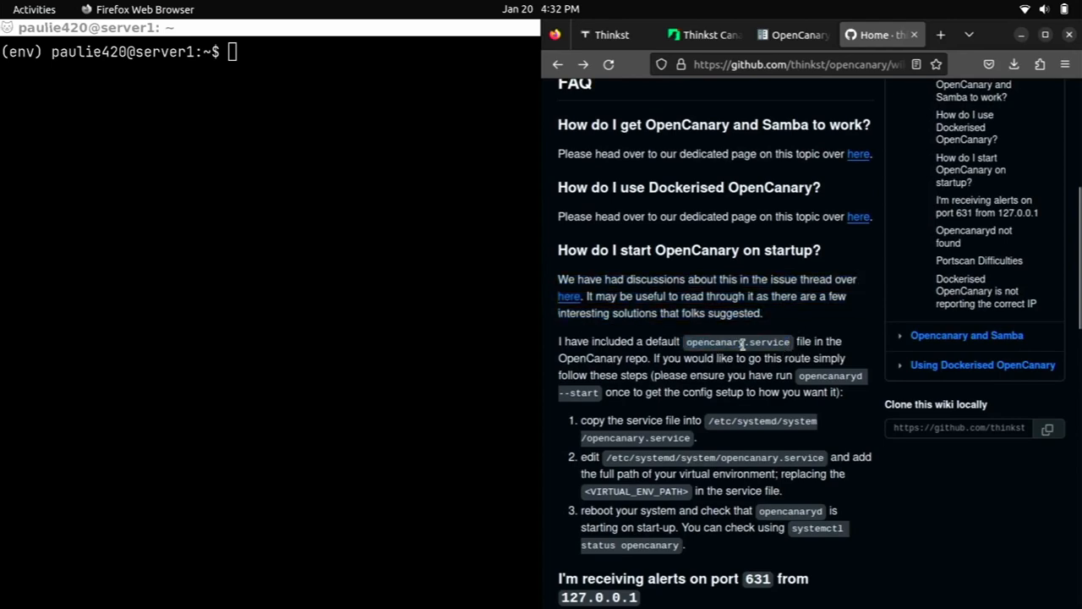
{"action": "scroll", "scroll_direction": "down", "scroll_amount": 3}
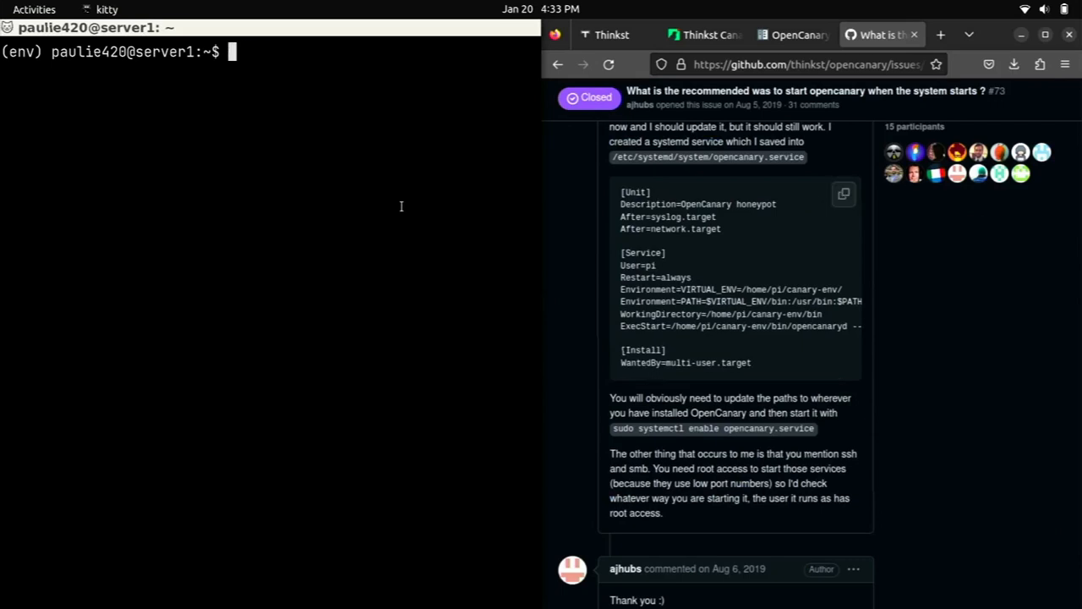
- Write opencanary.service in vim with User paulie420 and canary-env paths, then list the folder
{"action": "type", "text": "vim opencanary.serv"}
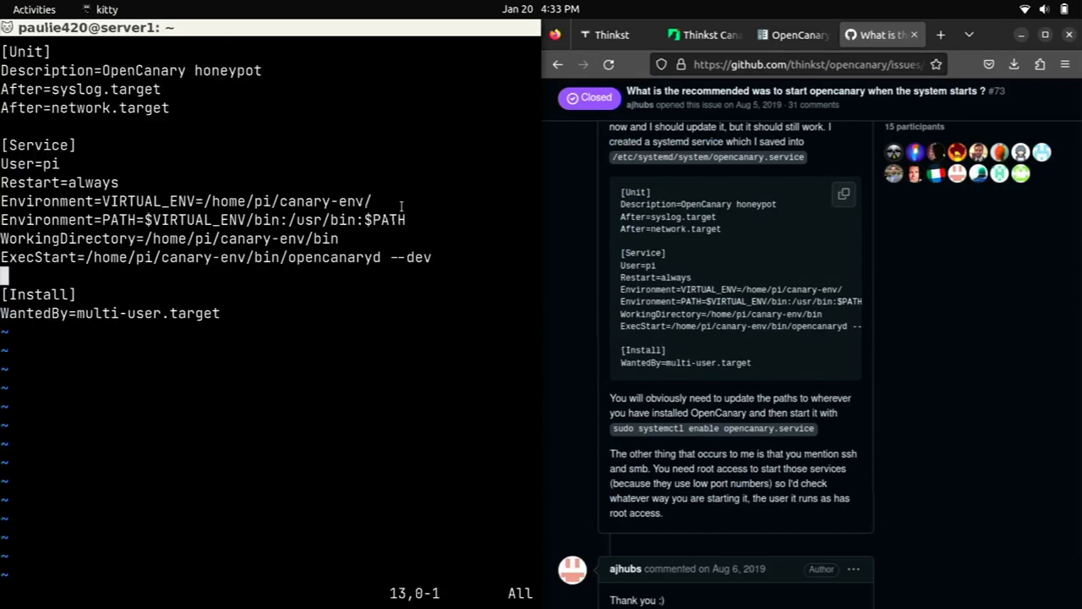
{"action": "type", "text": "s"}
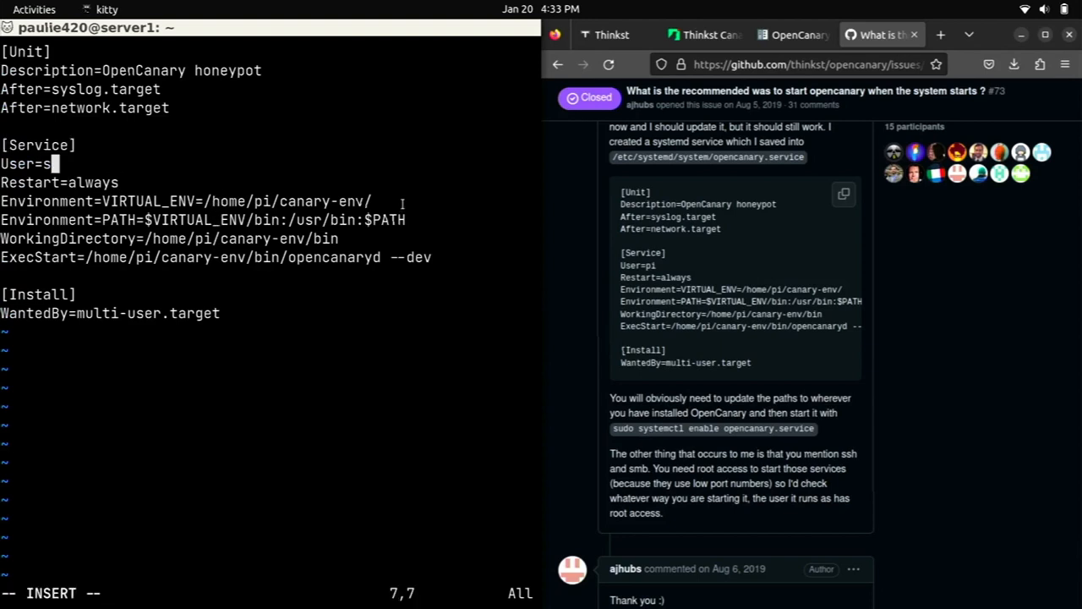
{"action": "type", "text": "aulie420"}
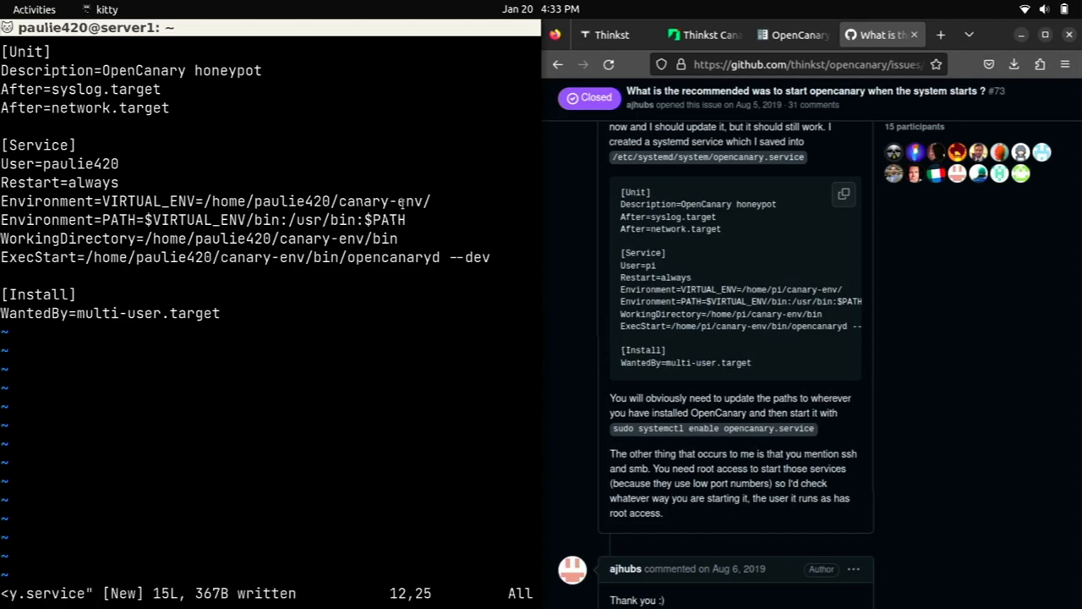
{"action": "type", "text": ":q"}
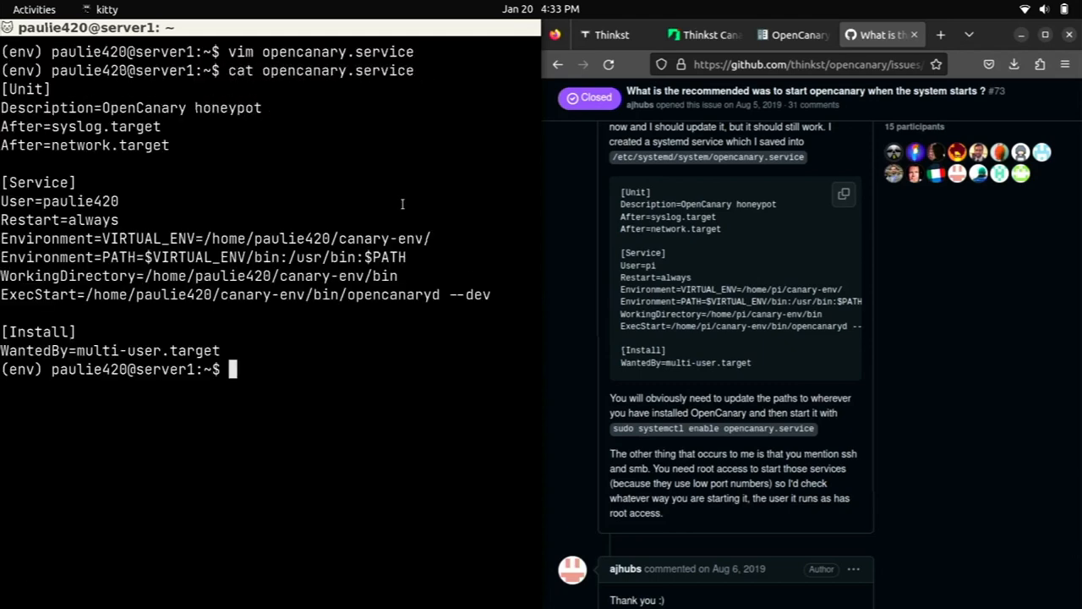
{"action": "type", "text": "ls"}
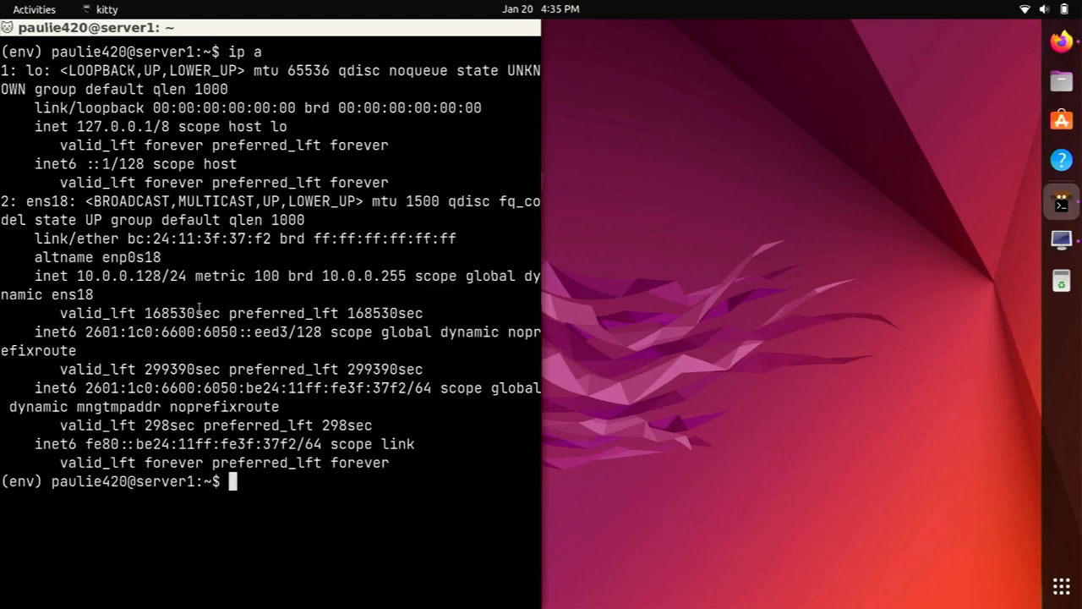
- Read the server's address 10.0.0.128 on ens18 from the ip a output
{"action": "double_click", "coordinate": [84, 275]}
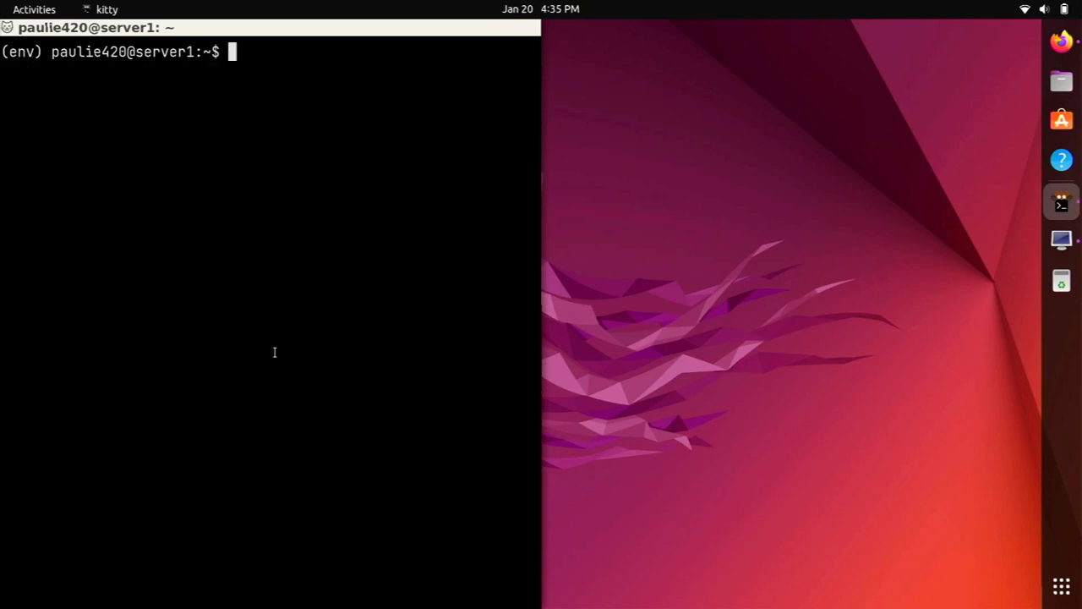
{"action": "mouse_move", "coordinate": [629, 572]}
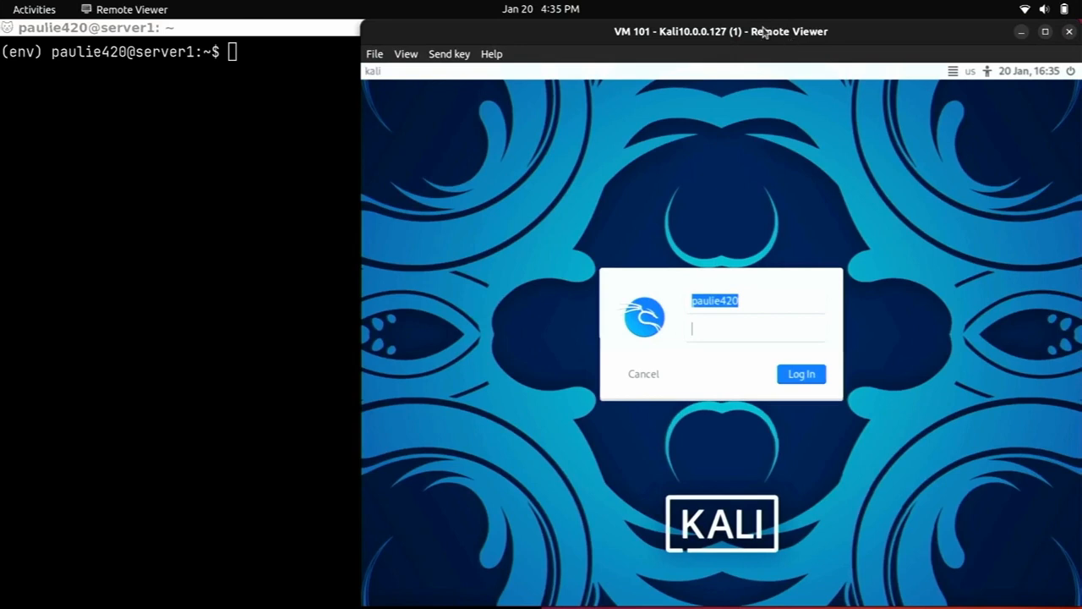
{"action": "mouse_move", "coordinate": [744, 32]}
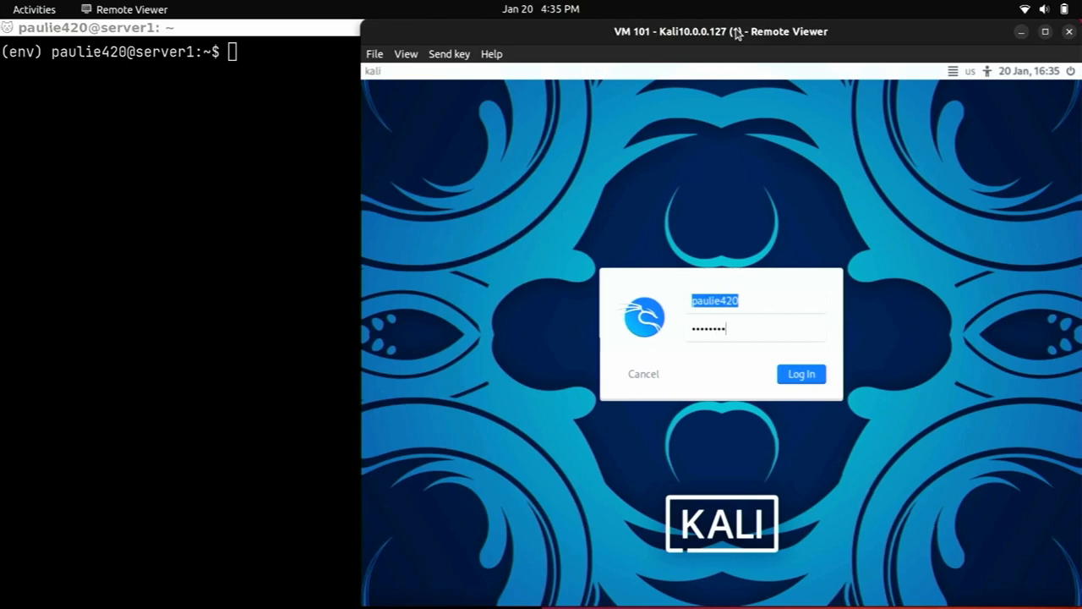
- Log in to Kali and run a verbose nmap scan of 10.0.0.128, finding ports 22, 139 and 445 open
{"action": "left_click", "coordinate": [800, 374]}
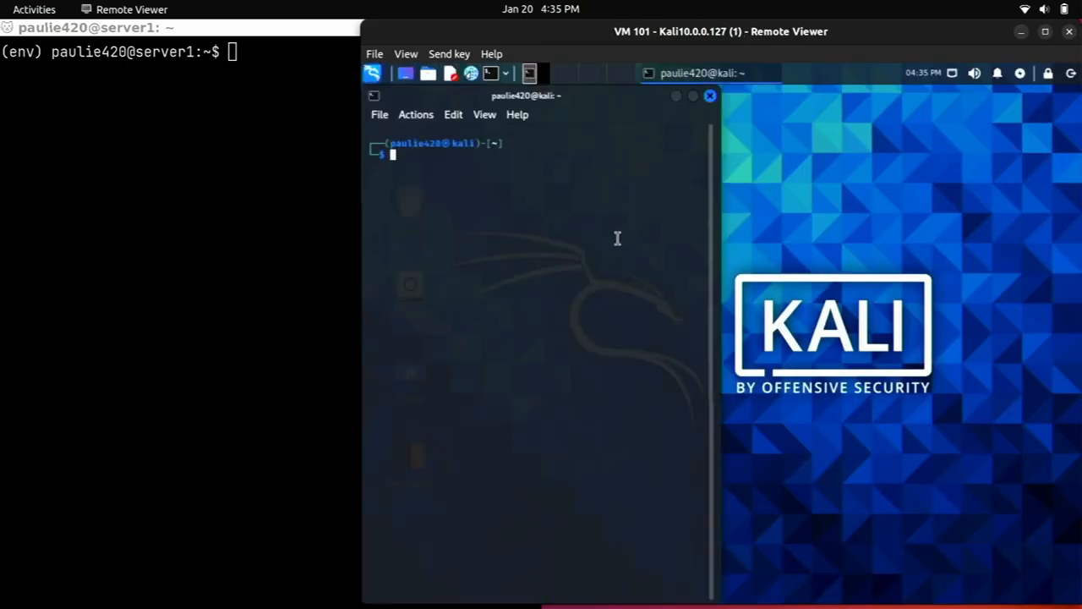
{"action": "type", "text": "nmap -v -A -sV 10.0.0.165 >> nmap-honeypot-1-20-2024.txt"}
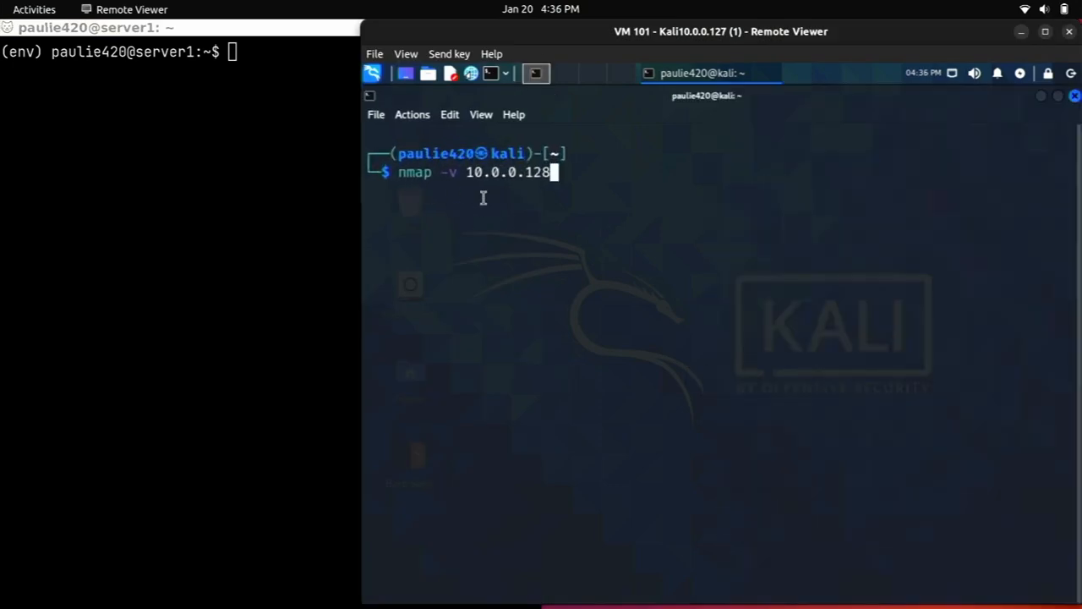
{"action": "mouse_move", "coordinate": [815, 335]}
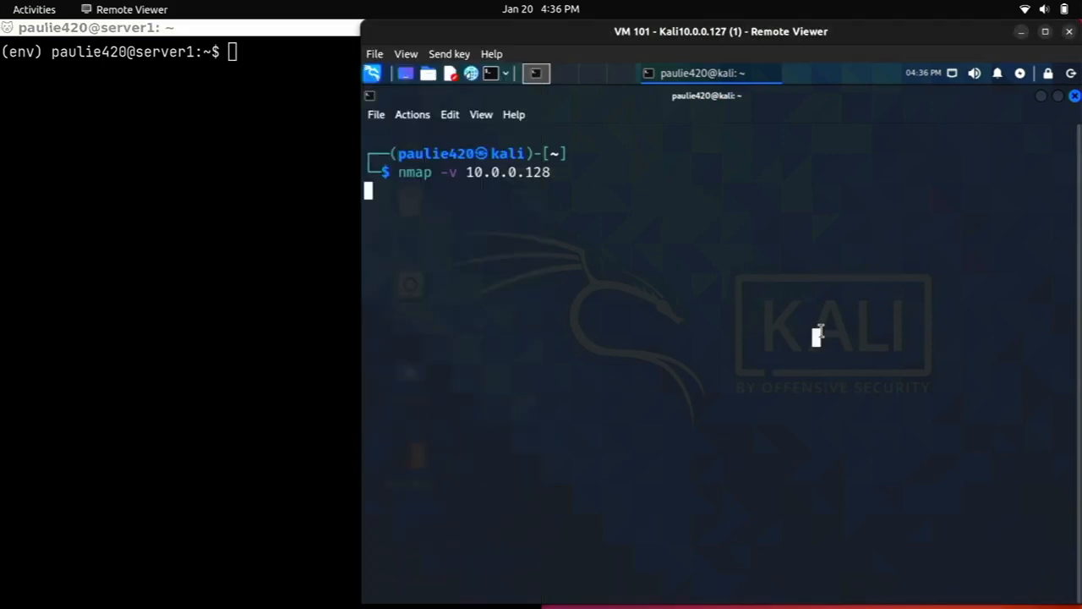
{"action": "key", "text": "Return"}
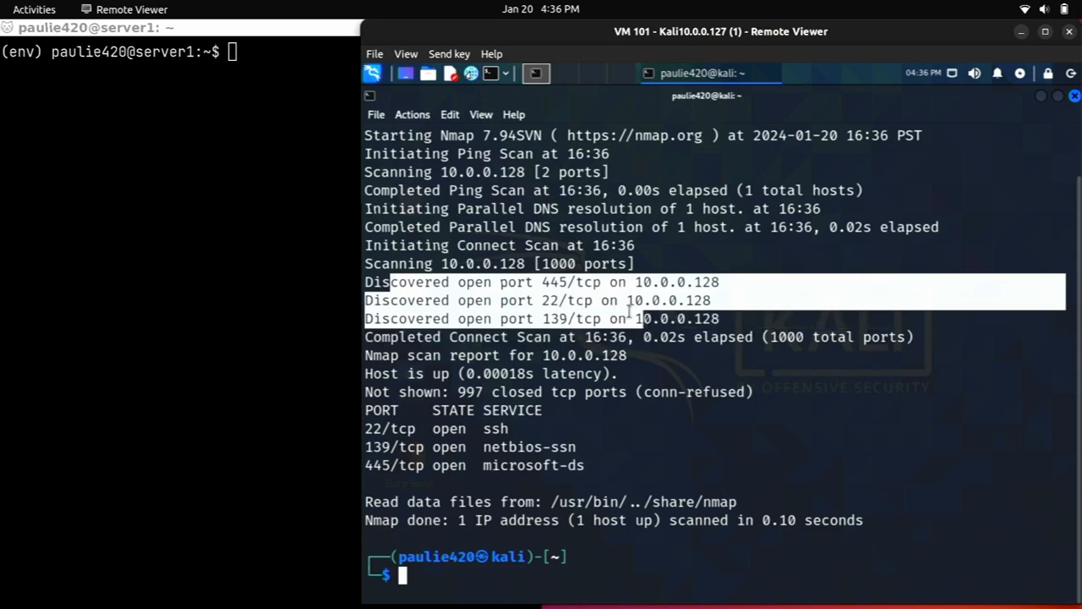
{"action": "mouse_move", "coordinate": [626, 378]}
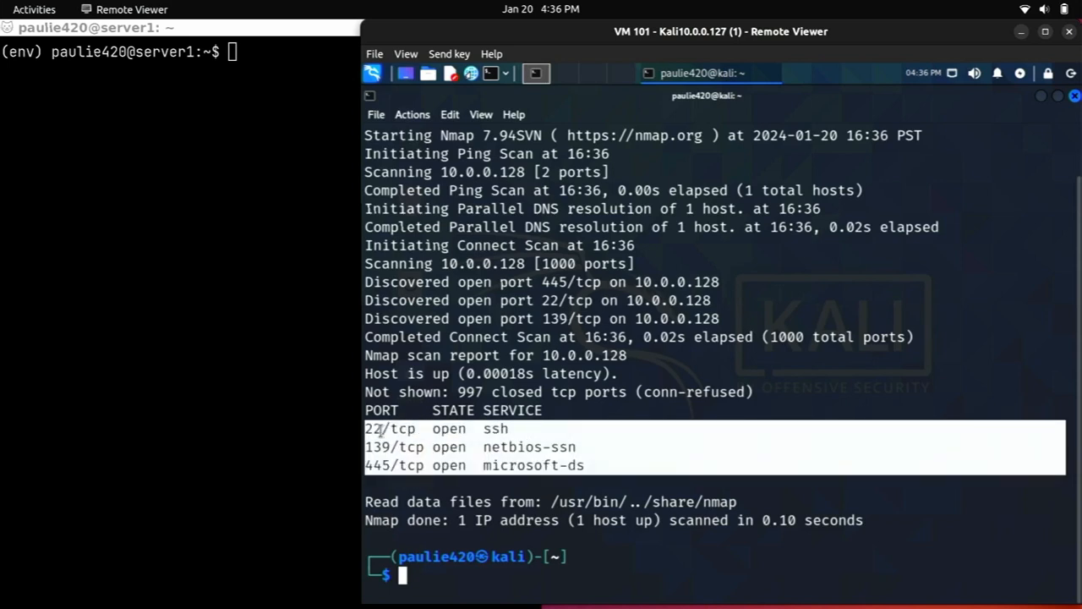
- Start the honeypot in development mode with opencanaryd --dev
{"action": "type", "text": "open"}
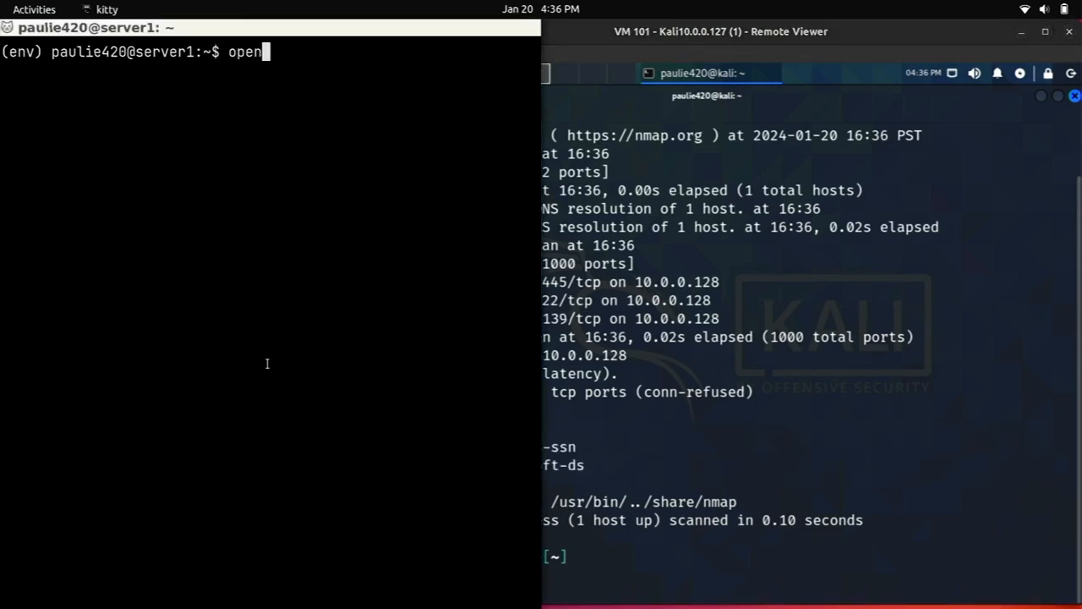
{"action": "type", "text": "canaryd"}
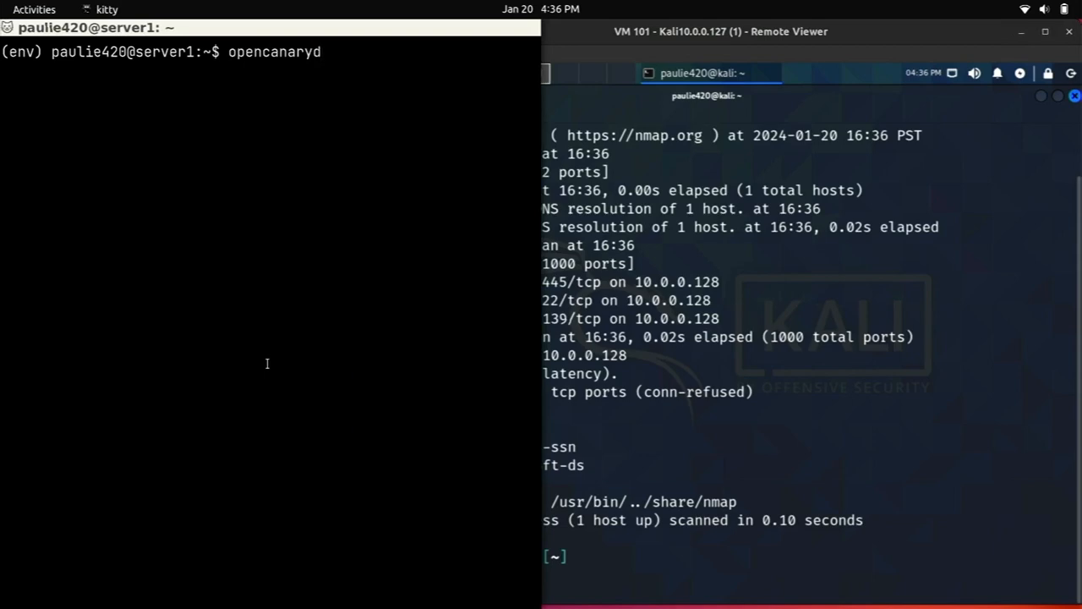
{"action": "type", "text": "--dev"}
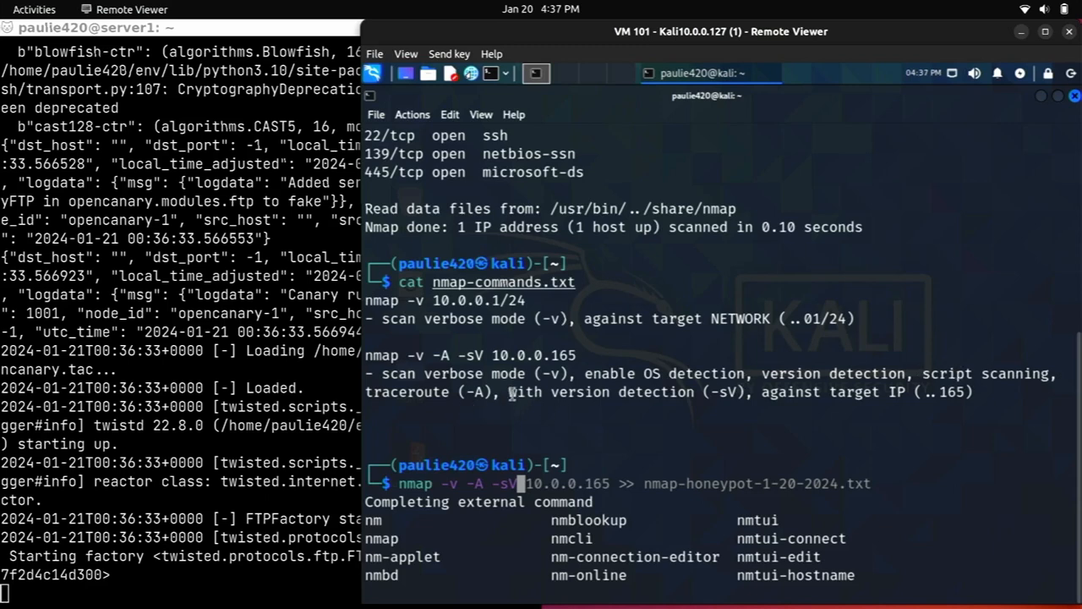
- Retarget the recalled nmap -v -A -sV command to 10.0.0.128 and launch it from Kali
{"action": "double_click", "coordinate": [600, 392]}
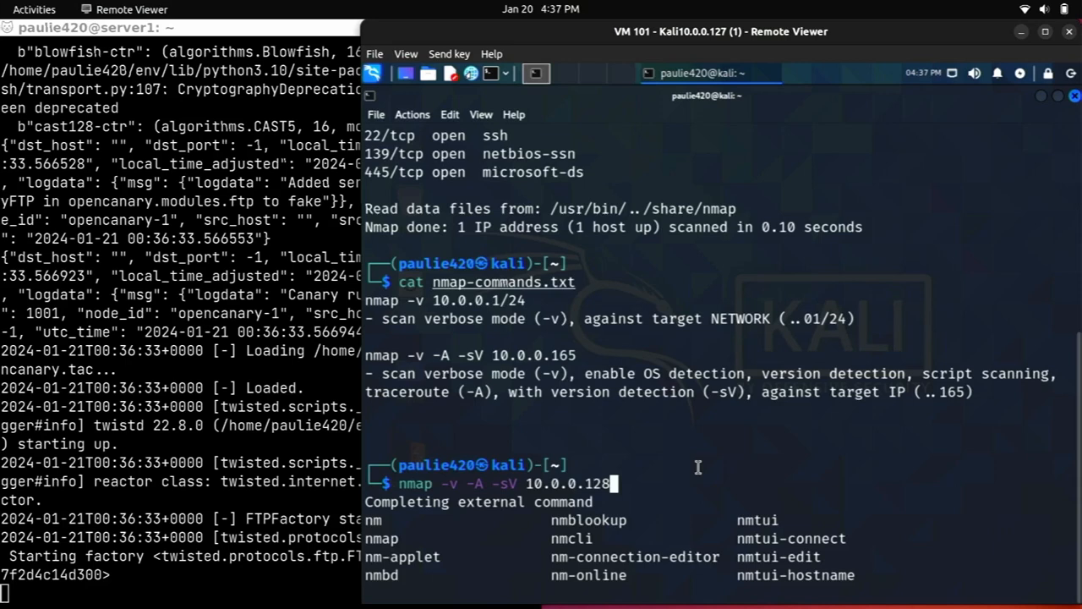
{"action": "key", "text": "Return"}
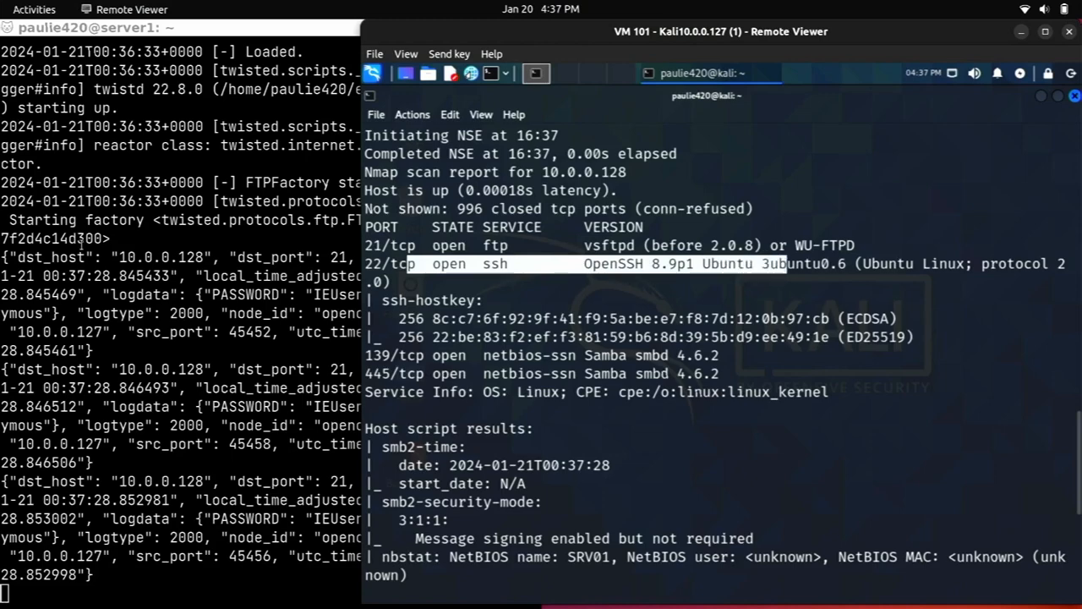
{"action": "mouse_move", "coordinate": [416, 376]}
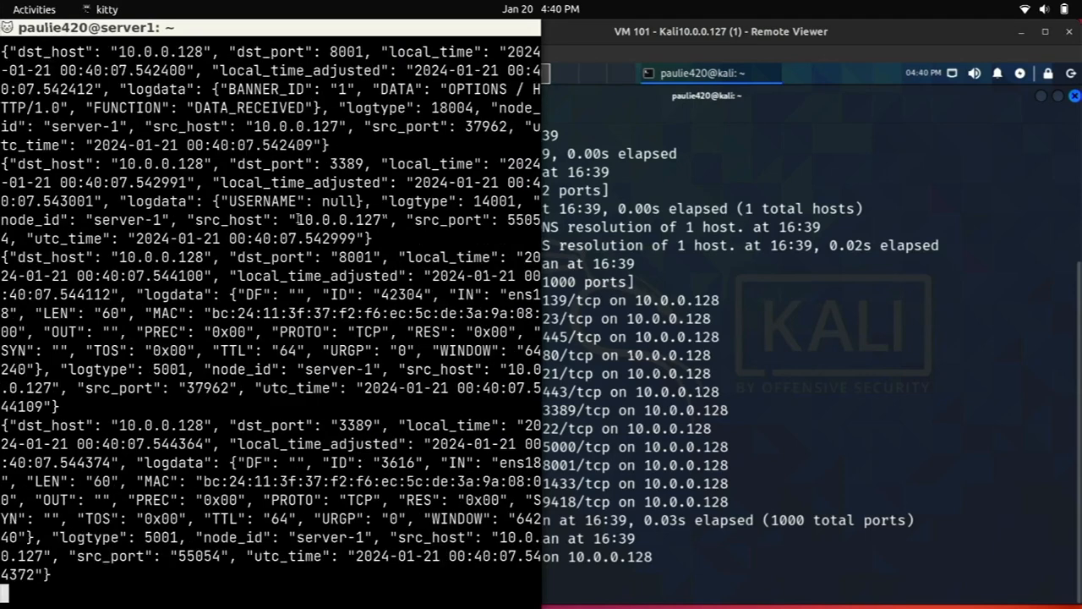
- Scroll through the finished scan's decoy FTP, SSH, Samba, HTTP and Git service results
{"action": "double_click", "coordinate": [345, 220]}
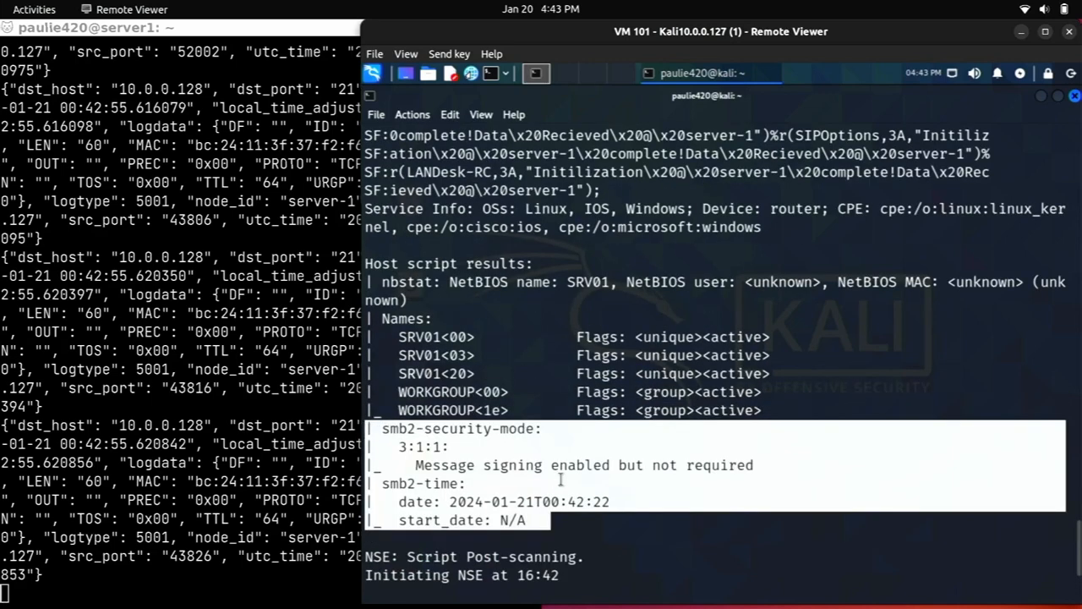
{"action": "scroll", "scroll_direction": "down", "scroll_amount": 3}
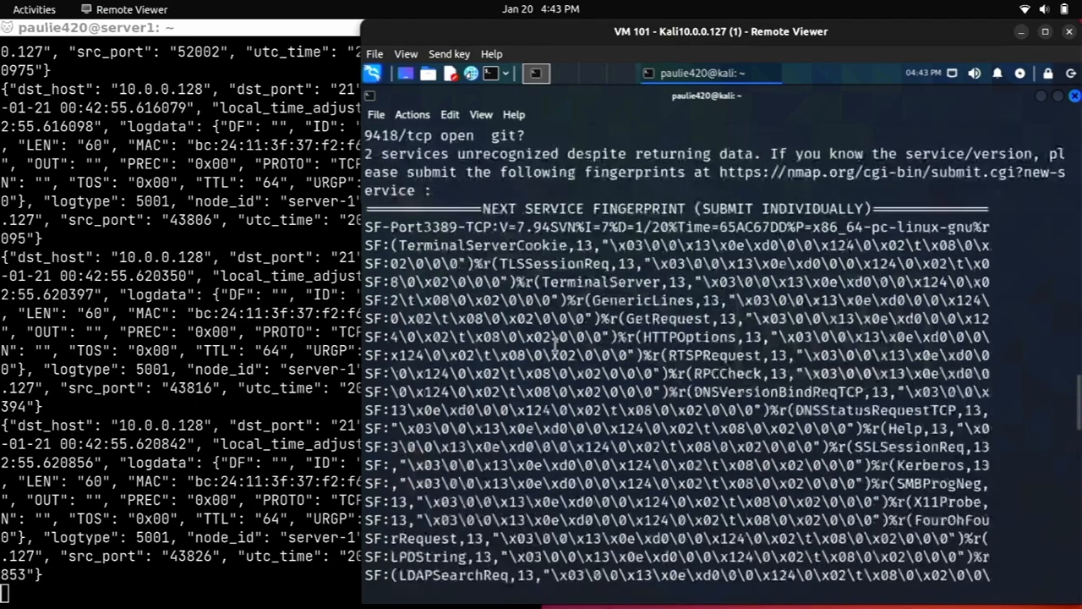
{"action": "scroll", "scroll_direction": "down", "scroll_amount": 3}
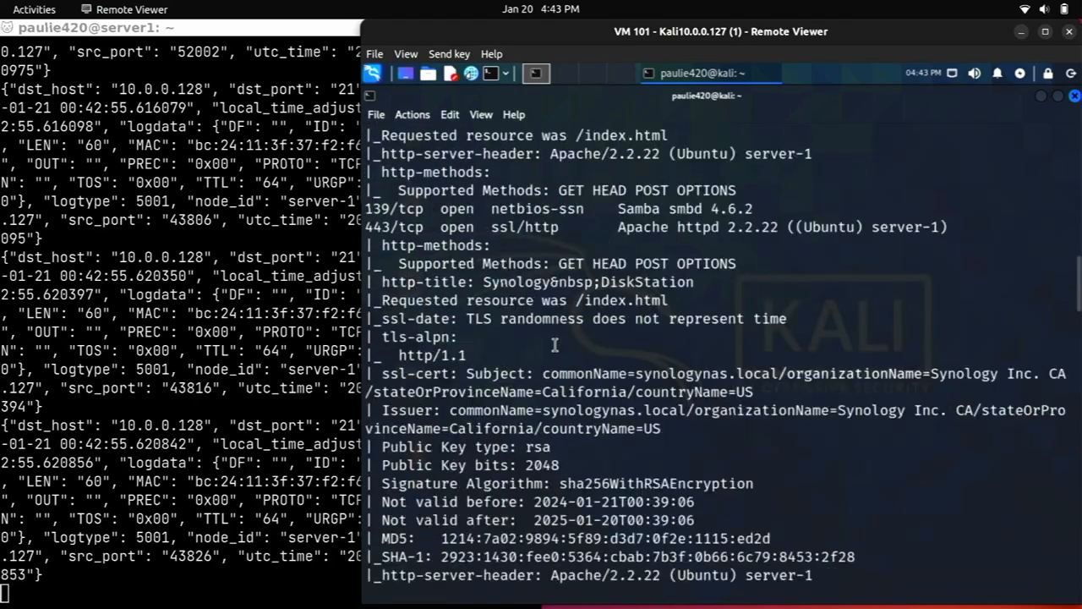
{"action": "scroll", "scroll_direction": "down", "scroll_amount": 3}
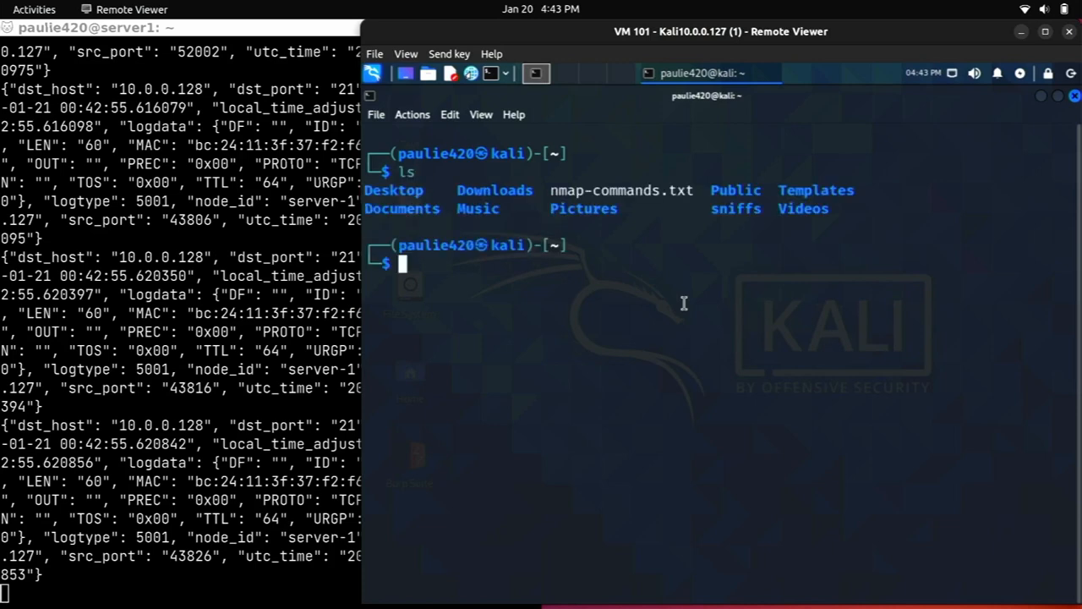
{"action": "mouse_move", "coordinate": [595, 191]}
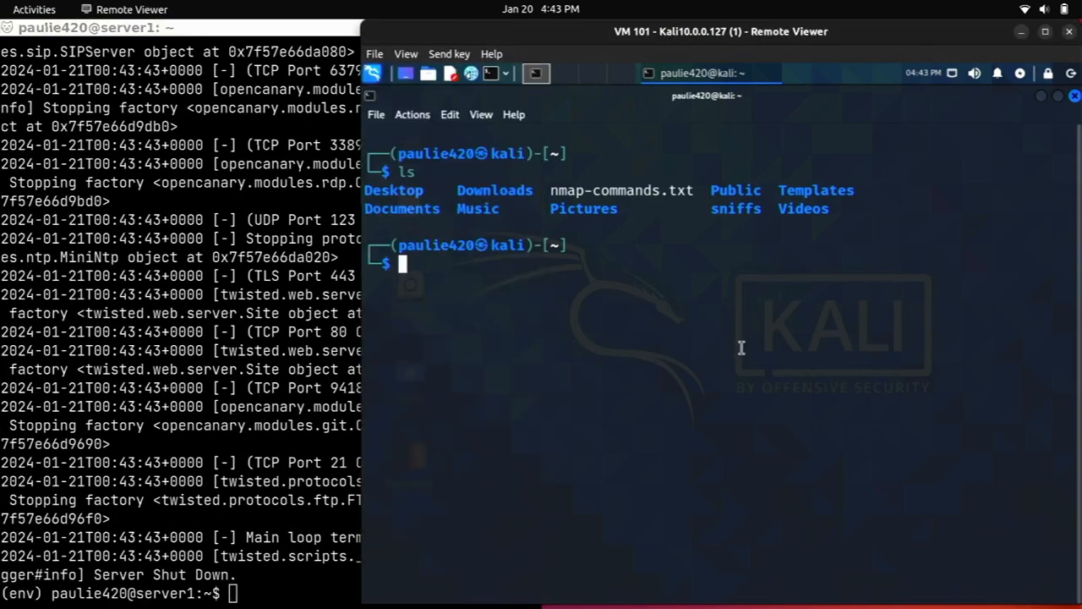
- Run nmap against 10.0.0.128 with output appended to nmap-opencanary.txt
{"action": "type", "text": "nmap -v -A -sV 10.0.0.128"}
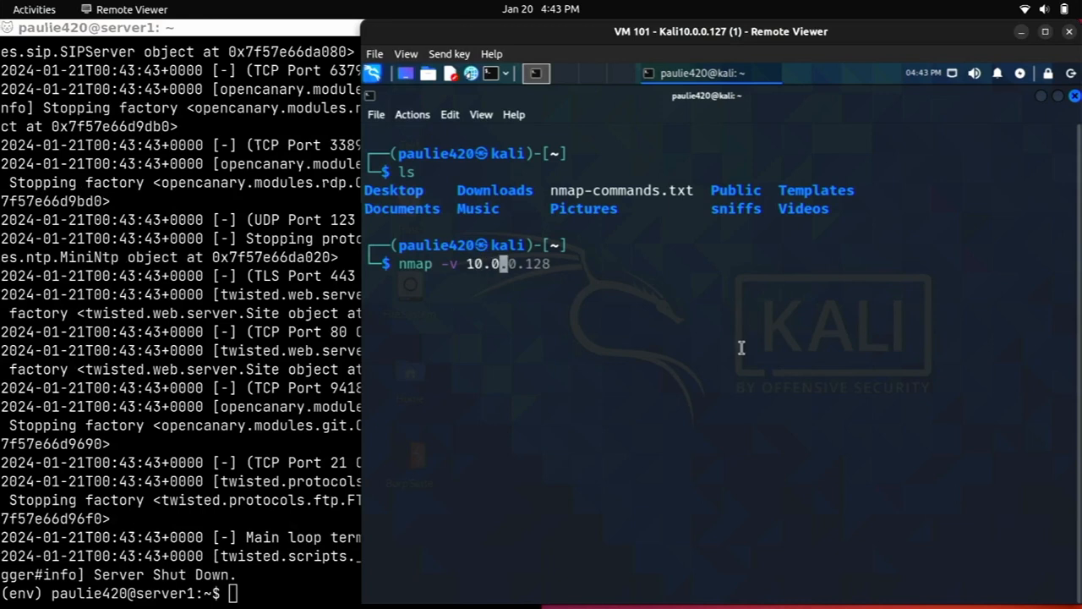
{"action": "type", "text": ">>"}
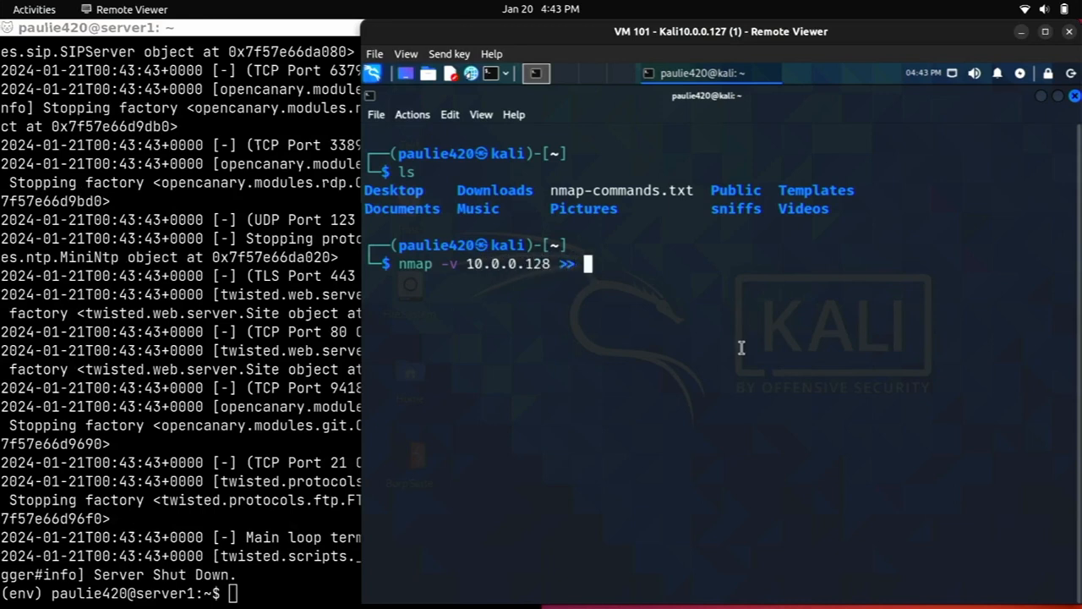
{"action": "type", "text": "nmap-"}
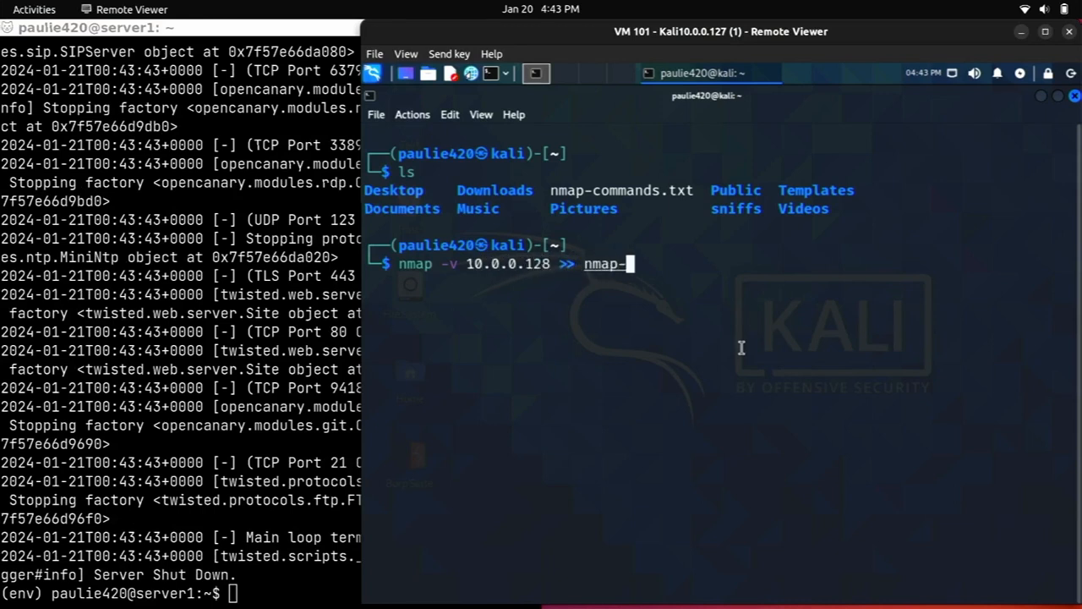
{"action": "type", "text": "opencanary.txt"}
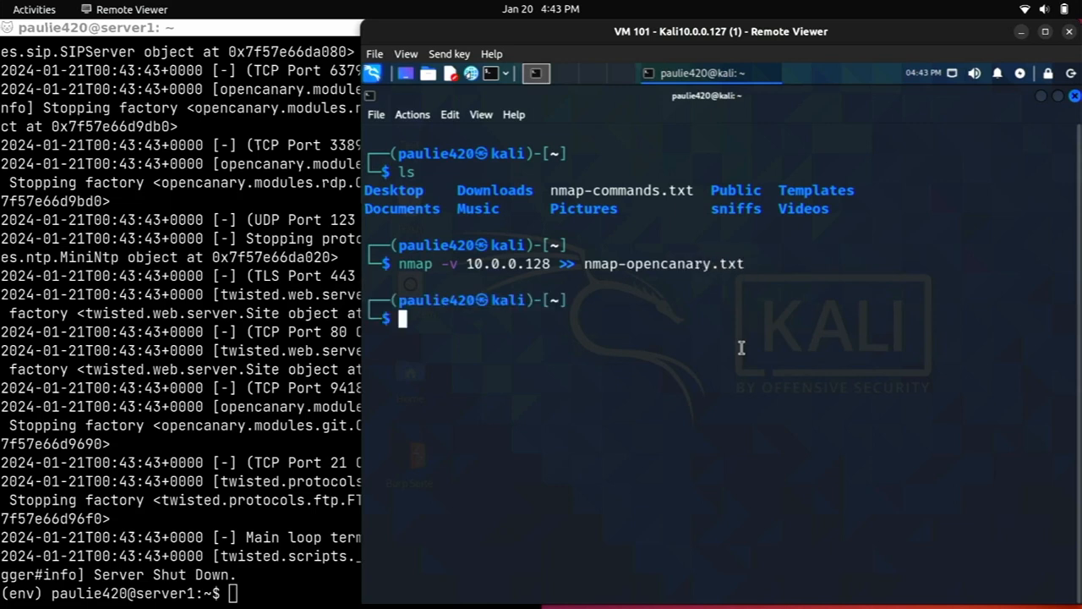
{"action": "type", "text": "nmap -v -A -sV 10.0.0.128"}
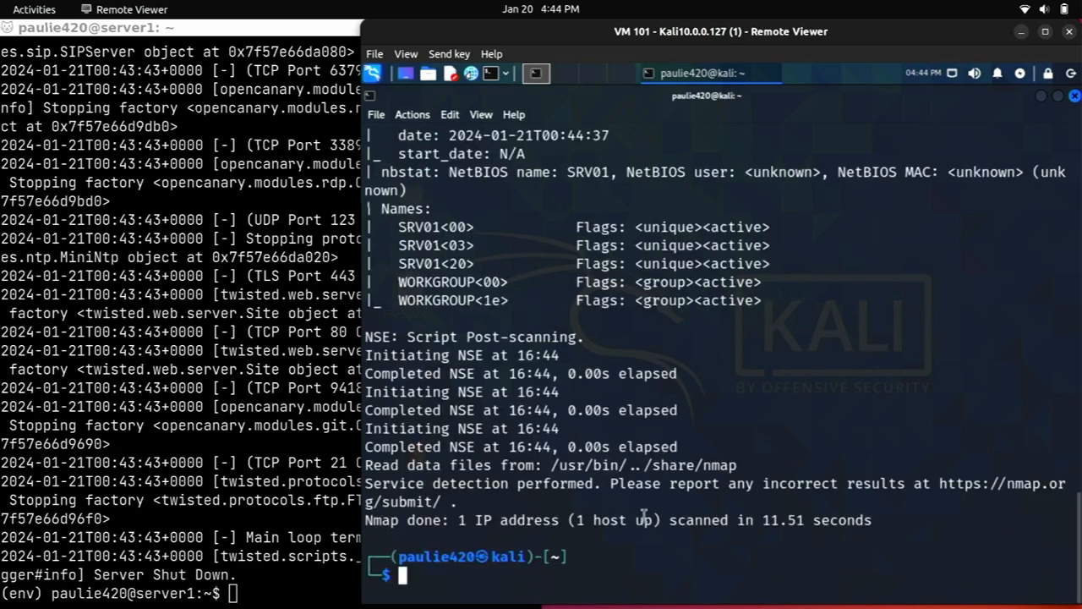
- cat nmap-opencanary.txt and review the saved report showing only SSH and Samba open
{"action": "type", "text": "cat nmap-opencanary.txt"}
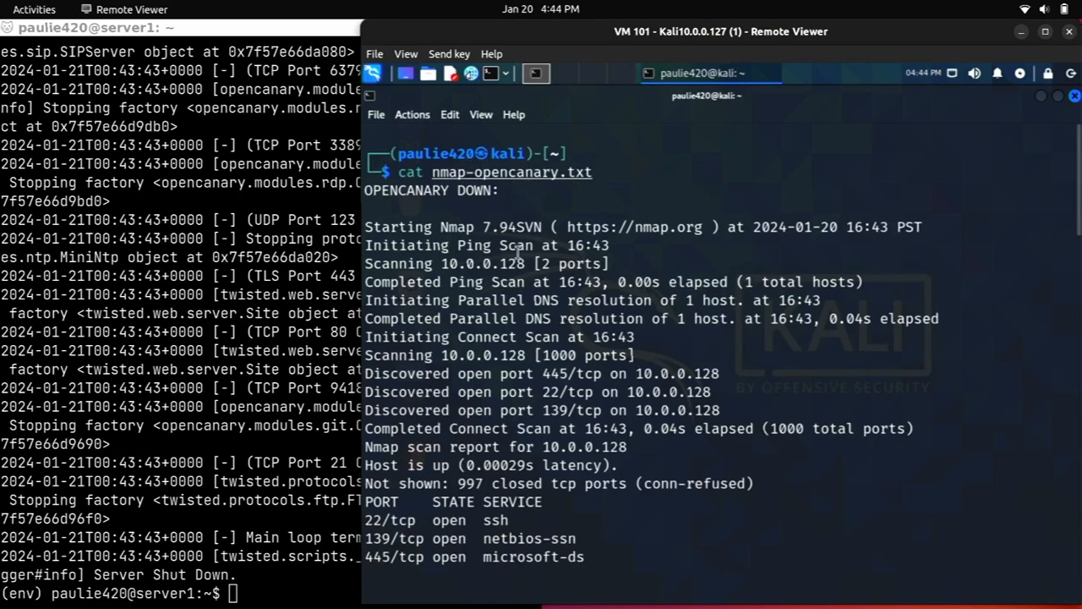
{"action": "left_click_drag", "start_coordinate": [366, 190], "coordinate": [639, 556]}
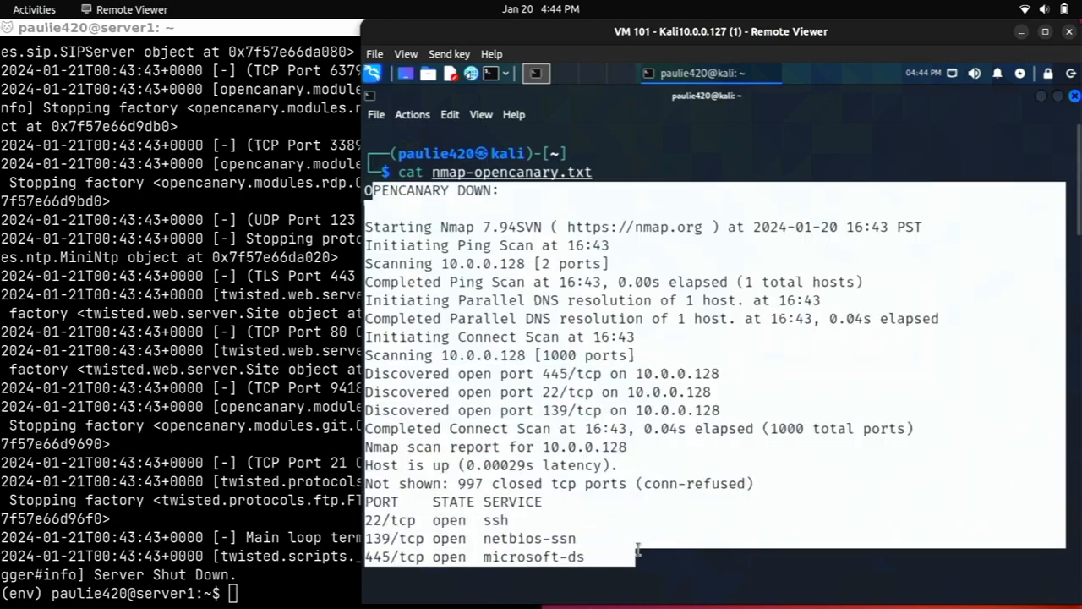
{"action": "scroll", "scroll_direction": "down", "scroll_amount": 3}
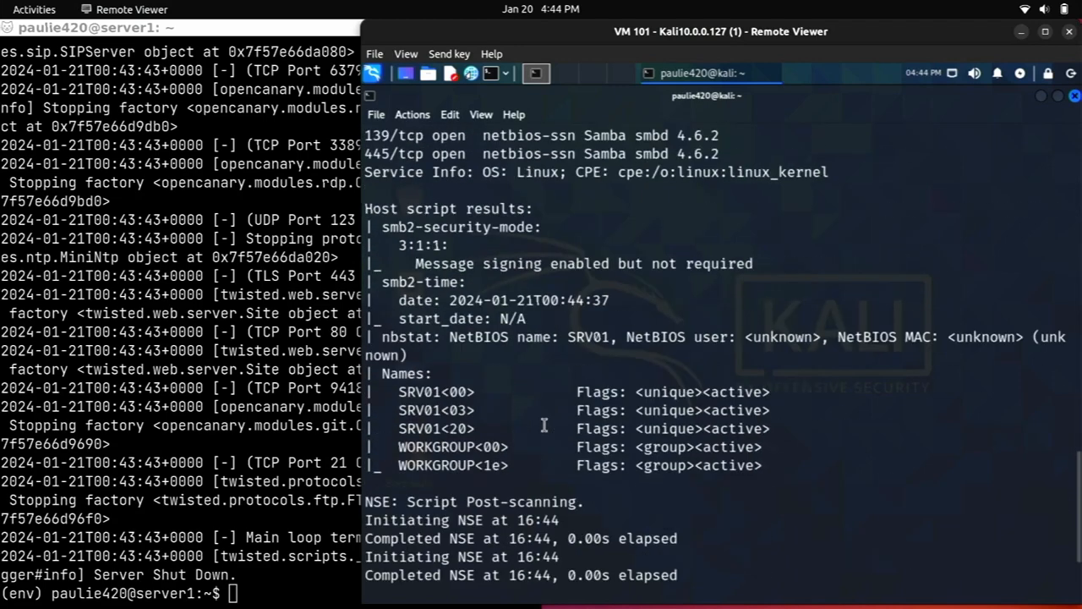
{"action": "scroll", "scroll_direction": "down", "scroll_amount": 3}
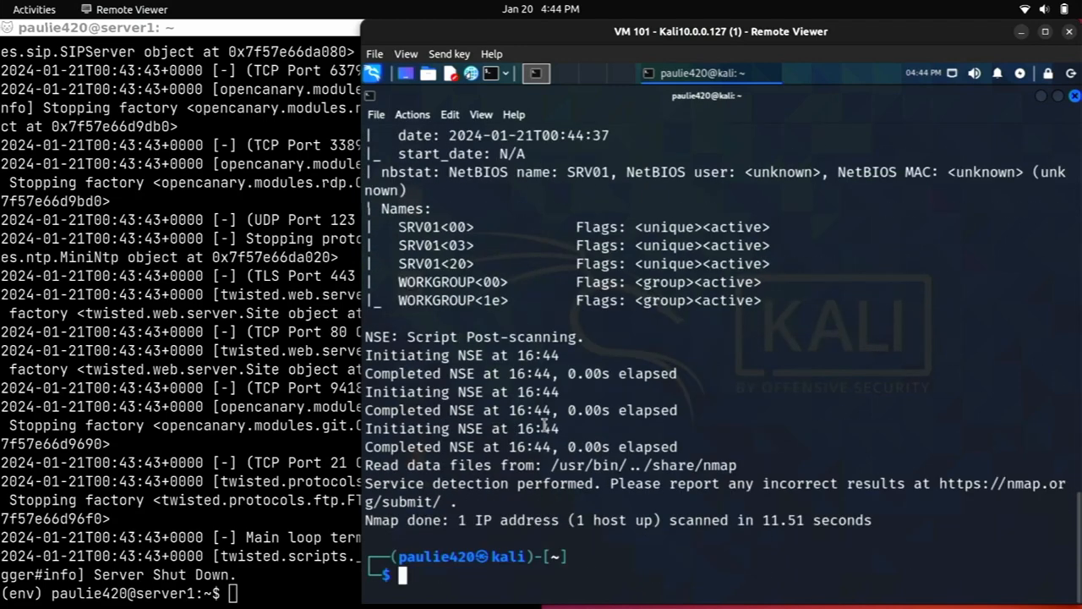
- Launch Wireshark from the Kali menu and capture on eth0 filtered to ip.addr == 10.0.0.128
{"action": "left_click", "coordinate": [373, 74]}
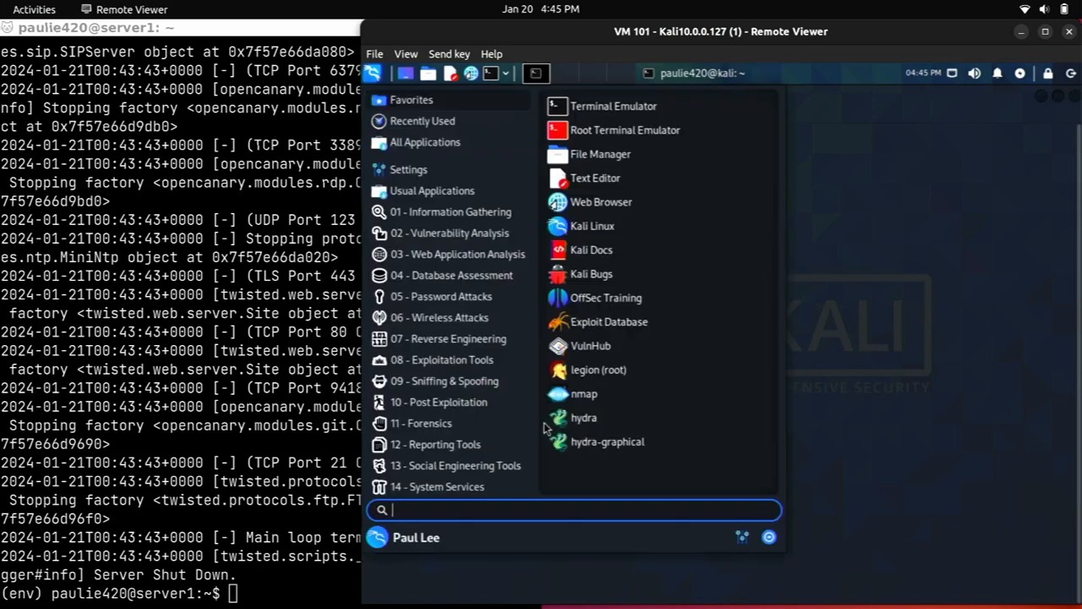
{"action": "type", "text": "wireshar"}
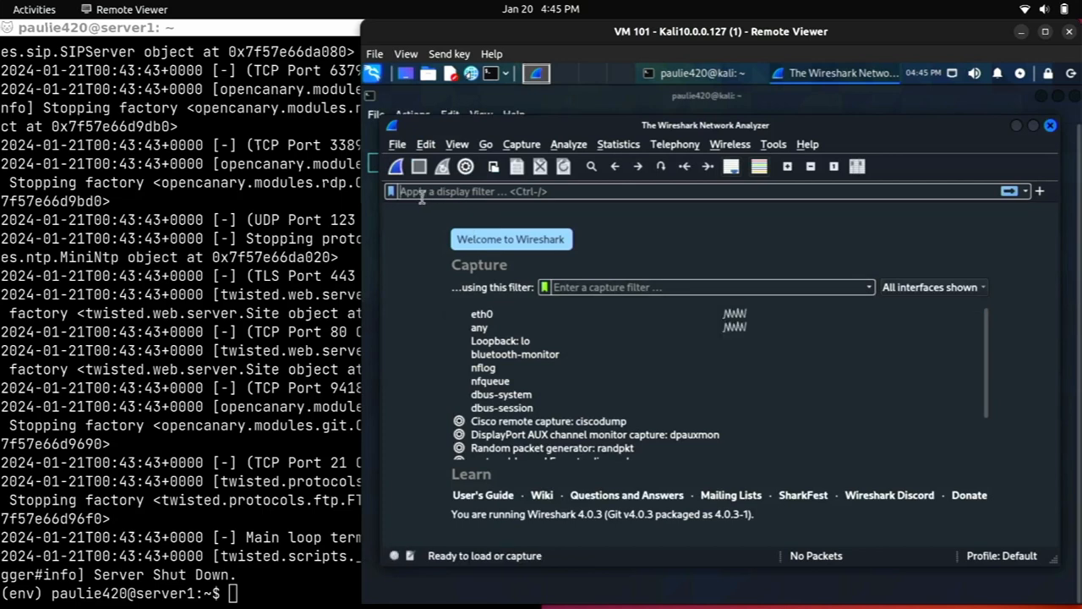
{"action": "type", "text": "ip.addr == 10.0.0.128"}
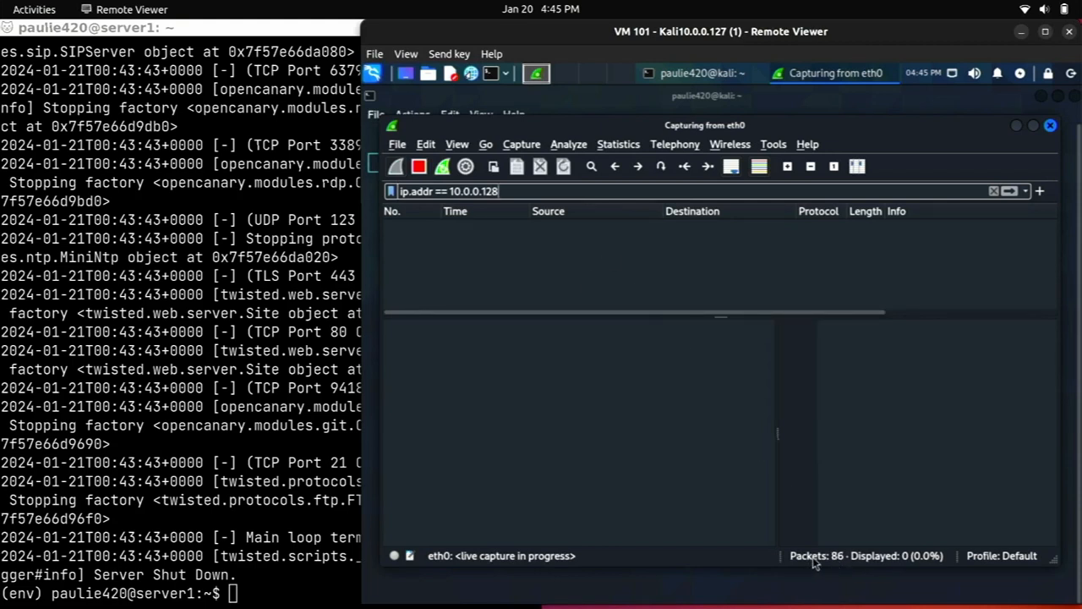
{"action": "mouse_move", "coordinate": [937, 504]}
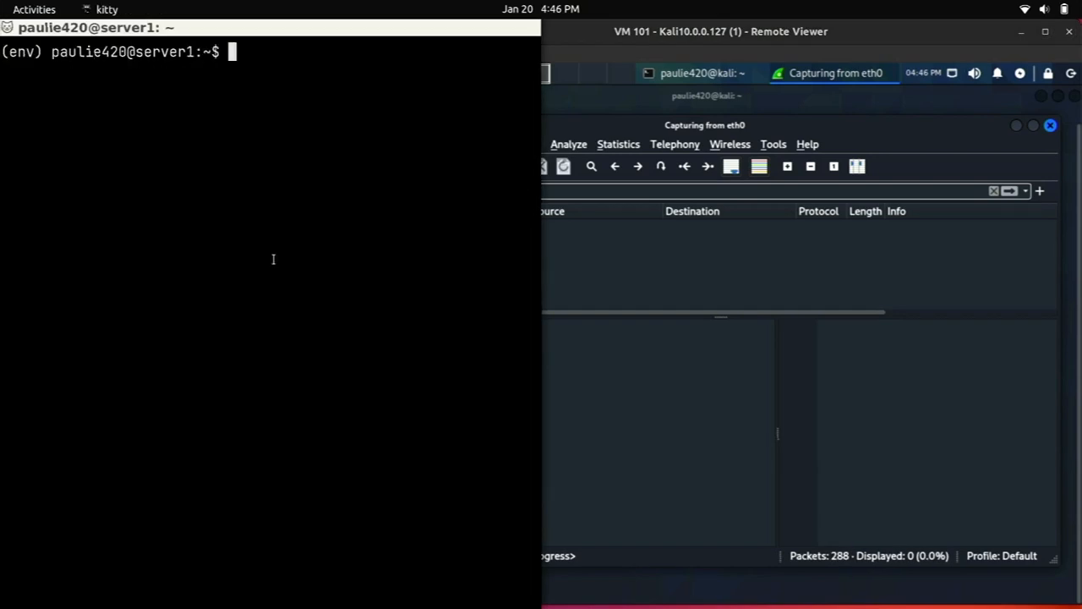
- Restart opencanaryd --dev, then launch Legion from the Kali menu and authenticate as root
{"action": "type", "text": "opencanaryd --dev"}
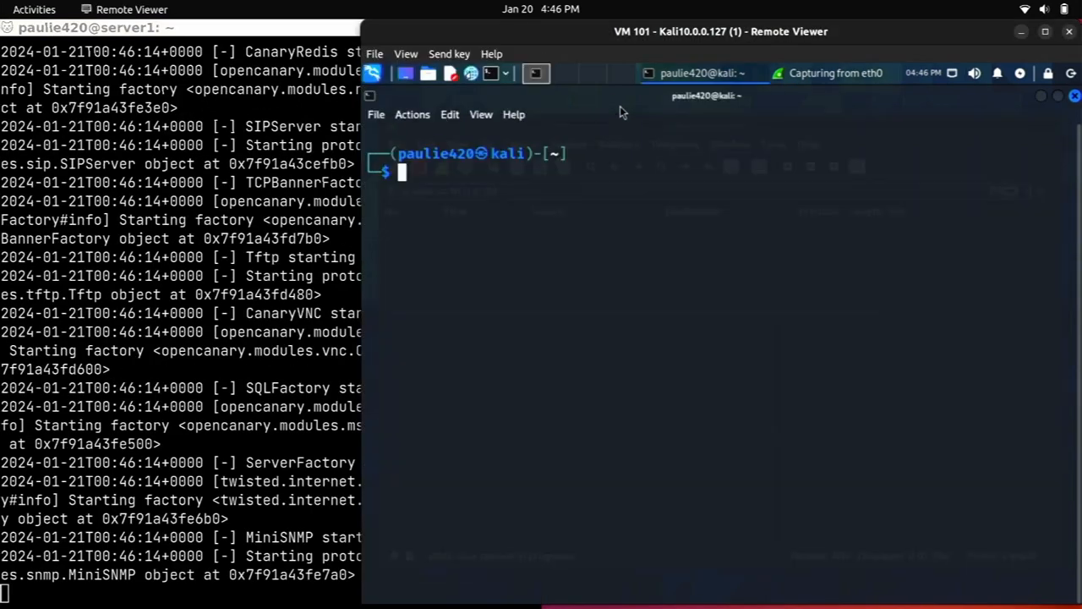
{"action": "type", "text": "exit"}
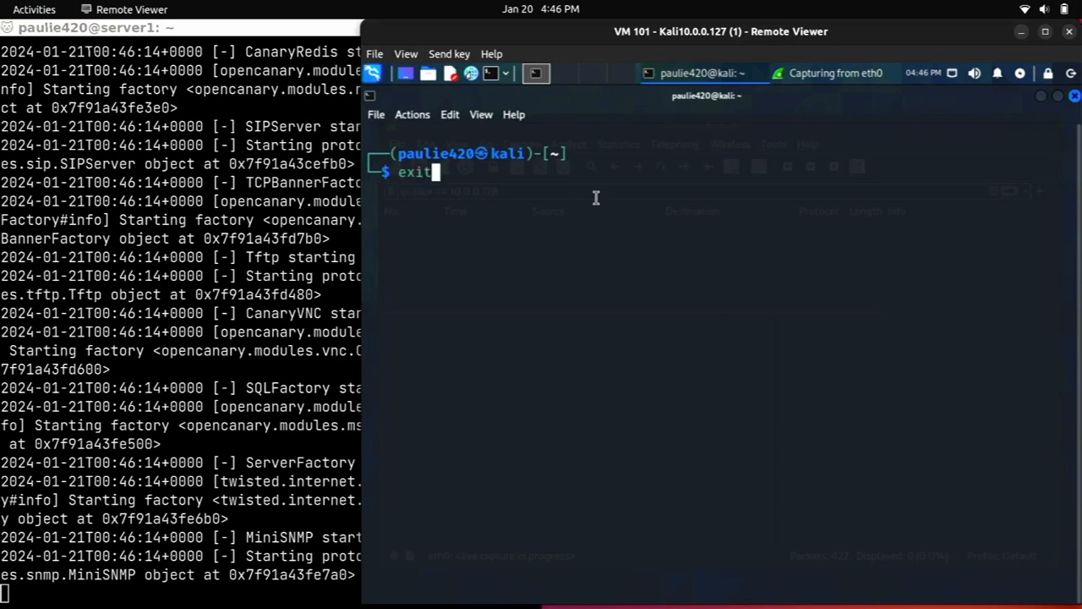
{"action": "left_click", "coordinate": [375, 74]}
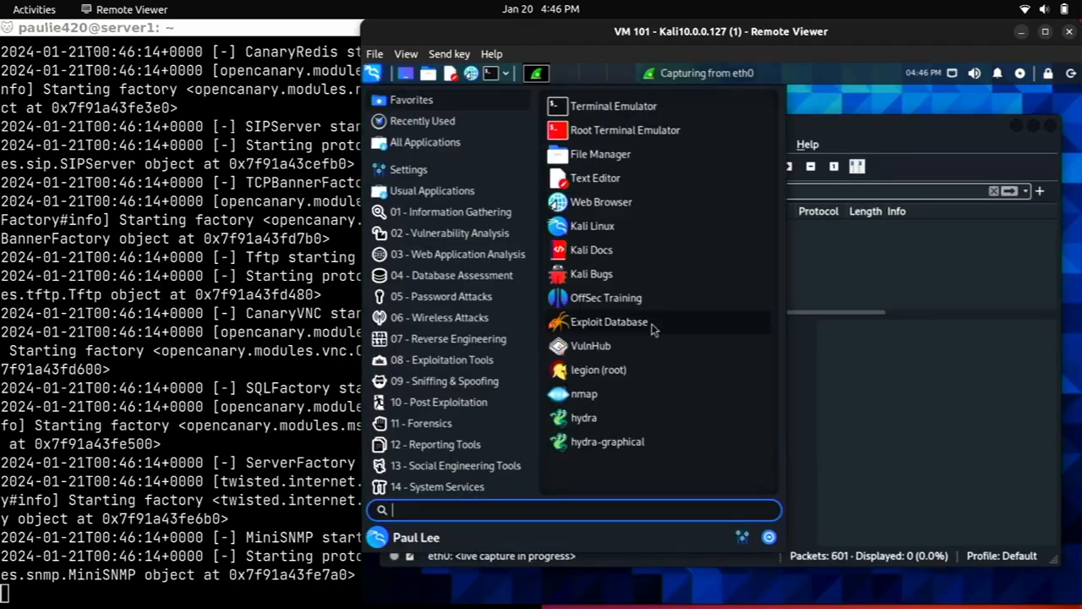
{"action": "type", "text": "legion"}
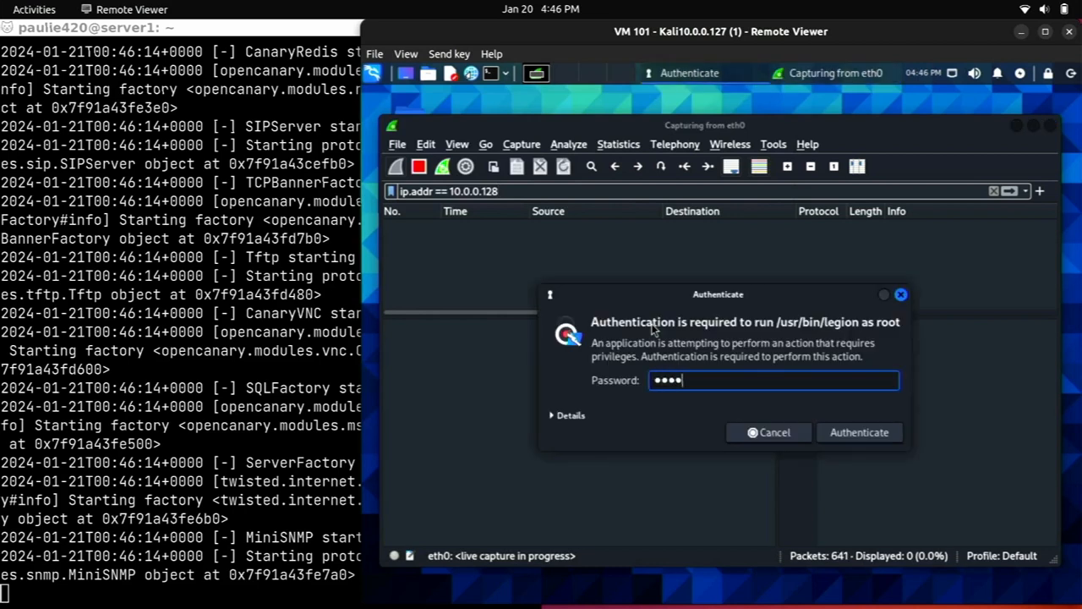
{"action": "left_click", "coordinate": [859, 433]}
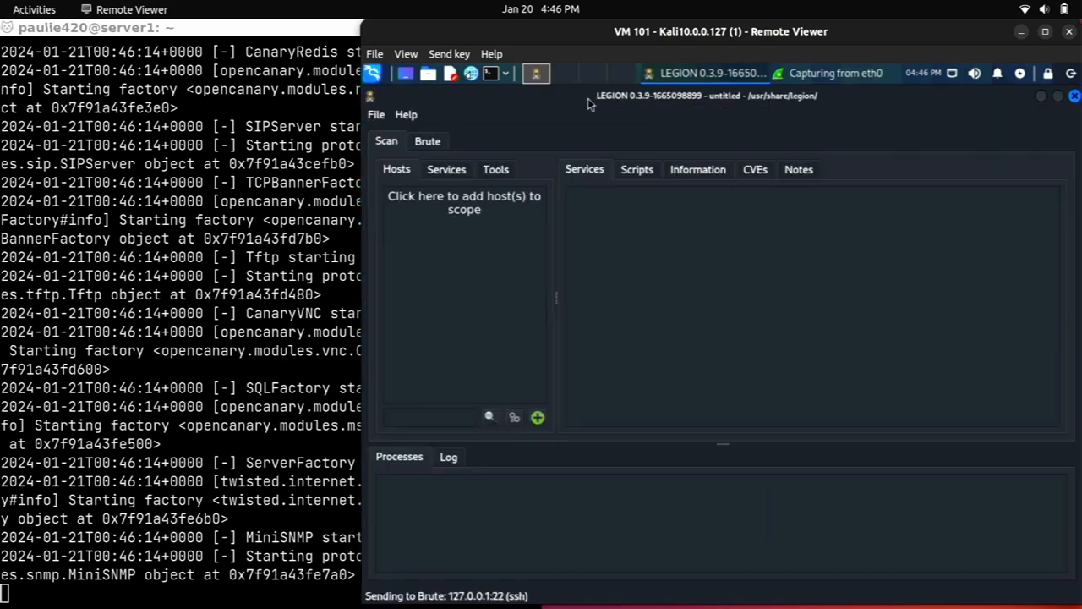
- Show Legion's About dialog reporting version 0.3.9 via the Help menu
{"action": "left_click", "coordinate": [406, 115]}
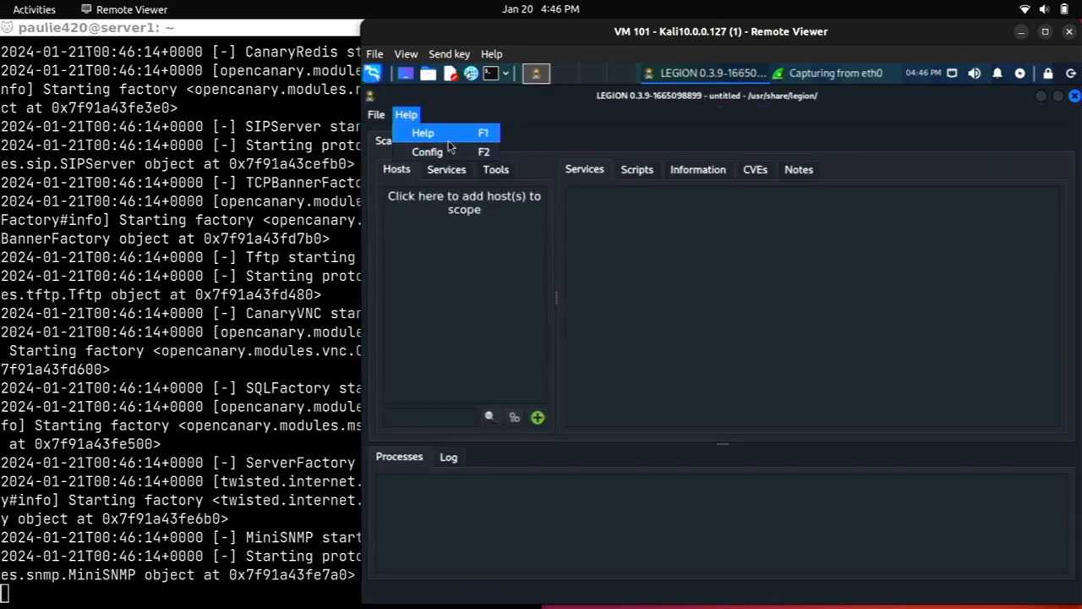
{"action": "left_click", "coordinate": [423, 132]}
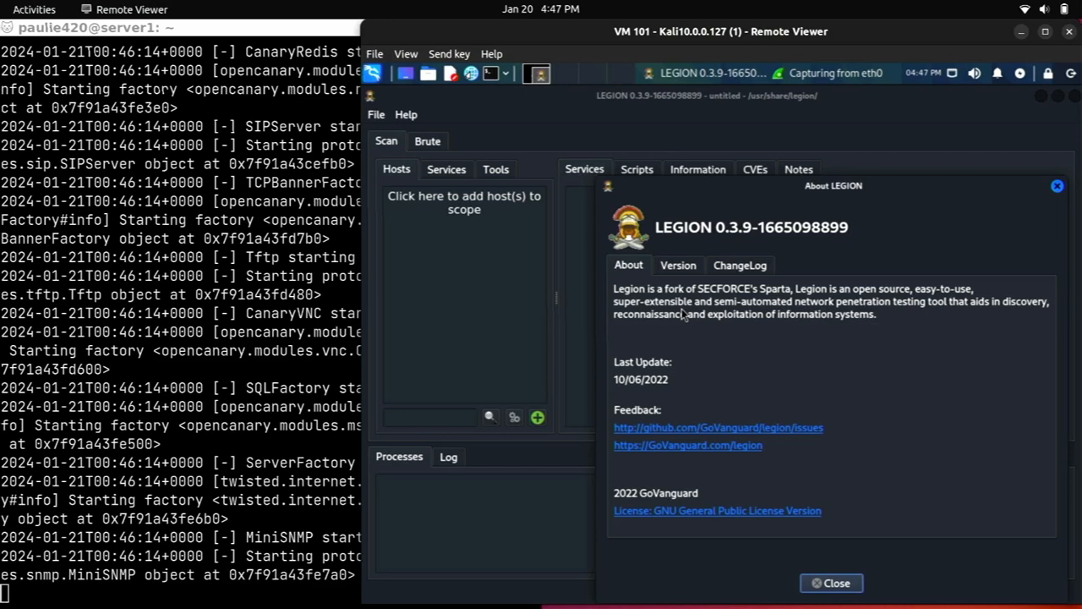
{"action": "mouse_move", "coordinate": [758, 321]}
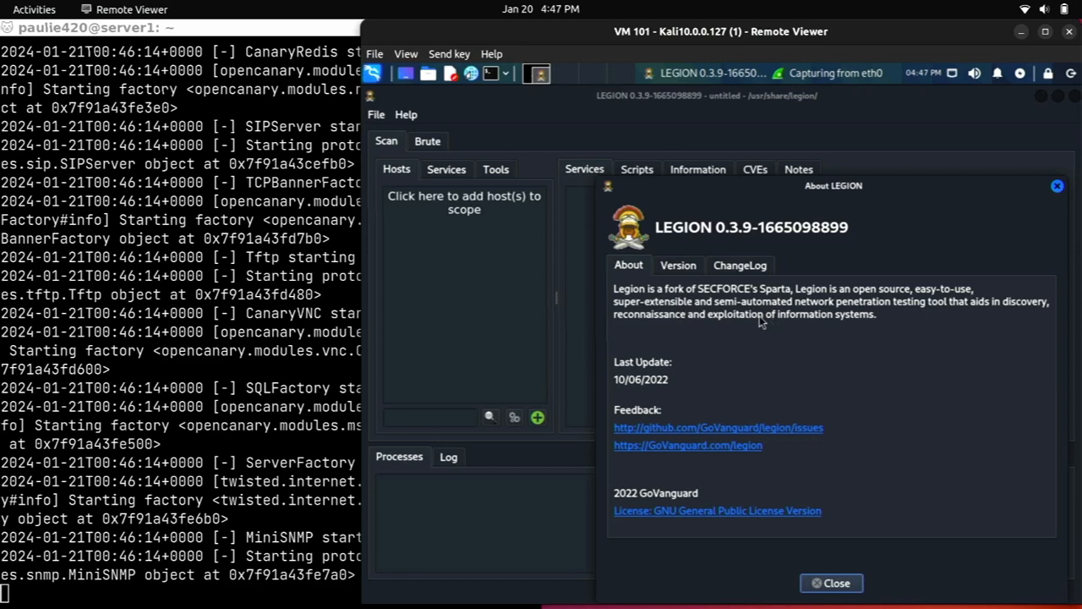
{"action": "mouse_move", "coordinate": [835, 581]}
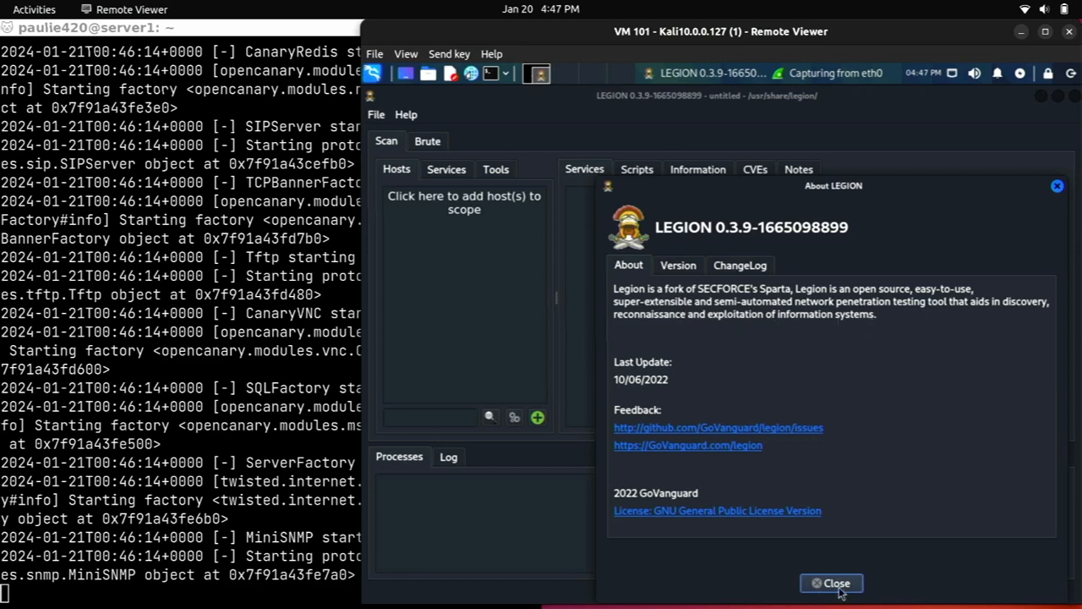
- Add host 10.0.0.128 to scope, compare Hard/Easy modes, keep Easy and submit the scan
{"action": "left_click", "coordinate": [832, 582]}
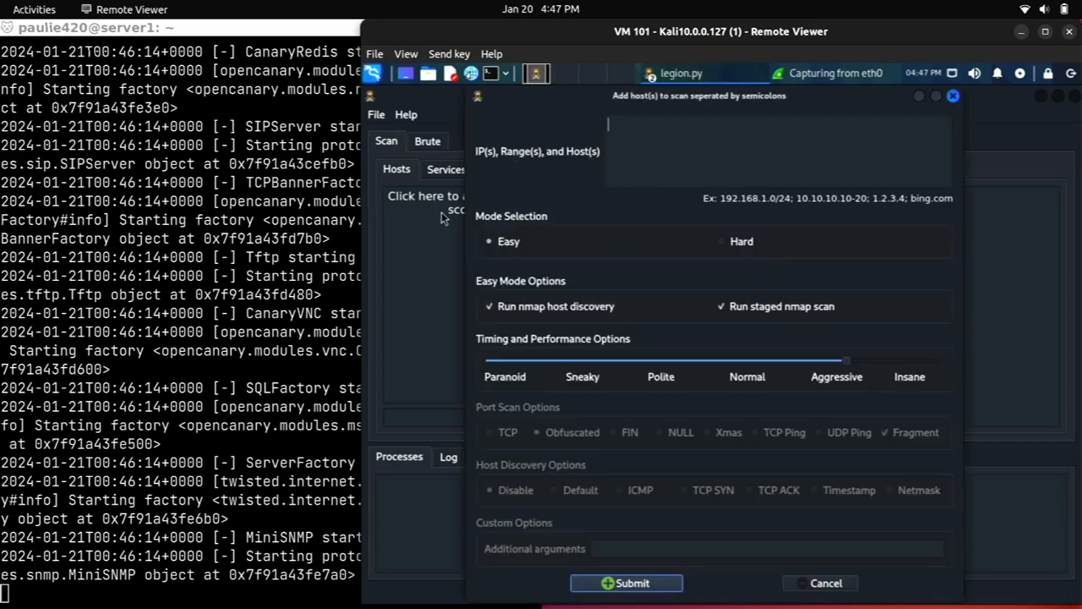
{"action": "type", "text": "10.0.0."}
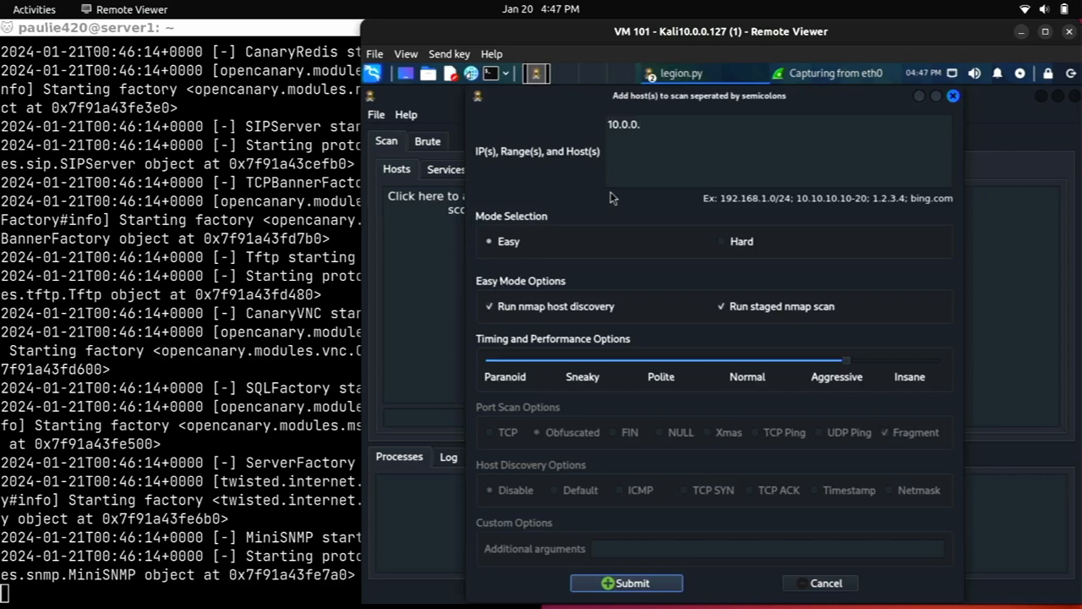
{"action": "left_click", "coordinate": [720, 240]}
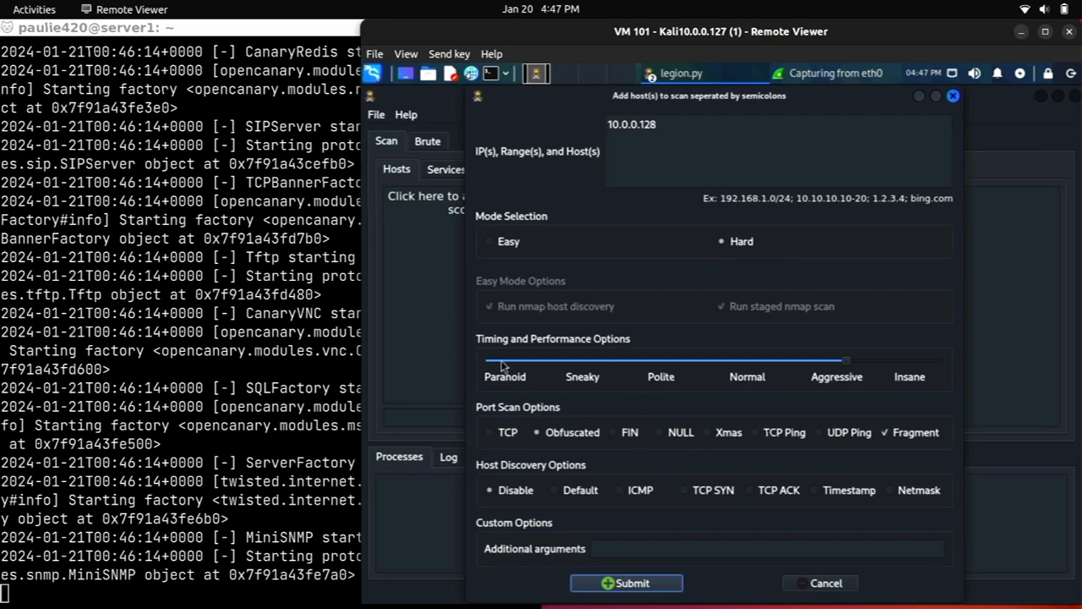
{"action": "left_click", "coordinate": [489, 240]}
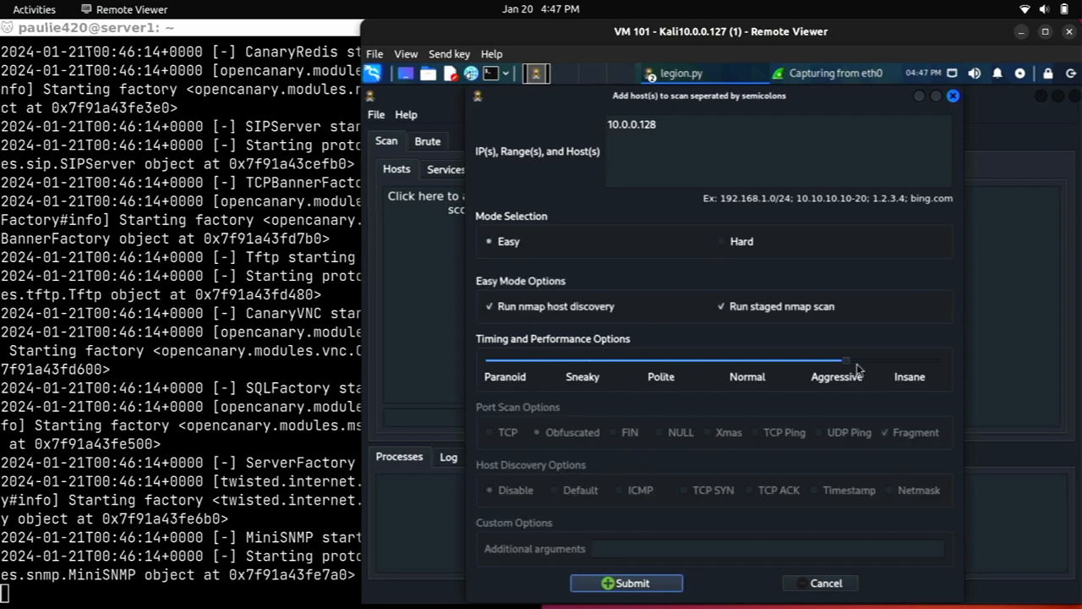
{"action": "left_click", "coordinate": [720, 240]}
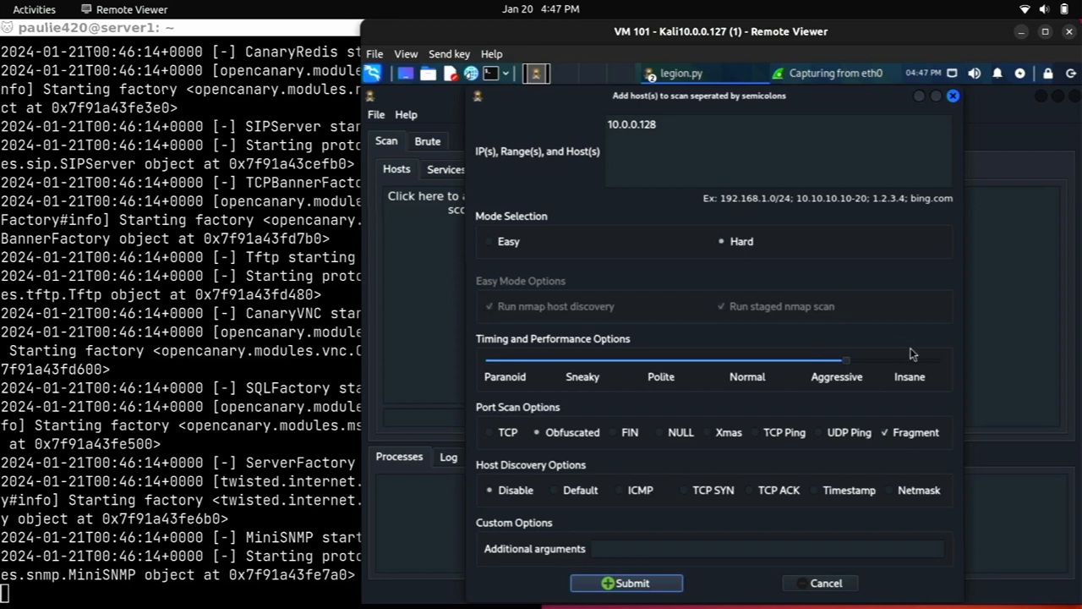
{"action": "left_click", "coordinate": [489, 240]}
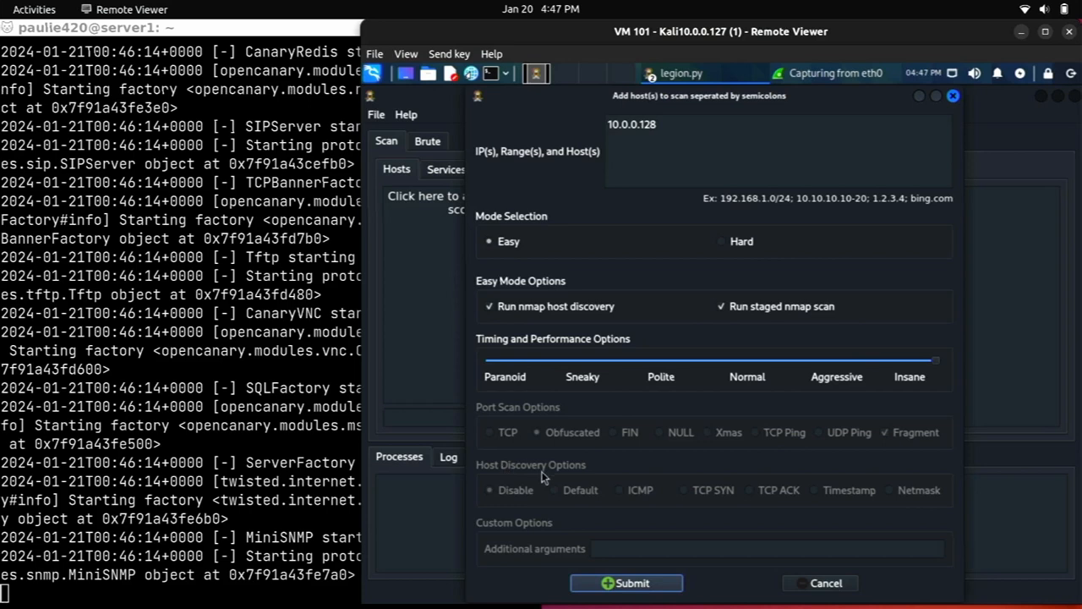
{"action": "left_click", "coordinate": [626, 582]}
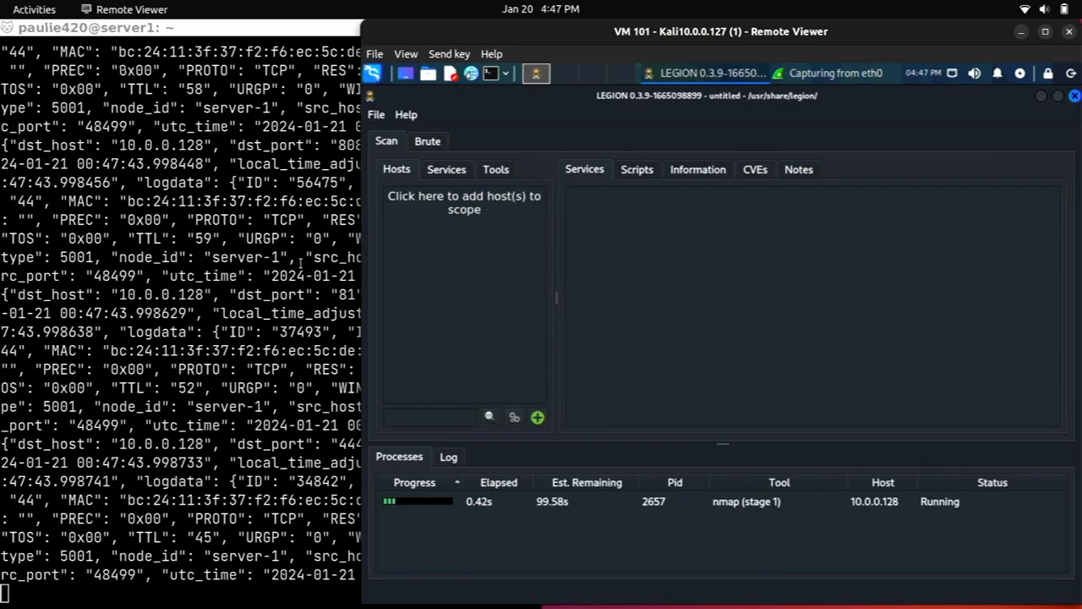
{"action": "mouse_move", "coordinate": [731, 511]}
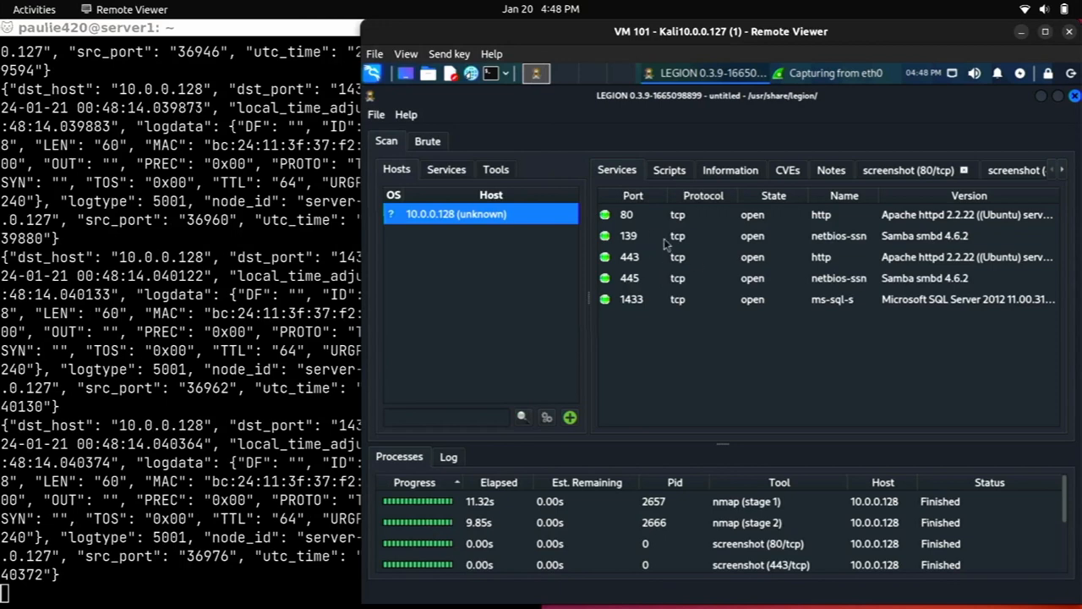
- Review the port 80 DiskStation screenshot and the MS SQL Hydra output on 1433
{"action": "left_click", "coordinate": [761, 297]}
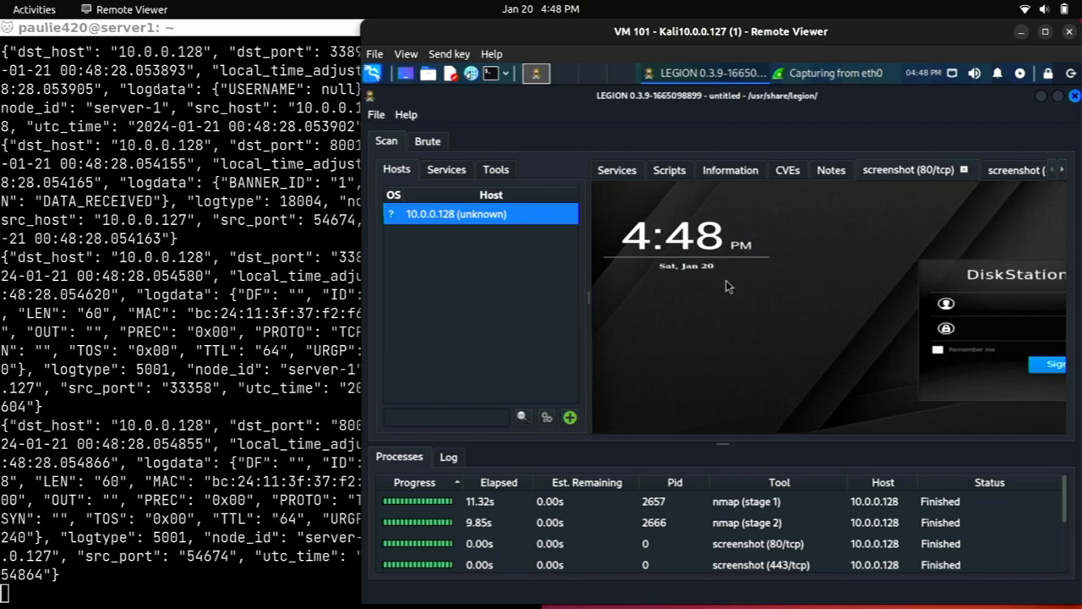
{"action": "mouse_move", "coordinate": [885, 162]}
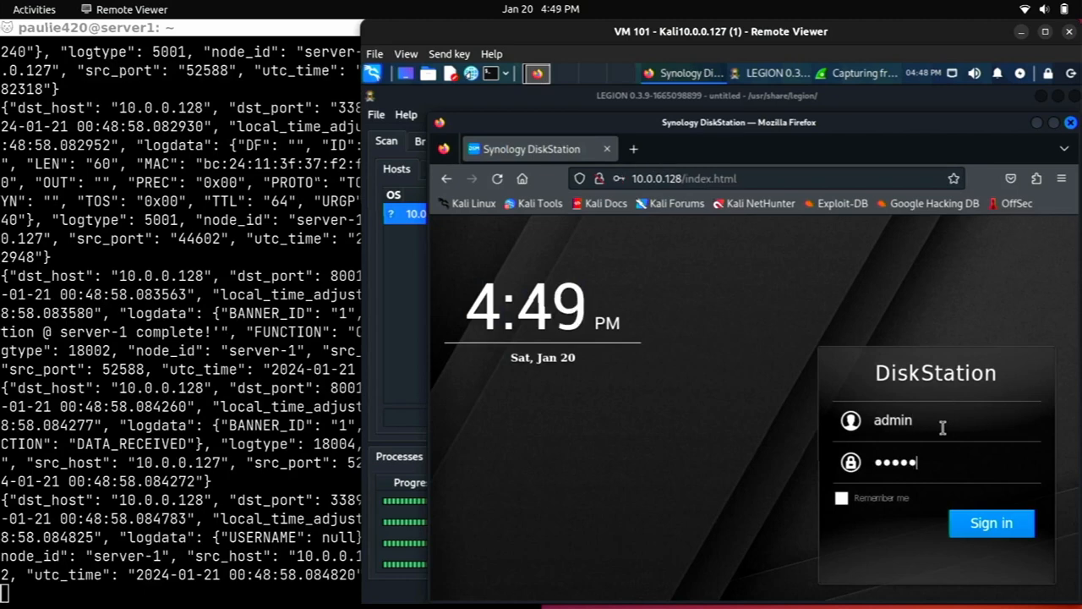
{"action": "left_click", "coordinate": [990, 523]}
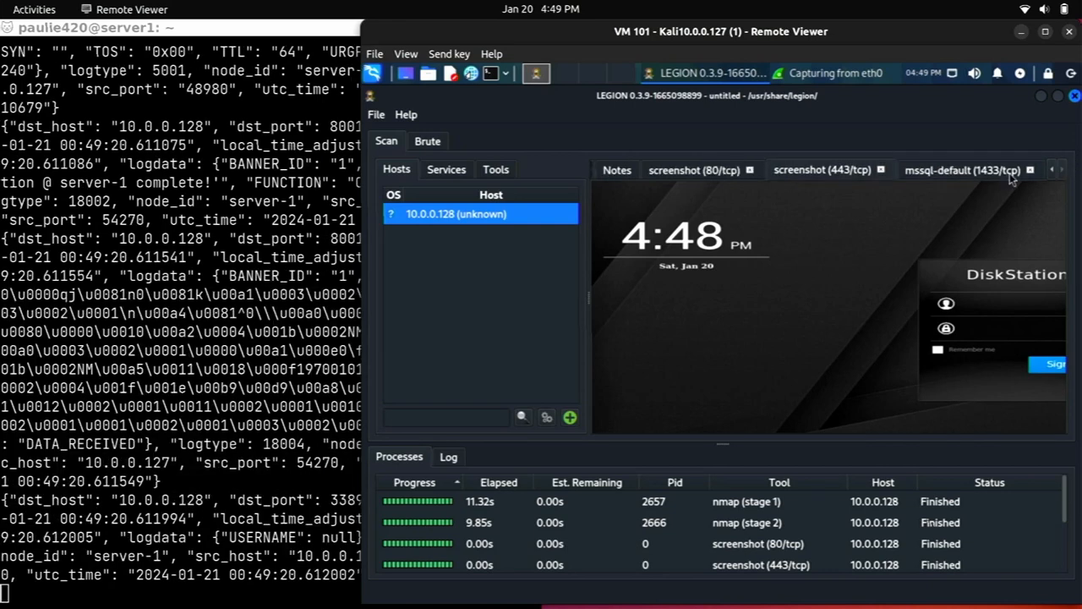
{"action": "left_click", "coordinate": [964, 169]}
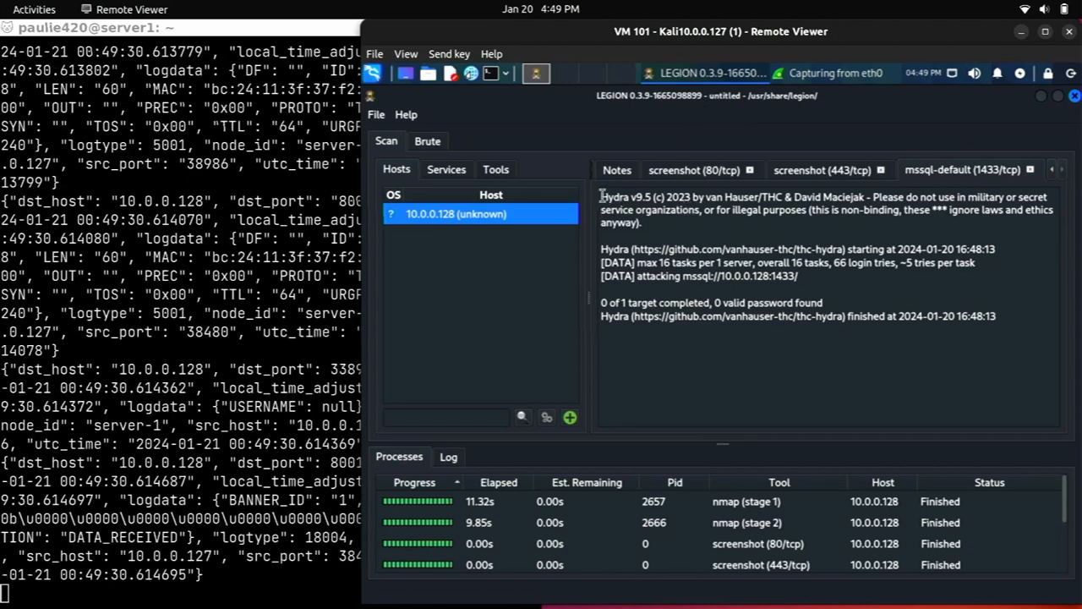
{"action": "left_click_drag", "start_coordinate": [602, 196], "coordinate": [703, 248]}
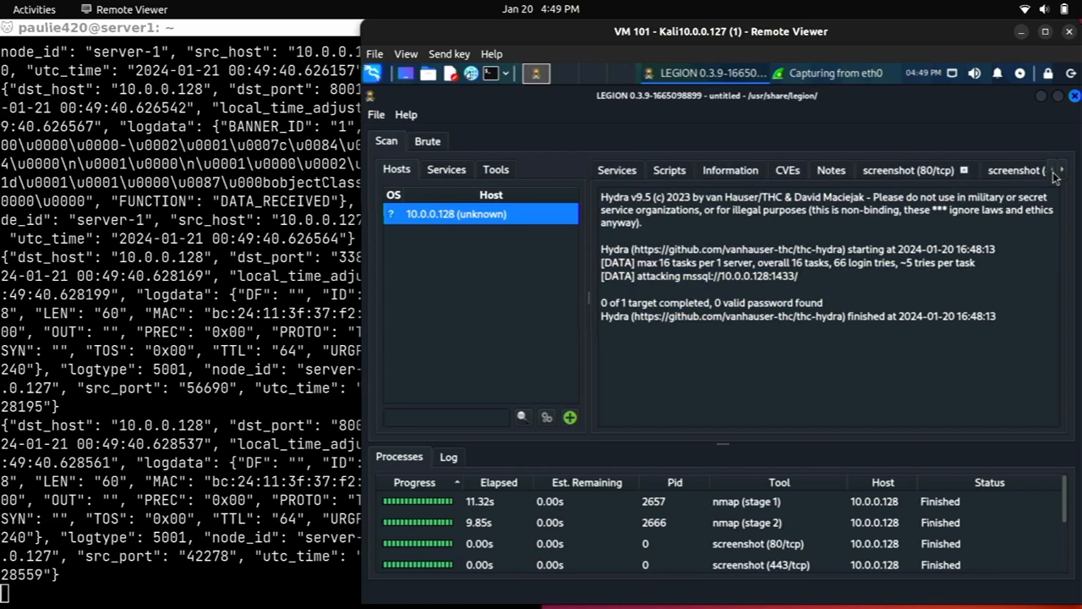
{"action": "mouse_move", "coordinate": [574, 260]}
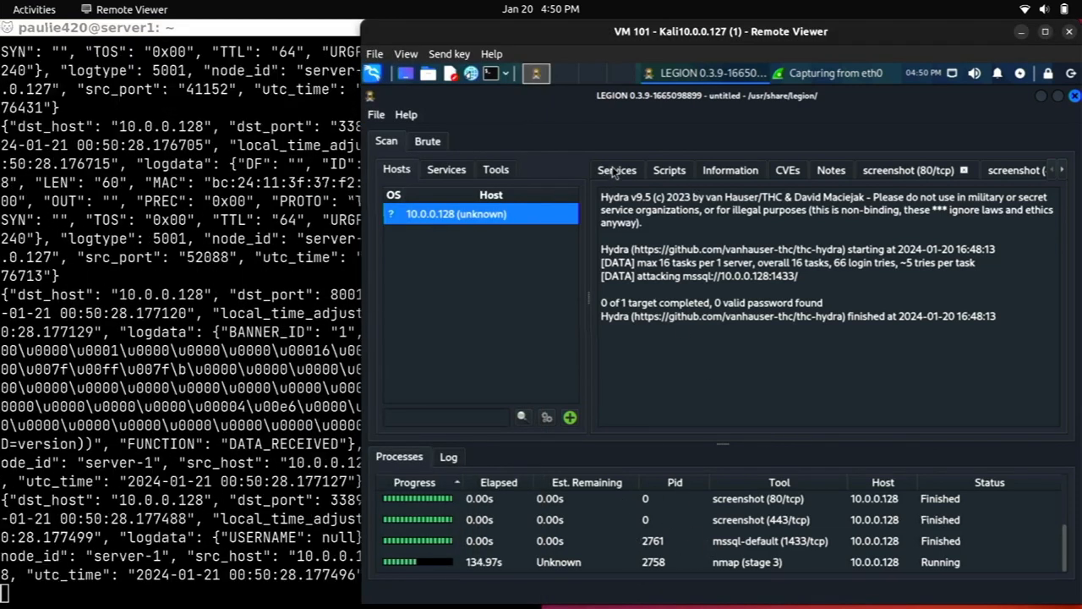
- Check the Scripts, Information and CVEs tabs, inspecting CVE-2017-7679, then return to a Kali terminal
{"action": "left_click", "coordinate": [616, 169]}
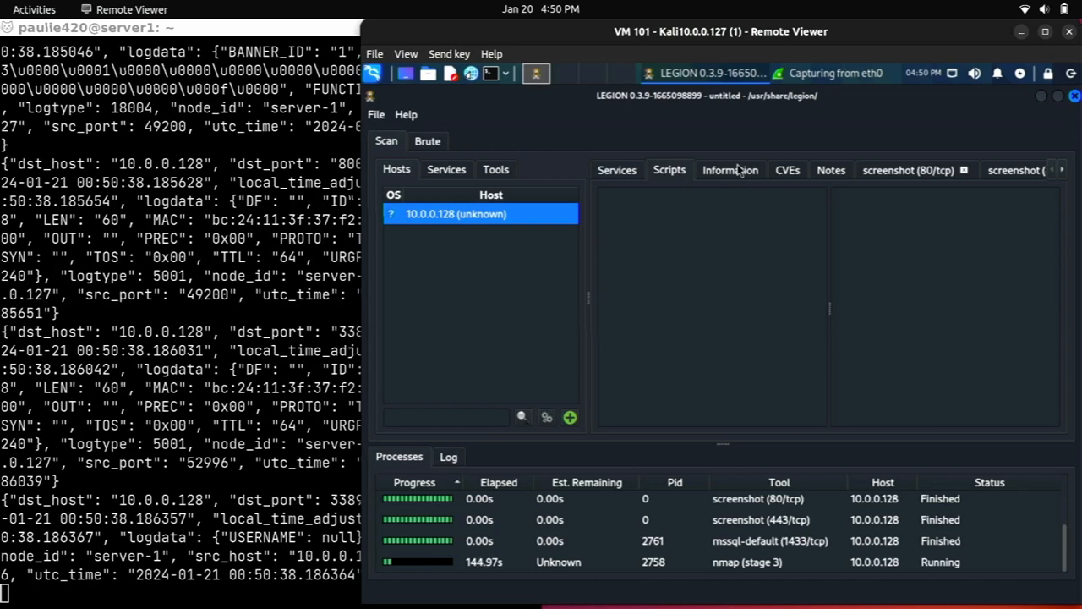
{"action": "left_click", "coordinate": [728, 169]}
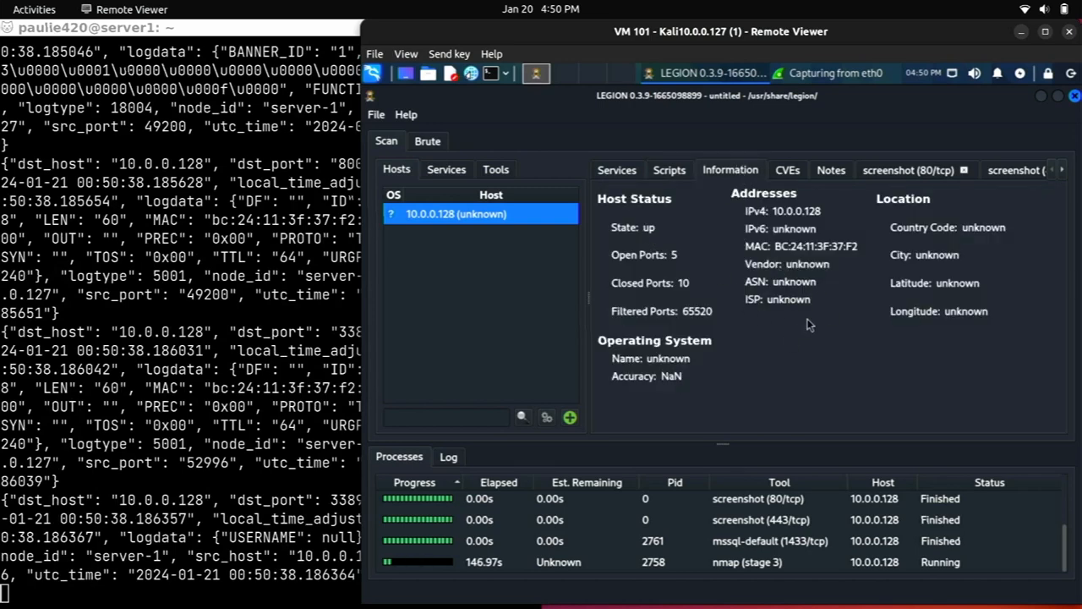
{"action": "left_click", "coordinate": [786, 169]}
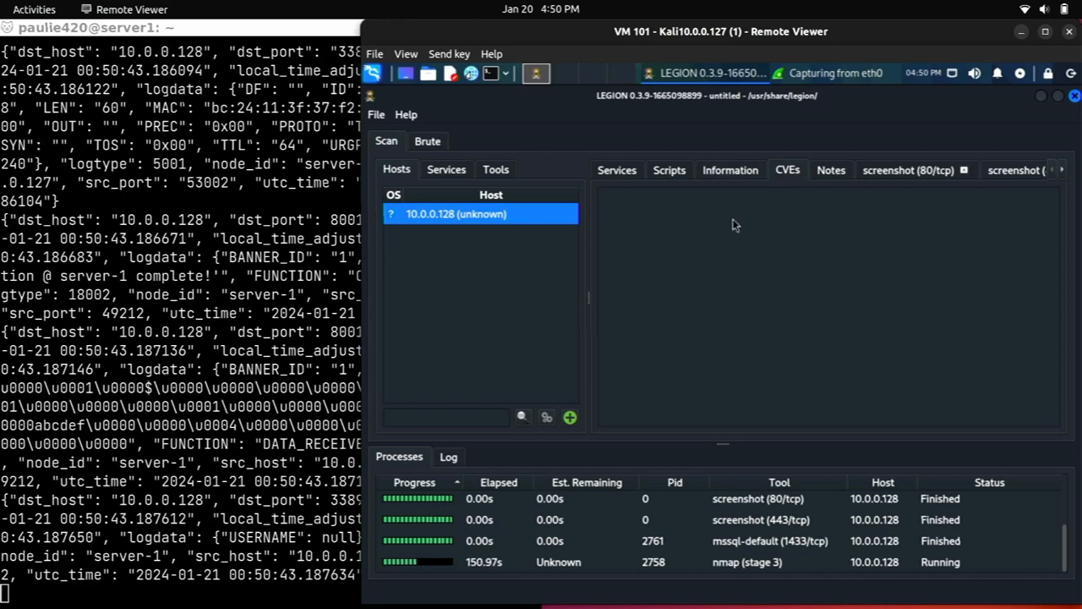
{"action": "mouse_move", "coordinate": [663, 213]}
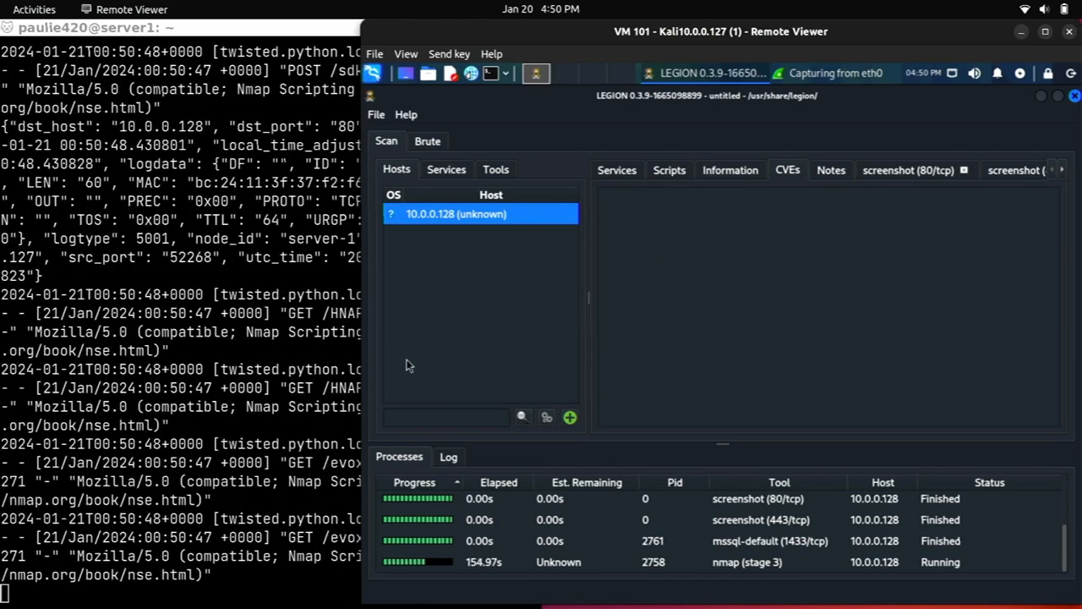
{"action": "left_click", "coordinate": [731, 169]}
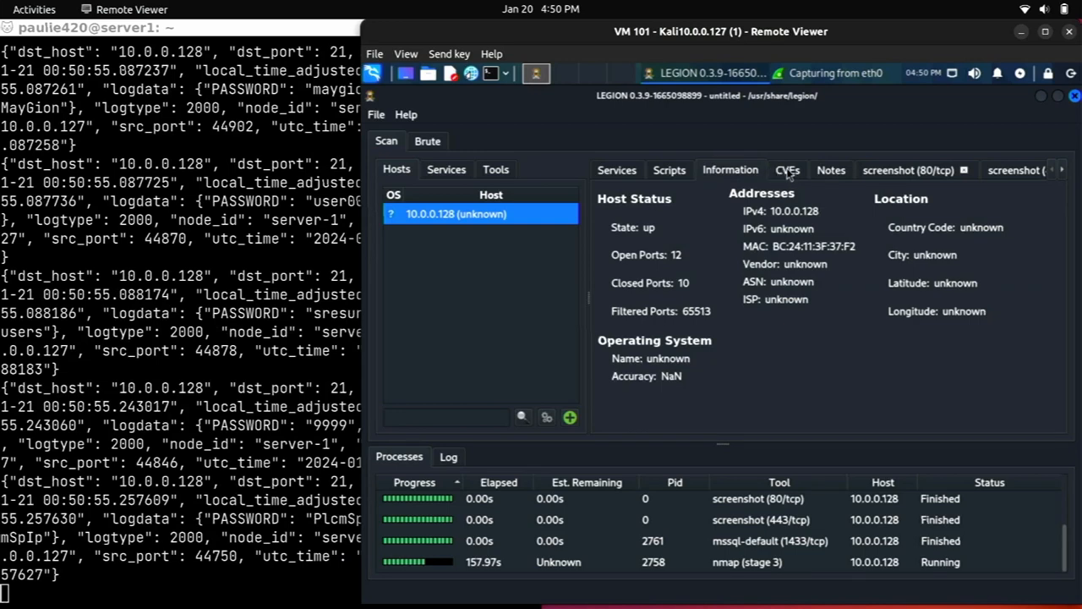
{"action": "left_click", "coordinate": [785, 169]}
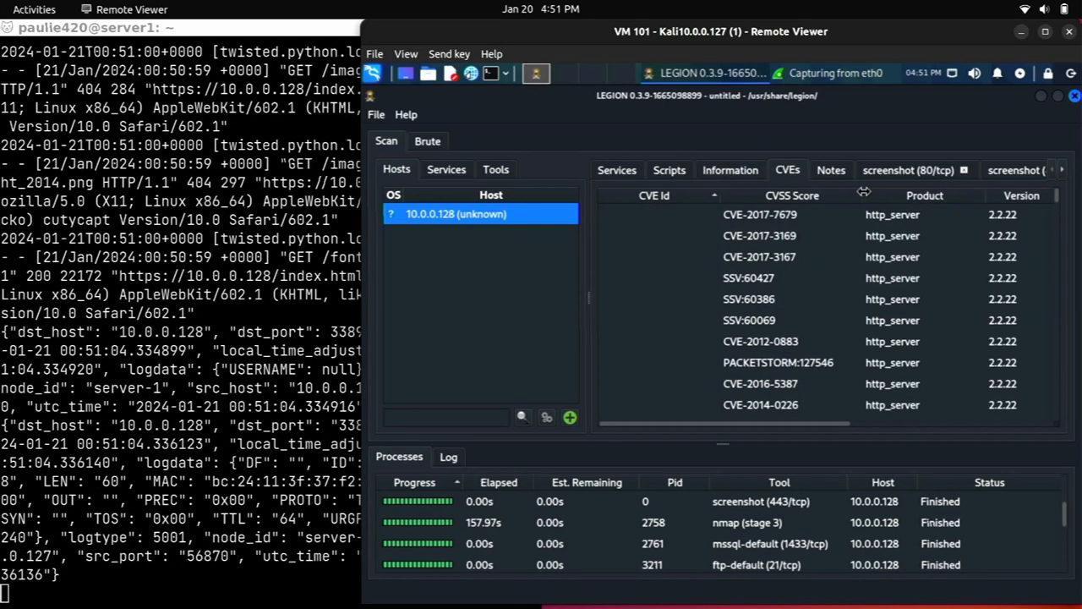
{"action": "left_click", "coordinate": [759, 213]}
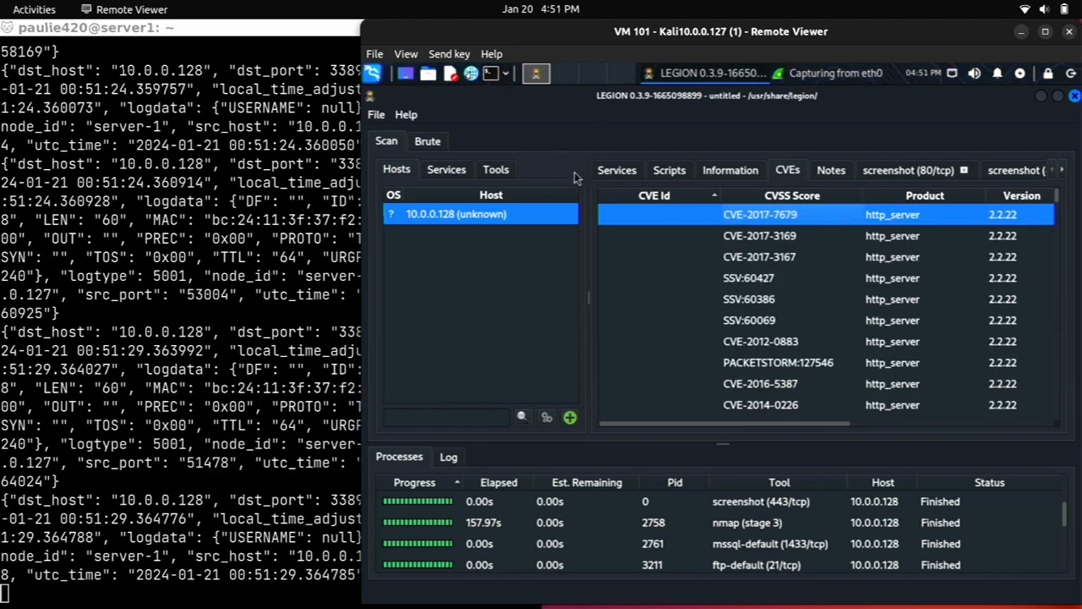
{"action": "left_click", "coordinate": [775, 73]}
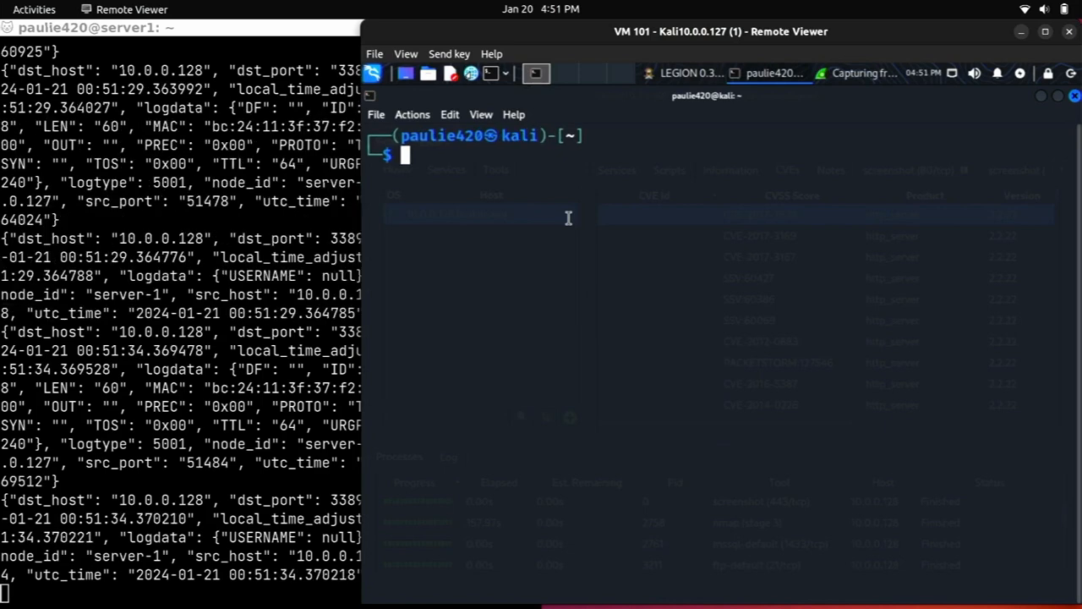
- Attempt an admin FTP login, exit the failed session and reconnect for a root login attempt
{"action": "type", "text": "ftp 10.0.0.165"}
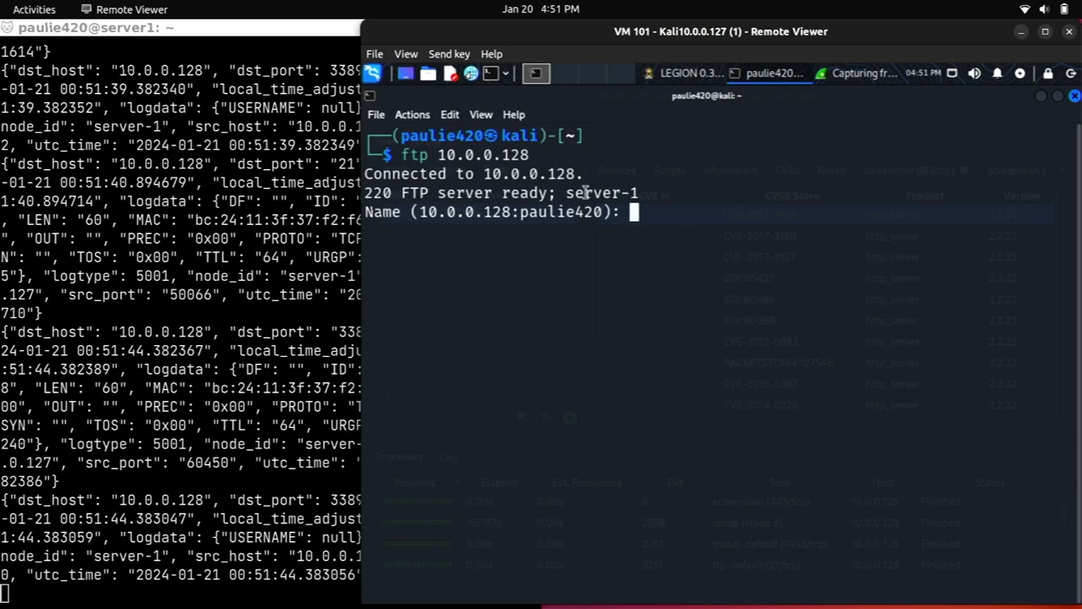
{"action": "mouse_move", "coordinate": [544, 345]}
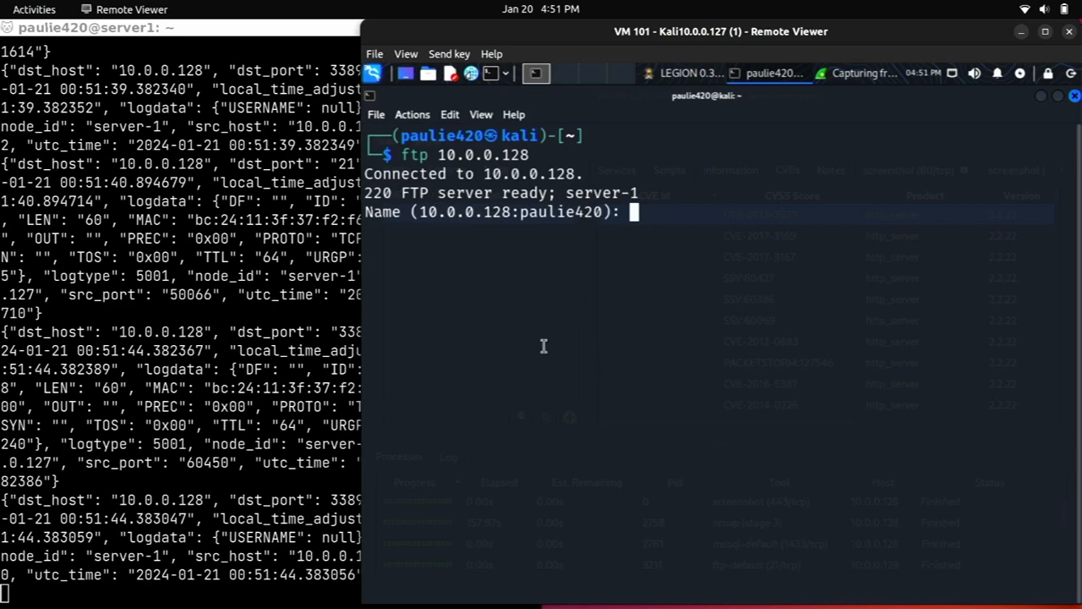
{"action": "type", "text": "admin"}
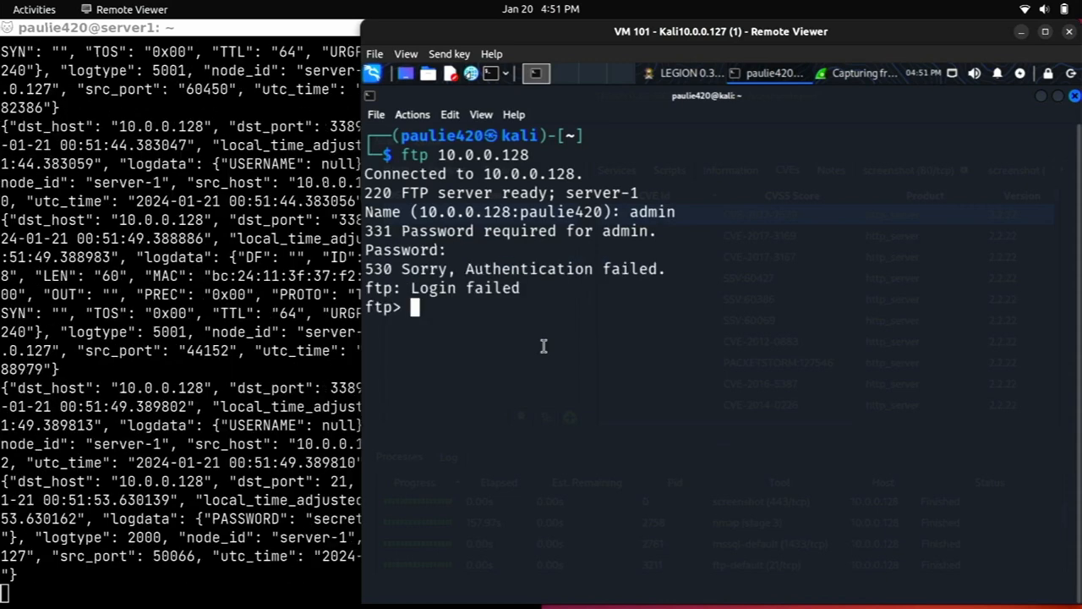
{"action": "type", "text": "exit"}
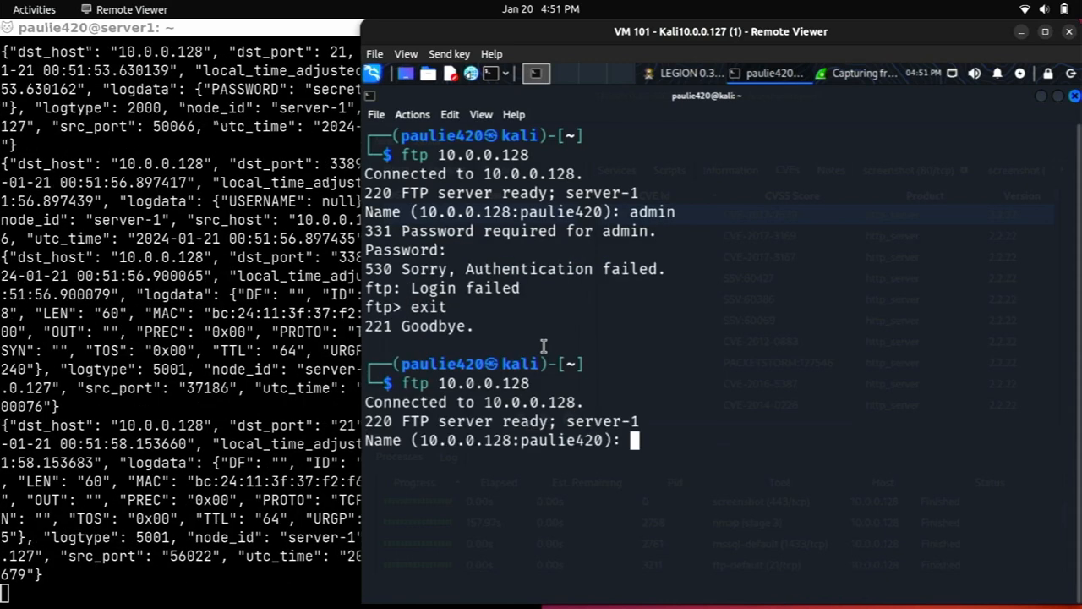
{"action": "type", "text": "ro"}
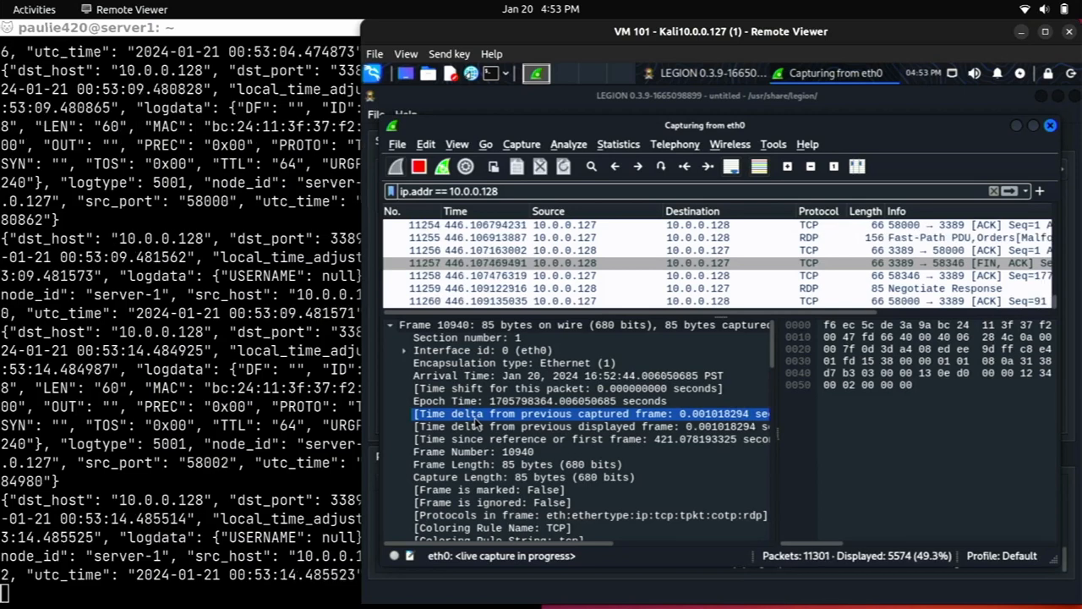
- Inspect the filtered 10.0.0.128 capture in Wireshark and bring Legion back into view
{"action": "left_click", "coordinate": [372, 75]}
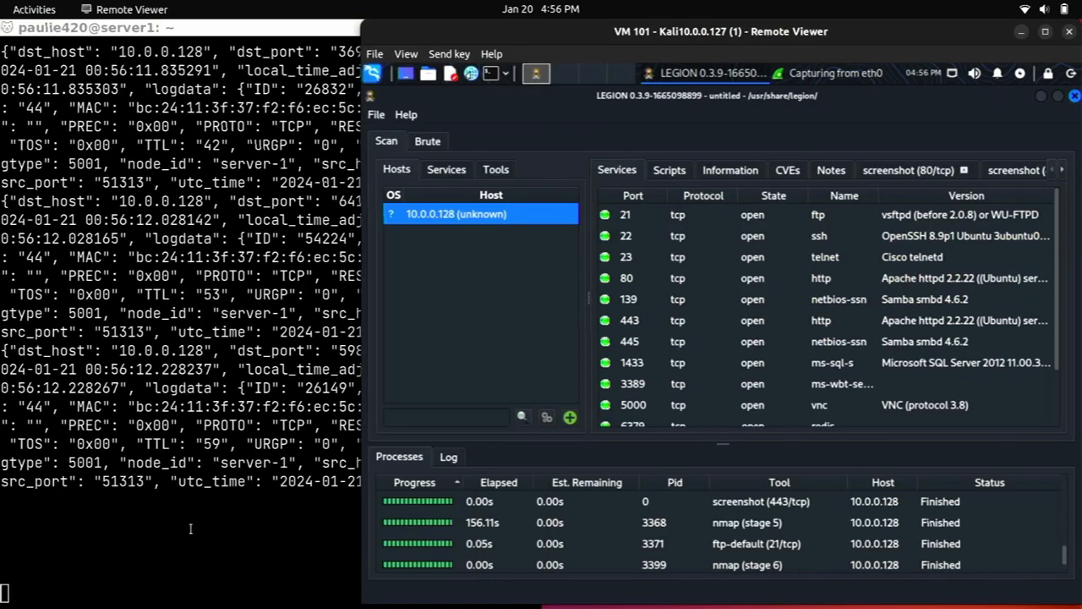
{"action": "mouse_move", "coordinate": [707, 359]}
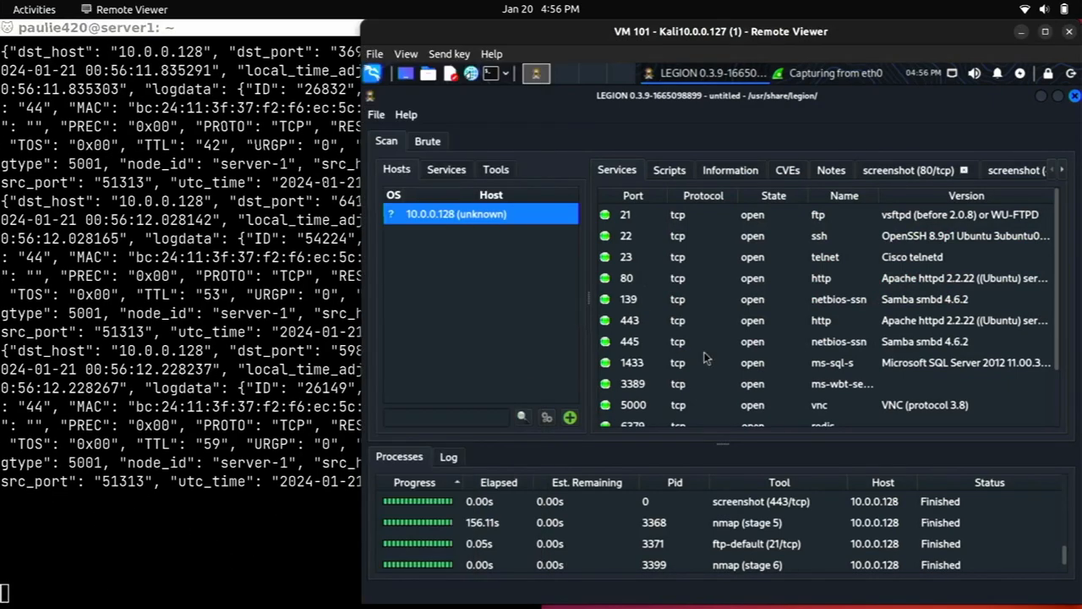
- Open a telnet session to the honeypot's port 23 and enter the username paulie
{"action": "left_click", "coordinate": [629, 213]}
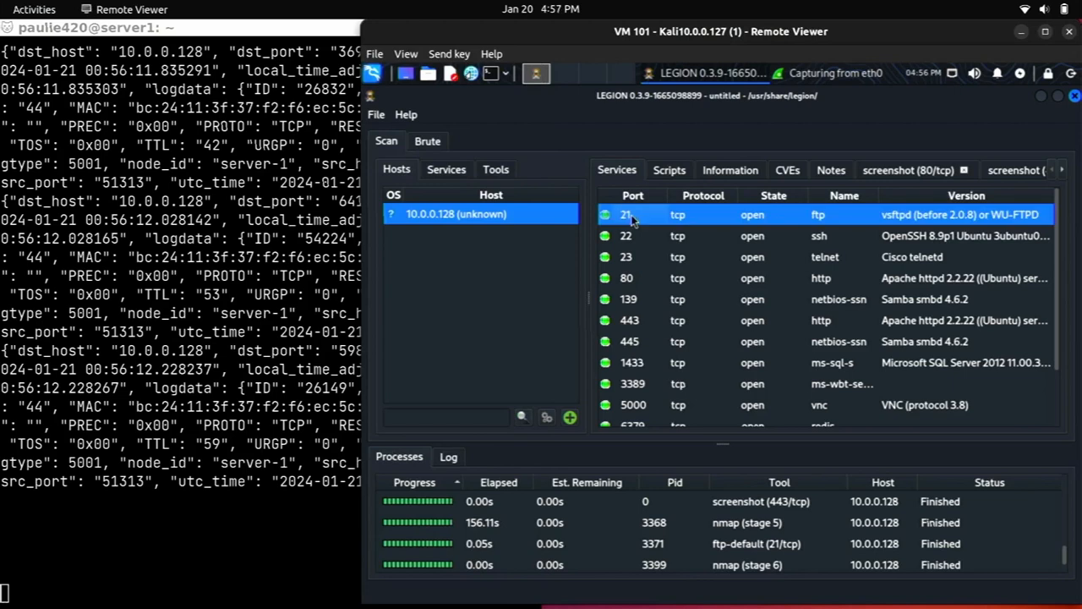
{"action": "left_click", "coordinate": [633, 362]}
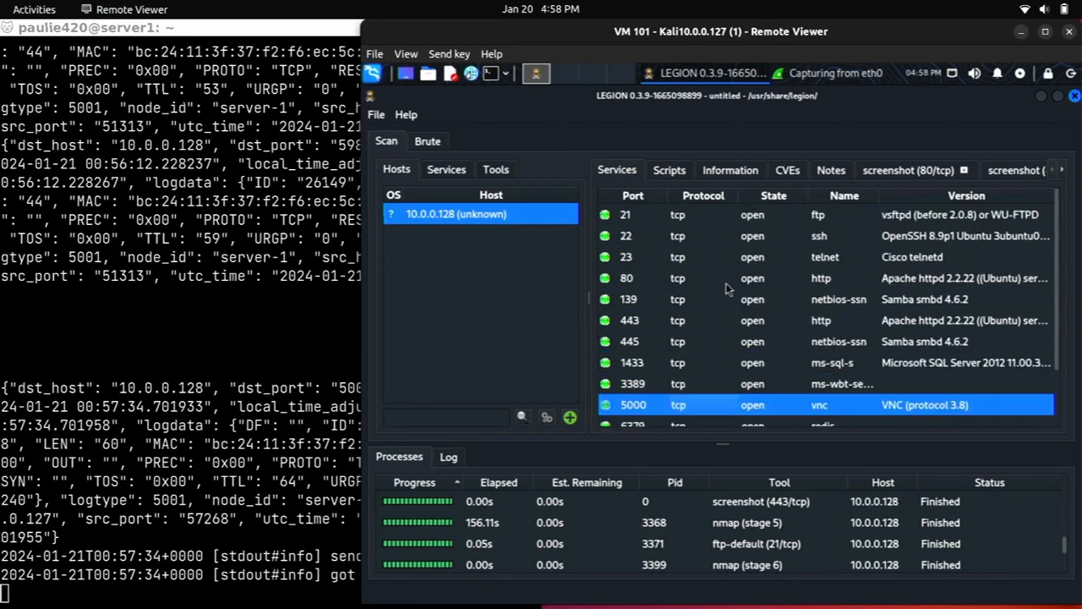
{"action": "mouse_move", "coordinate": [707, 380]}
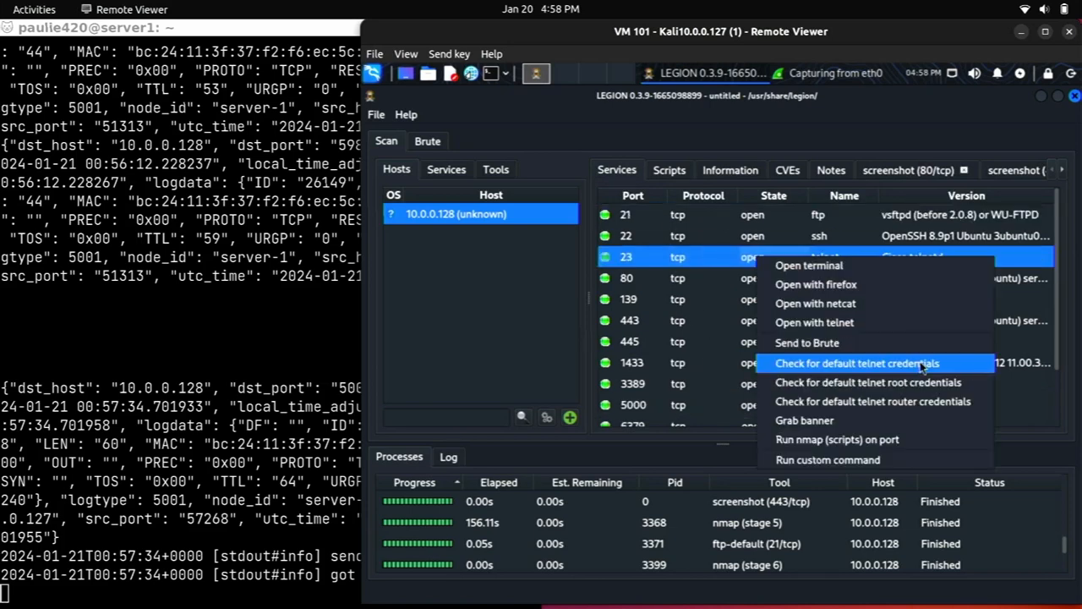
{"action": "left_click", "coordinate": [861, 361]}
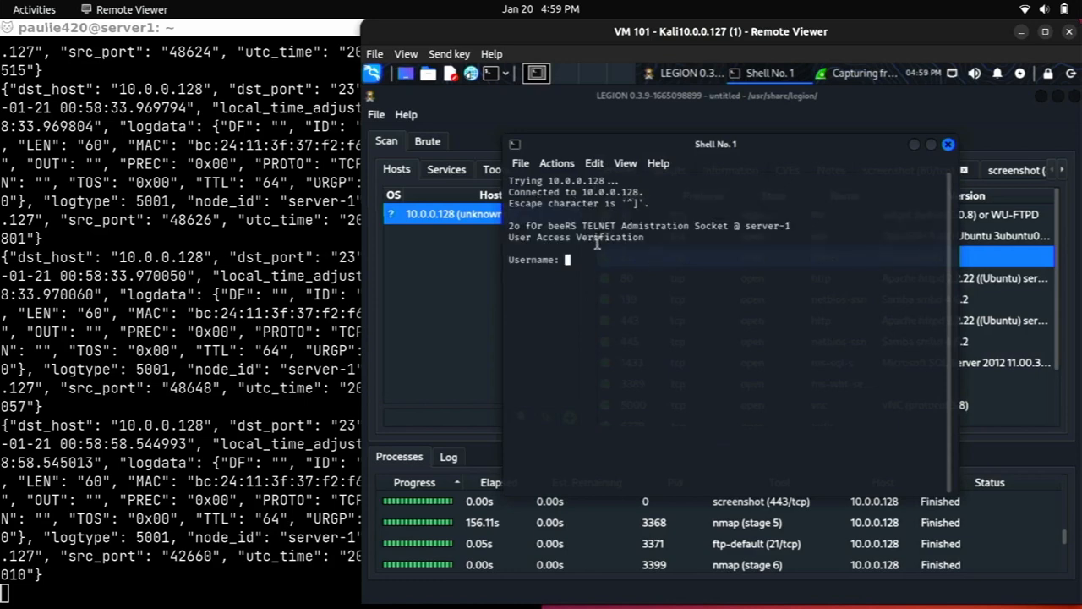
{"action": "type", "text": "paulie"}
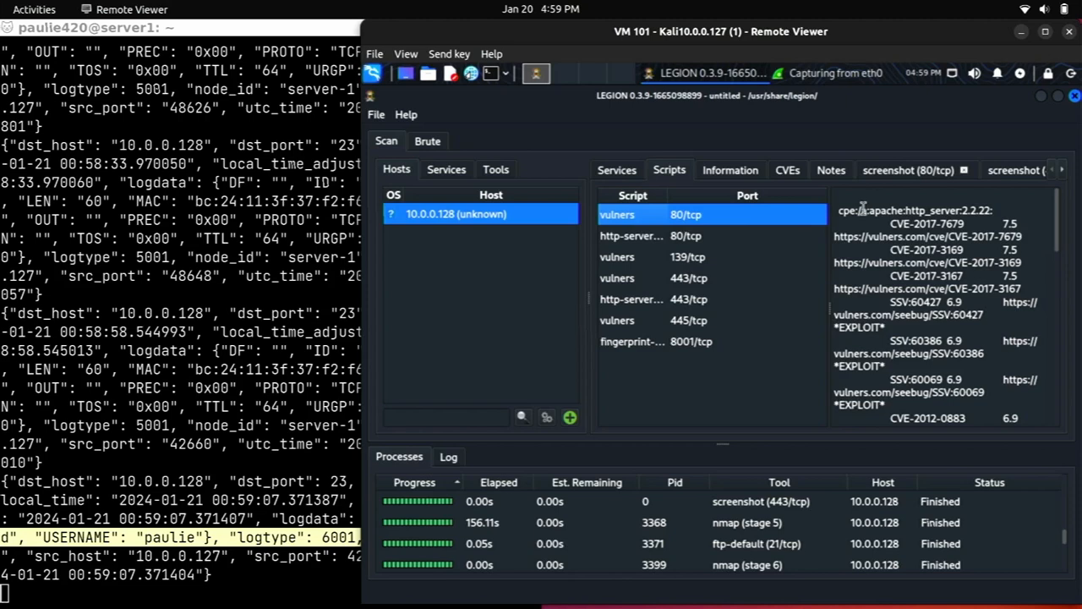
- Review the vulners script findings and the CVEs listed for 10.0.0.128
{"action": "double_click", "coordinate": [927, 223]}
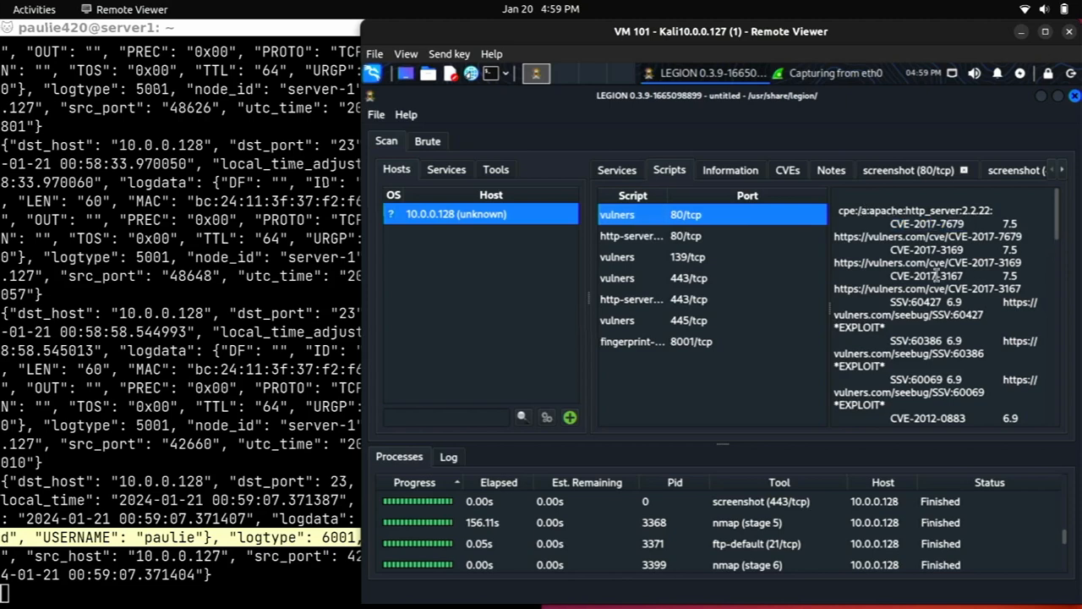
{"action": "scroll", "scroll_direction": "down", "scroll_amount": 3}
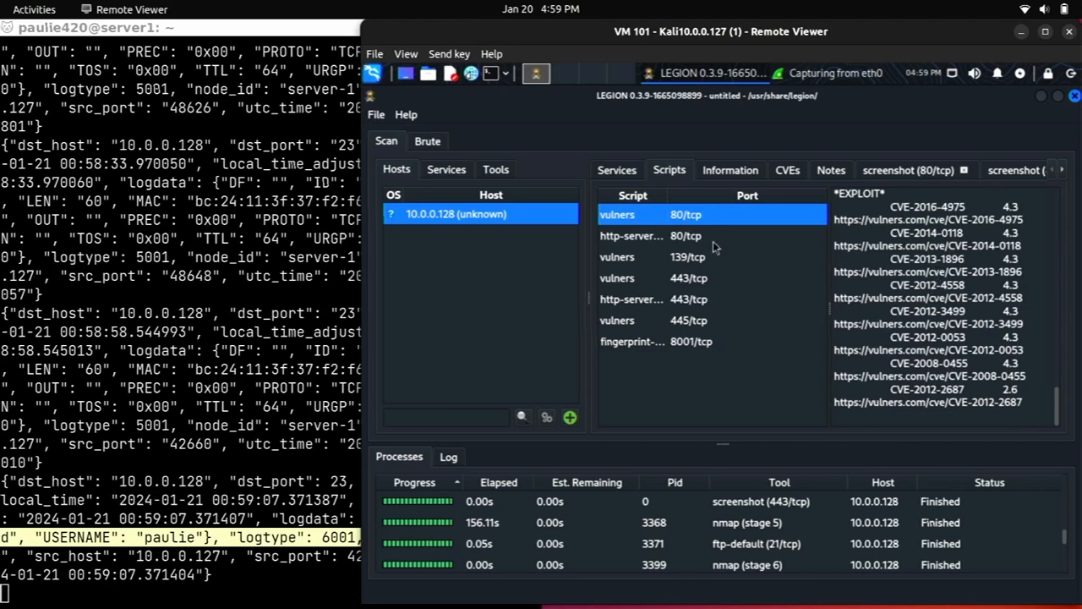
{"action": "mouse_move", "coordinate": [626, 267]}
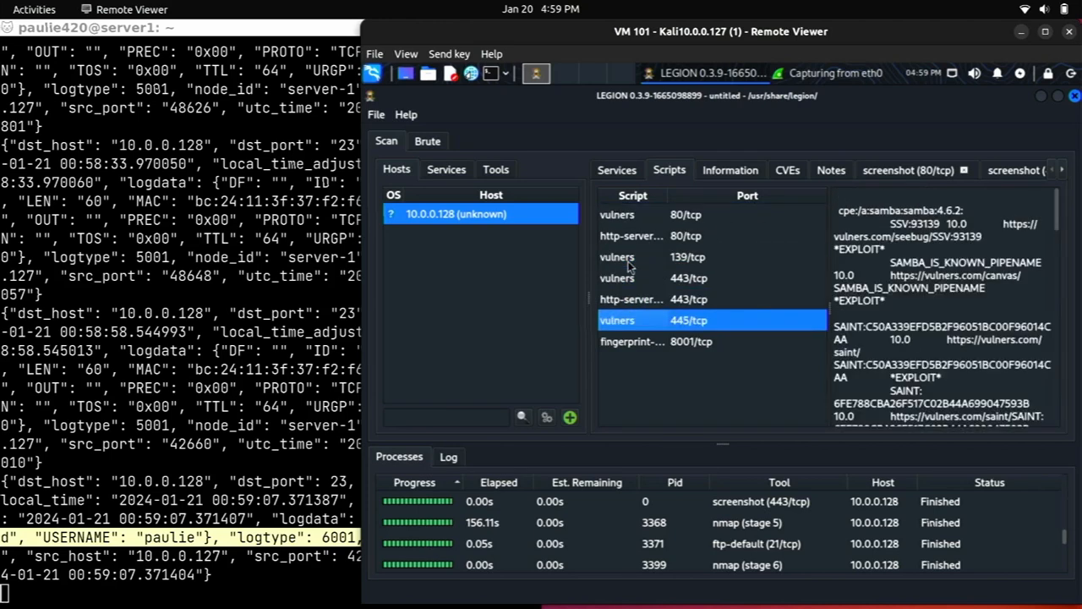
{"action": "left_click", "coordinate": [786, 169]}
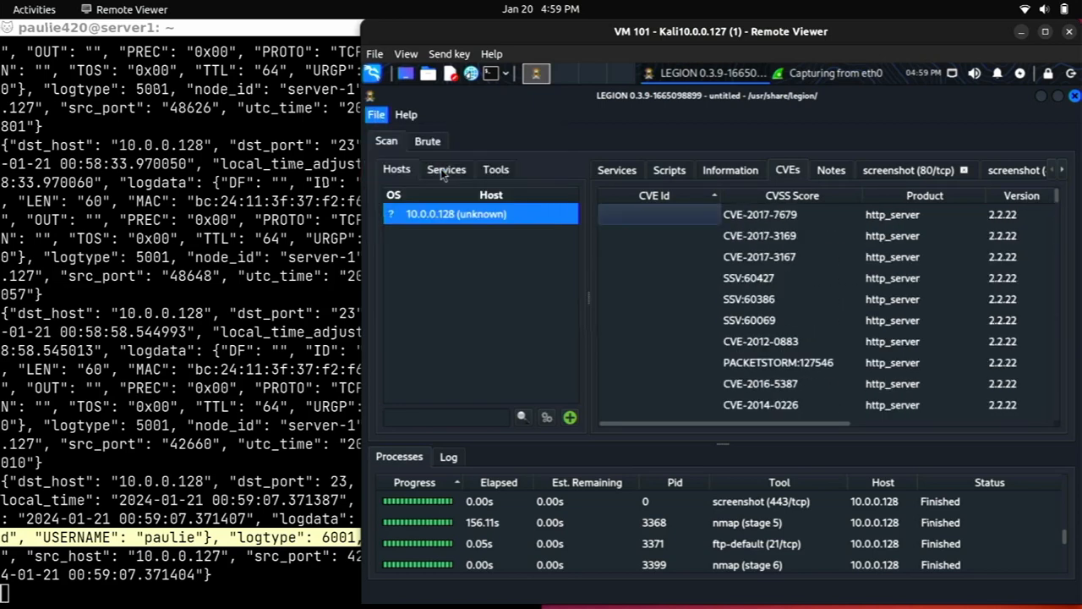
- Save the Legion project as legion-opencanary-scan in the root folder
{"action": "left_click", "coordinate": [375, 115]}
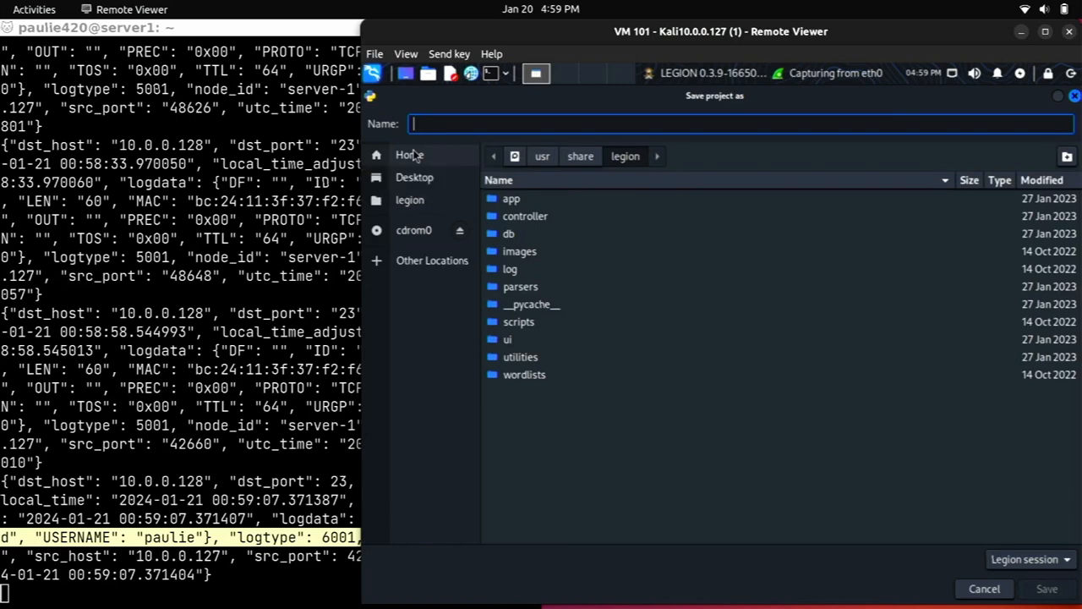
{"action": "type", "text": "legion-"}
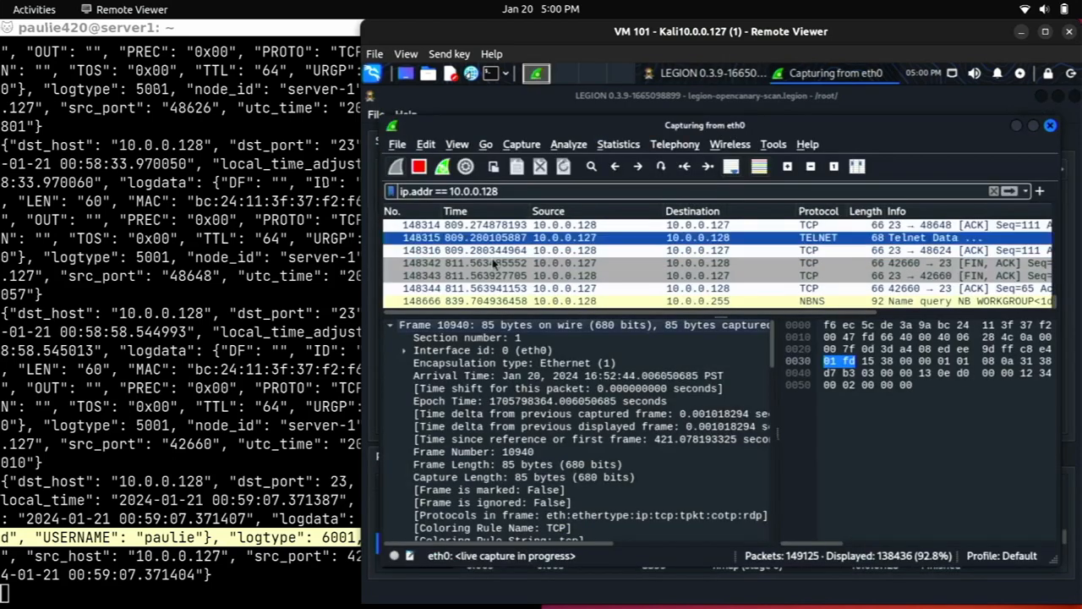
- Inspect a TELNET packet and save the capture as wireshark-opencanary (pcapng) in /home
{"action": "left_click", "coordinate": [481, 450]}
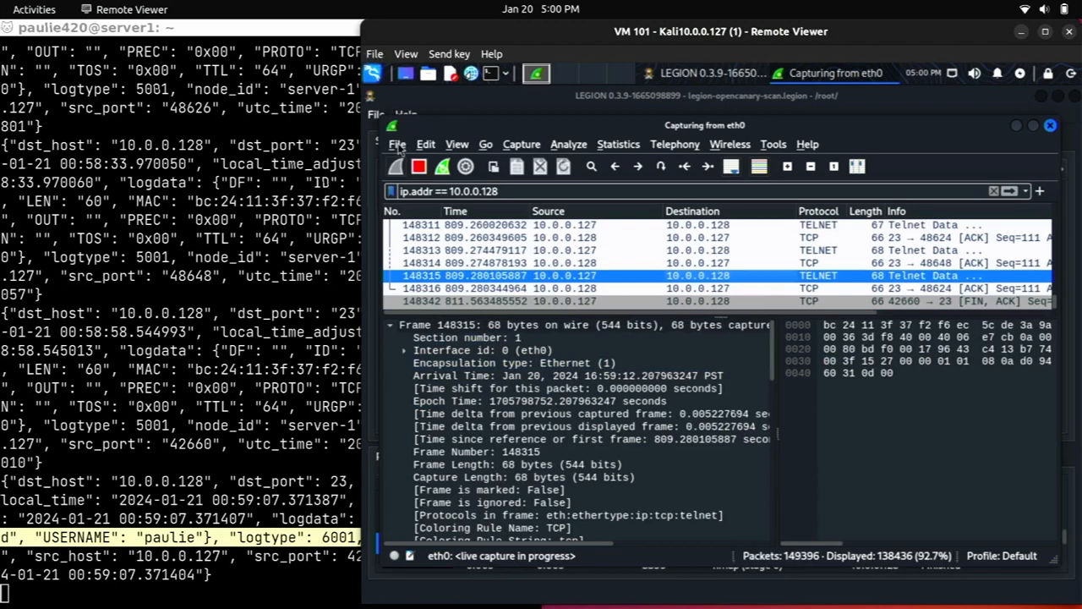
{"action": "left_click", "coordinate": [396, 144]}
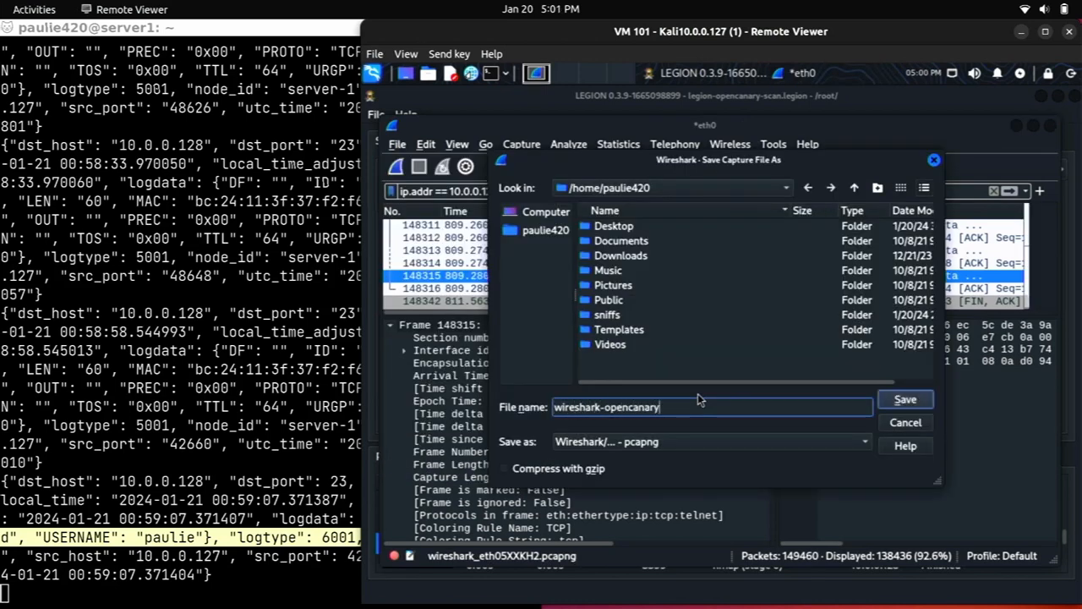
{"action": "left_click", "coordinate": [905, 400]}
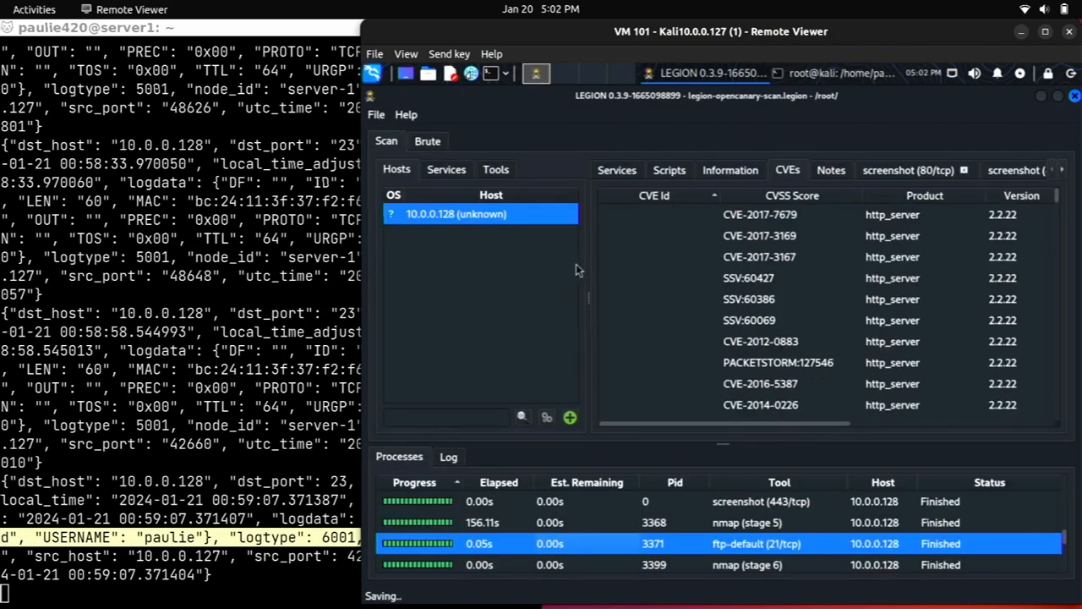
- Send the FTP service on port 21 to Brute and start the Hydra attack
{"action": "left_click", "coordinate": [615, 169]}
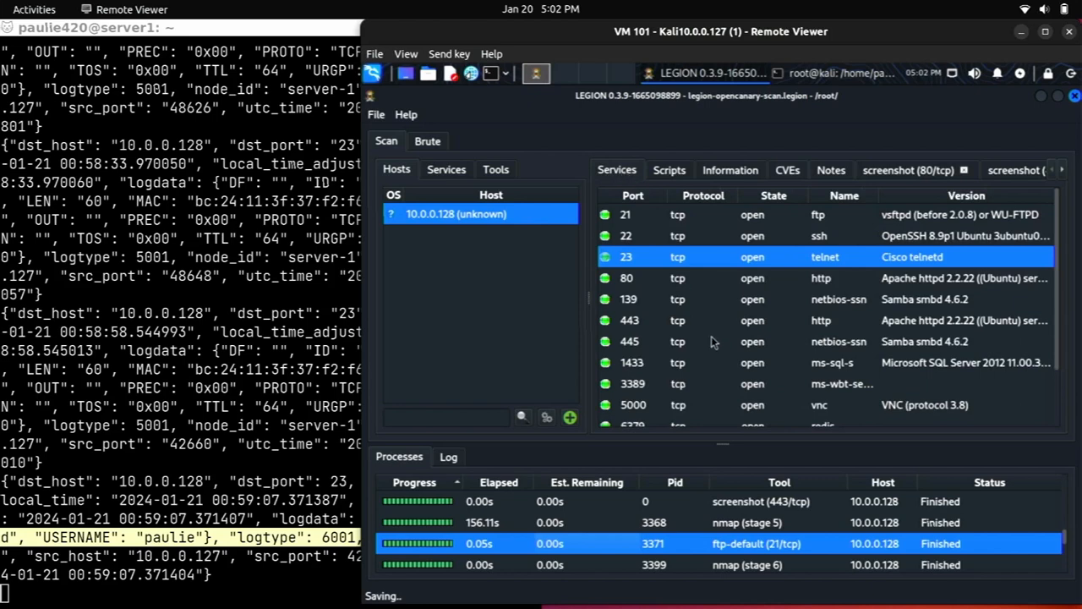
{"action": "left_click", "coordinate": [632, 213]}
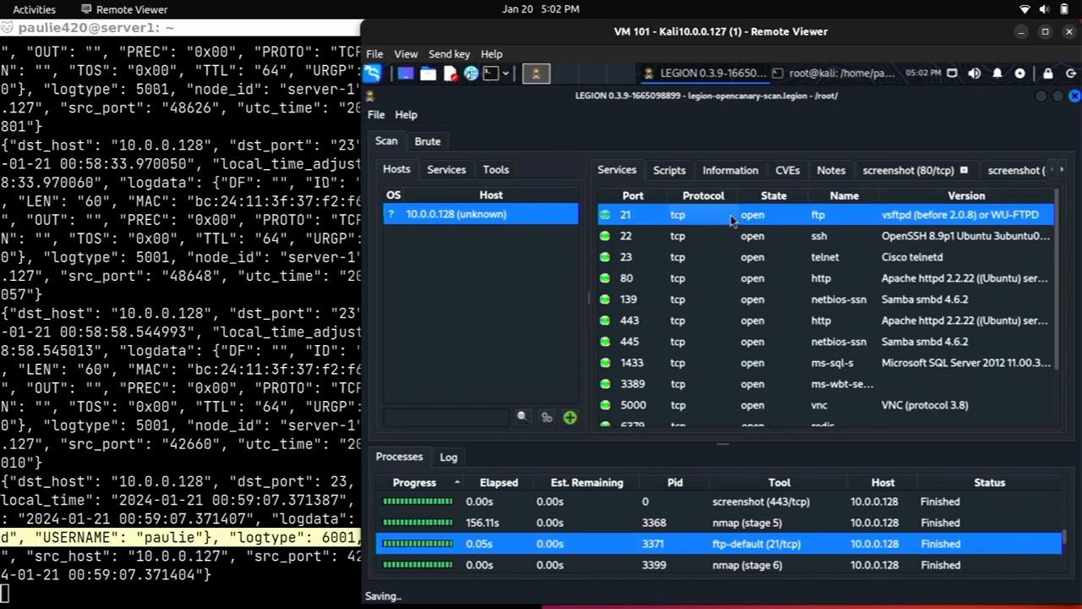
{"action": "right_click", "coordinate": [704, 213]}
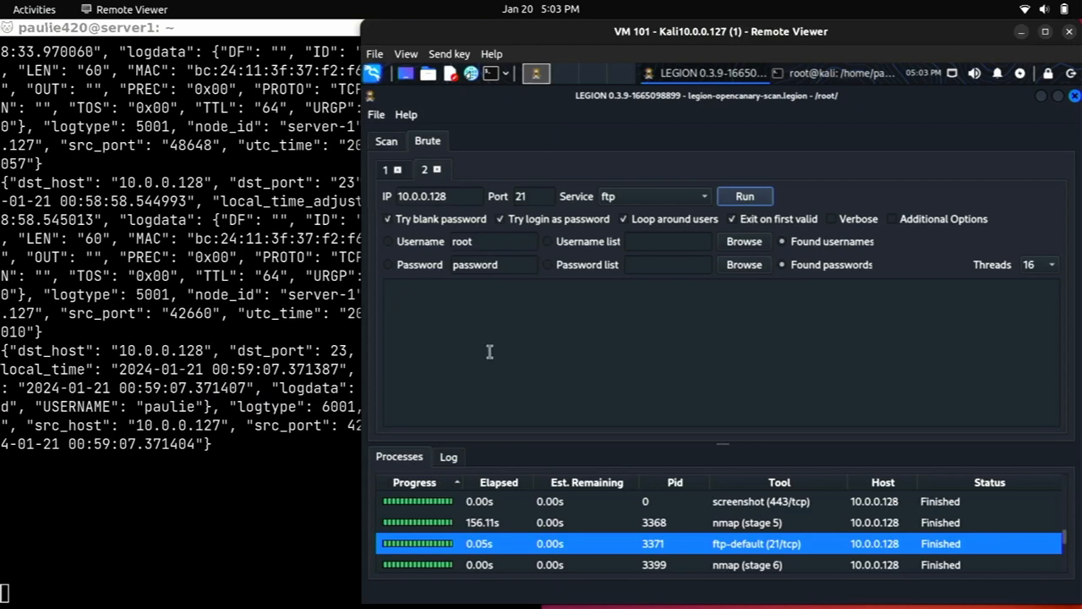
{"action": "left_click", "coordinate": [744, 196]}
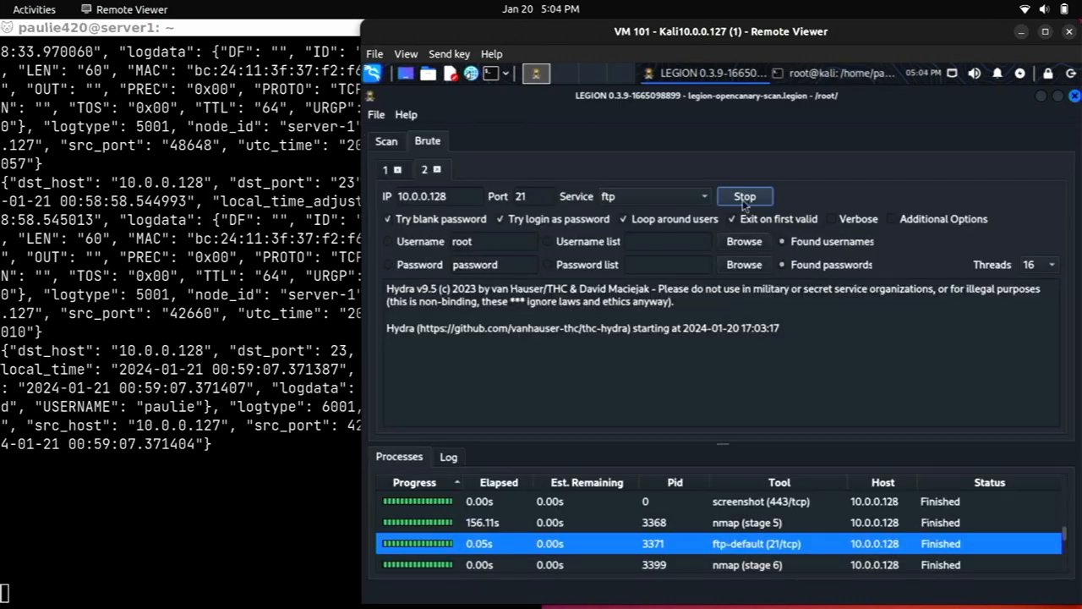
- Rerun the brute-force with the single root username and password, then return to the scan results
{"action": "left_click", "coordinate": [744, 196]}
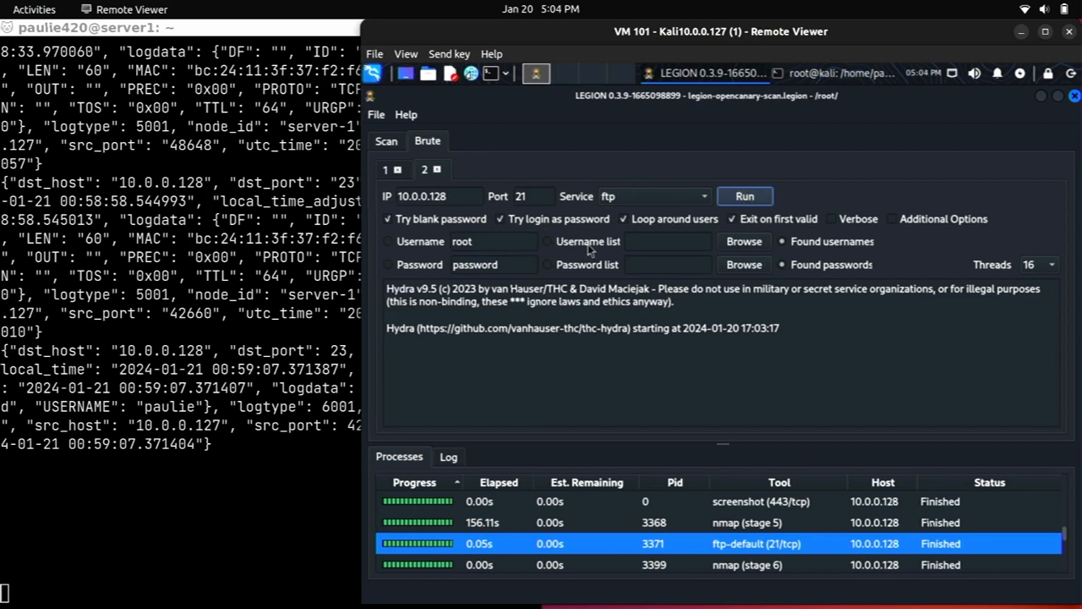
{"action": "left_click", "coordinate": [668, 263]}
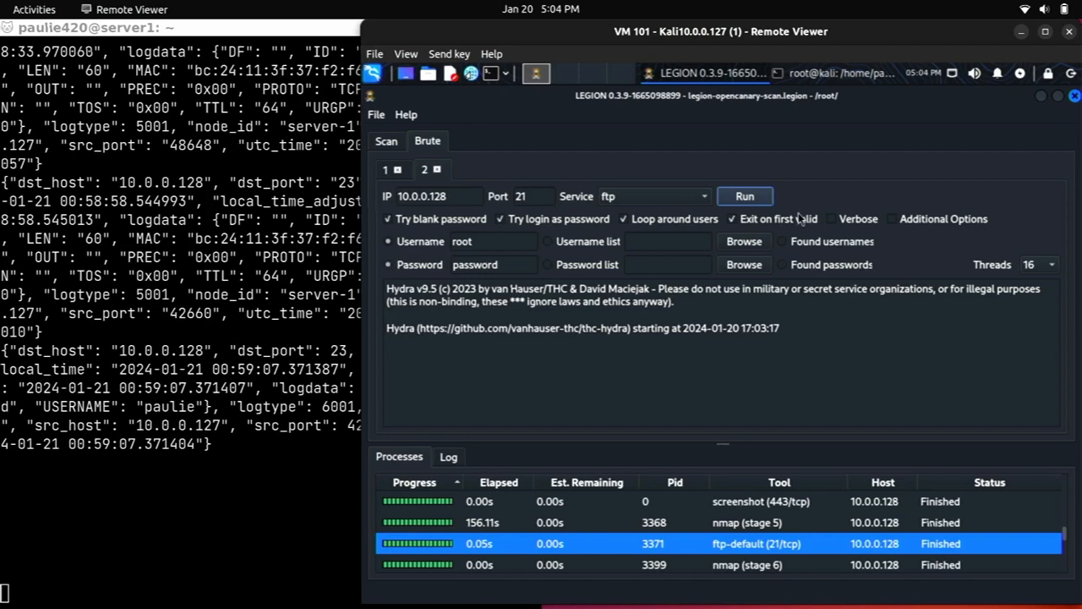
{"action": "left_click", "coordinate": [744, 197]}
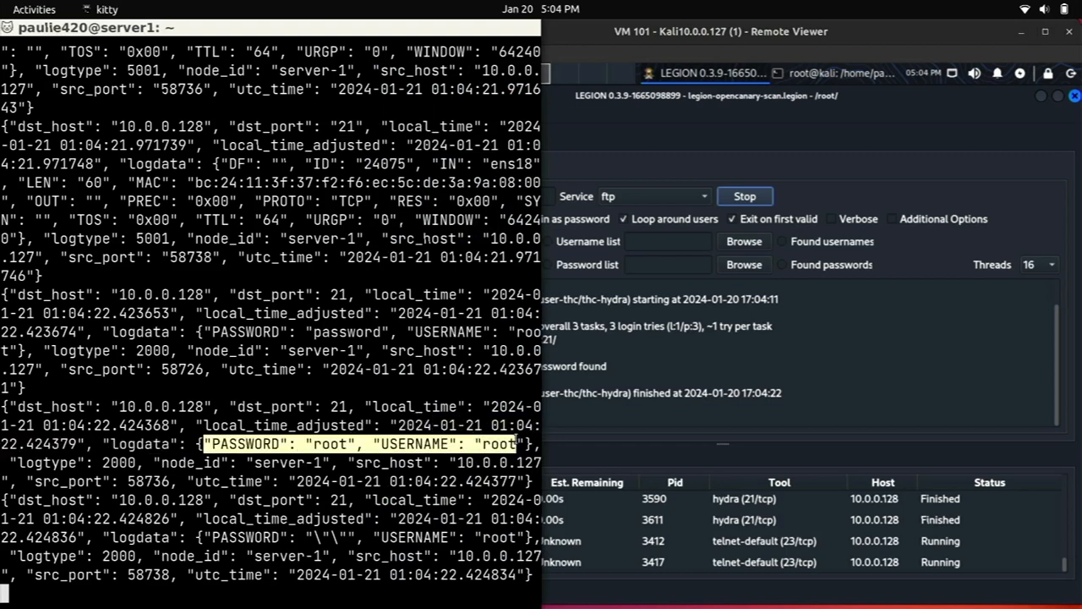
{"action": "left_click", "coordinate": [386, 142]}
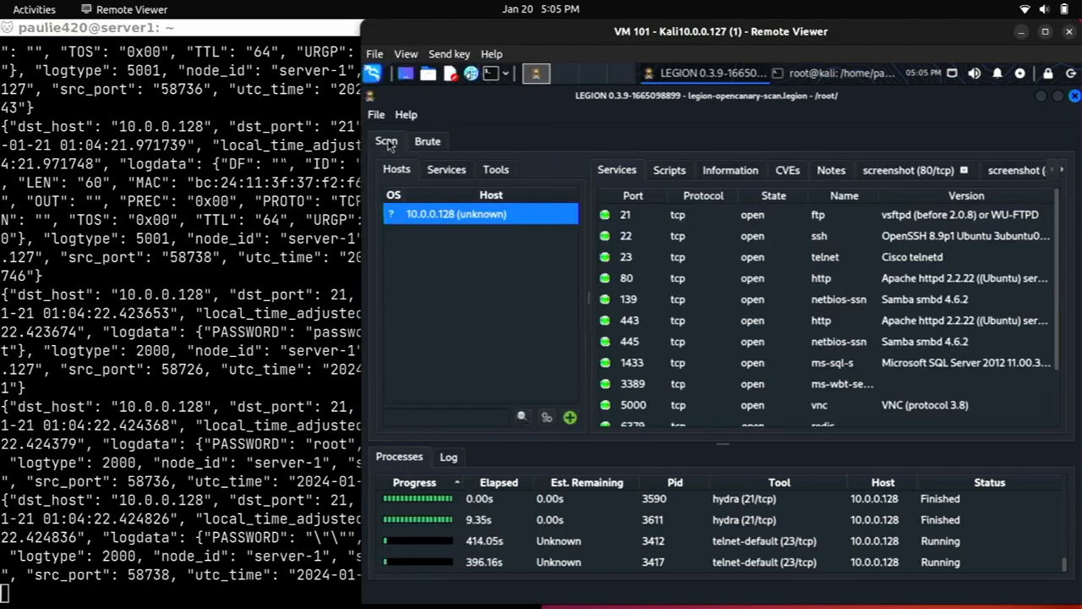
{"action": "mouse_move", "coordinate": [730, 272]}
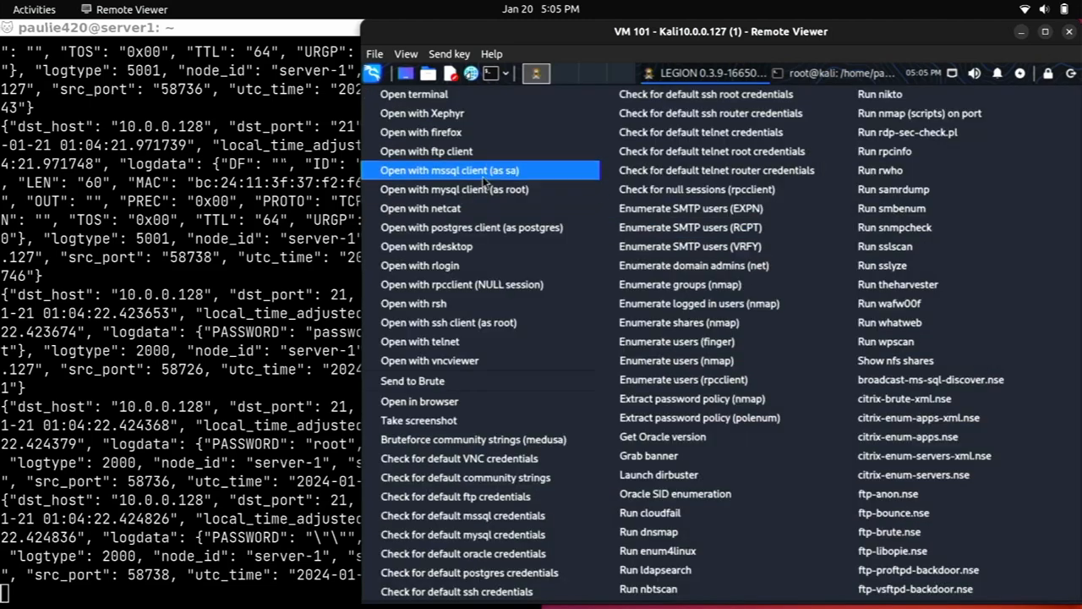
{"action": "left_click", "coordinate": [450, 169]}
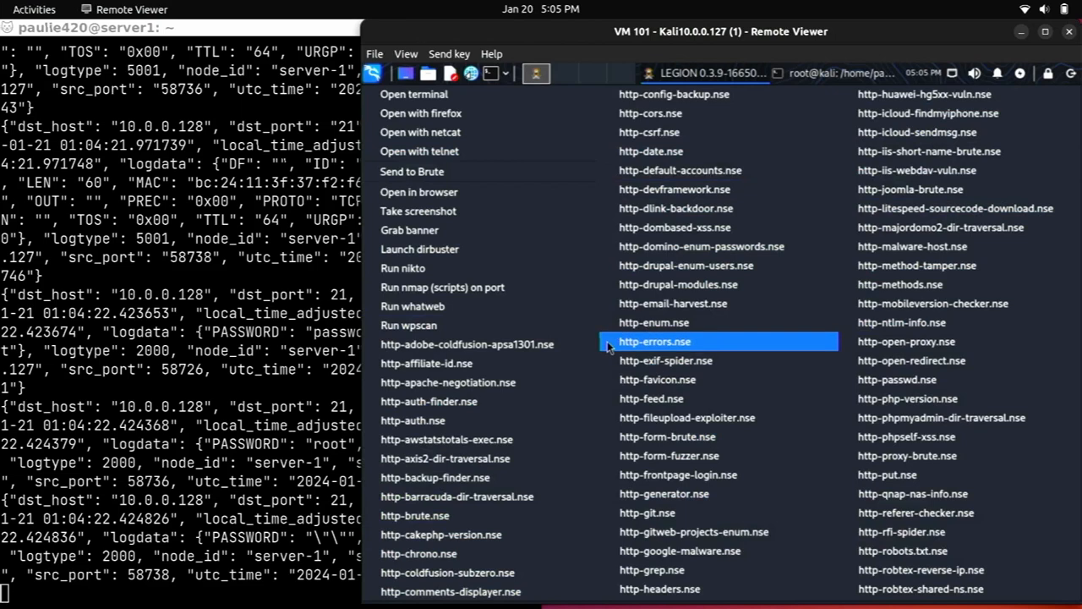
{"action": "mouse_move", "coordinate": [412, 306]}
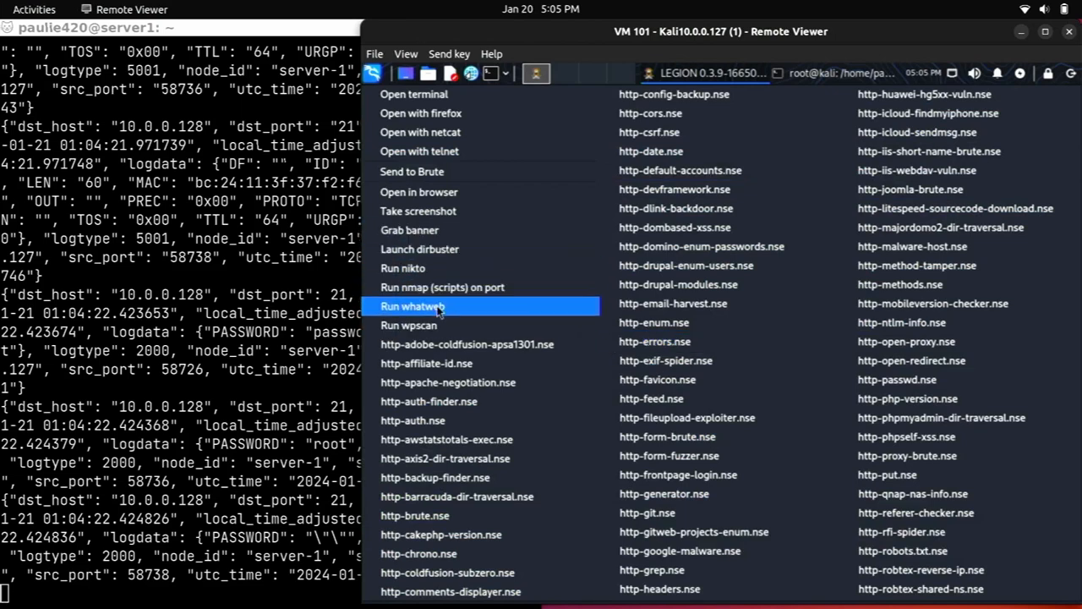